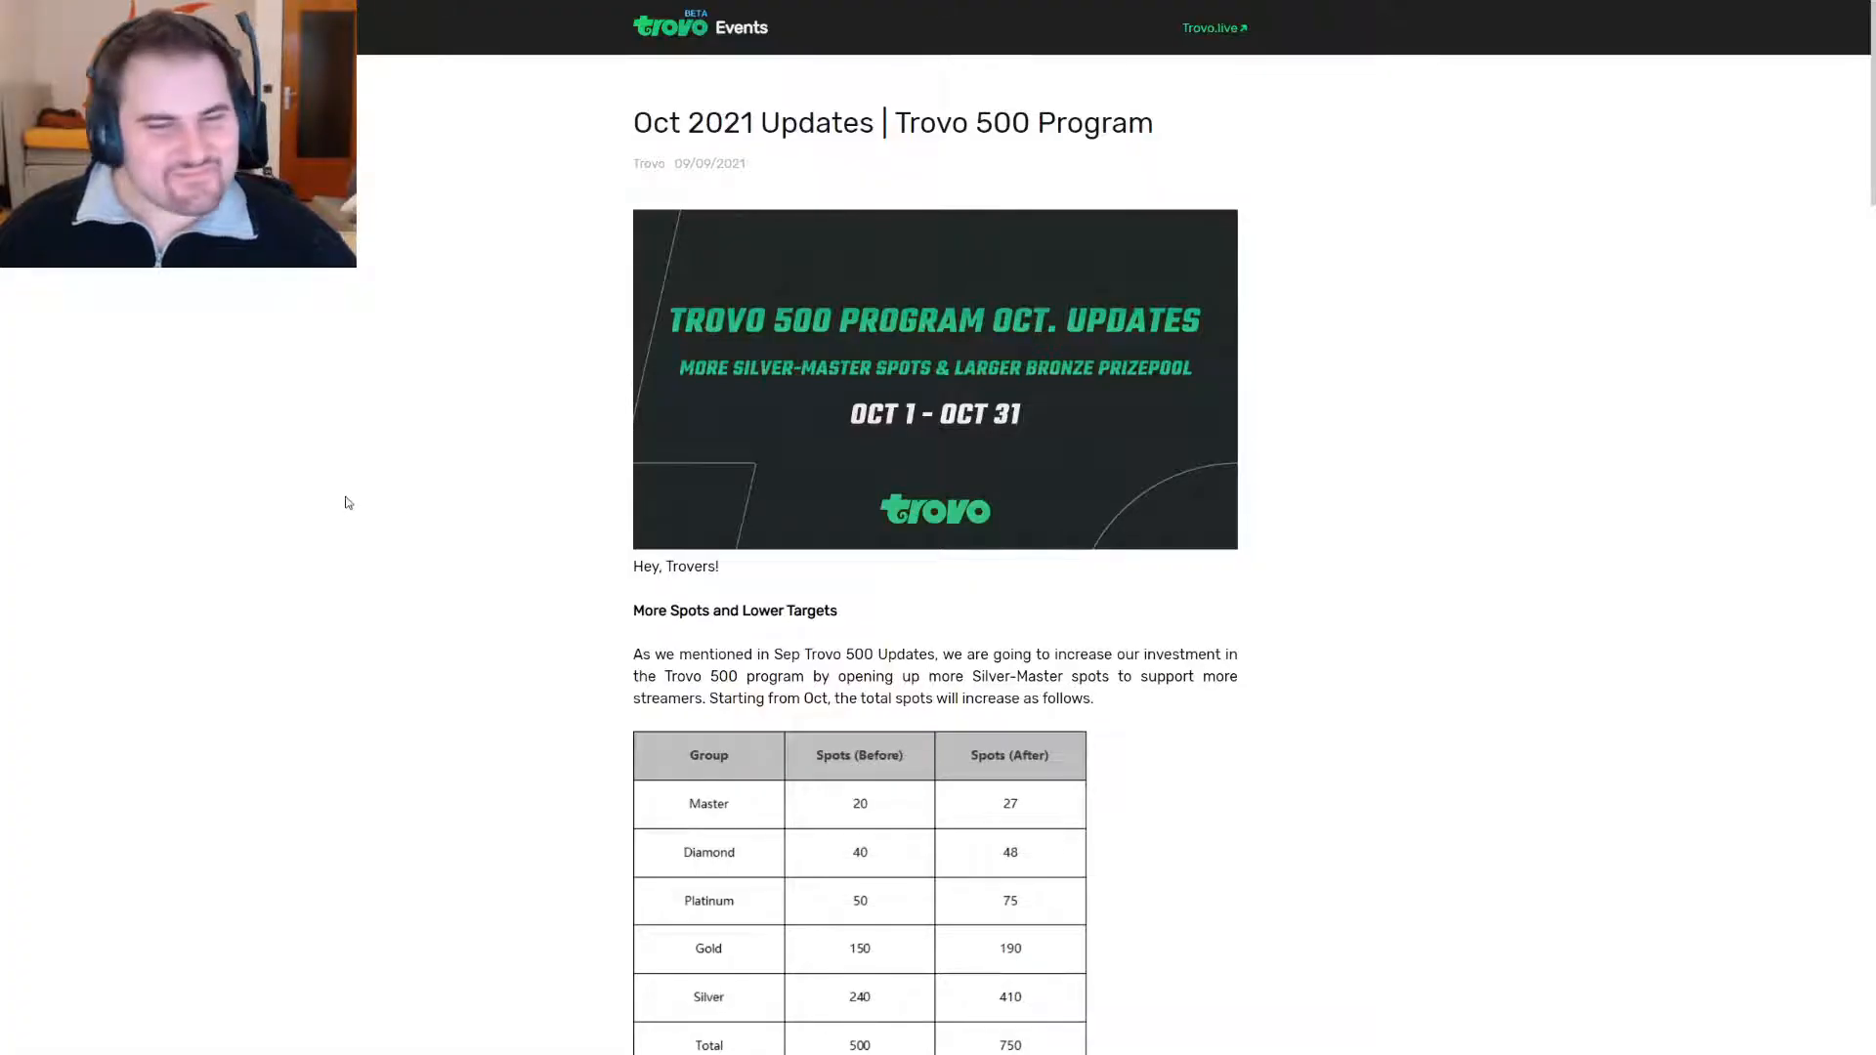
Scroll down to the spots table and the lowered Master-to-Gold streaming-hour targets.
scroll("down", 3)
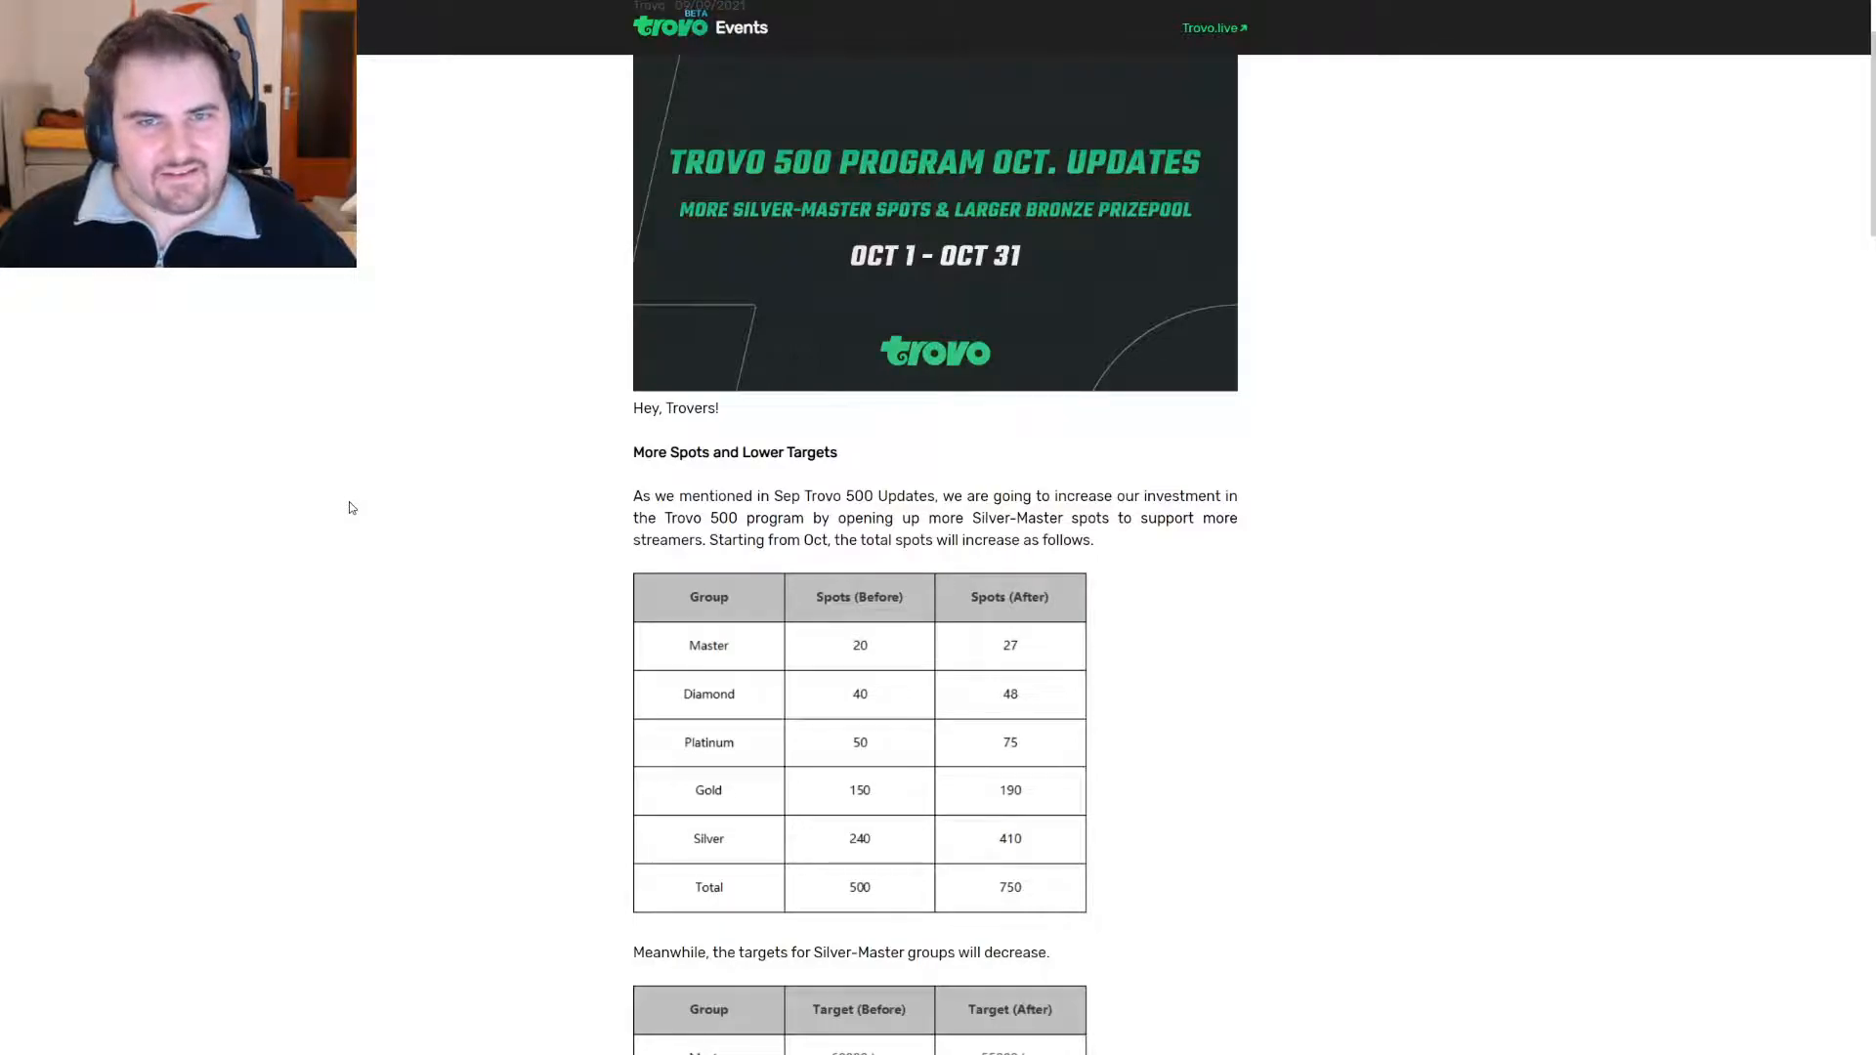
scroll("down", 3)
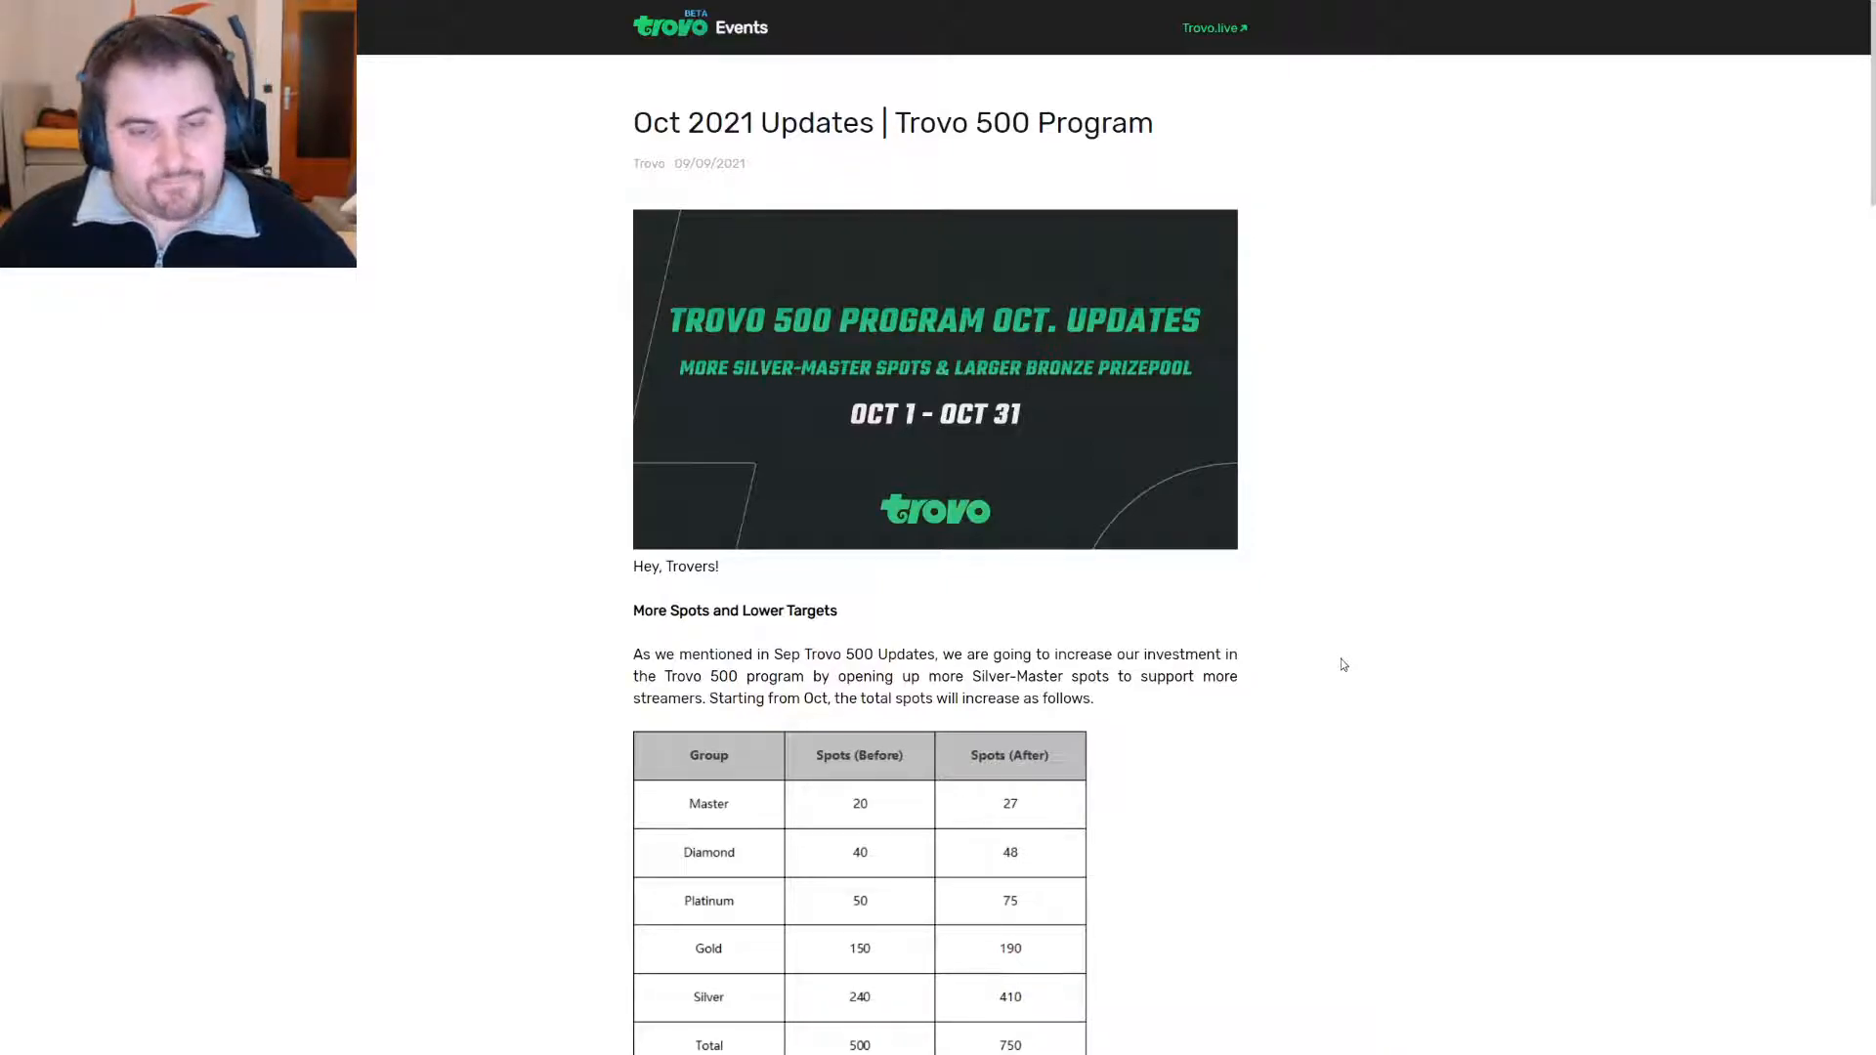
scroll("down", 3)
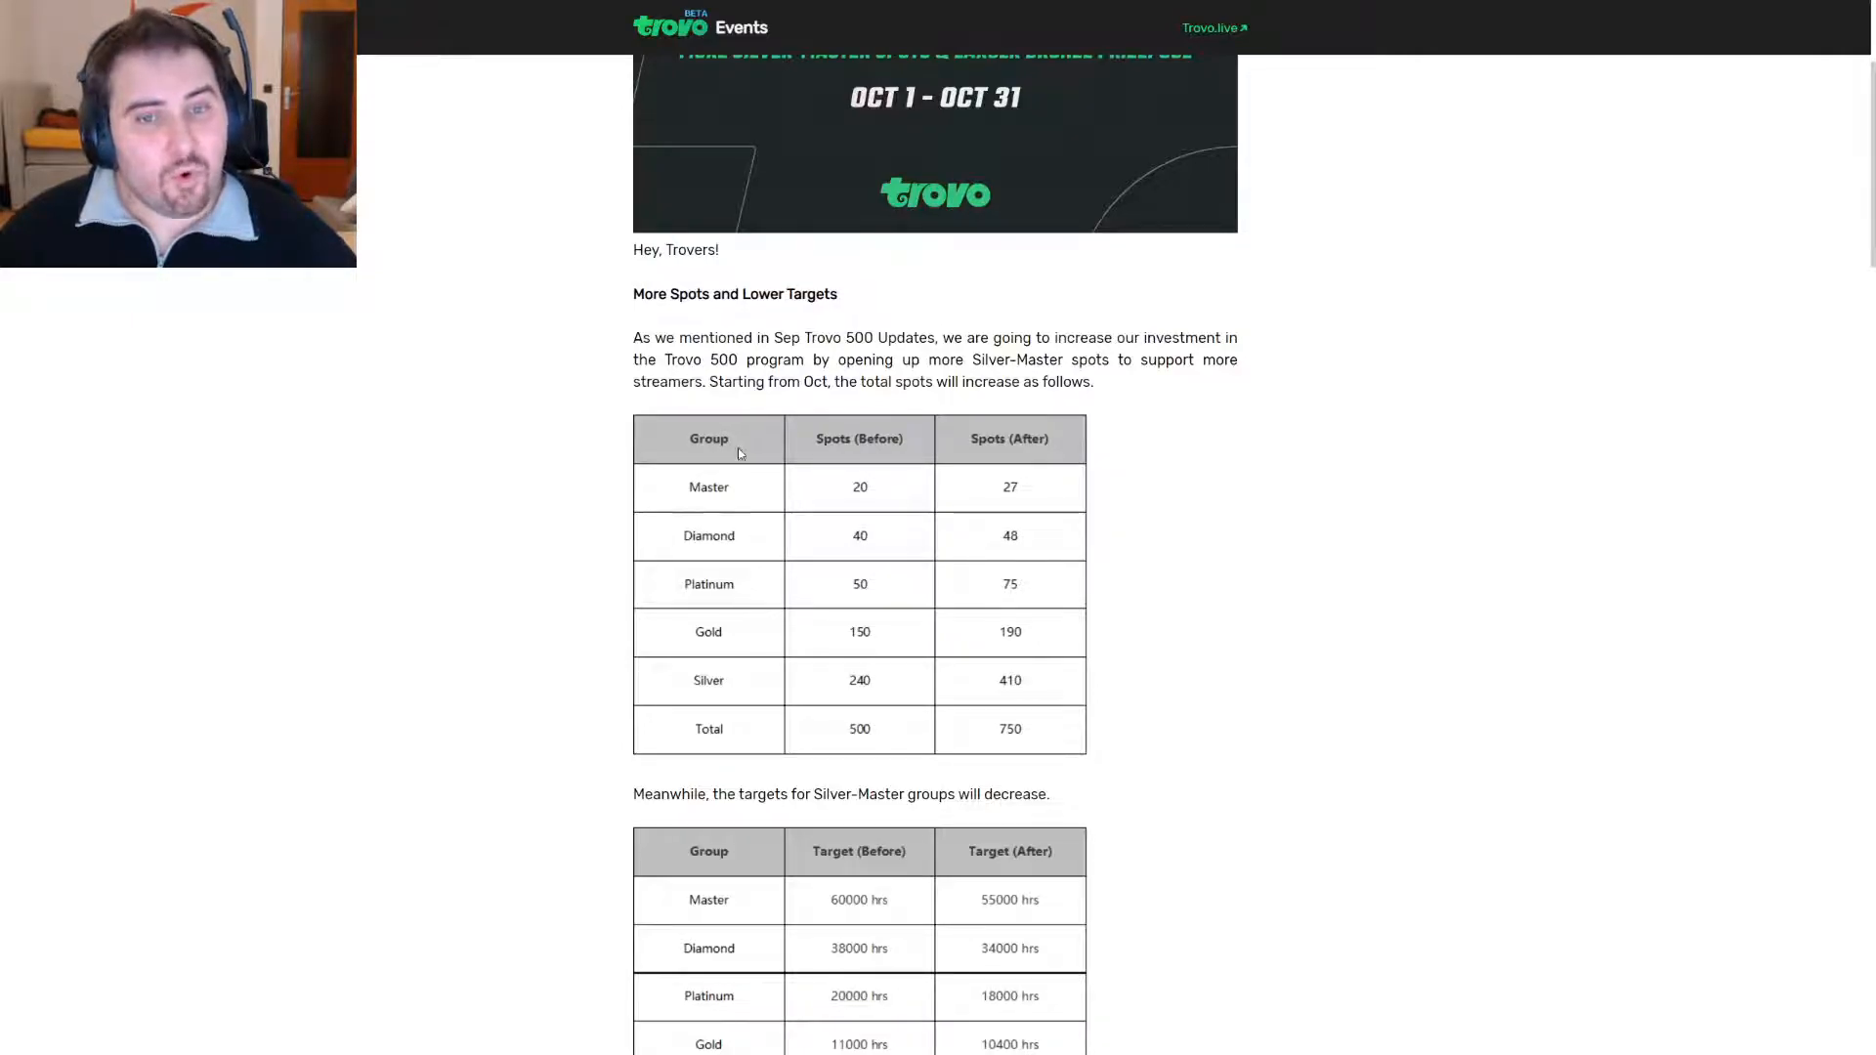
mouse_move(973, 765)
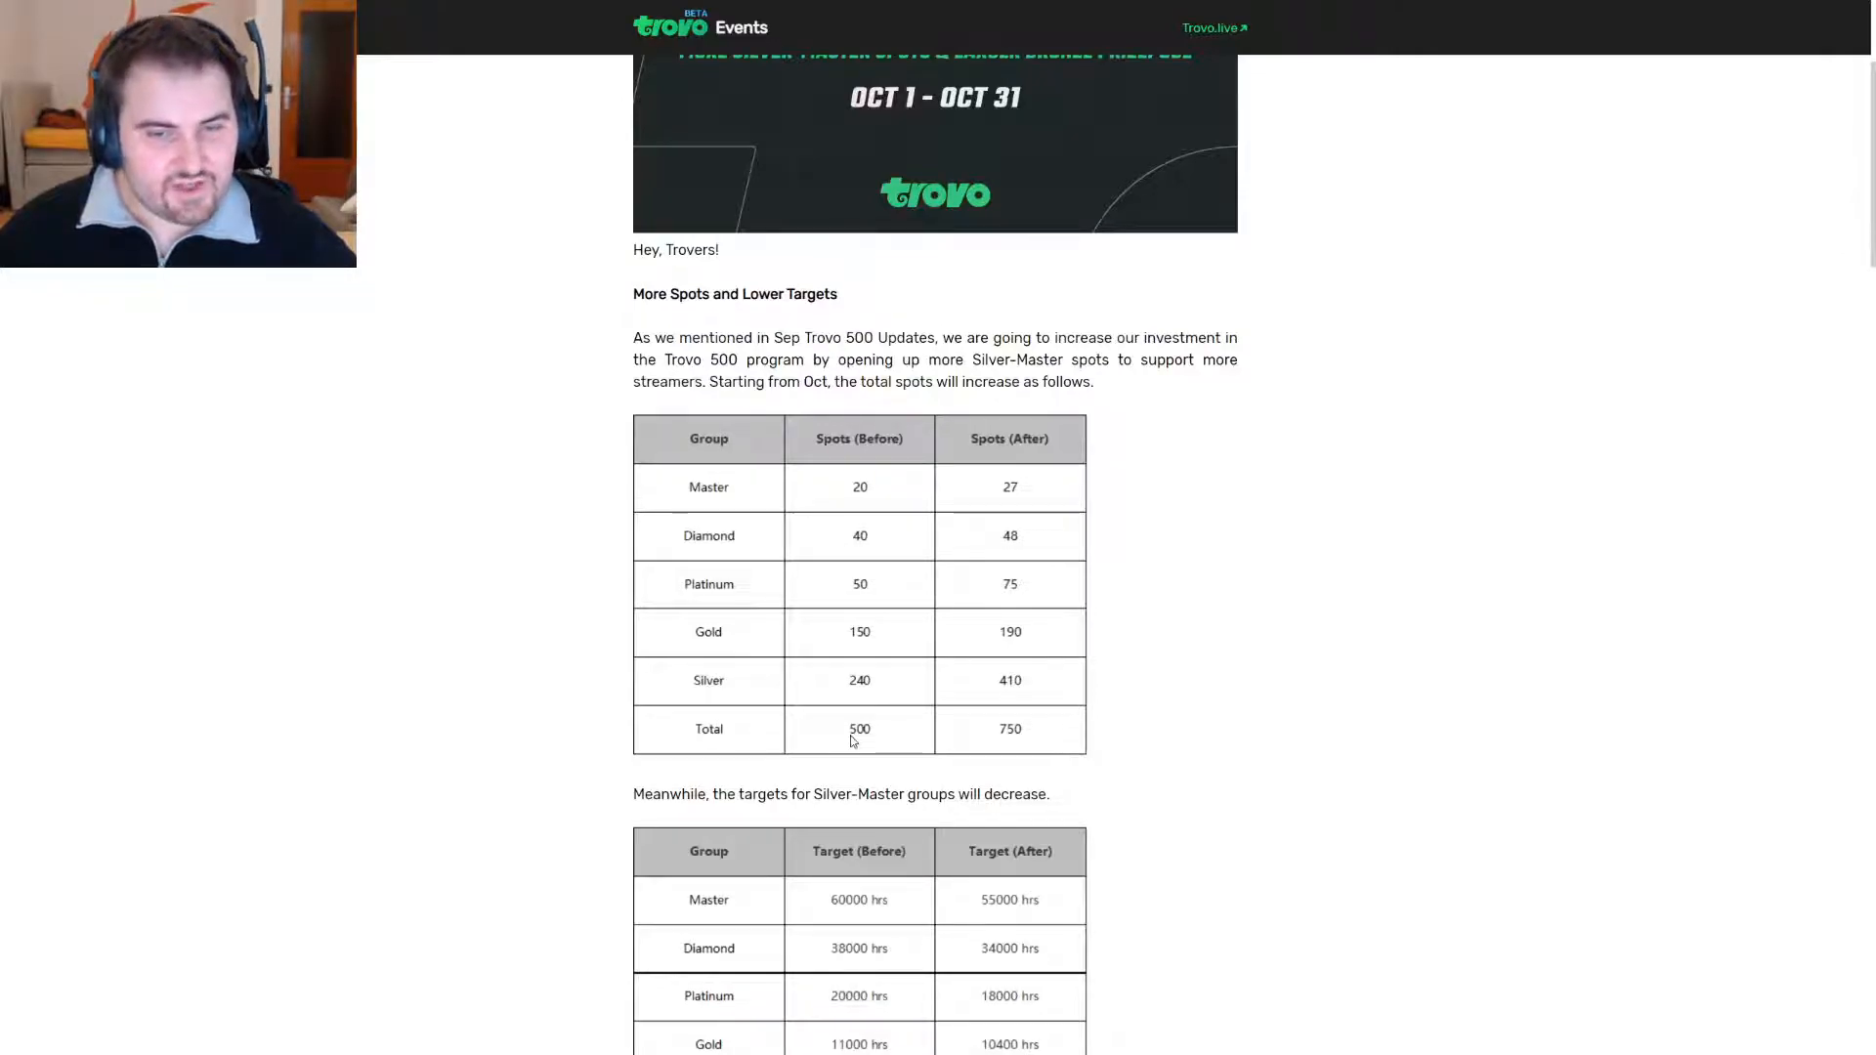
mouse_move(1250, 651)
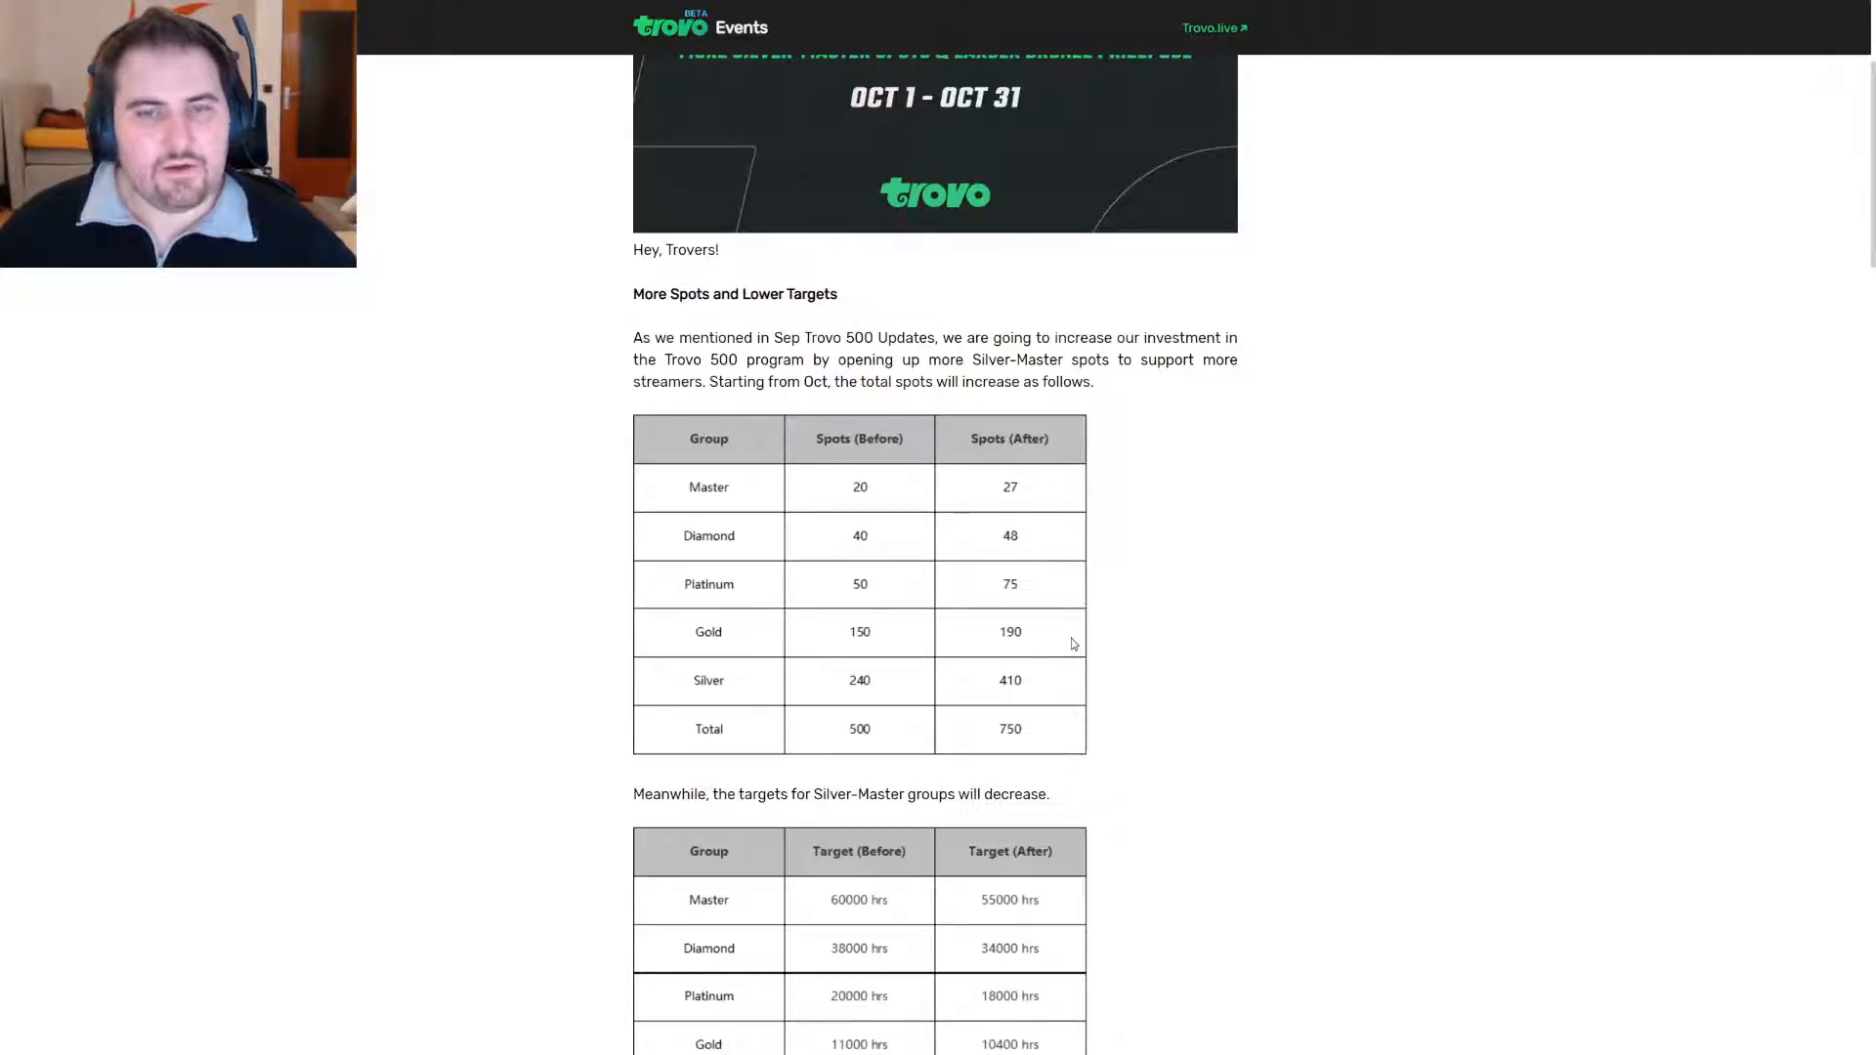
Scroll to the Silver 7000-hour target and the Bronze prize pool rising to $400,000.
scroll("down", 3)
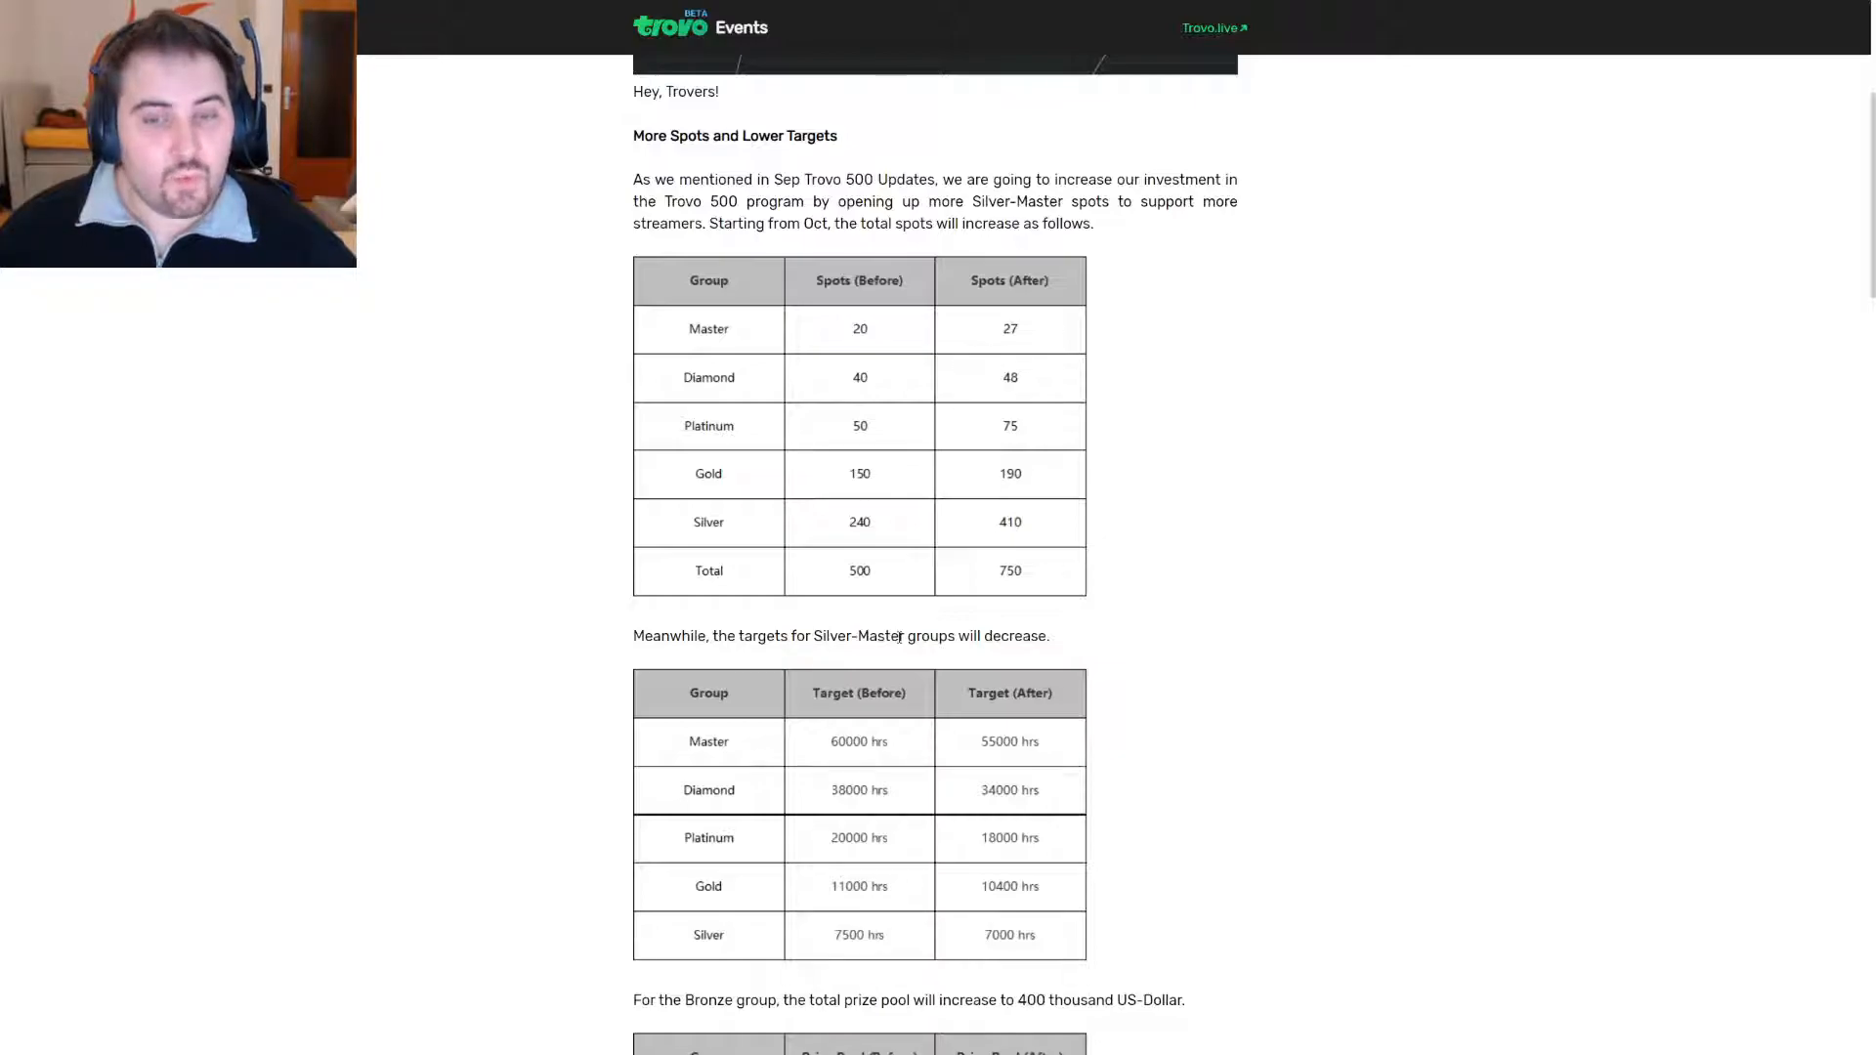
scroll("down", 3)
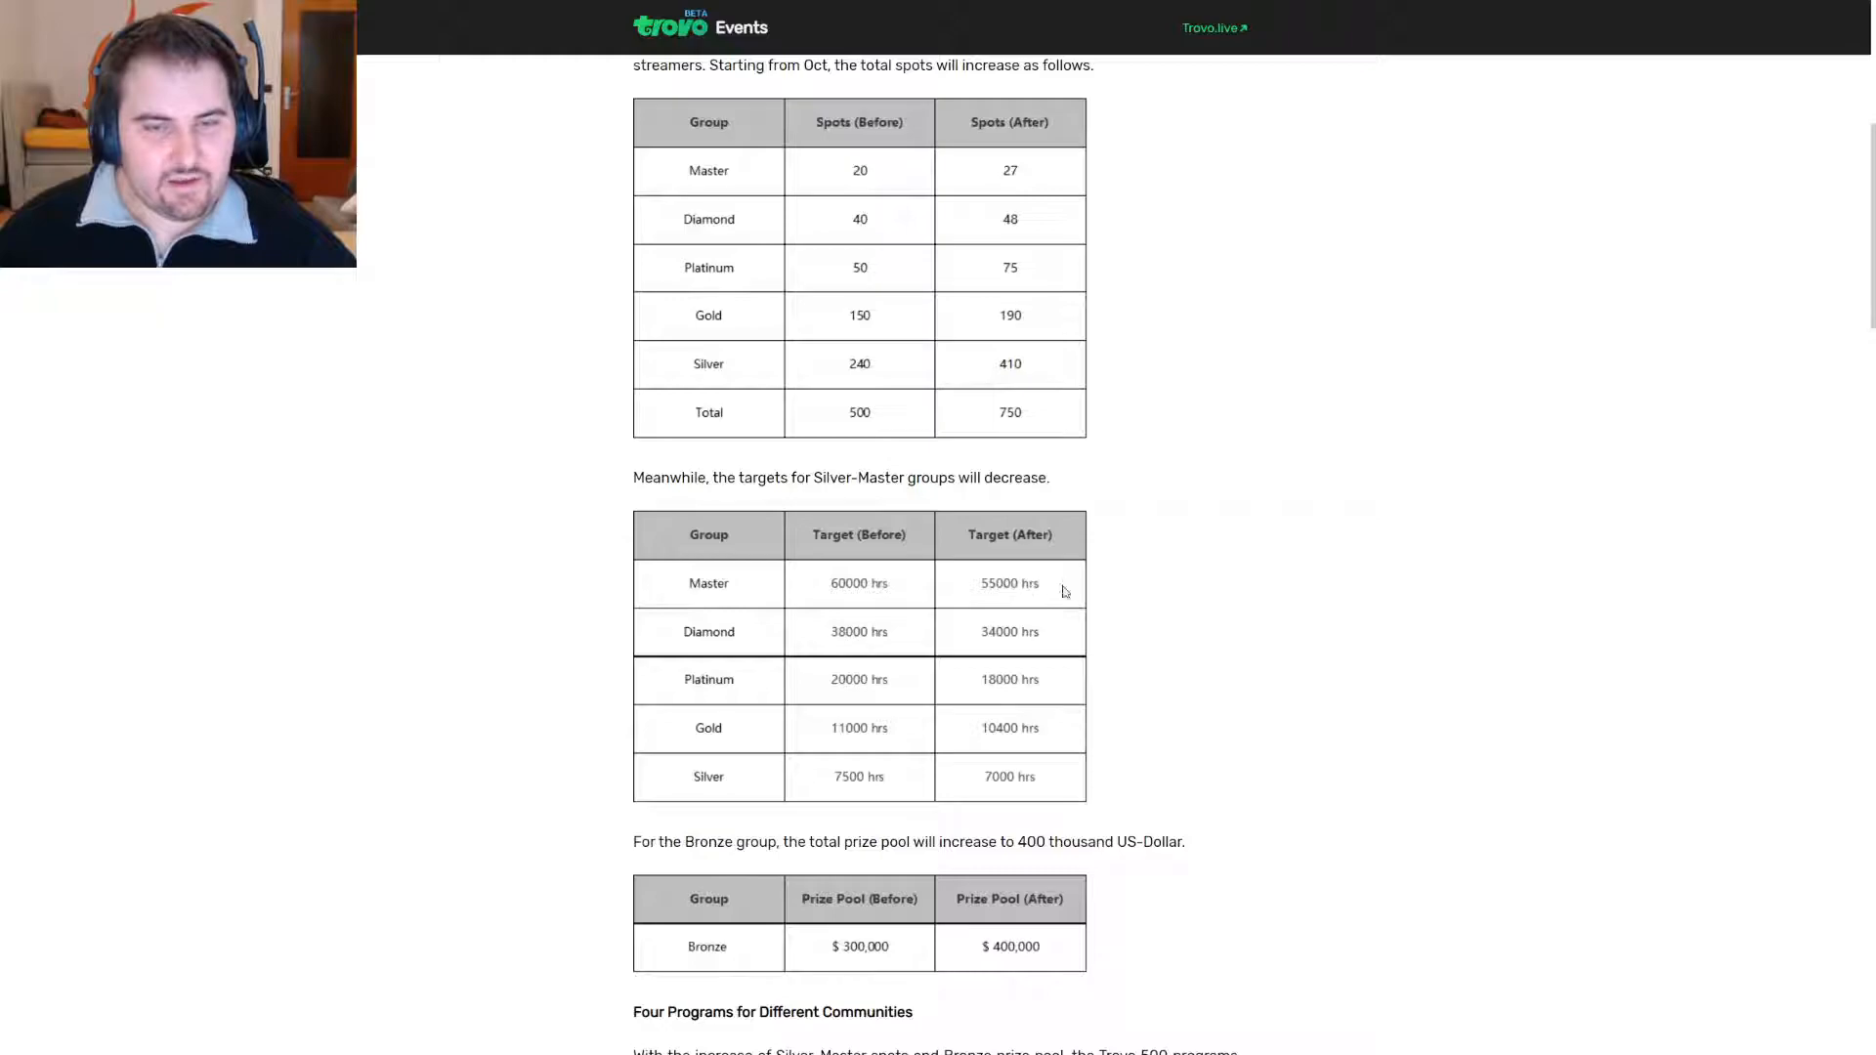
Scroll down to the Four Programs section with the Green program regions table.
scroll("down", 3)
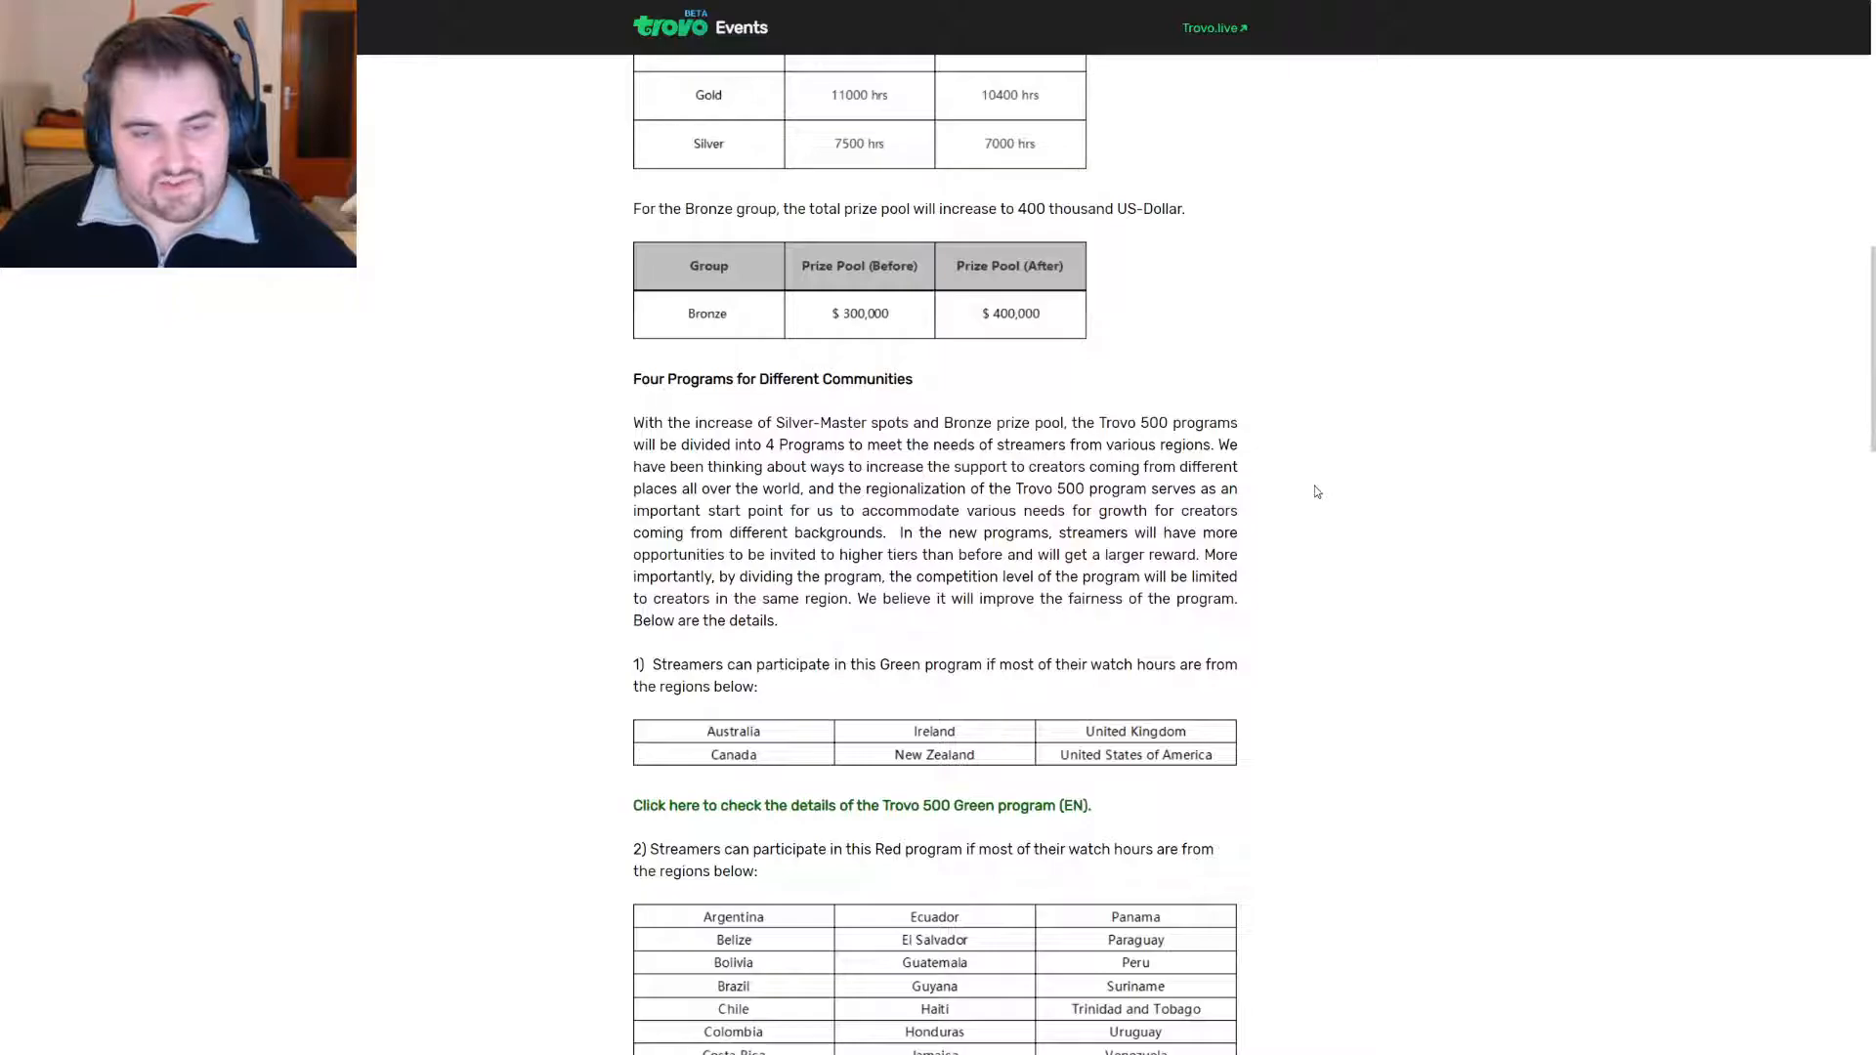
Scroll back to the Four Programs heading, showing Red's countries with Spanish and Portuguese links.
scroll("down", 3)
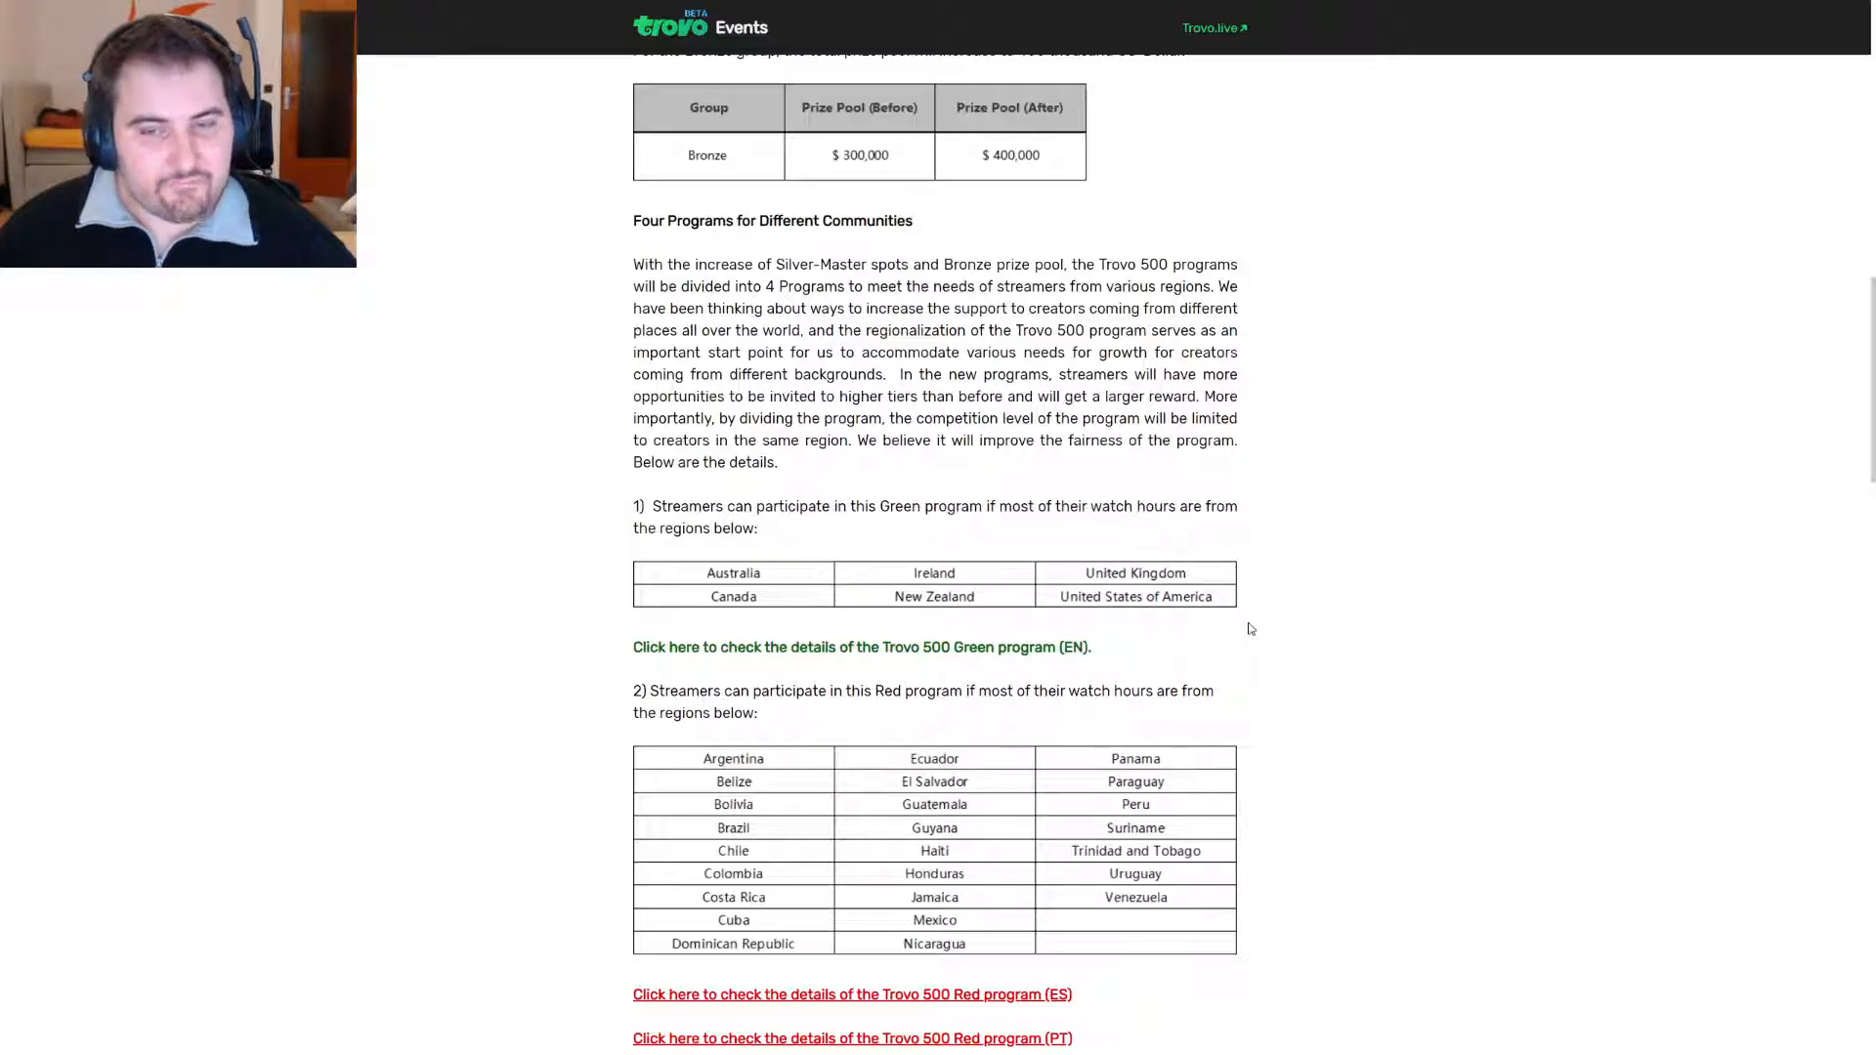
scroll("down", 3)
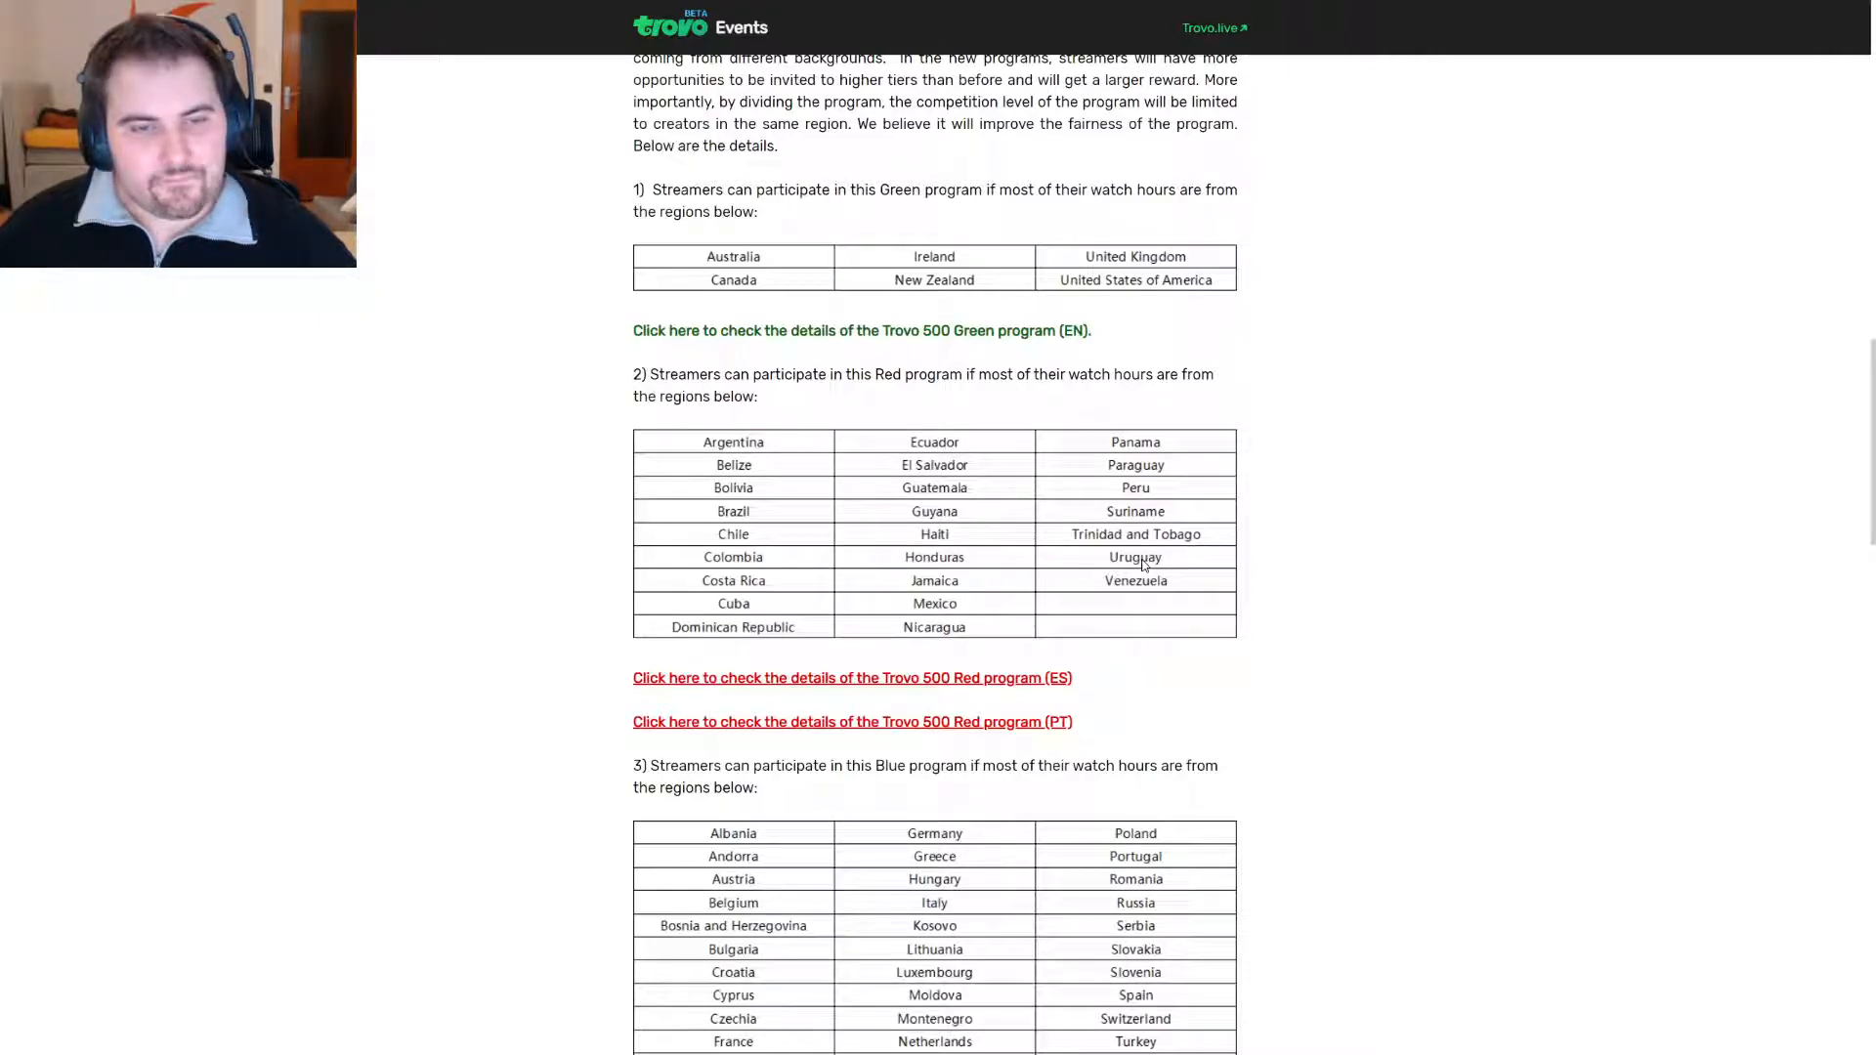
mouse_move(1355, 512)
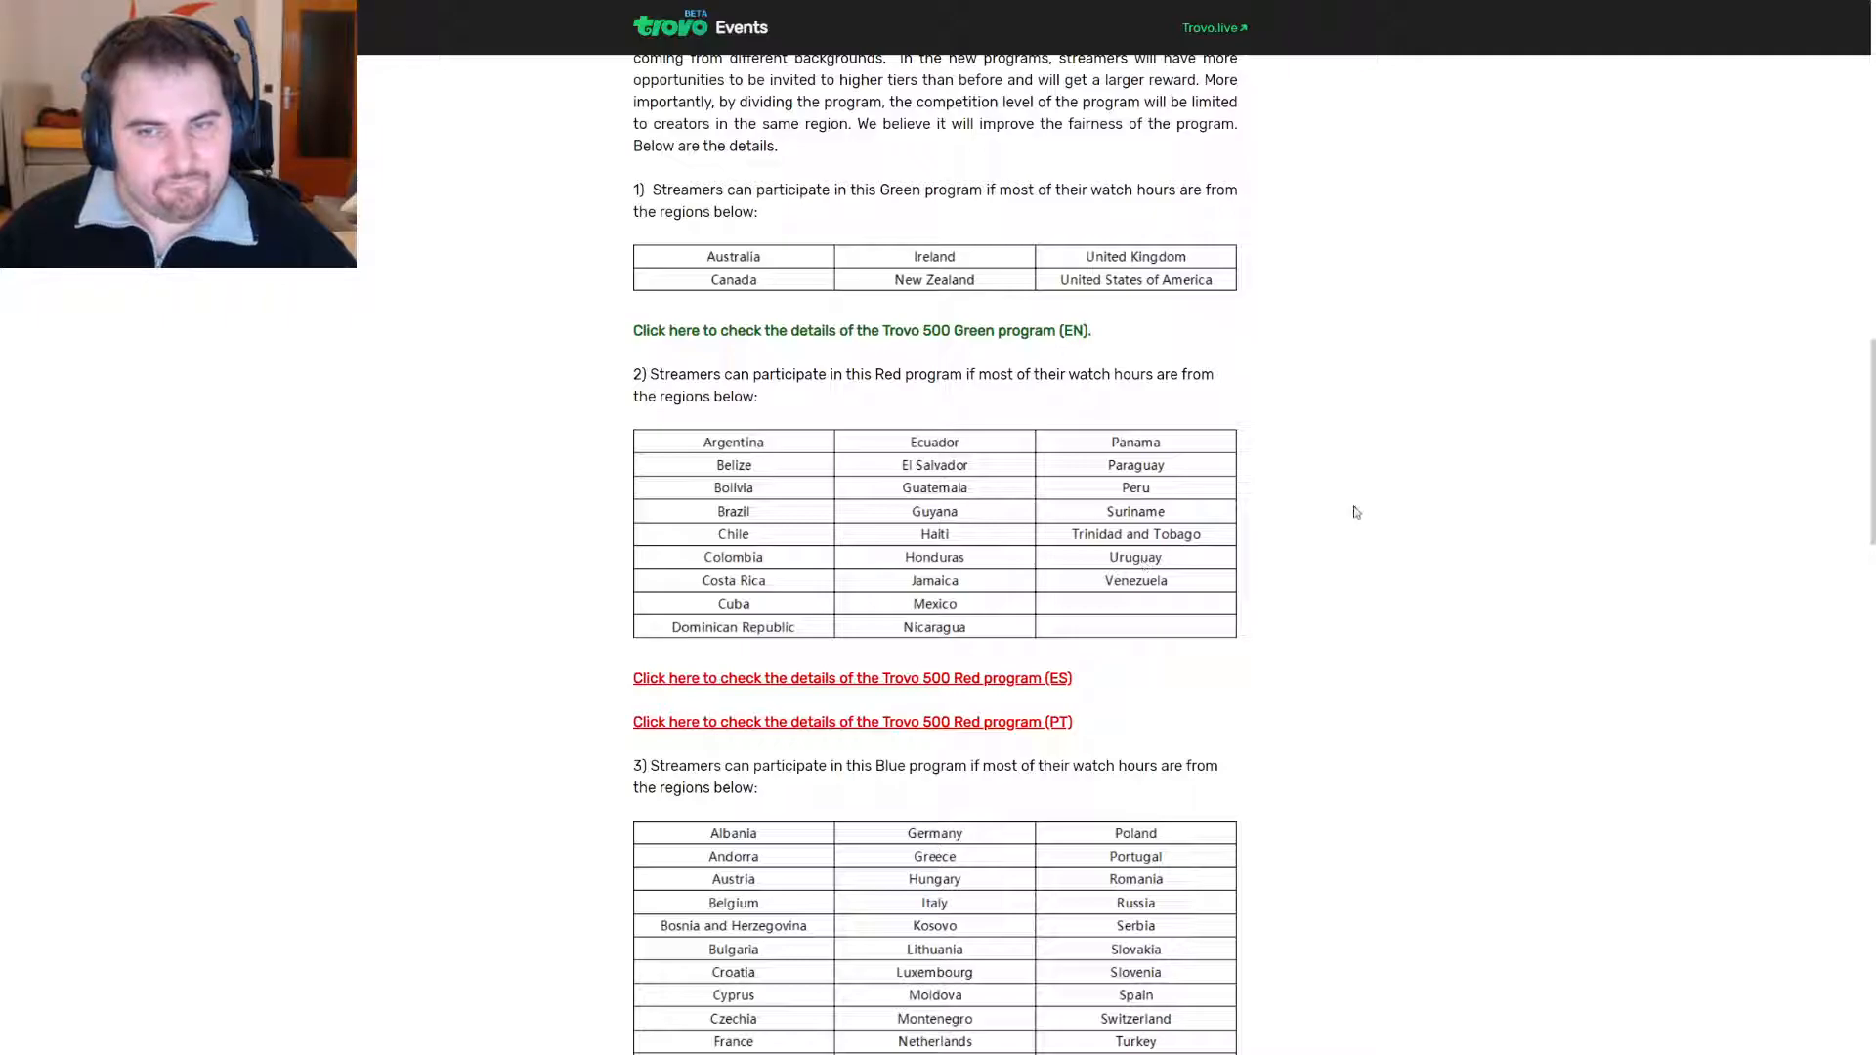
scroll("down", 3)
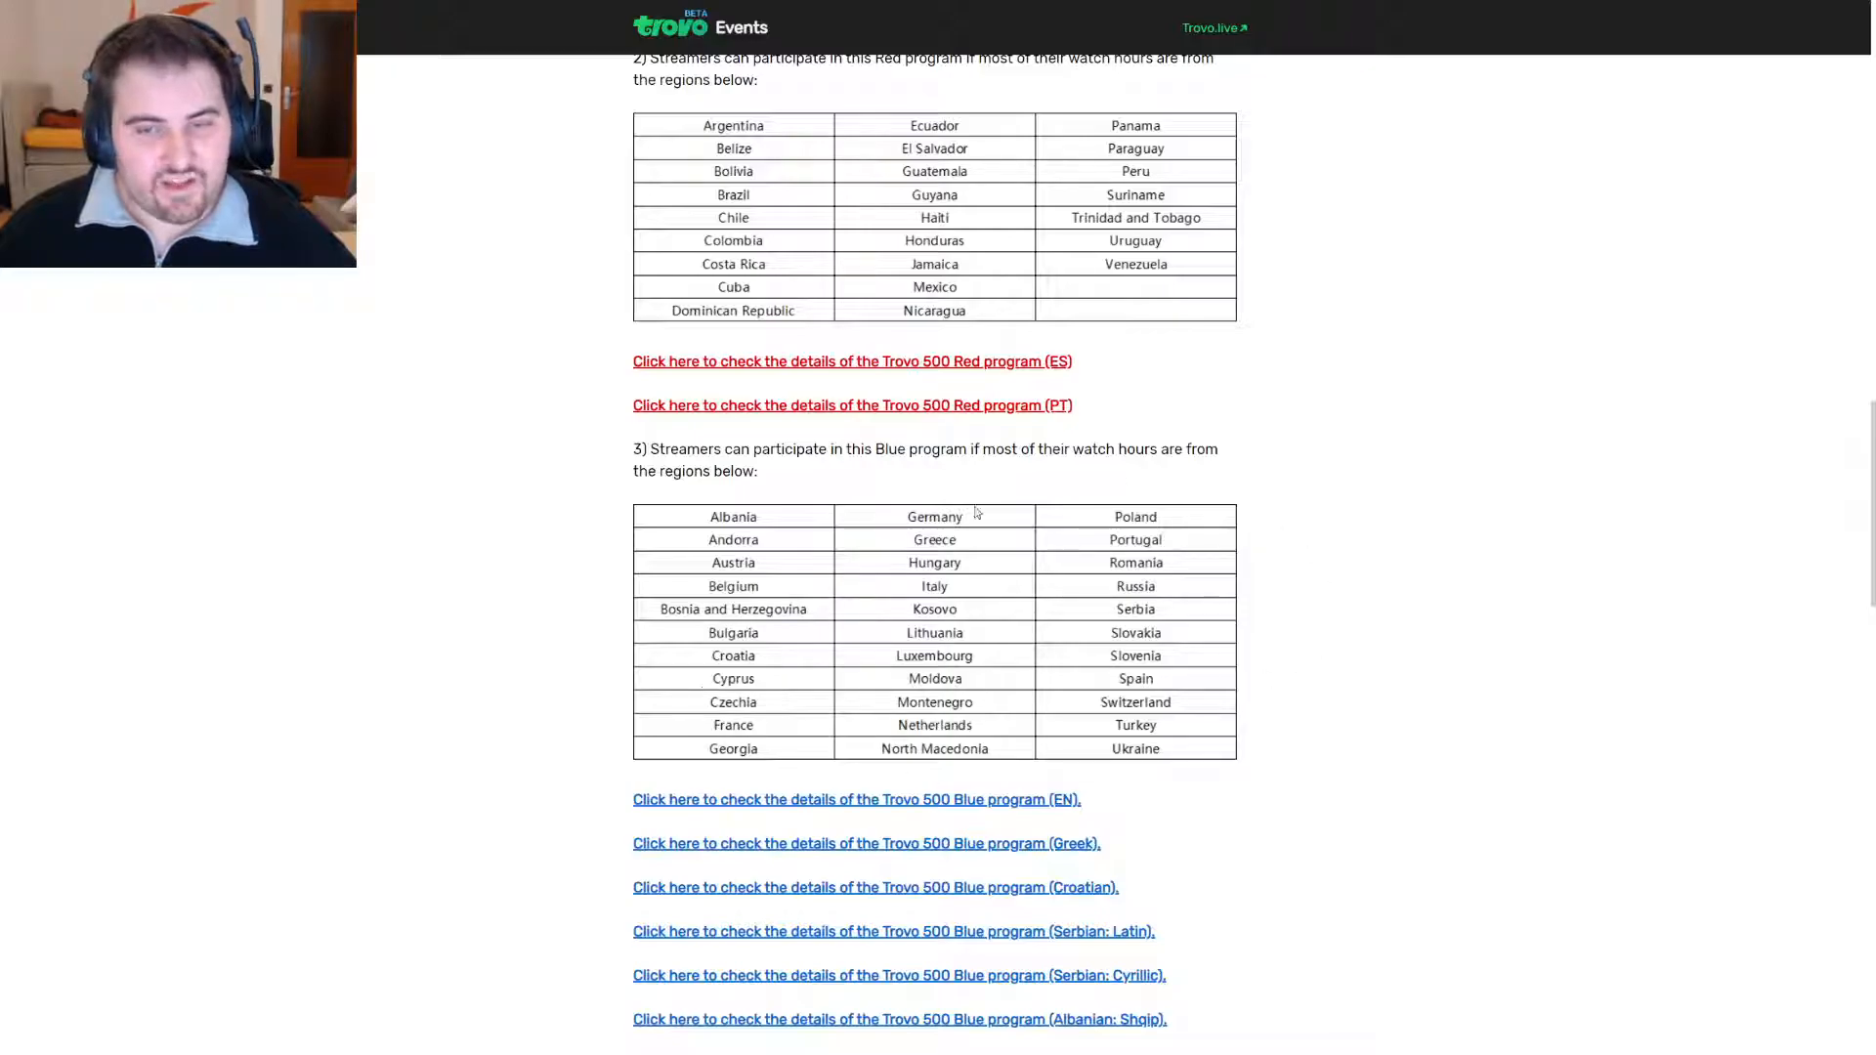
mouse_move(1054, 598)
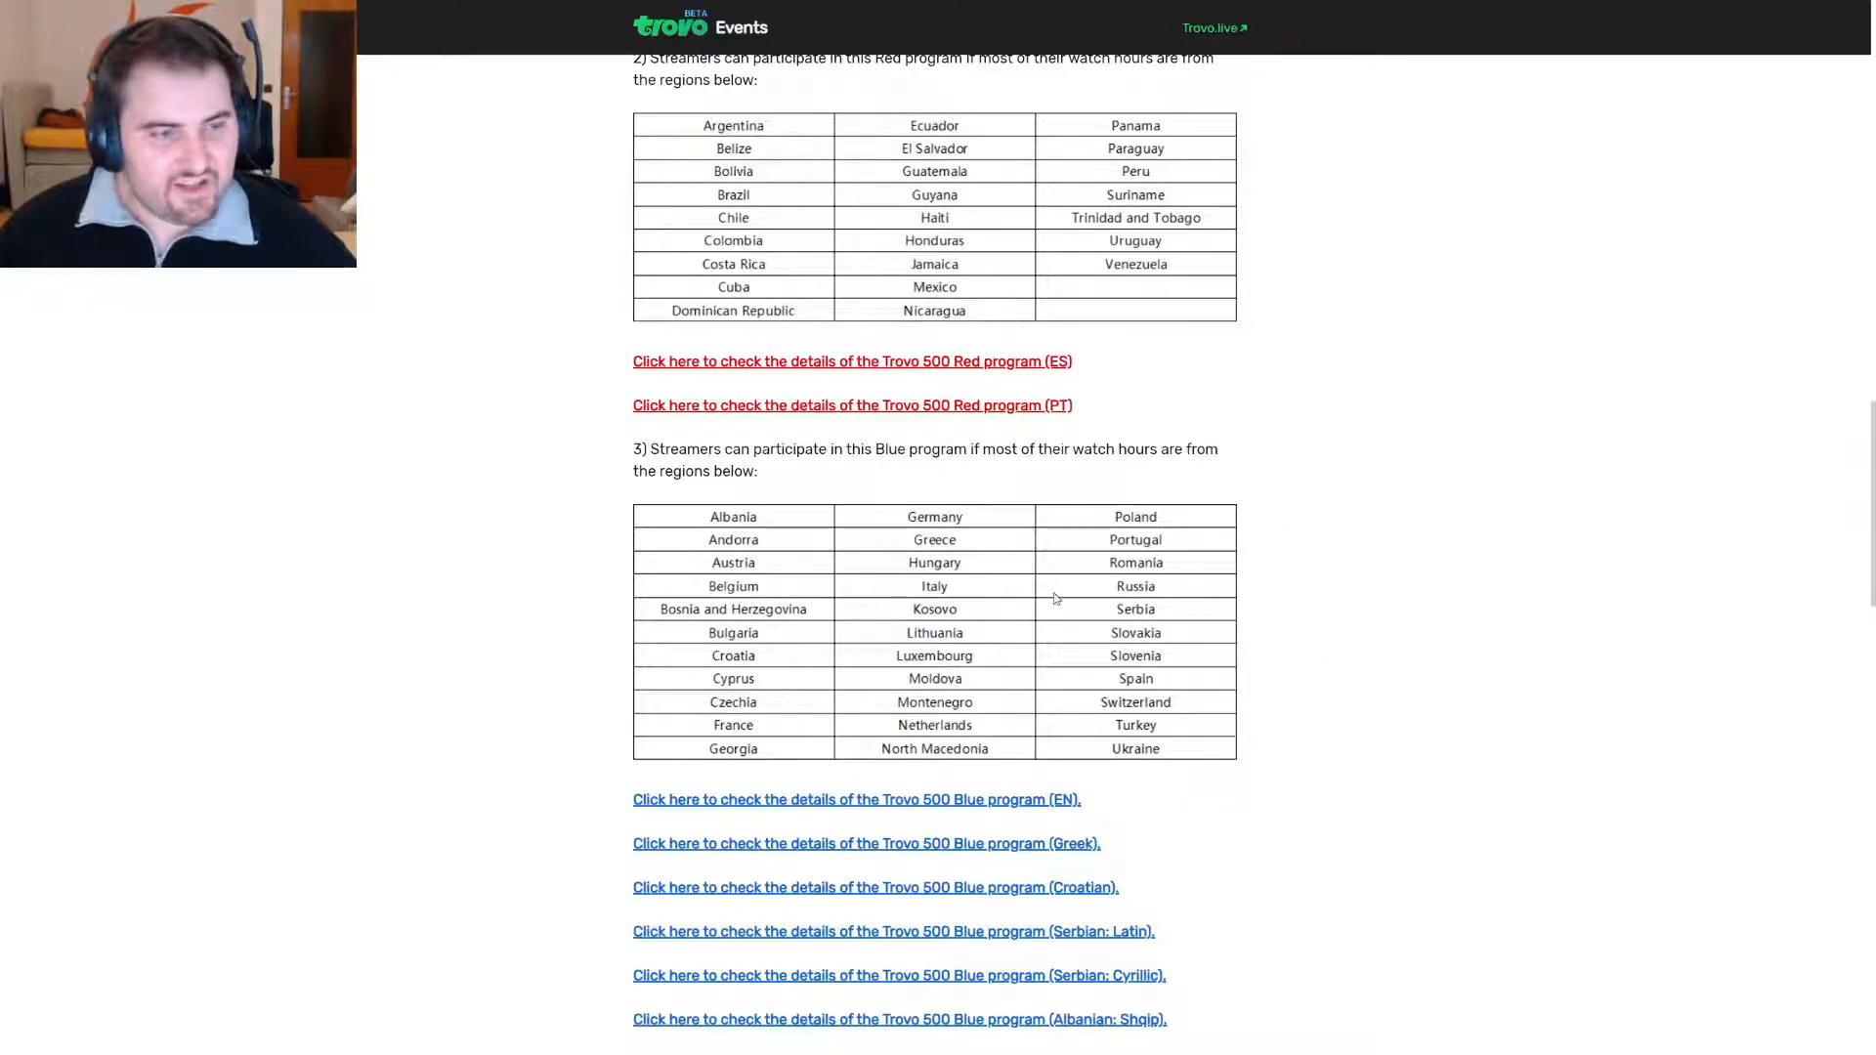
scroll("down", 3)
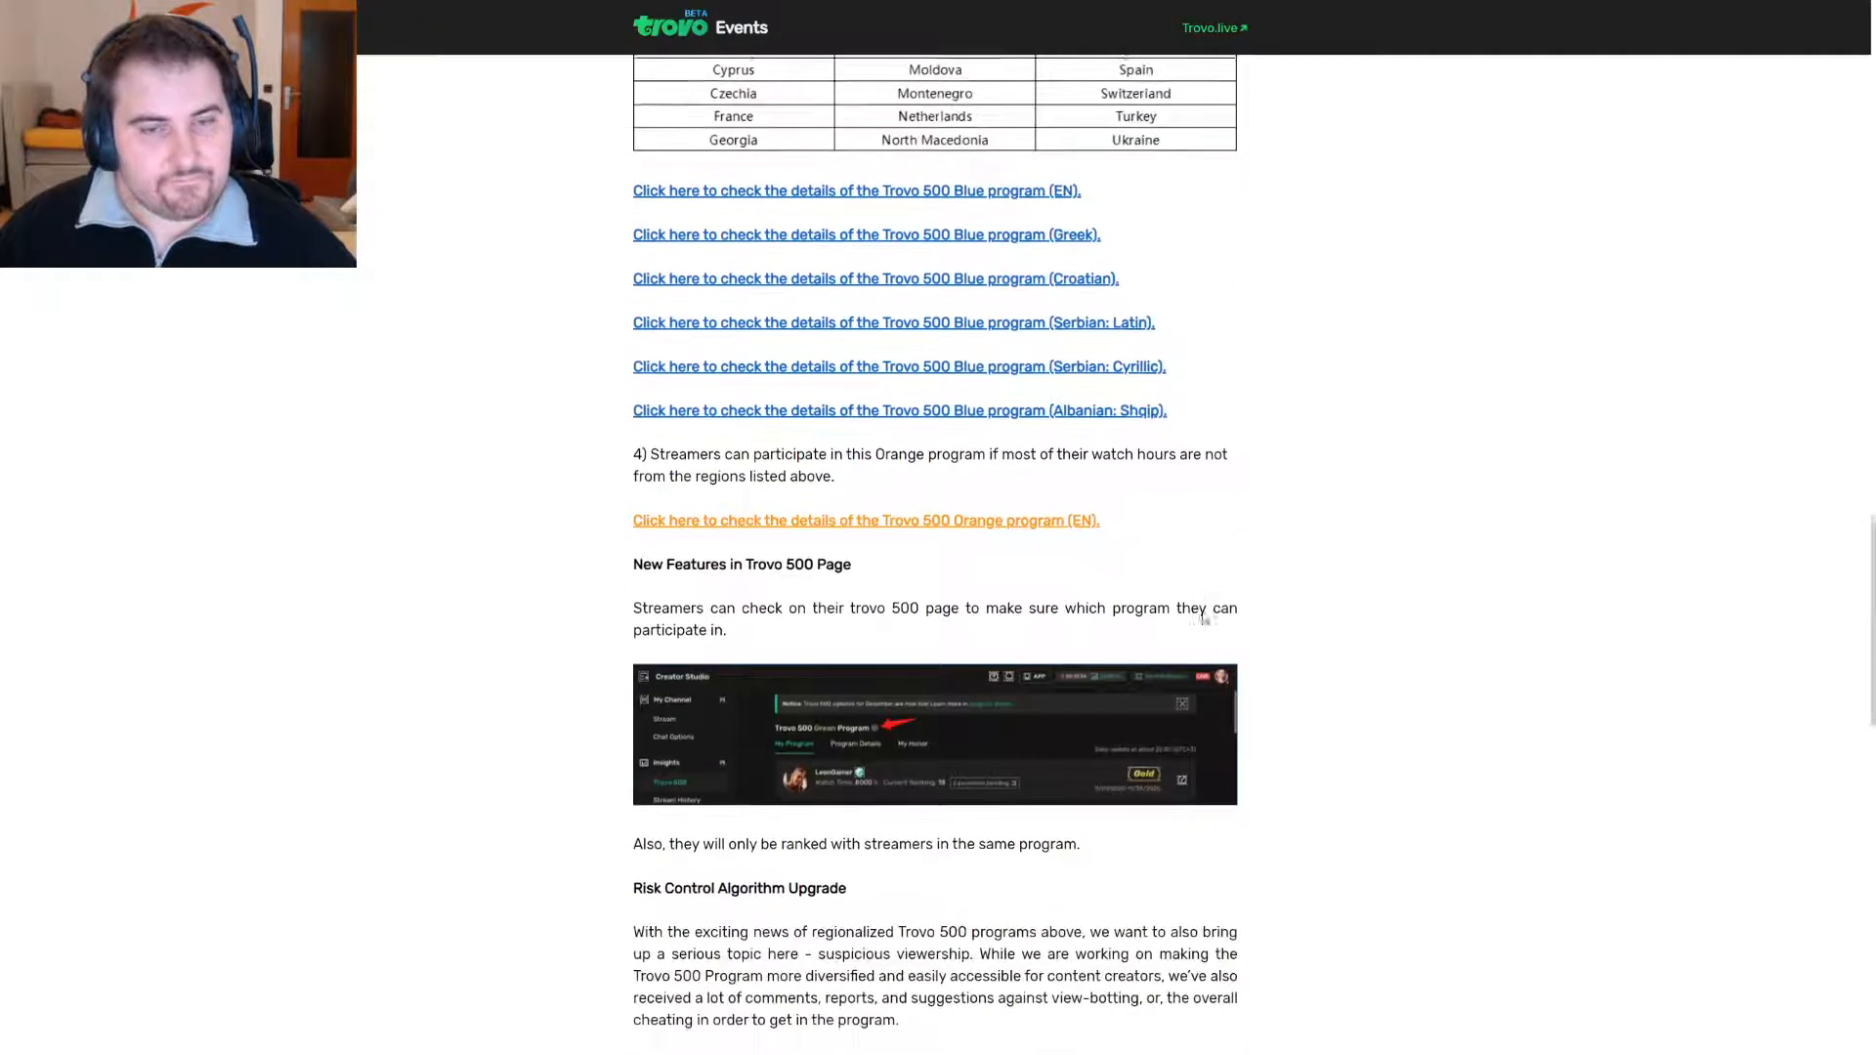
scroll("down", 3)
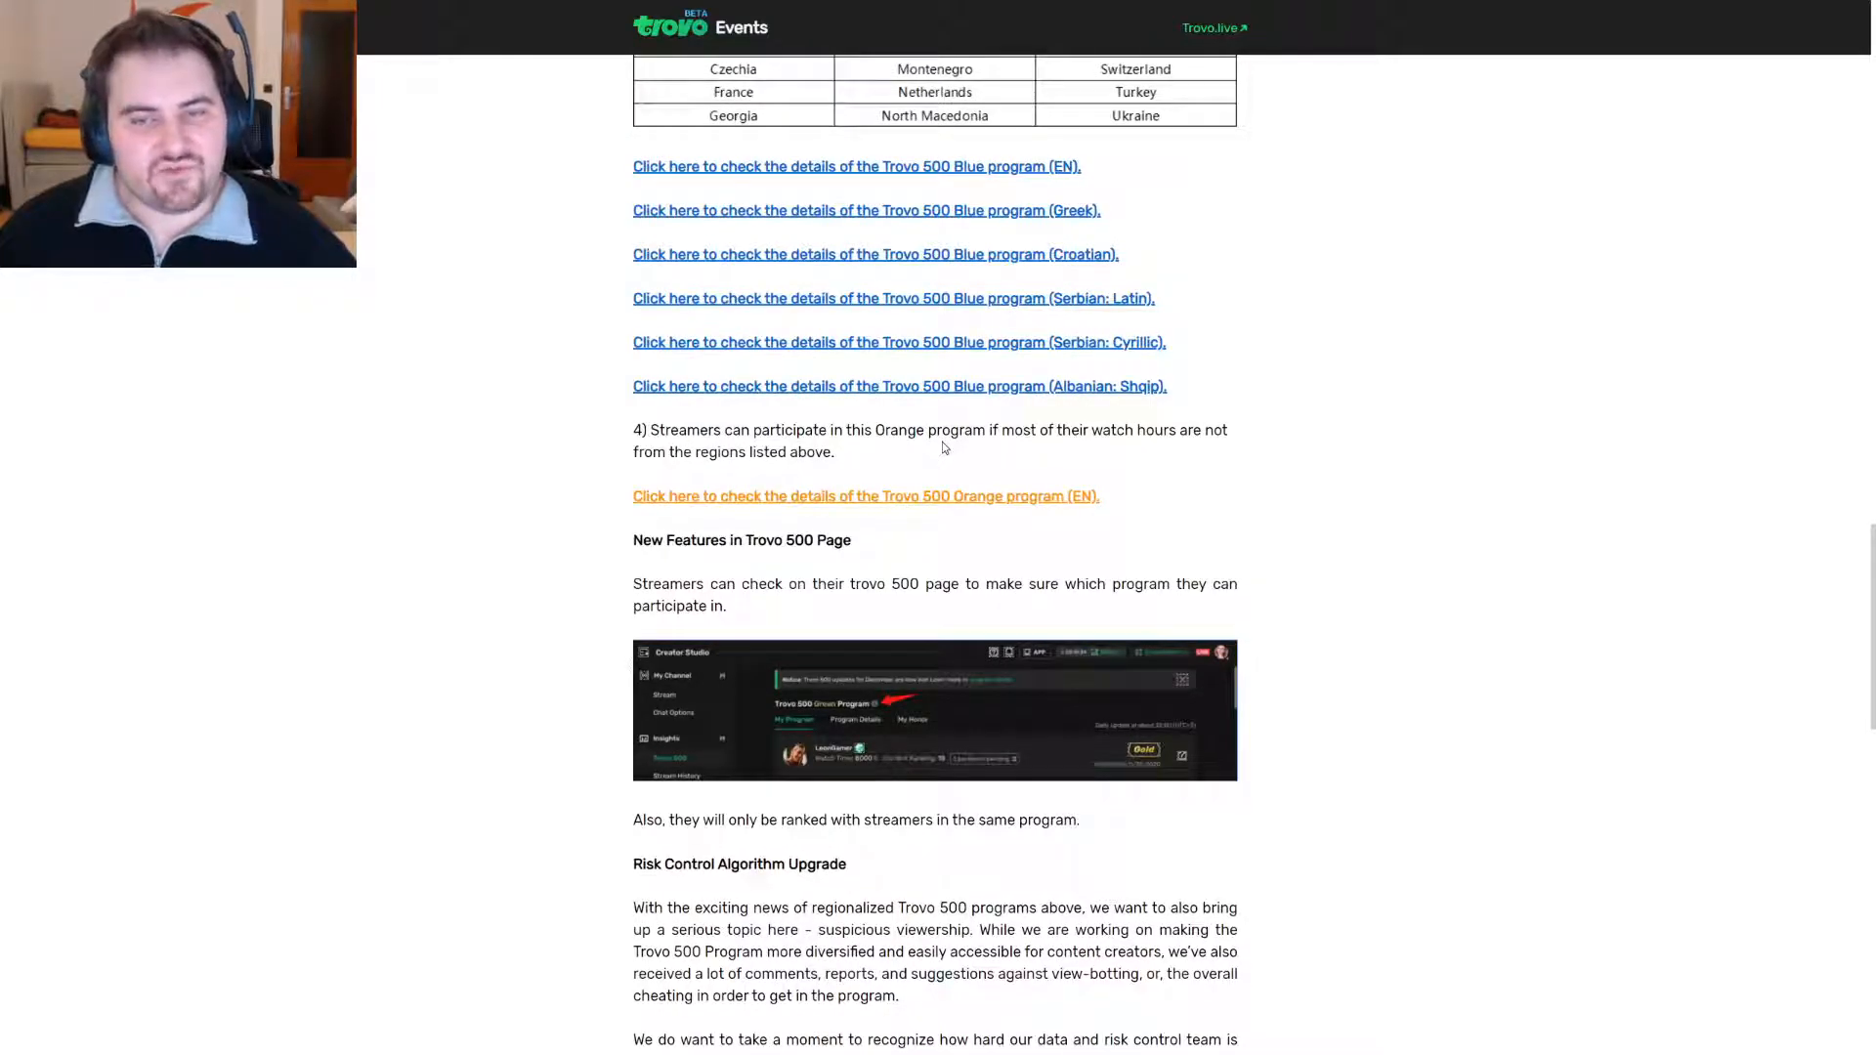
mouse_move(1246, 441)
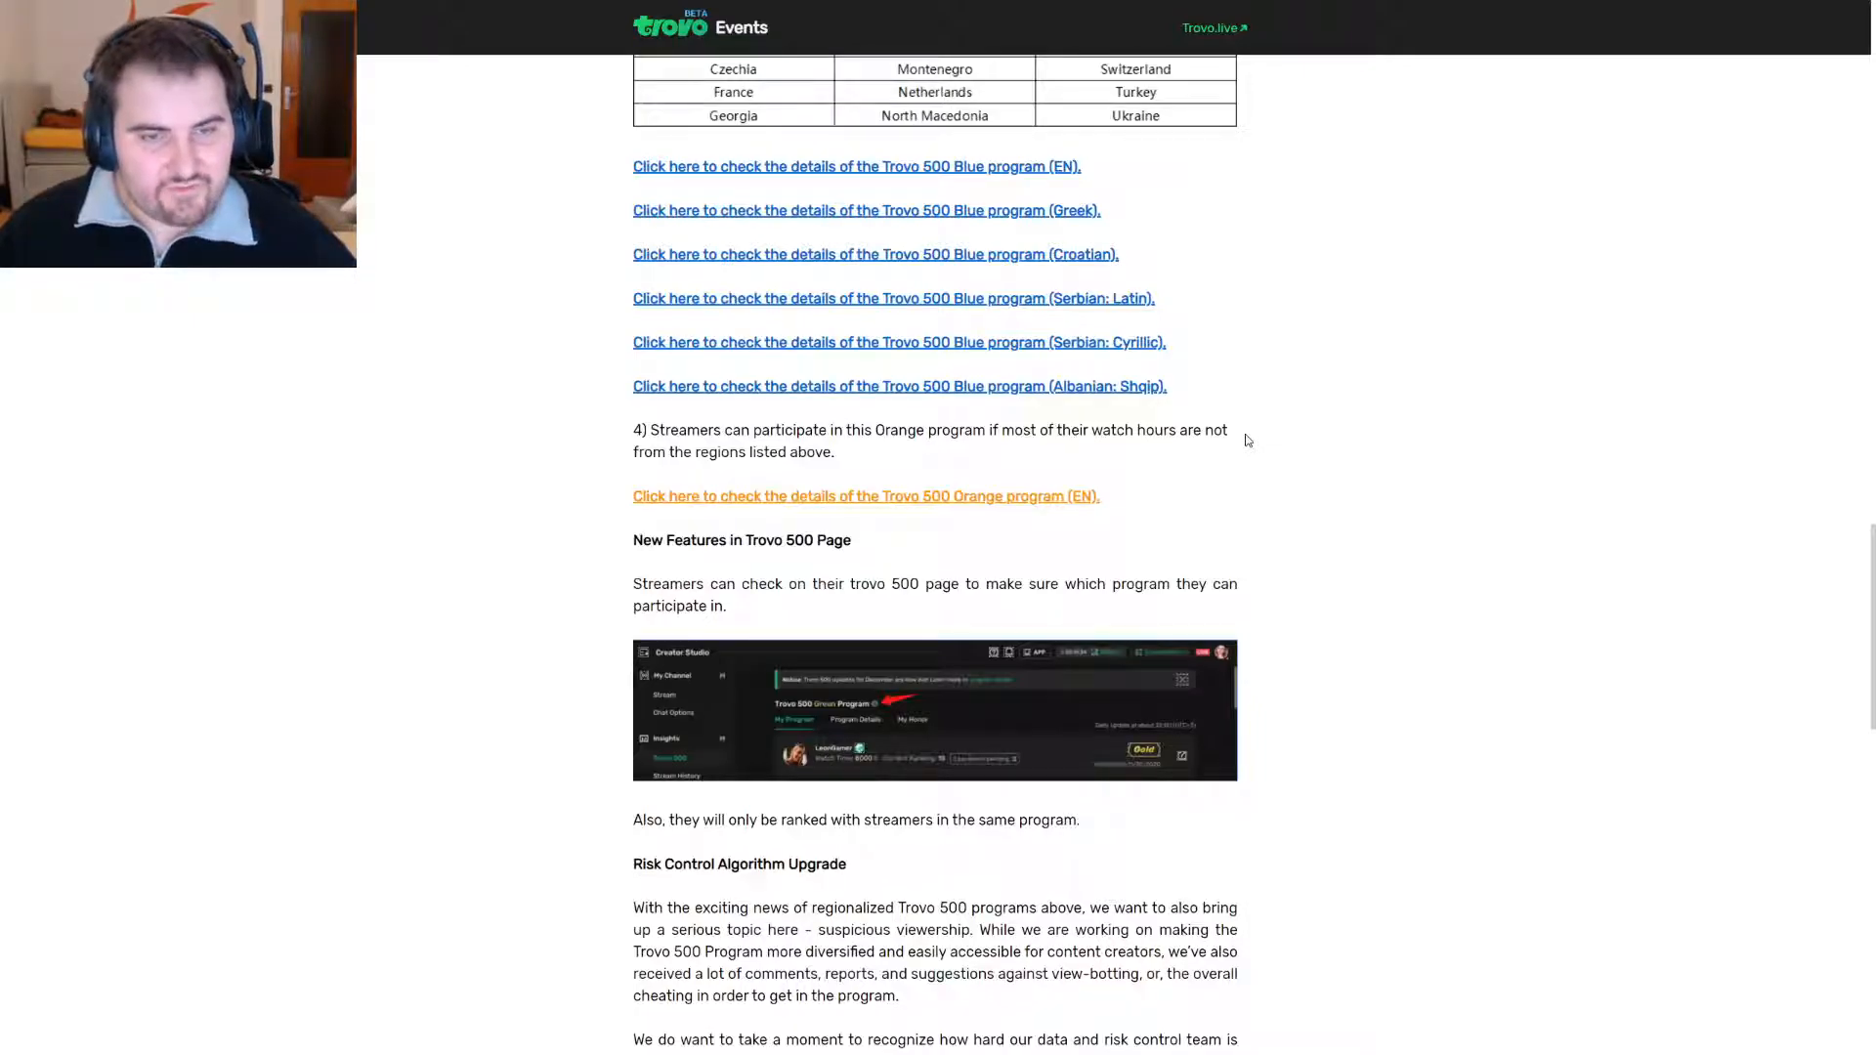
scroll("up", 3)
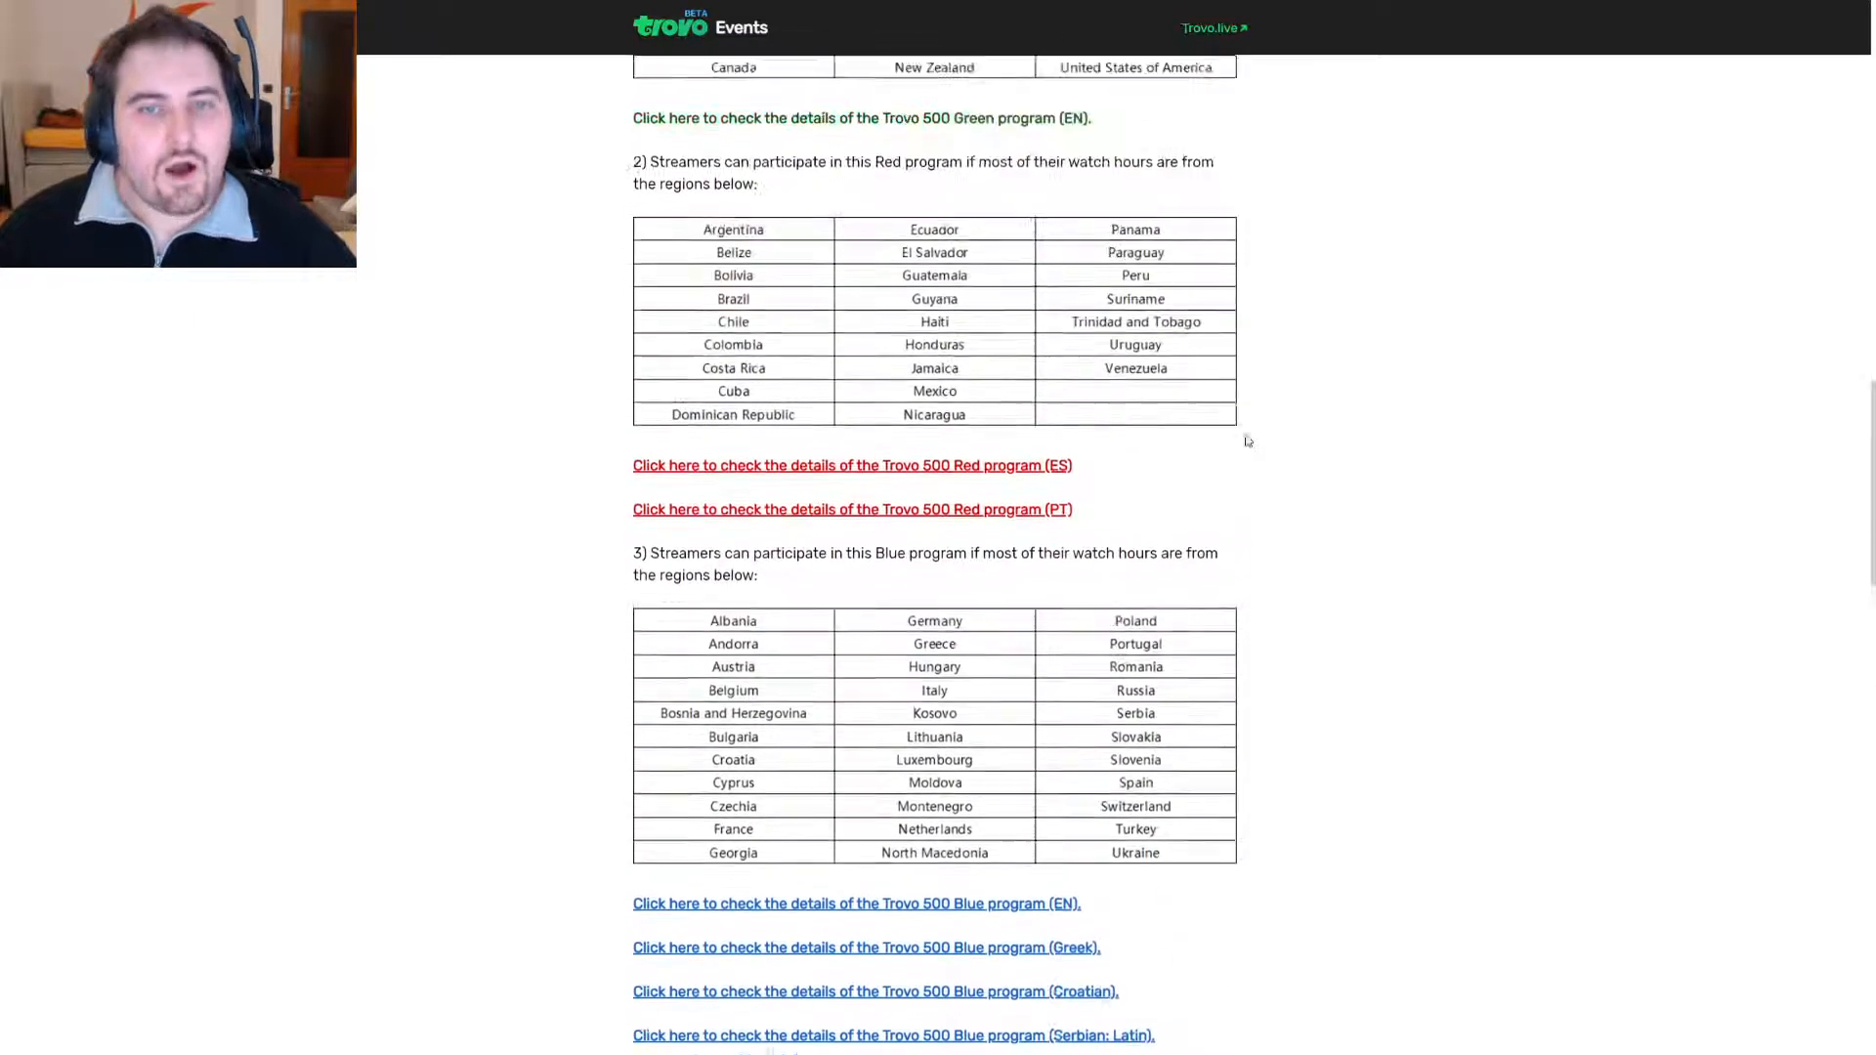
scroll("up", 3)
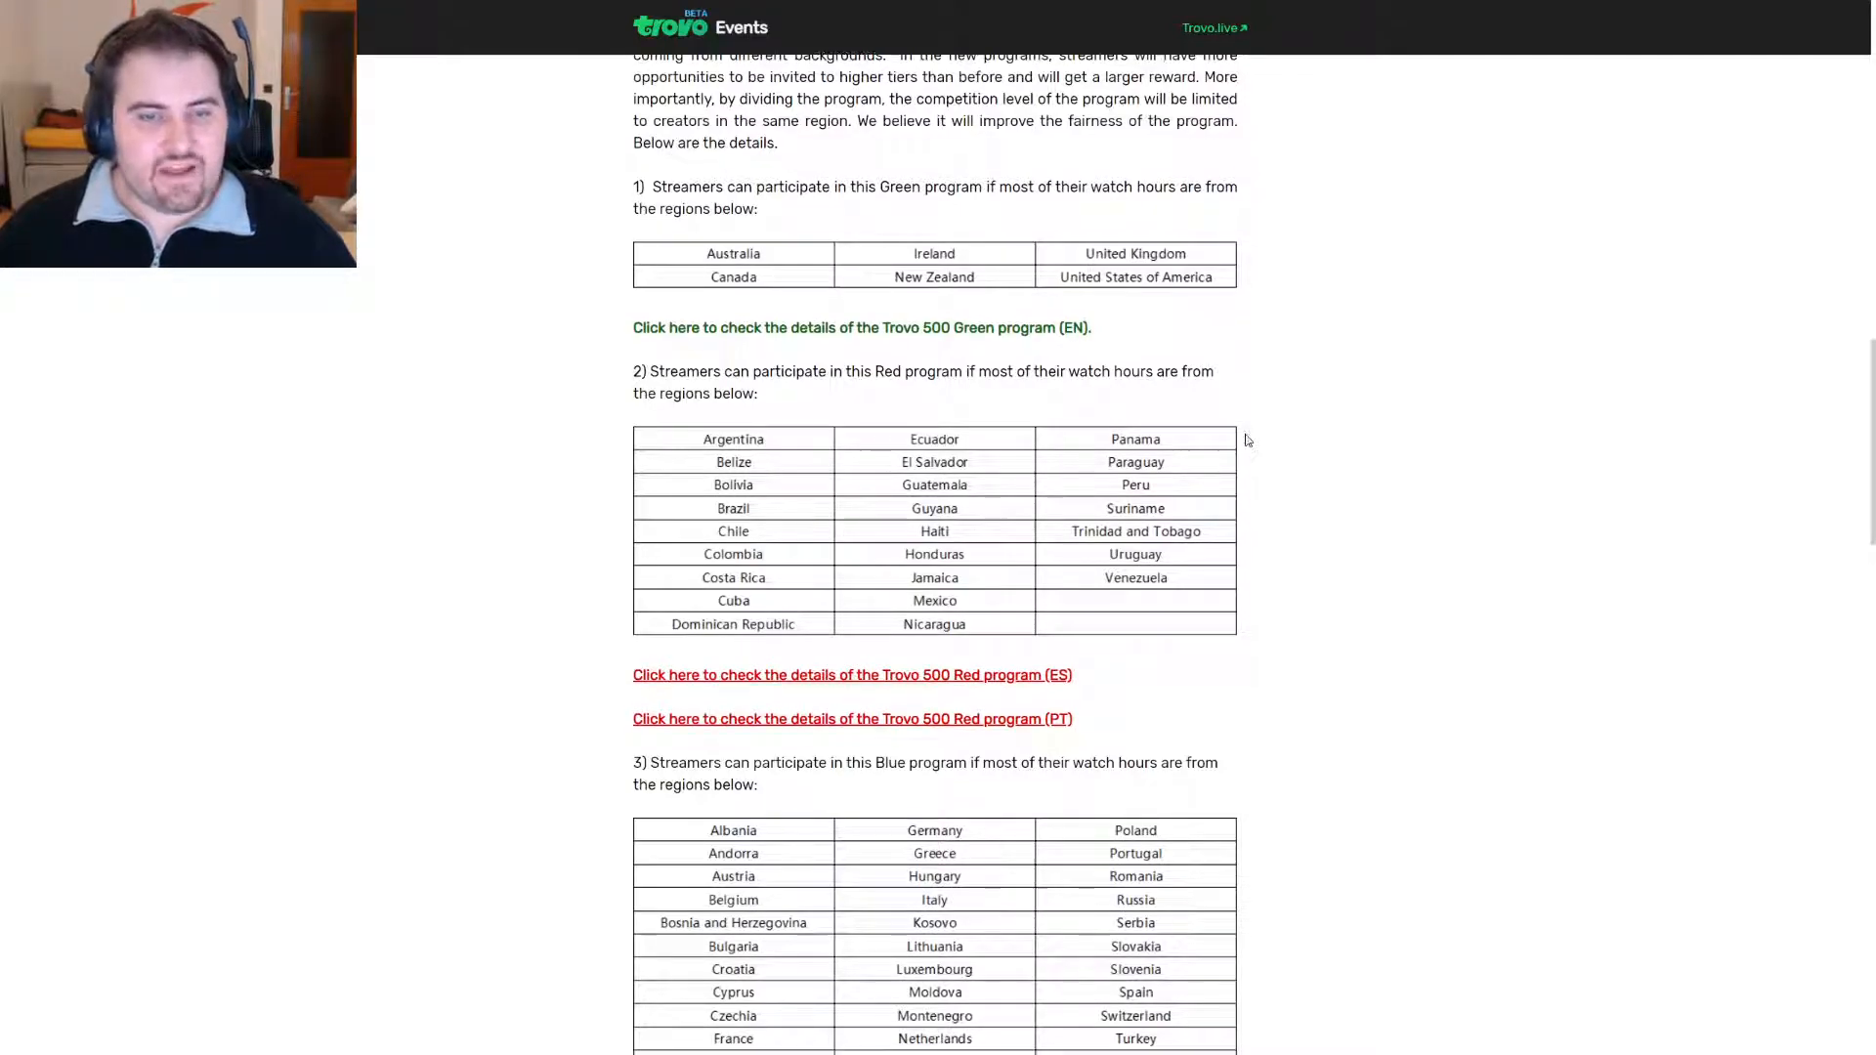
scroll("down", 3)
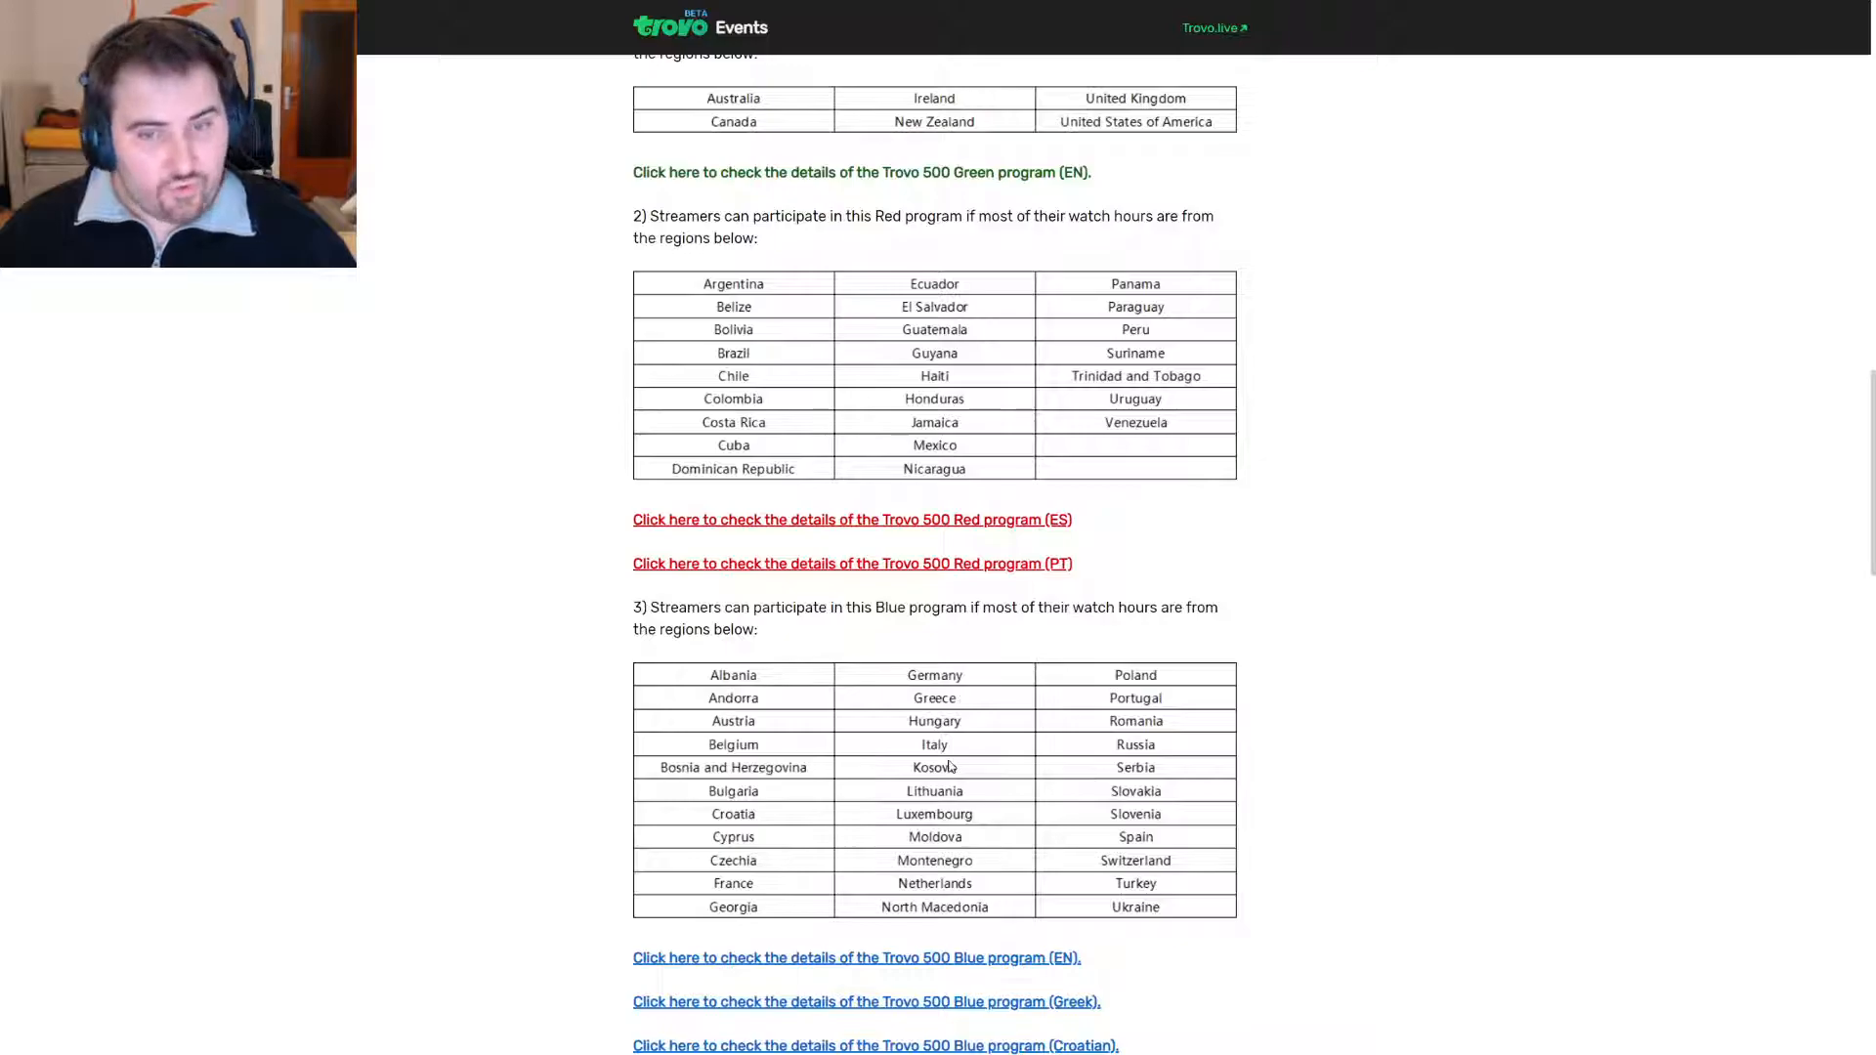
scroll("up", 3)
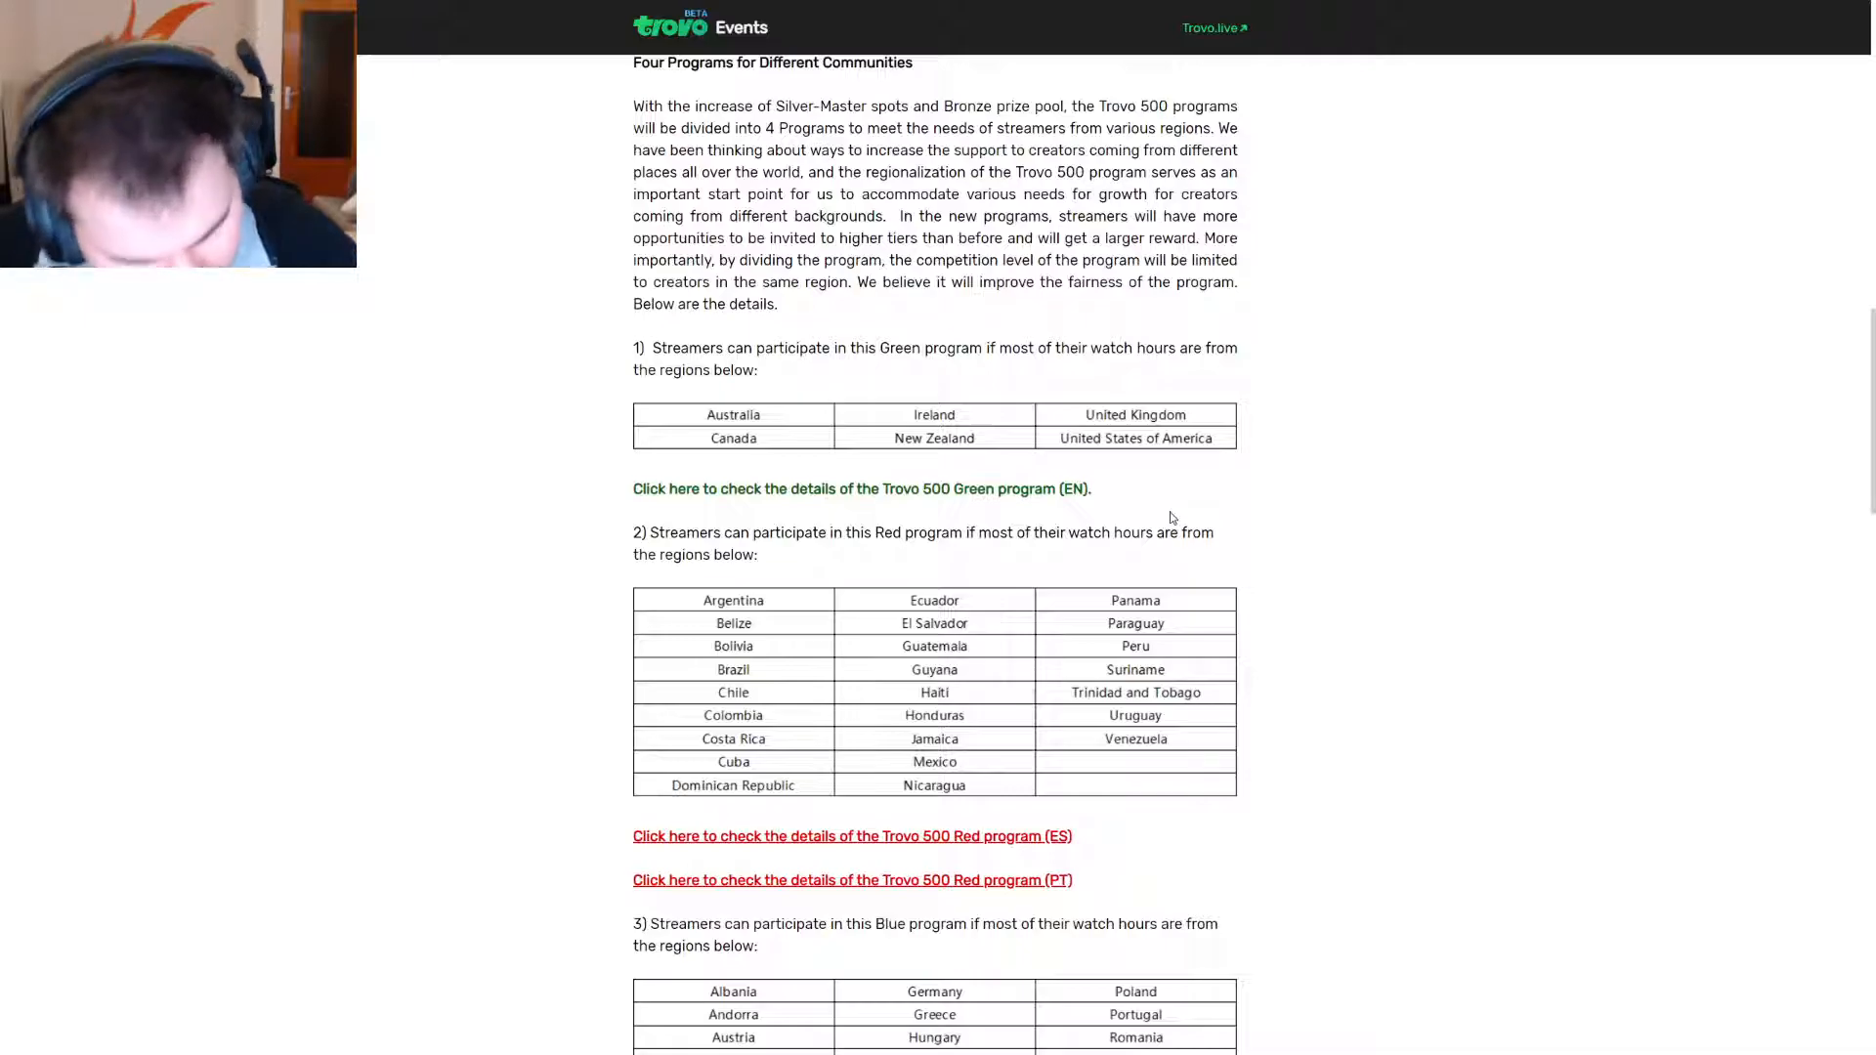
scroll("down", 3)
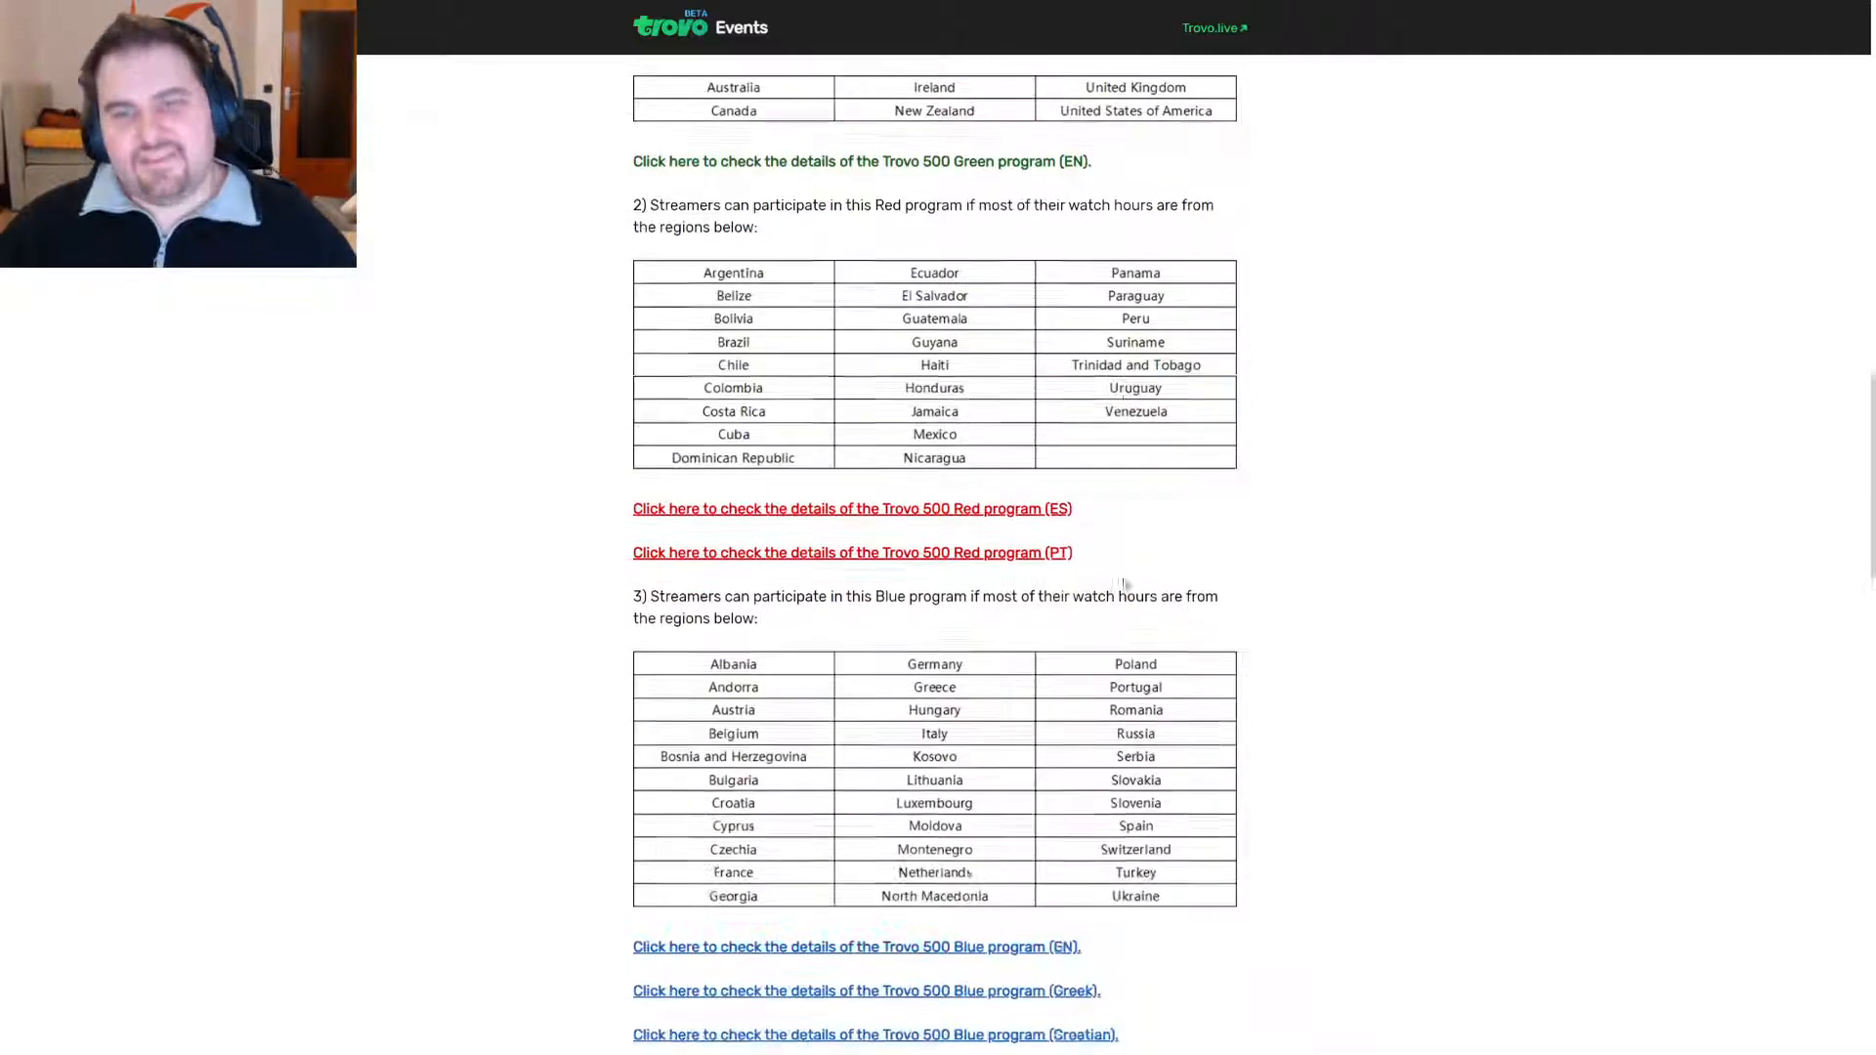
scroll("down", 3)
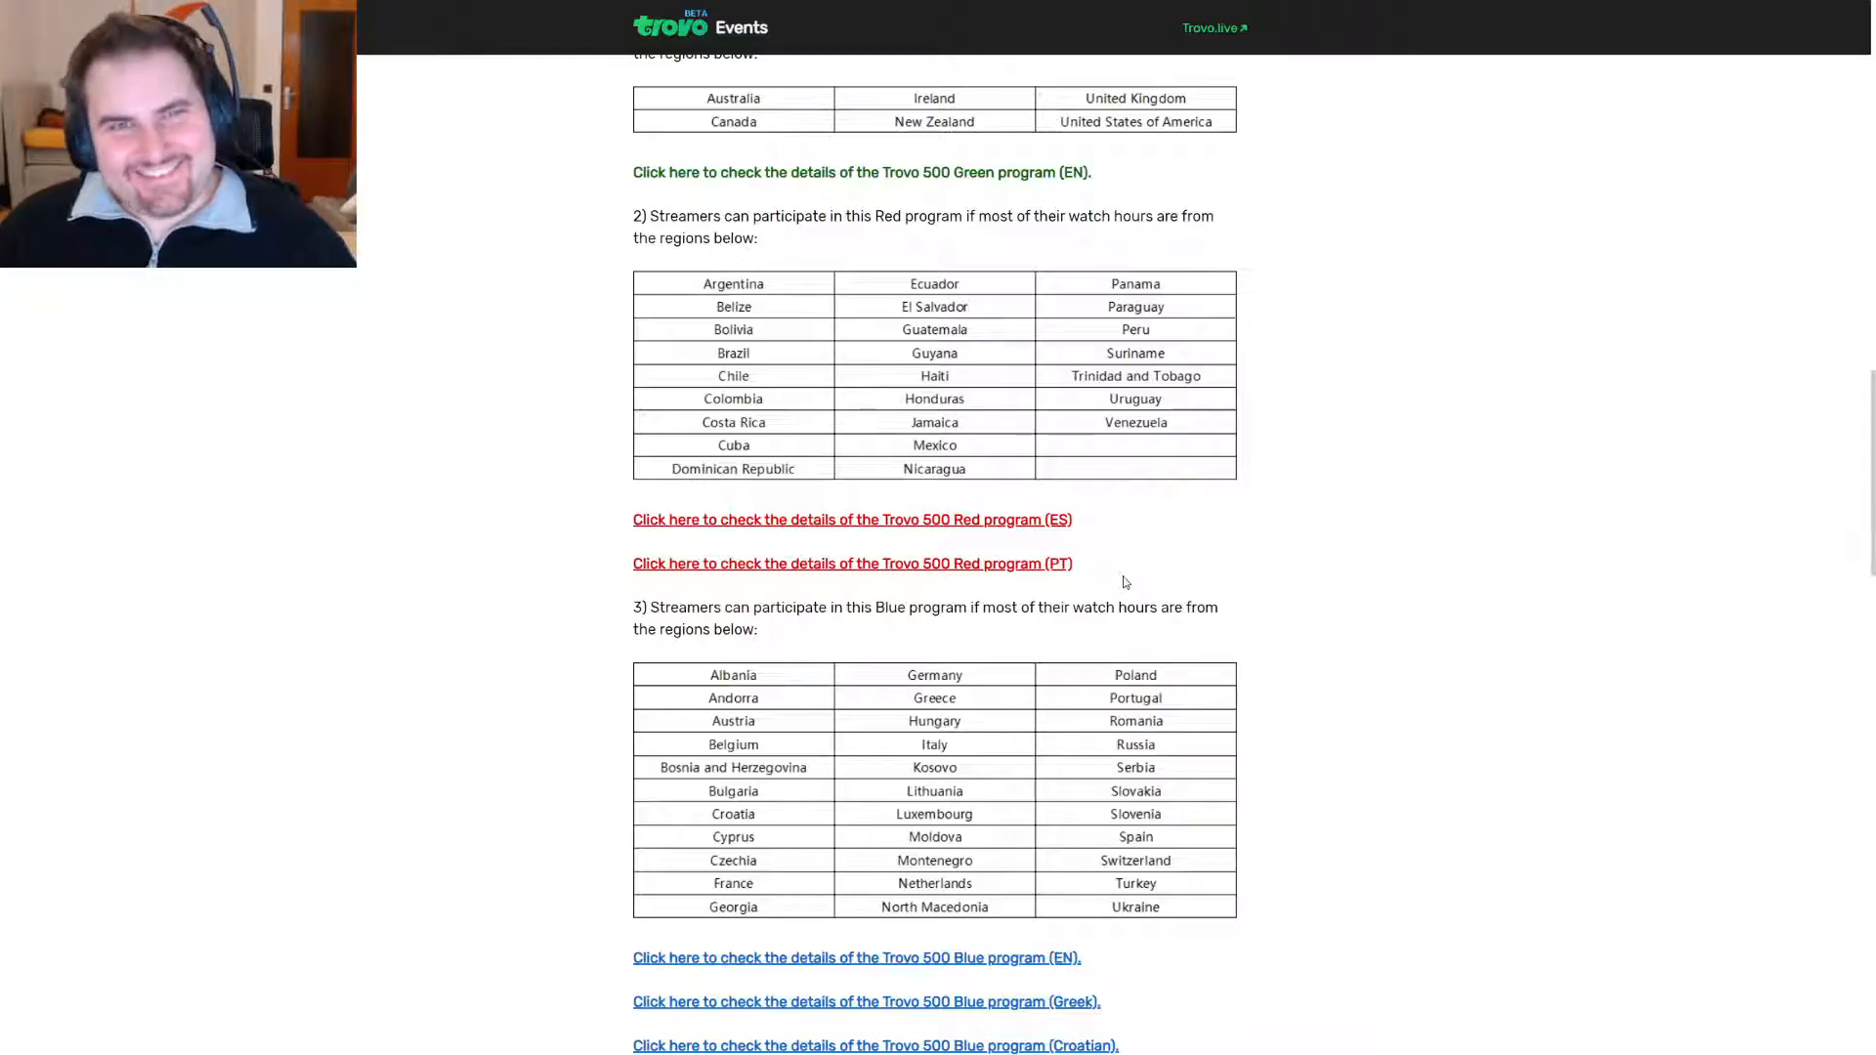
scroll("up", 3)
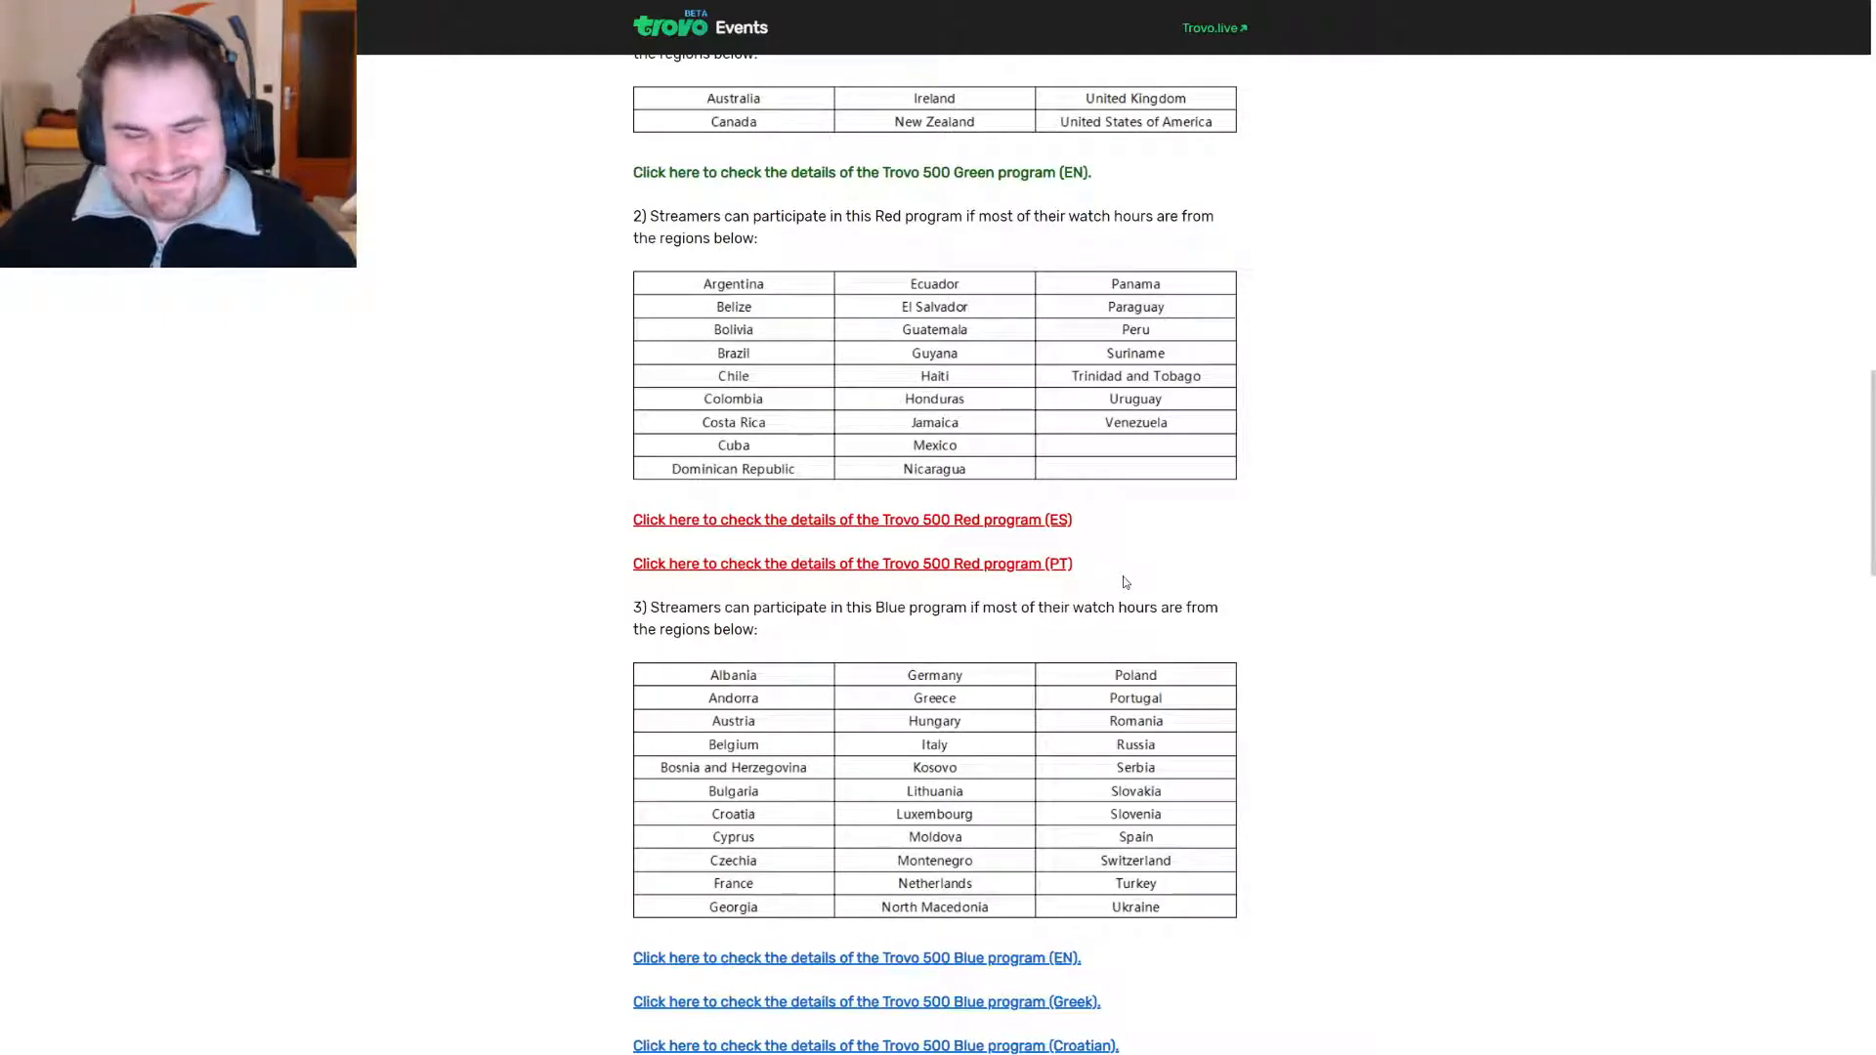
scroll("up", 3)
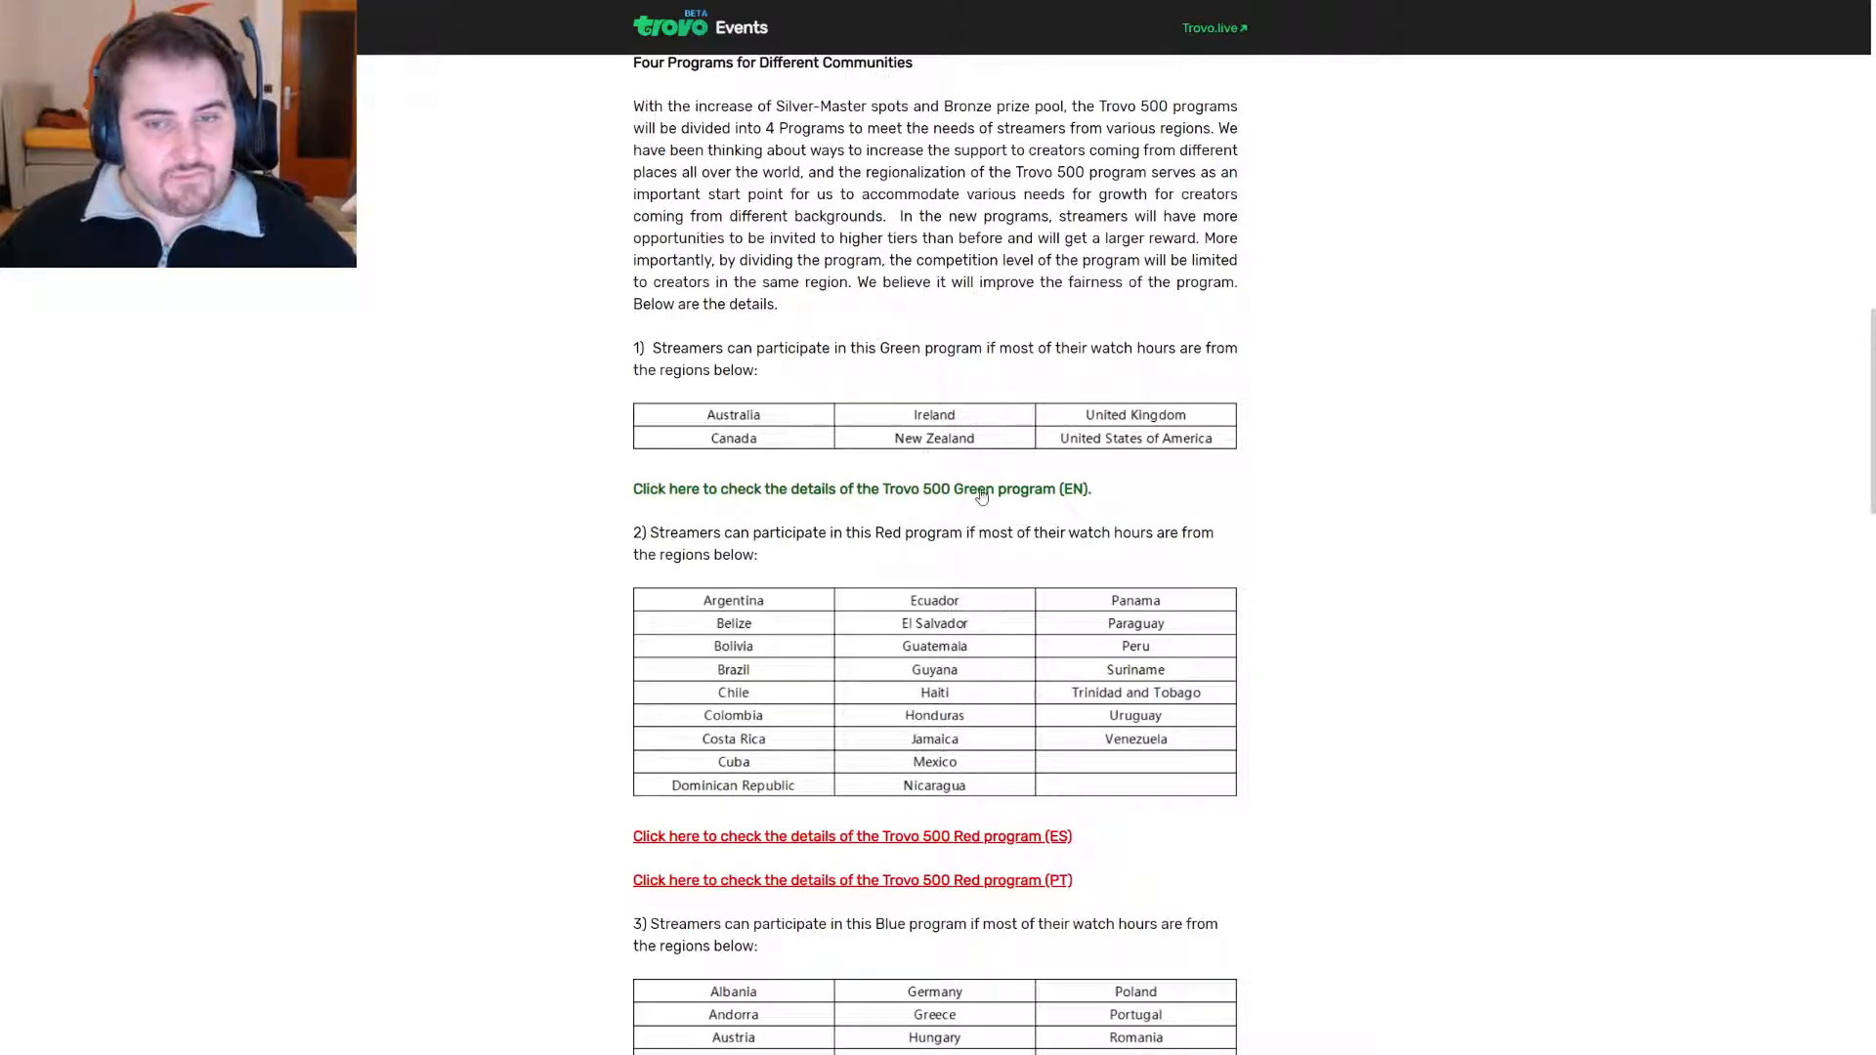
Open the Trovo 500 Green program (EN) details page with its countries, targets and bounties.
left_click(860, 488)
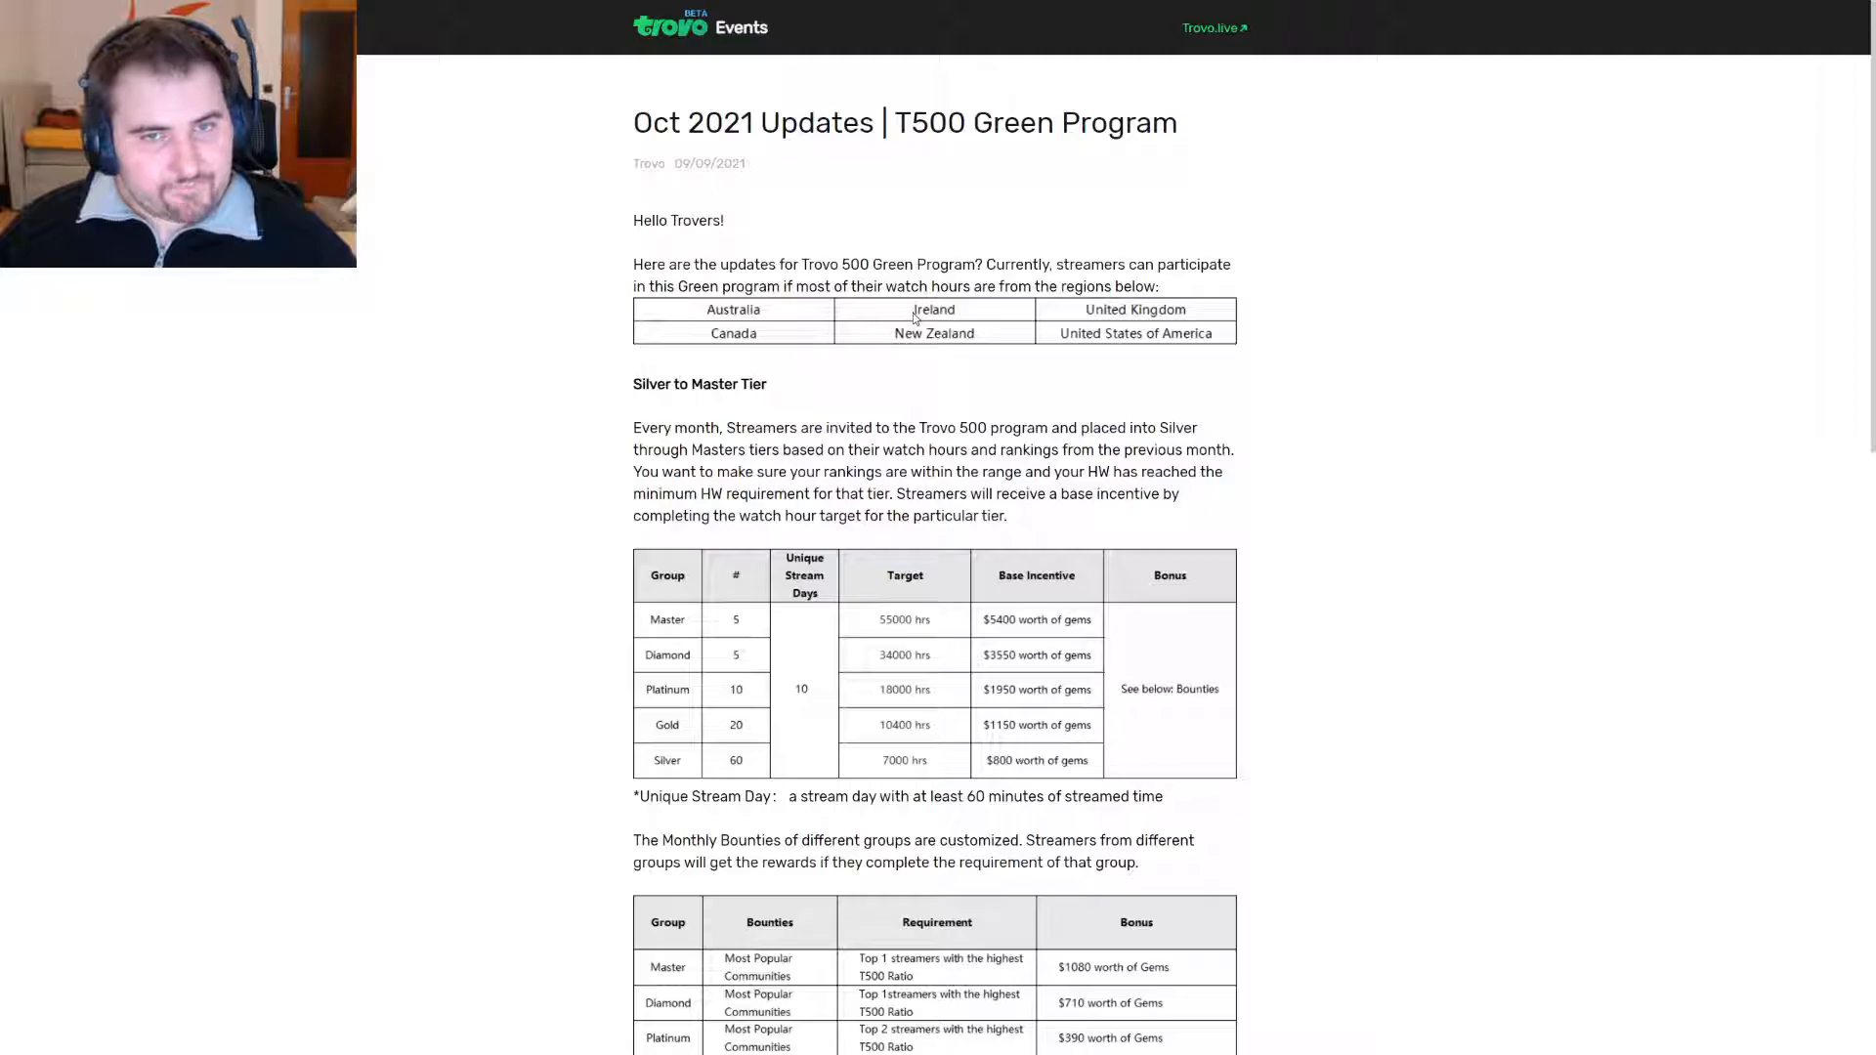
mouse_move(1289, 303)
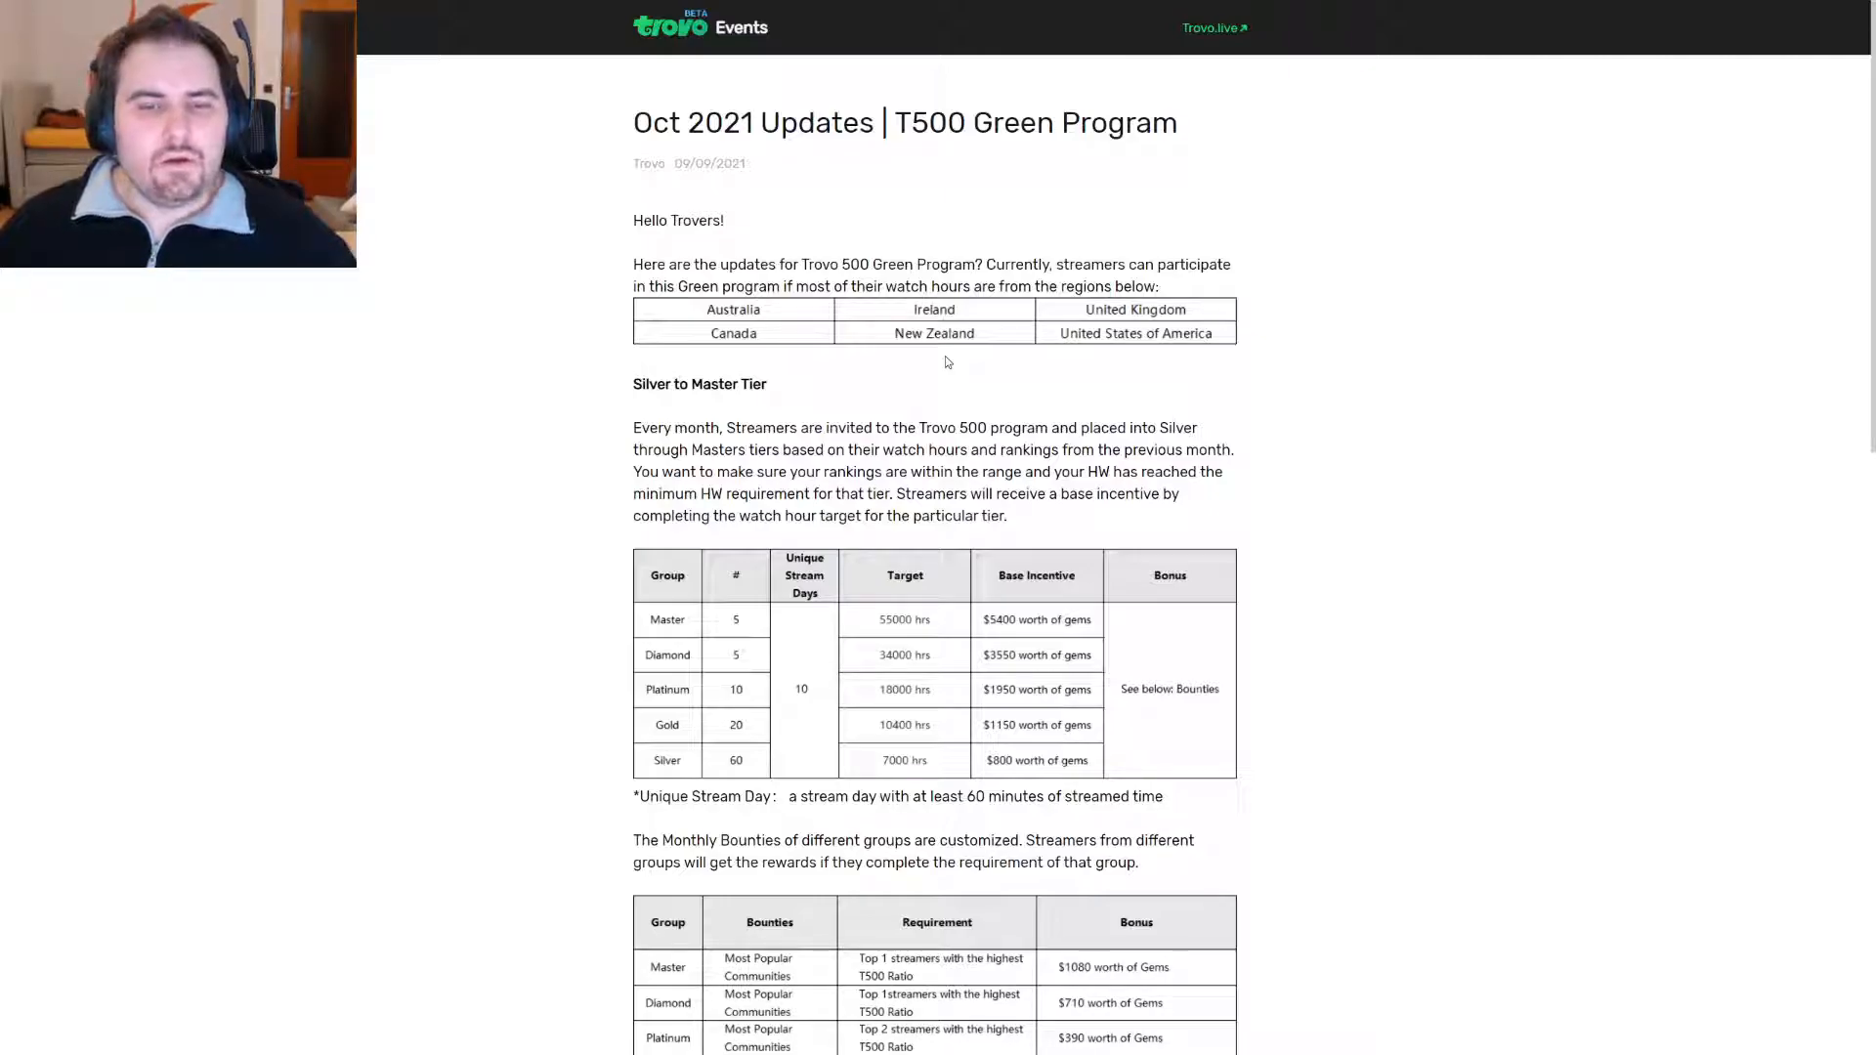
Scroll past the Bronze tier incentive and monthly bounty tables to the Trovo Play section.
scroll("down", 3)
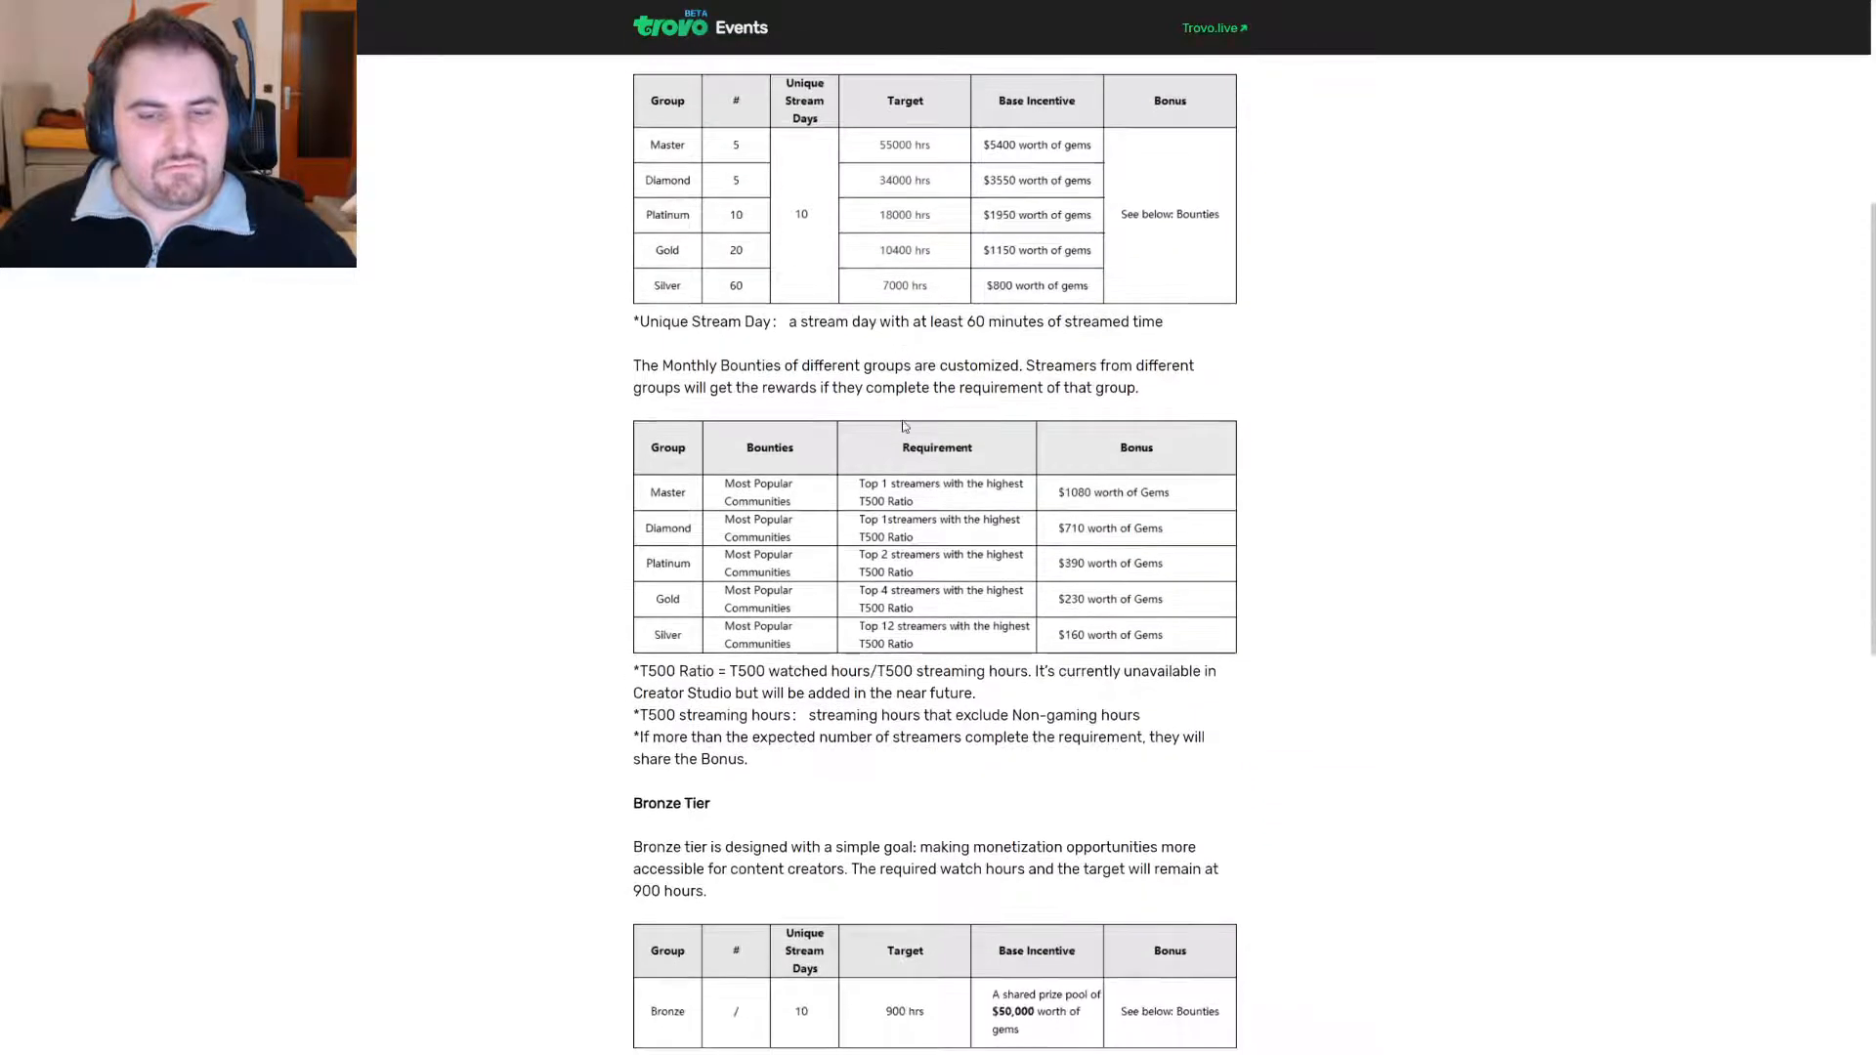
scroll("down", 3)
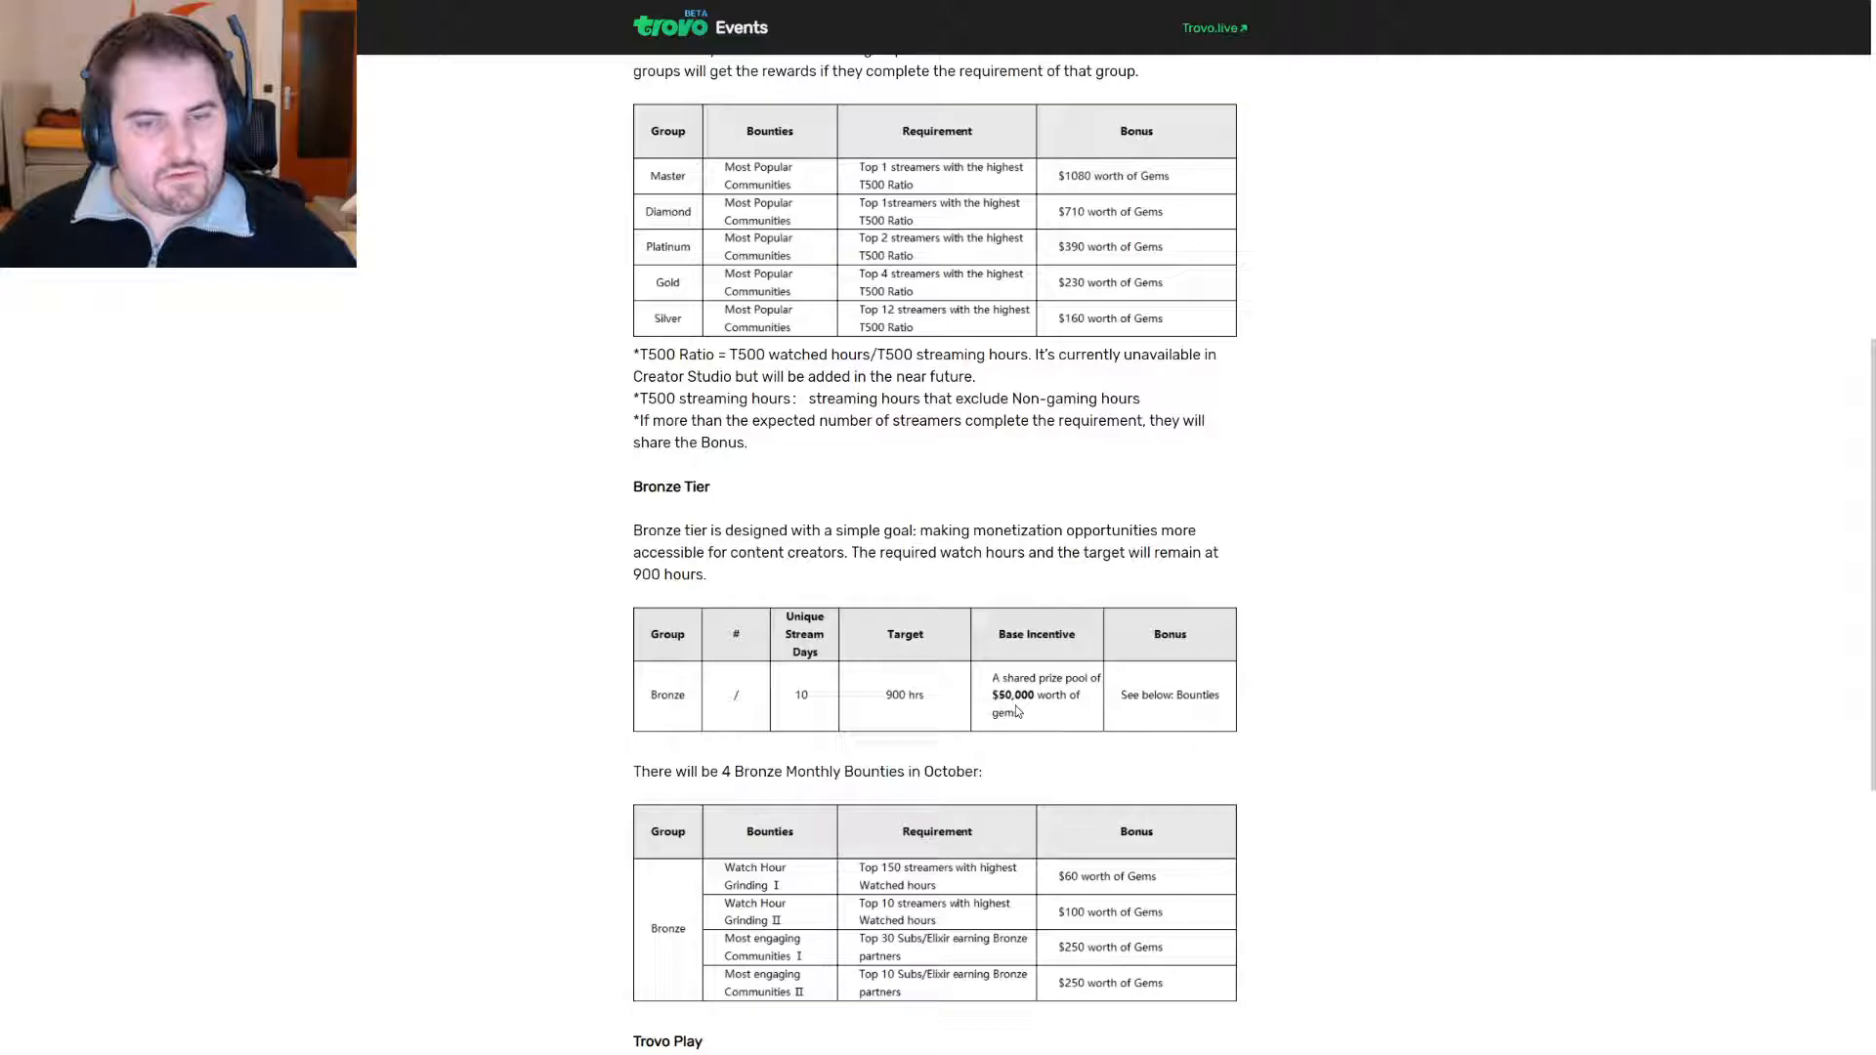
scroll("down", 3)
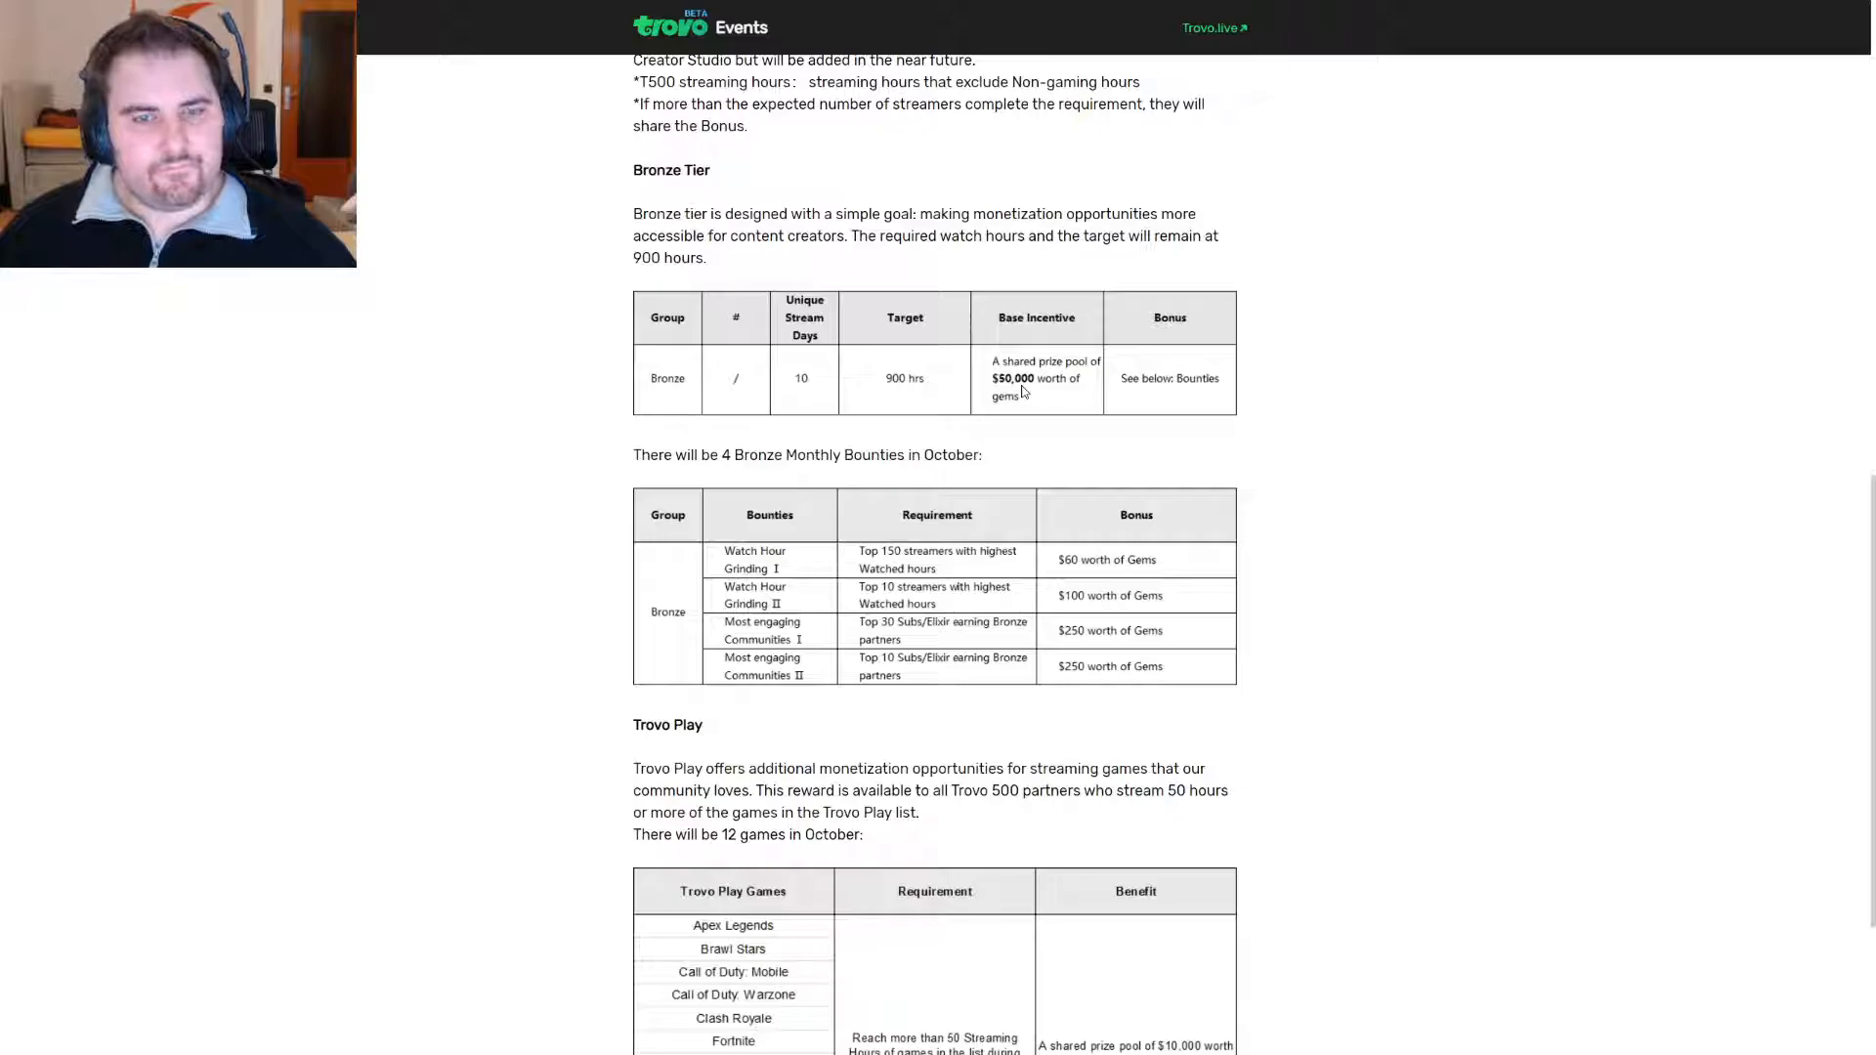
scroll("down", 3)
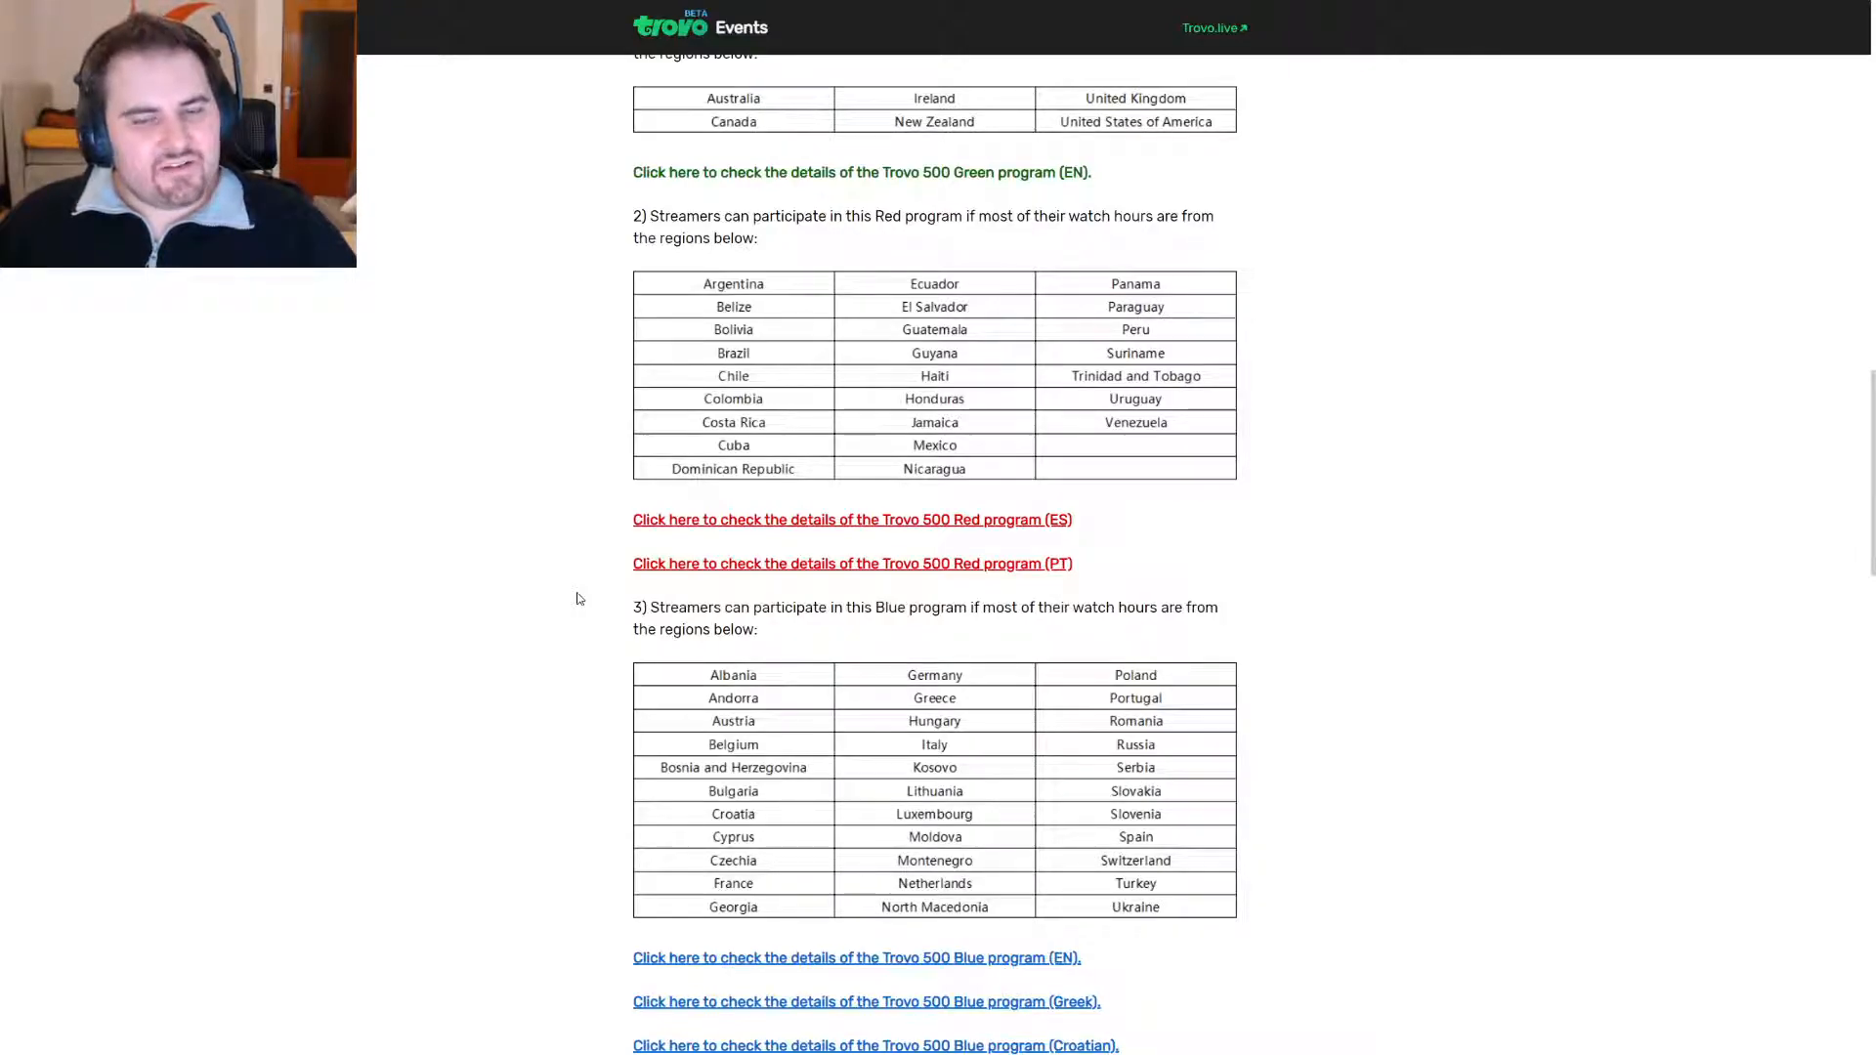
Scroll through the Green, Red, Blue and Orange program country tables and their links.
scroll("down", 3)
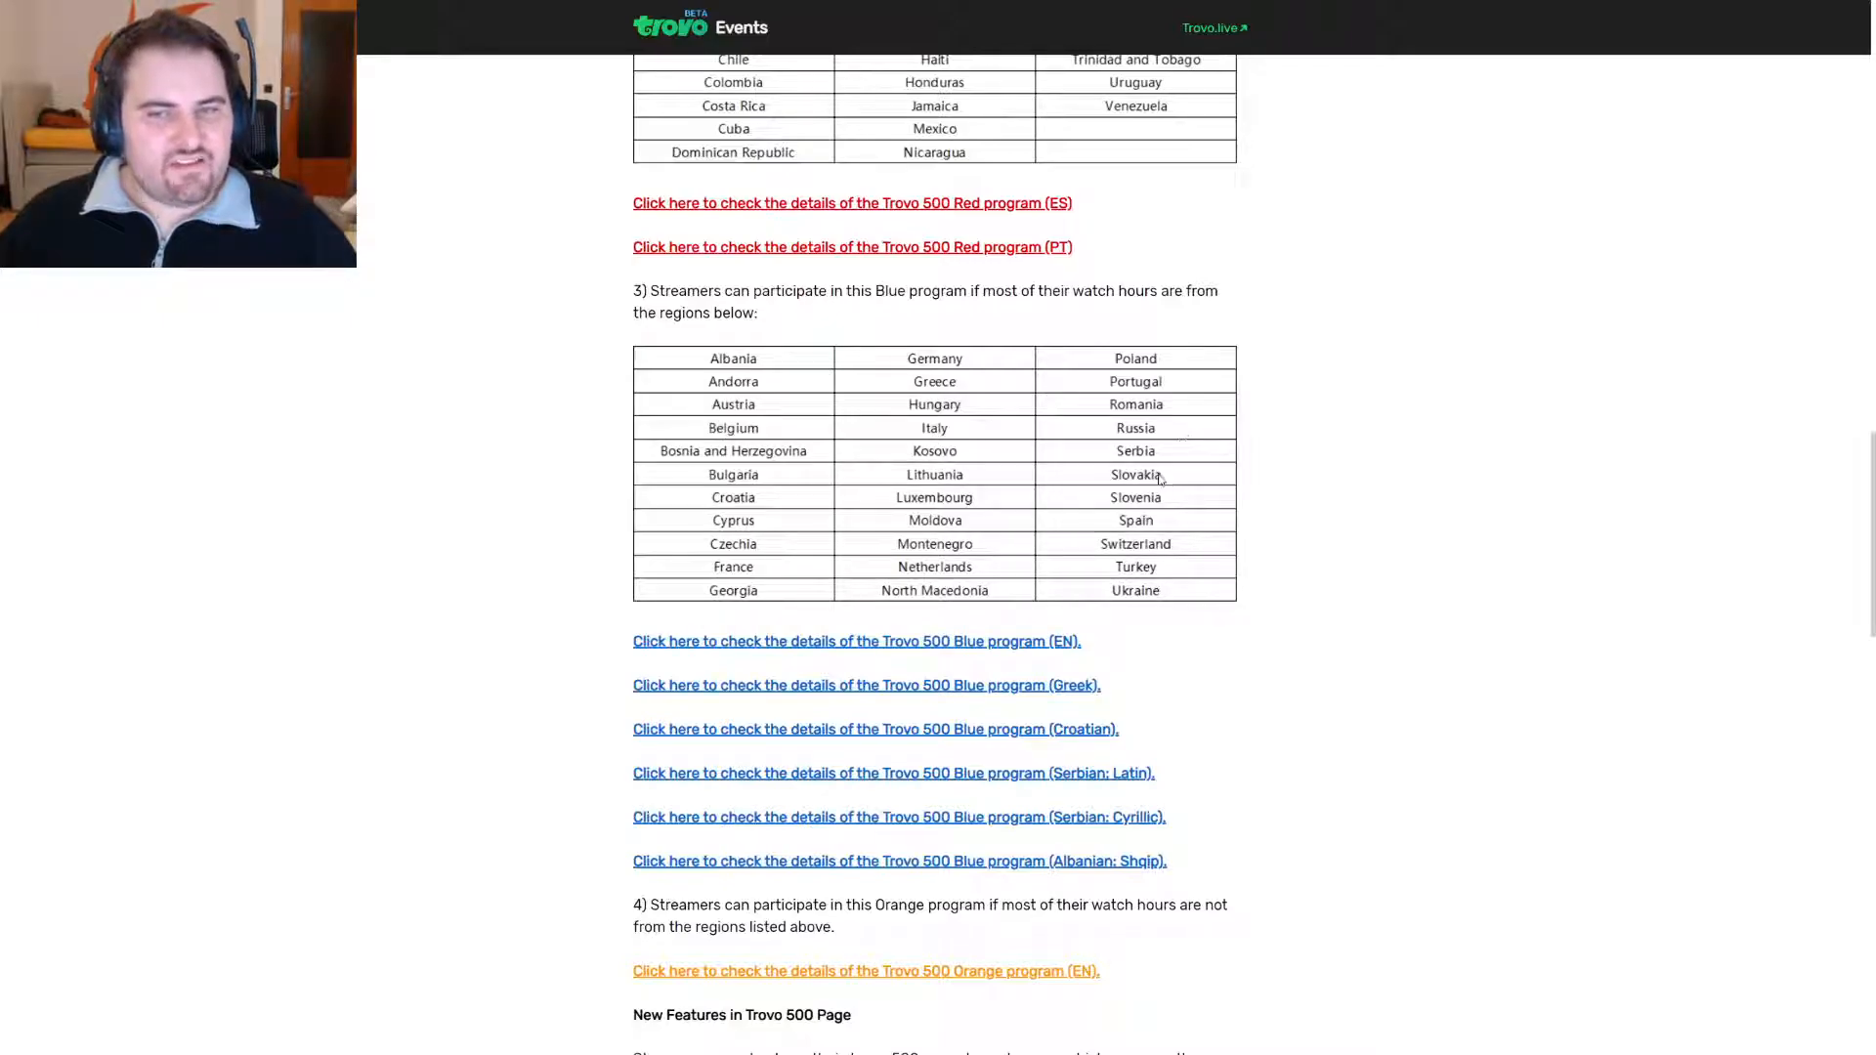
scroll("up", 3)
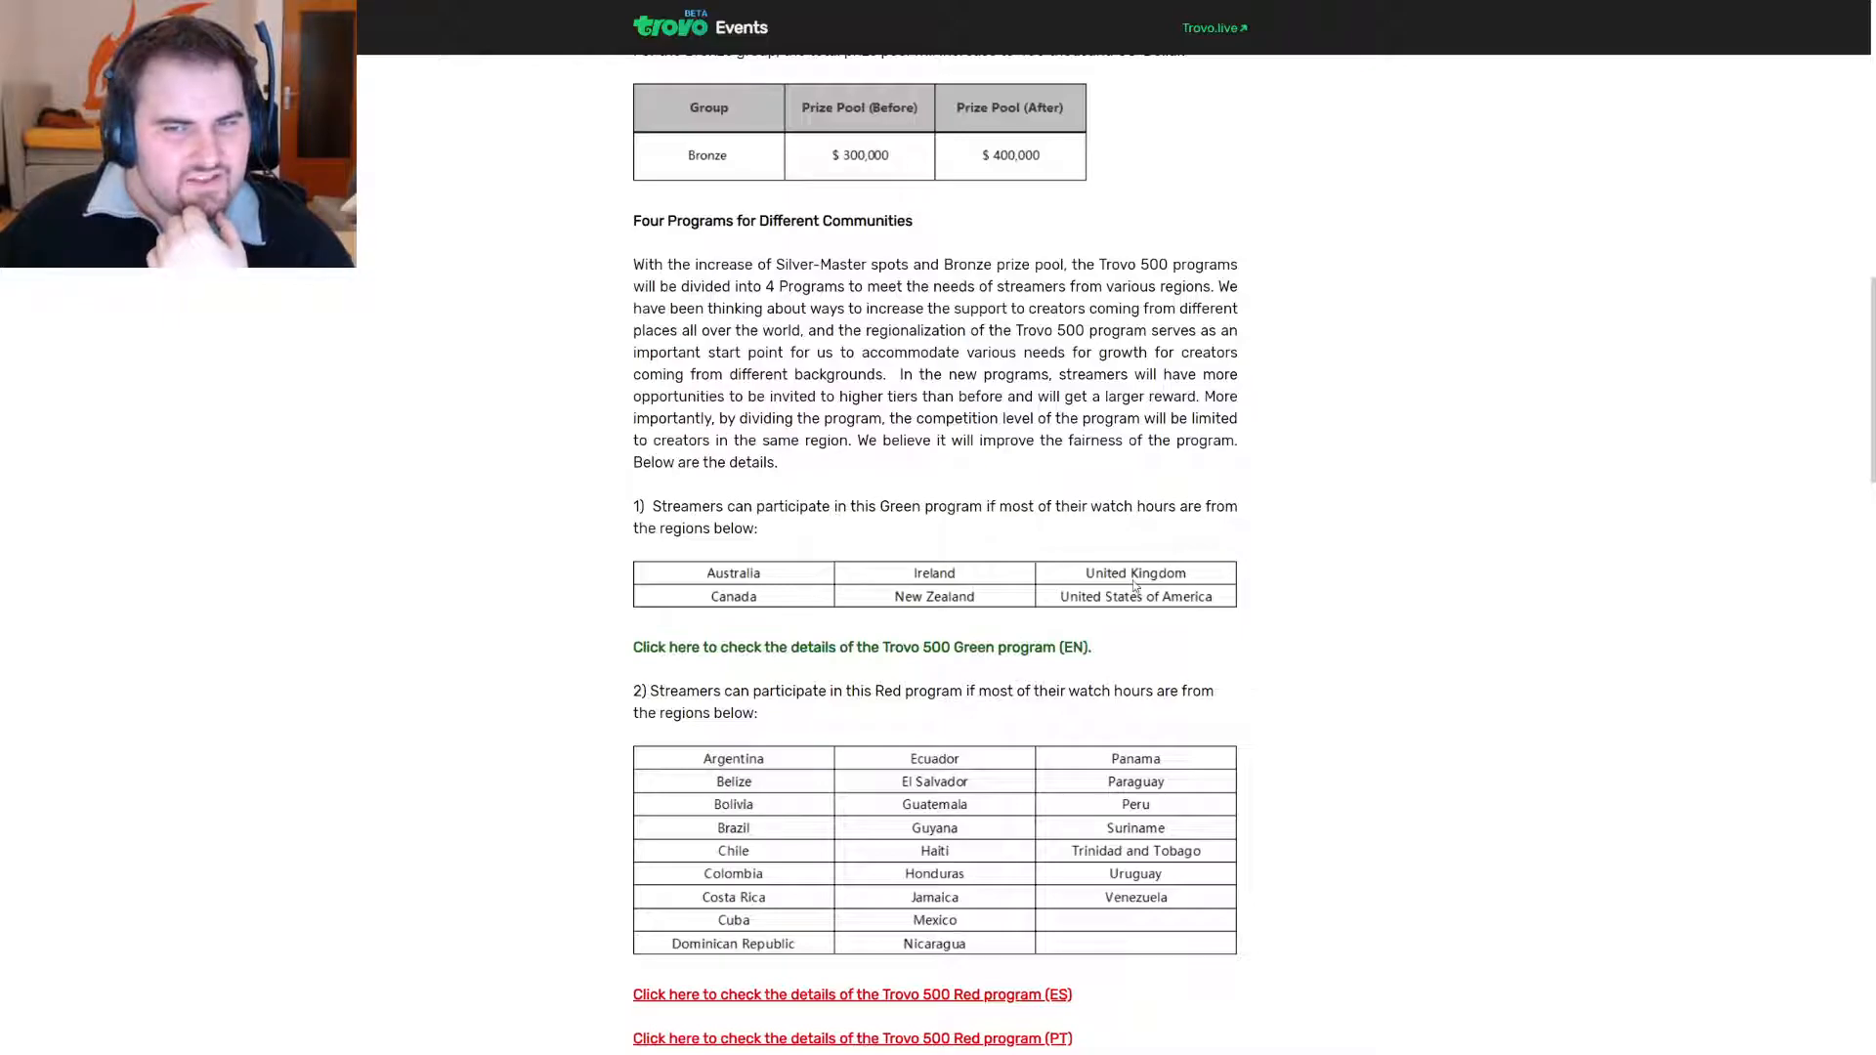
scroll("down", 3)
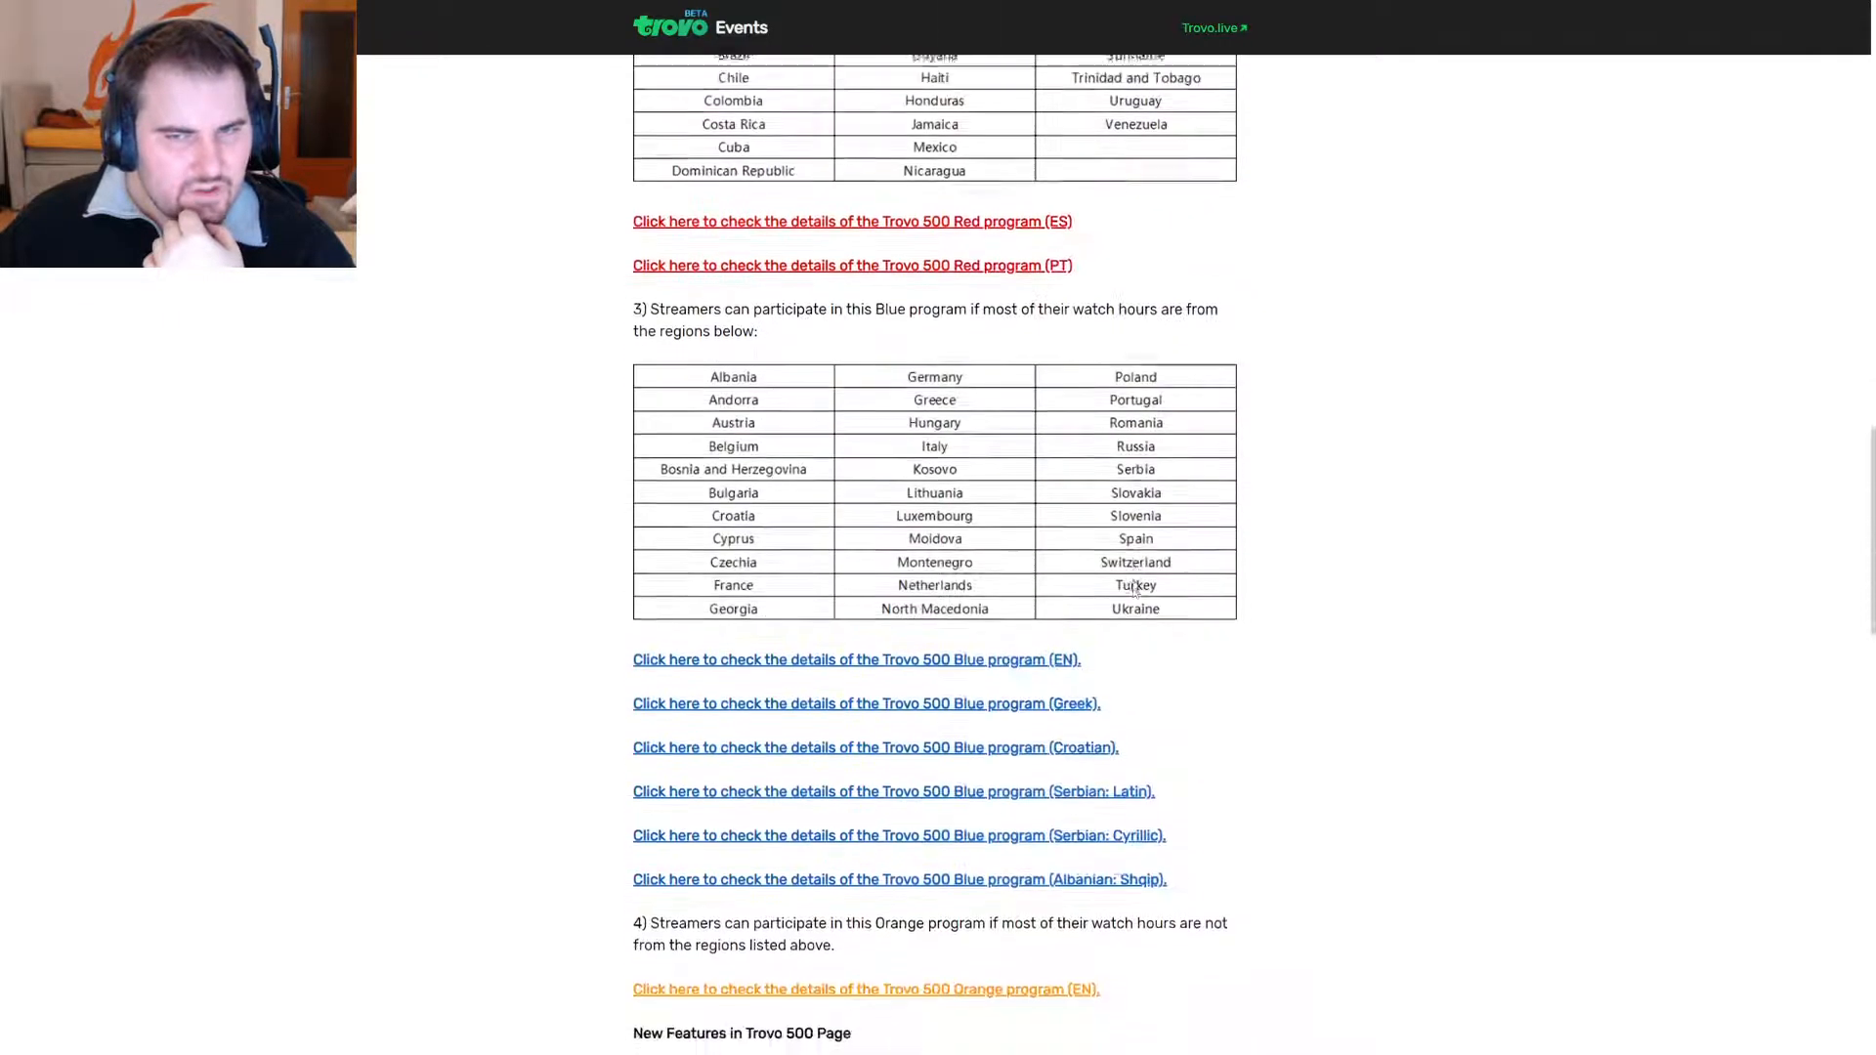
scroll("down", 3)
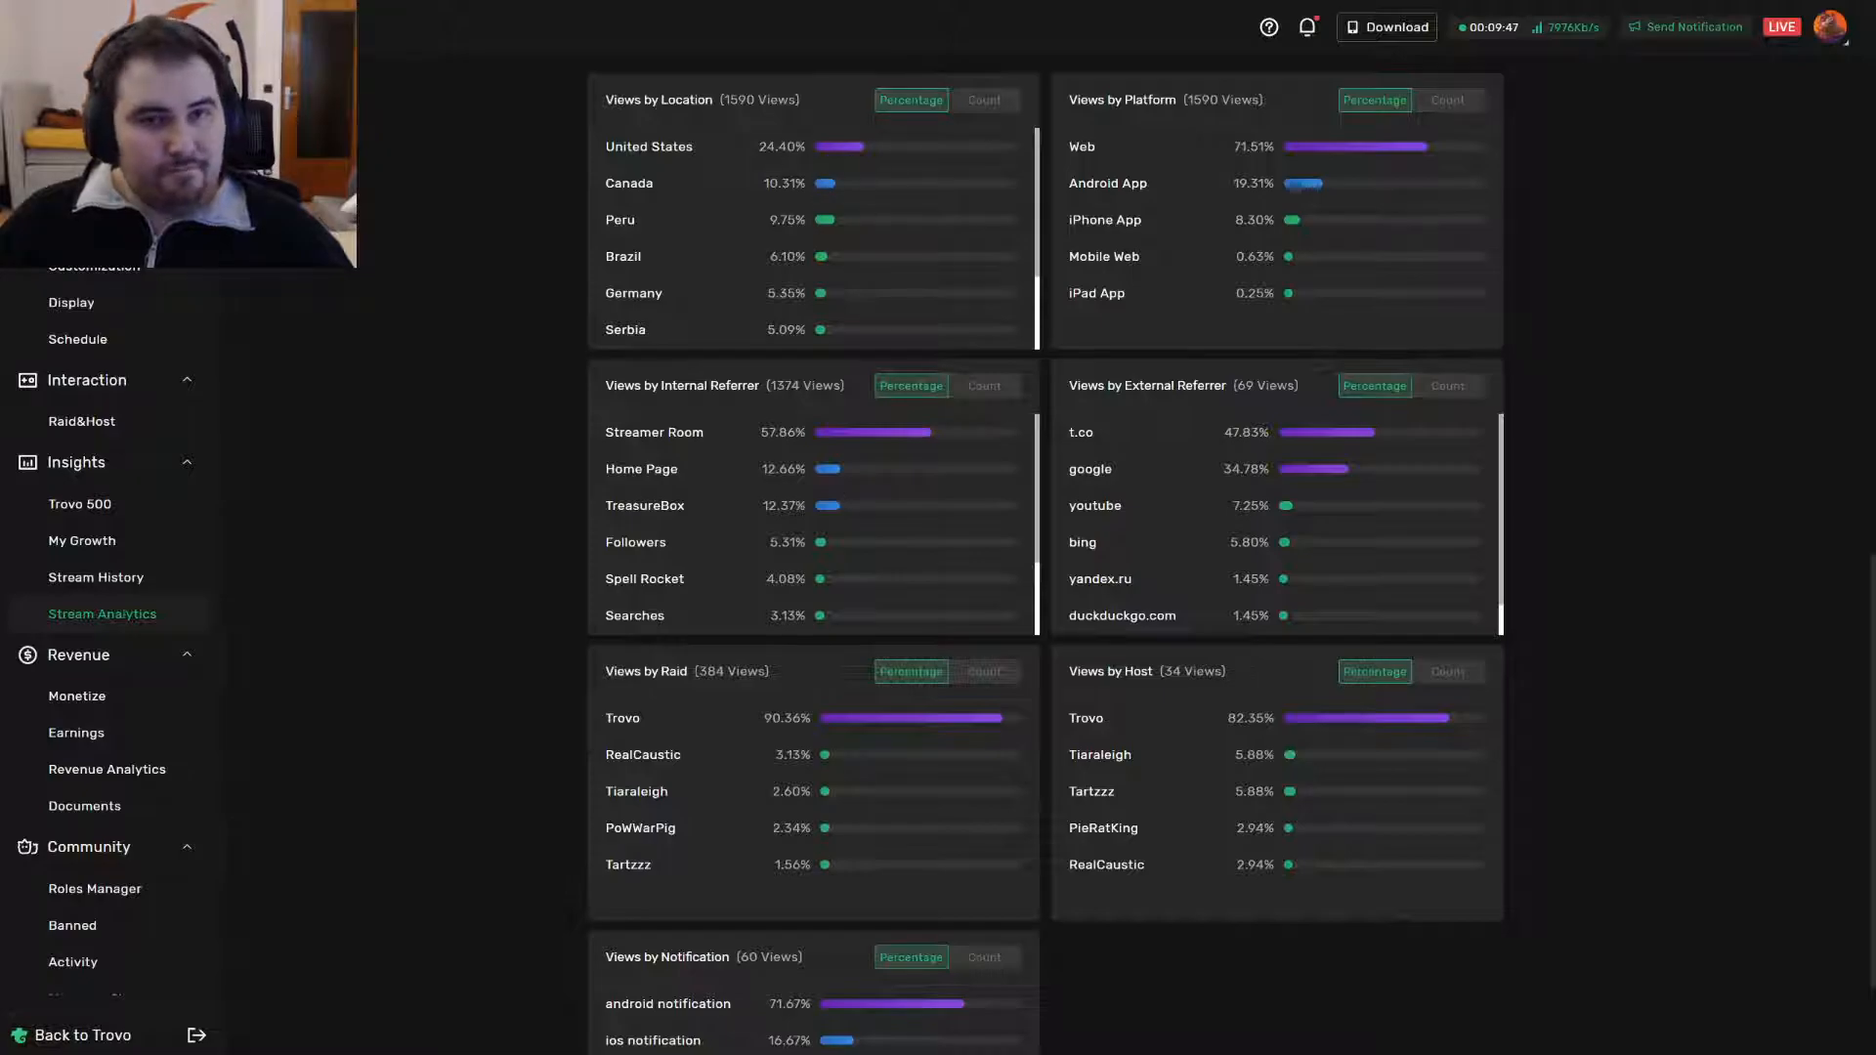
mouse_move(837, 180)
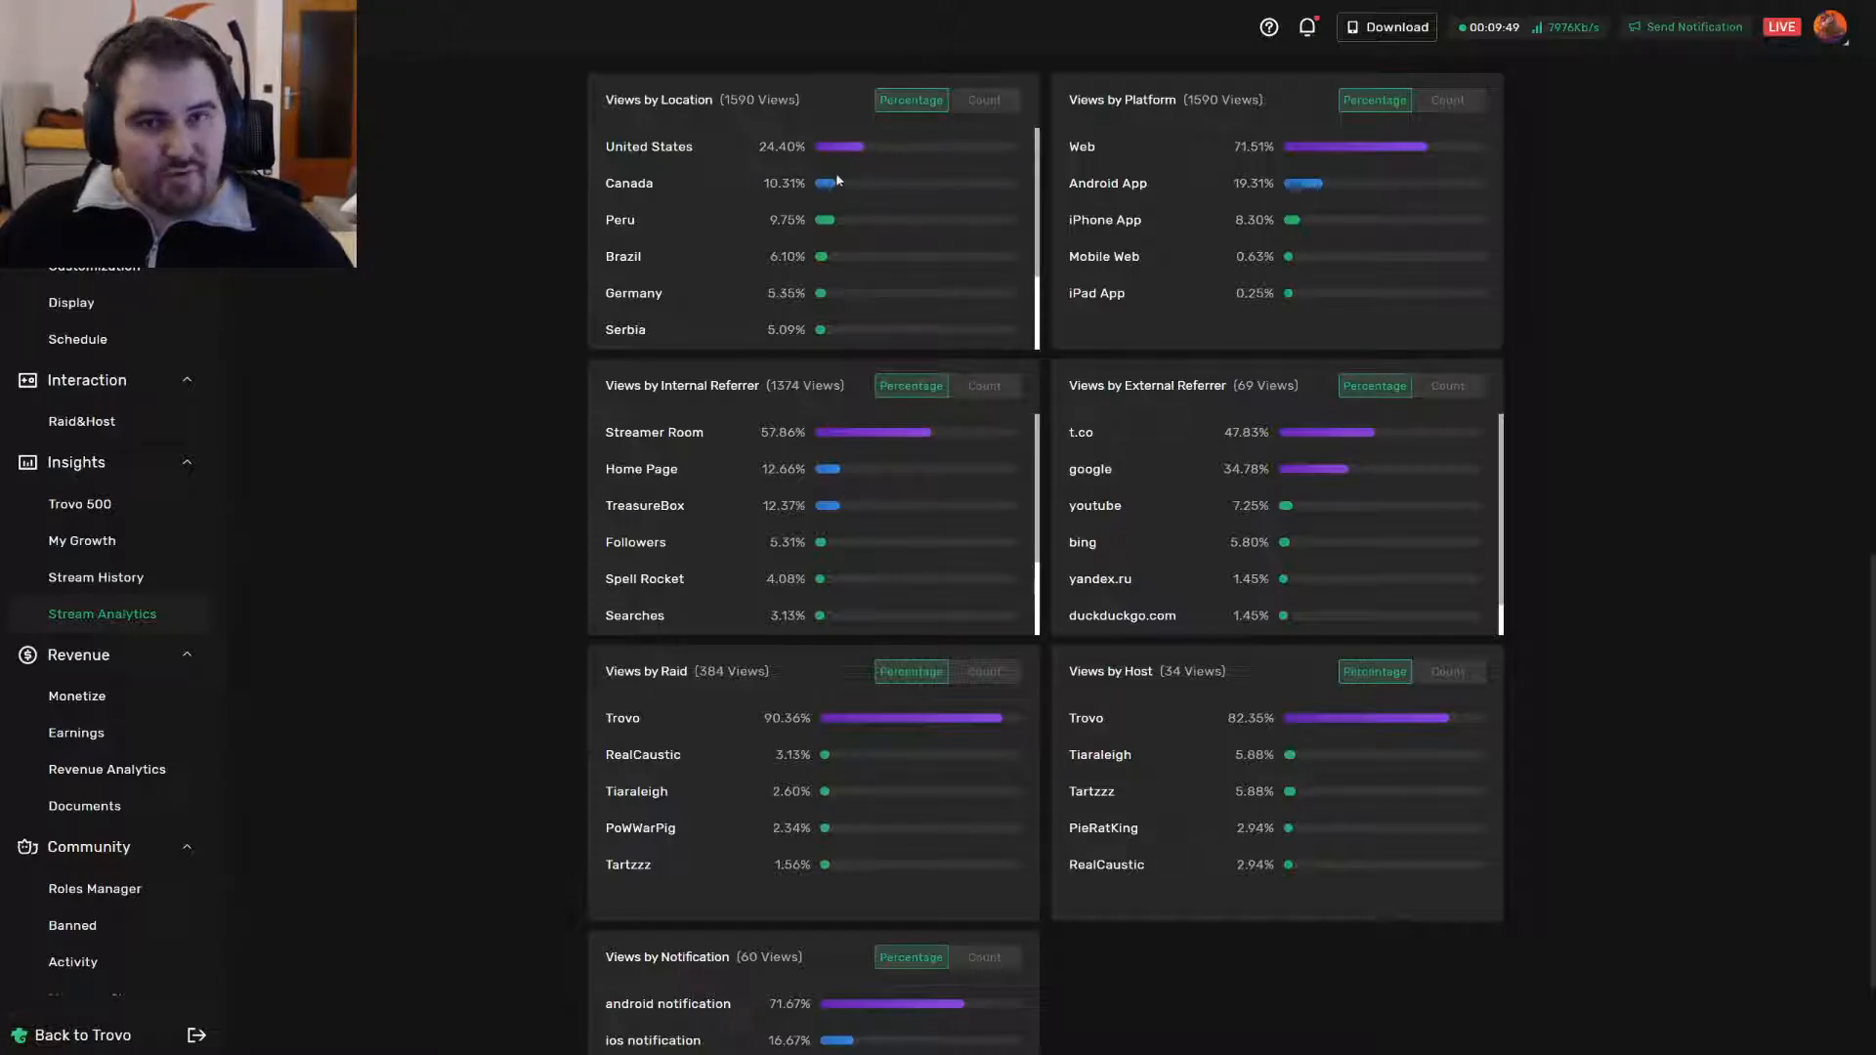
mouse_move(670, 273)
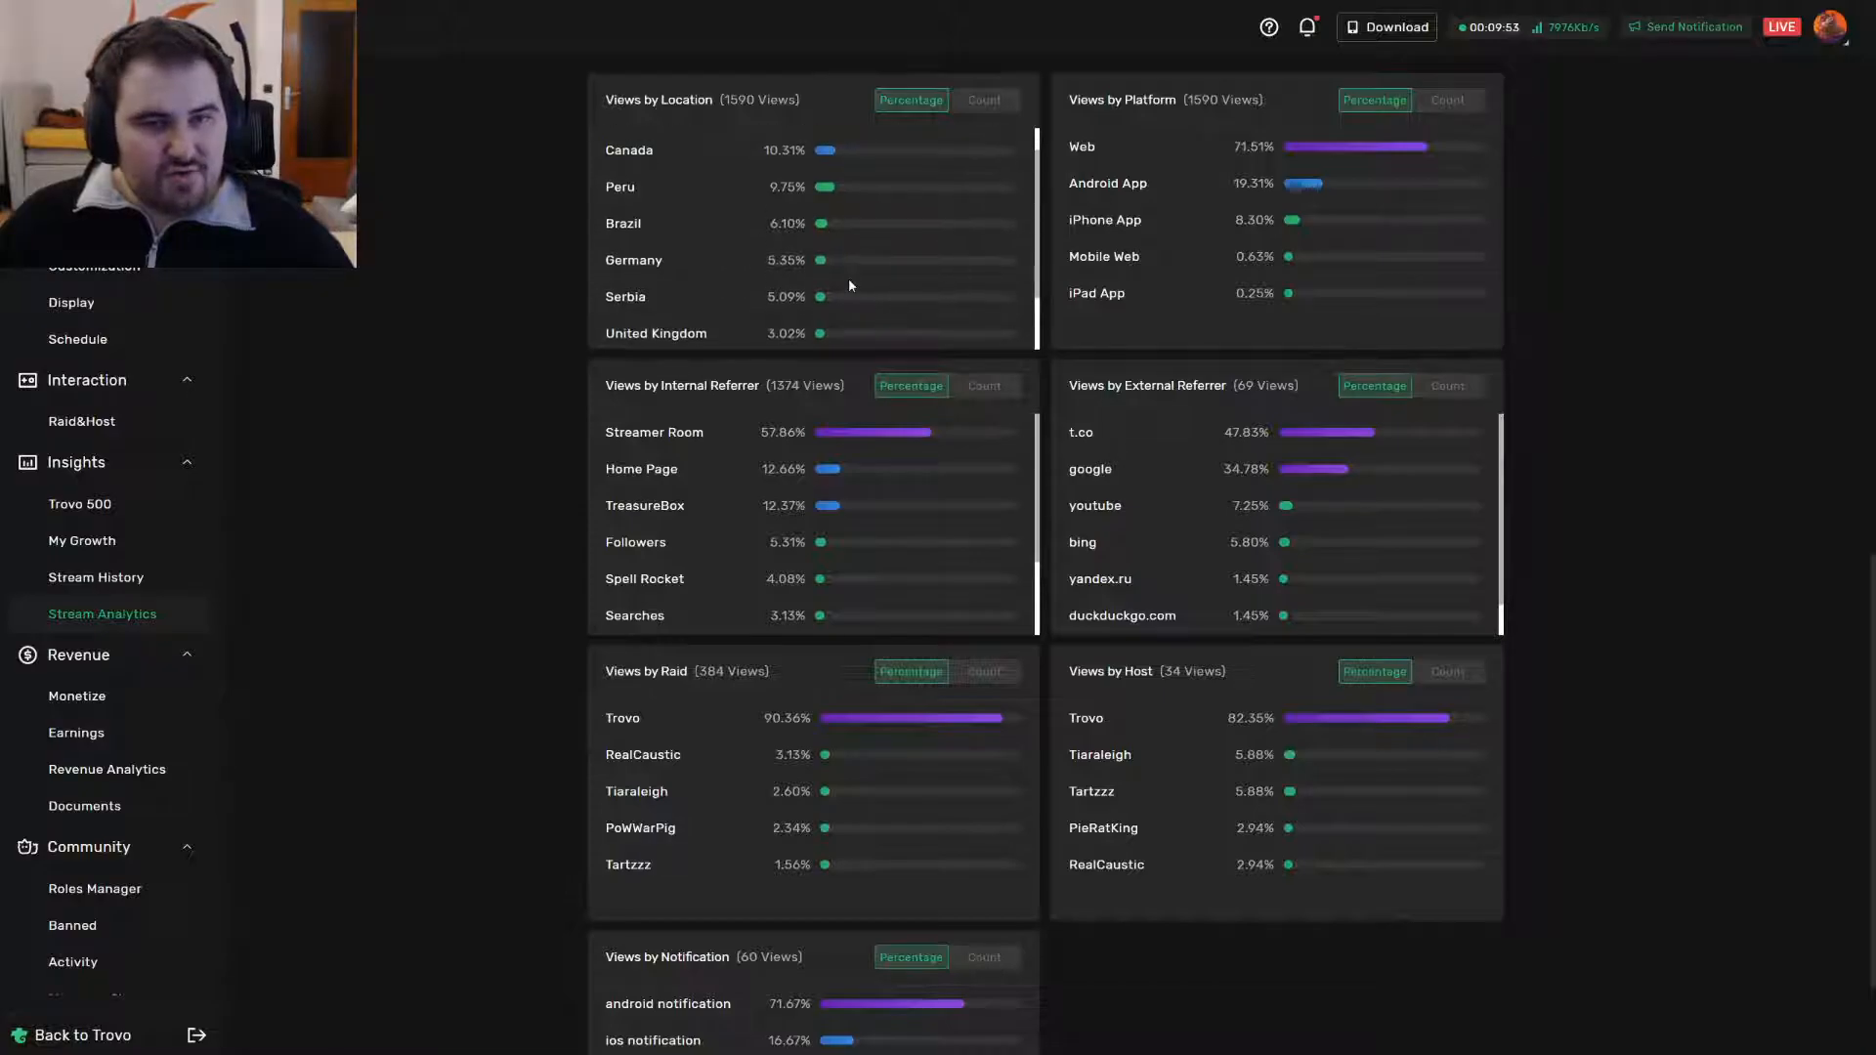
Scroll Views by Location down to United Kingdom, Russia and Others at 33.27%.
scroll("down", 3)
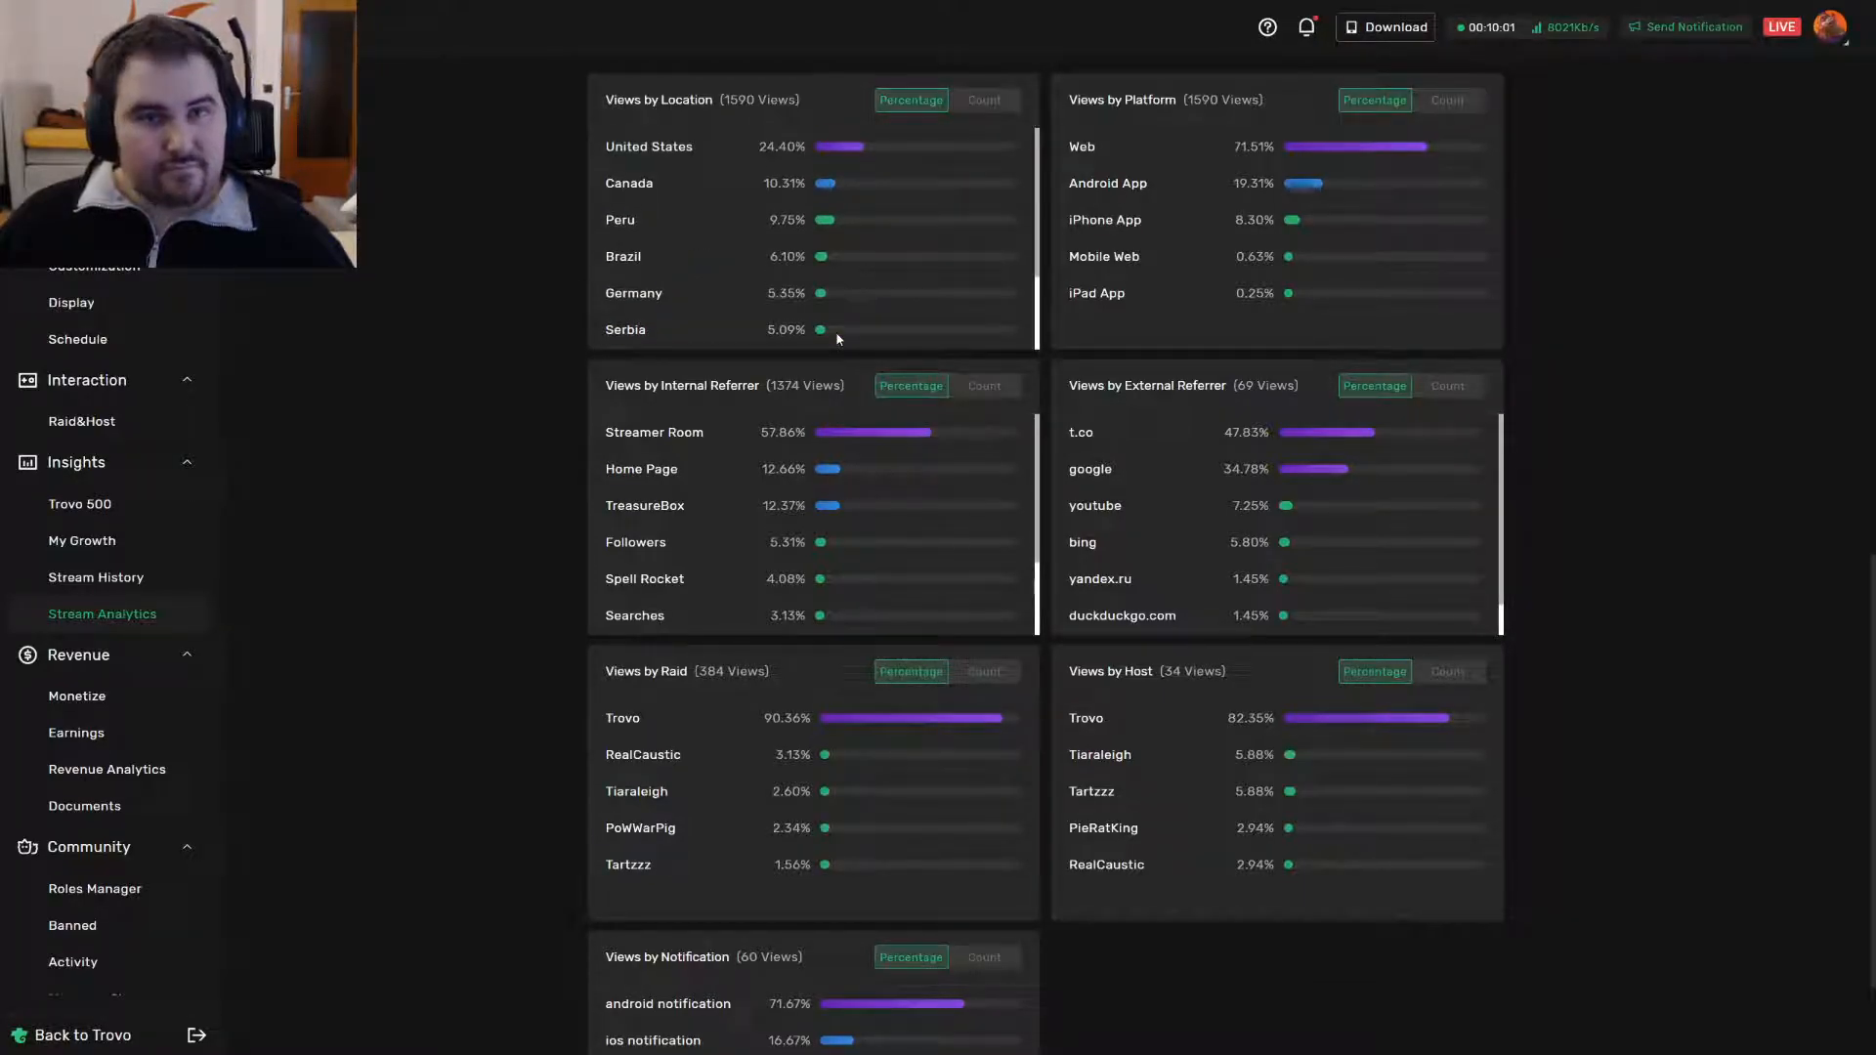
scroll("down", 3)
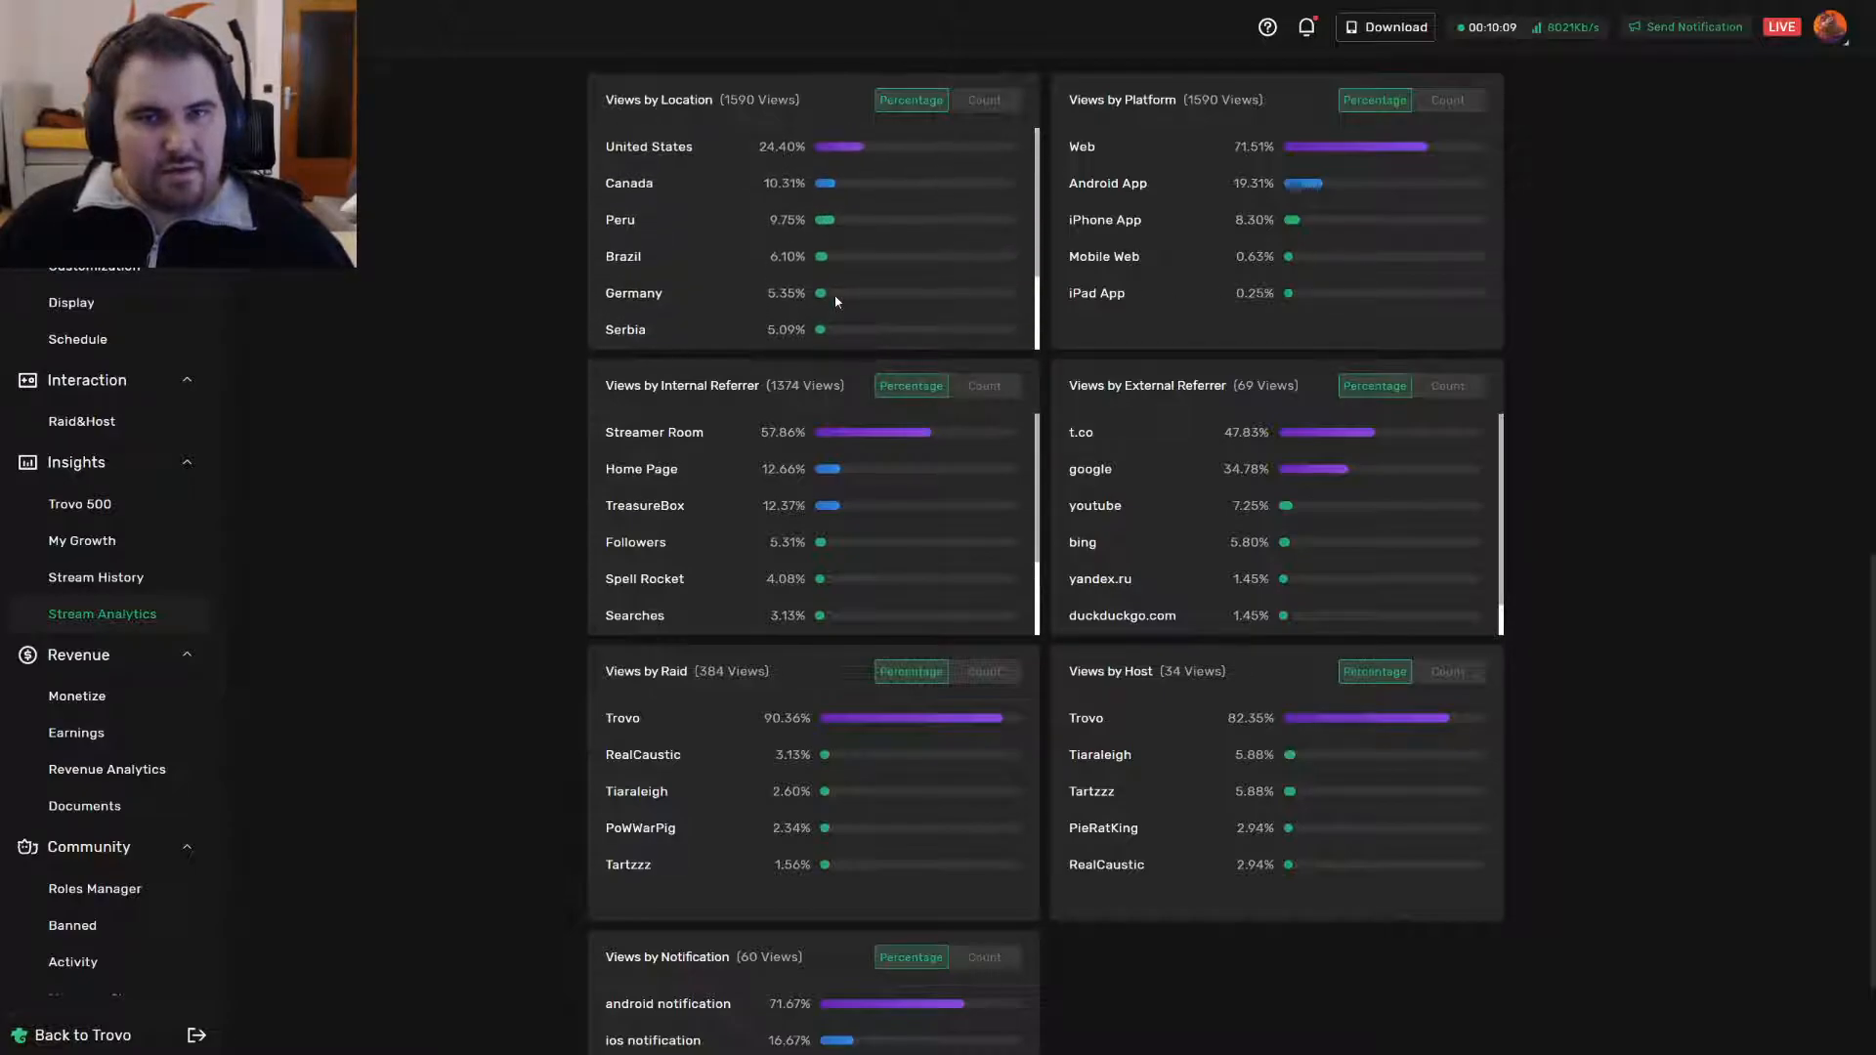
mouse_move(603, 169)
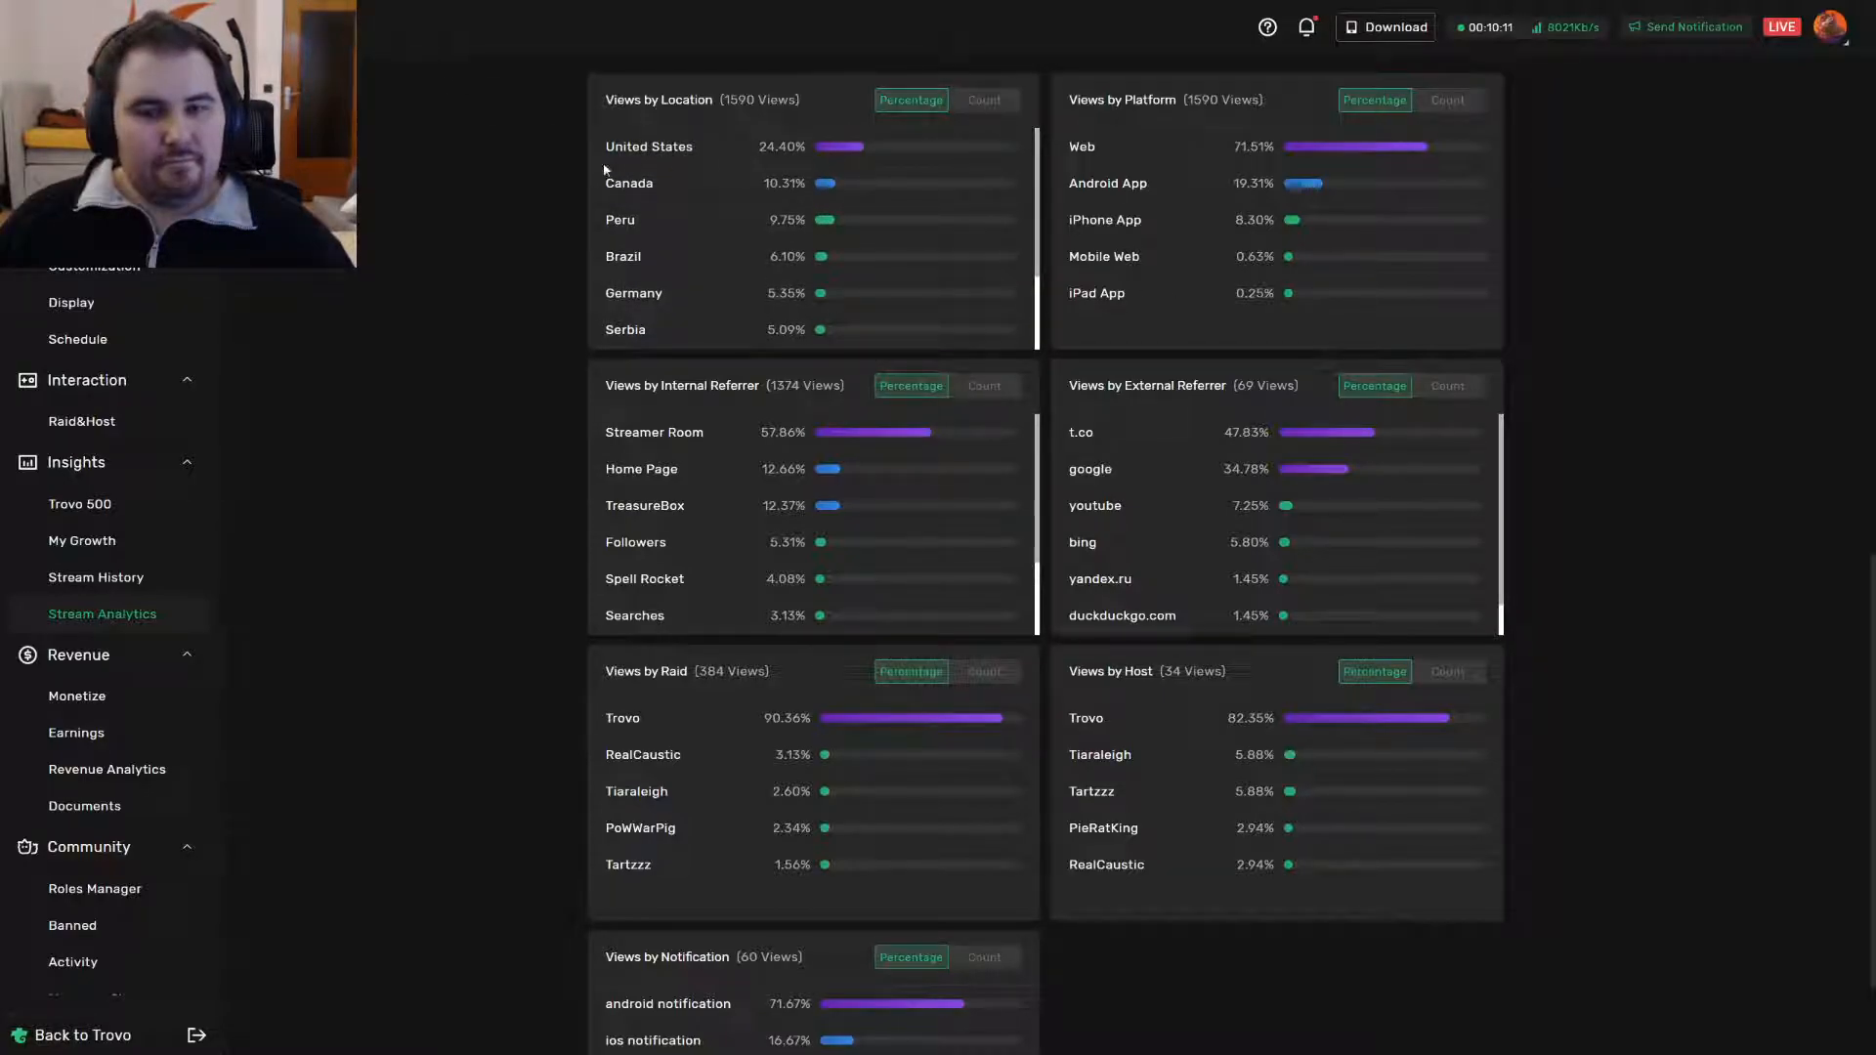
mouse_move(849, 159)
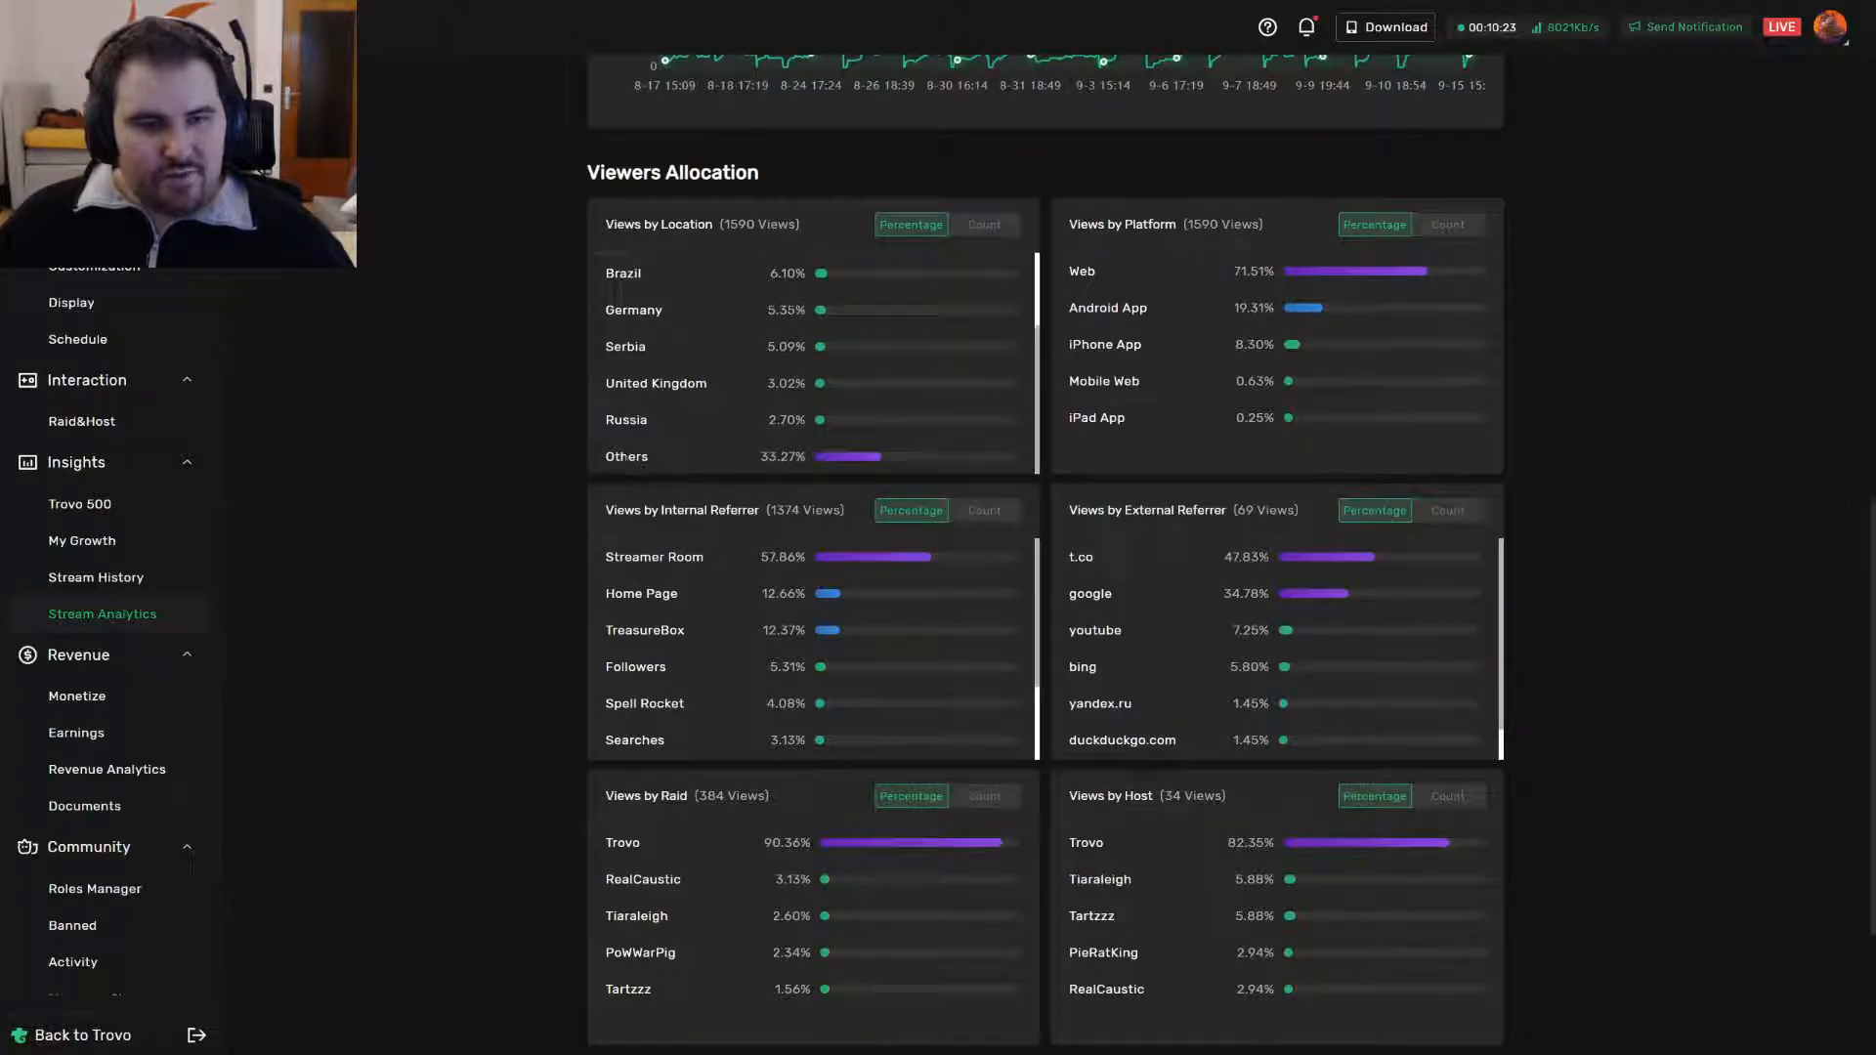
scroll("down", 3)
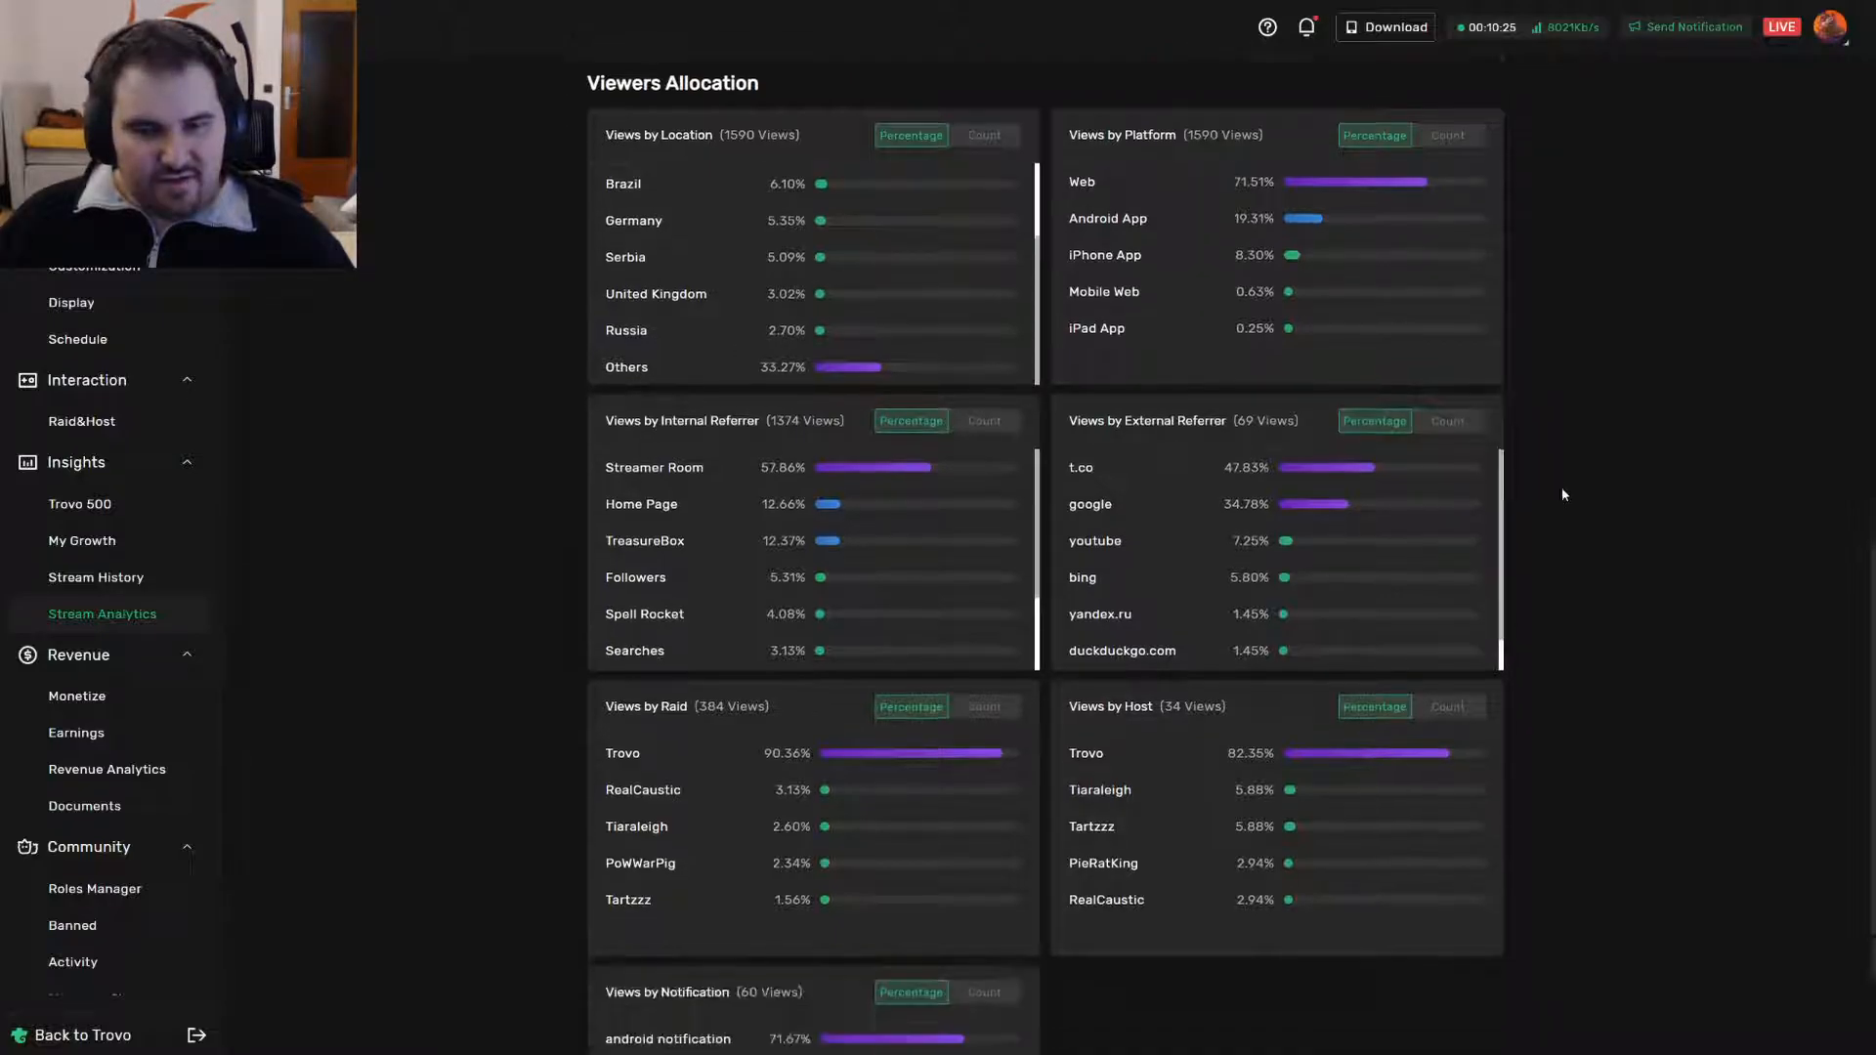
scroll("down", 3)
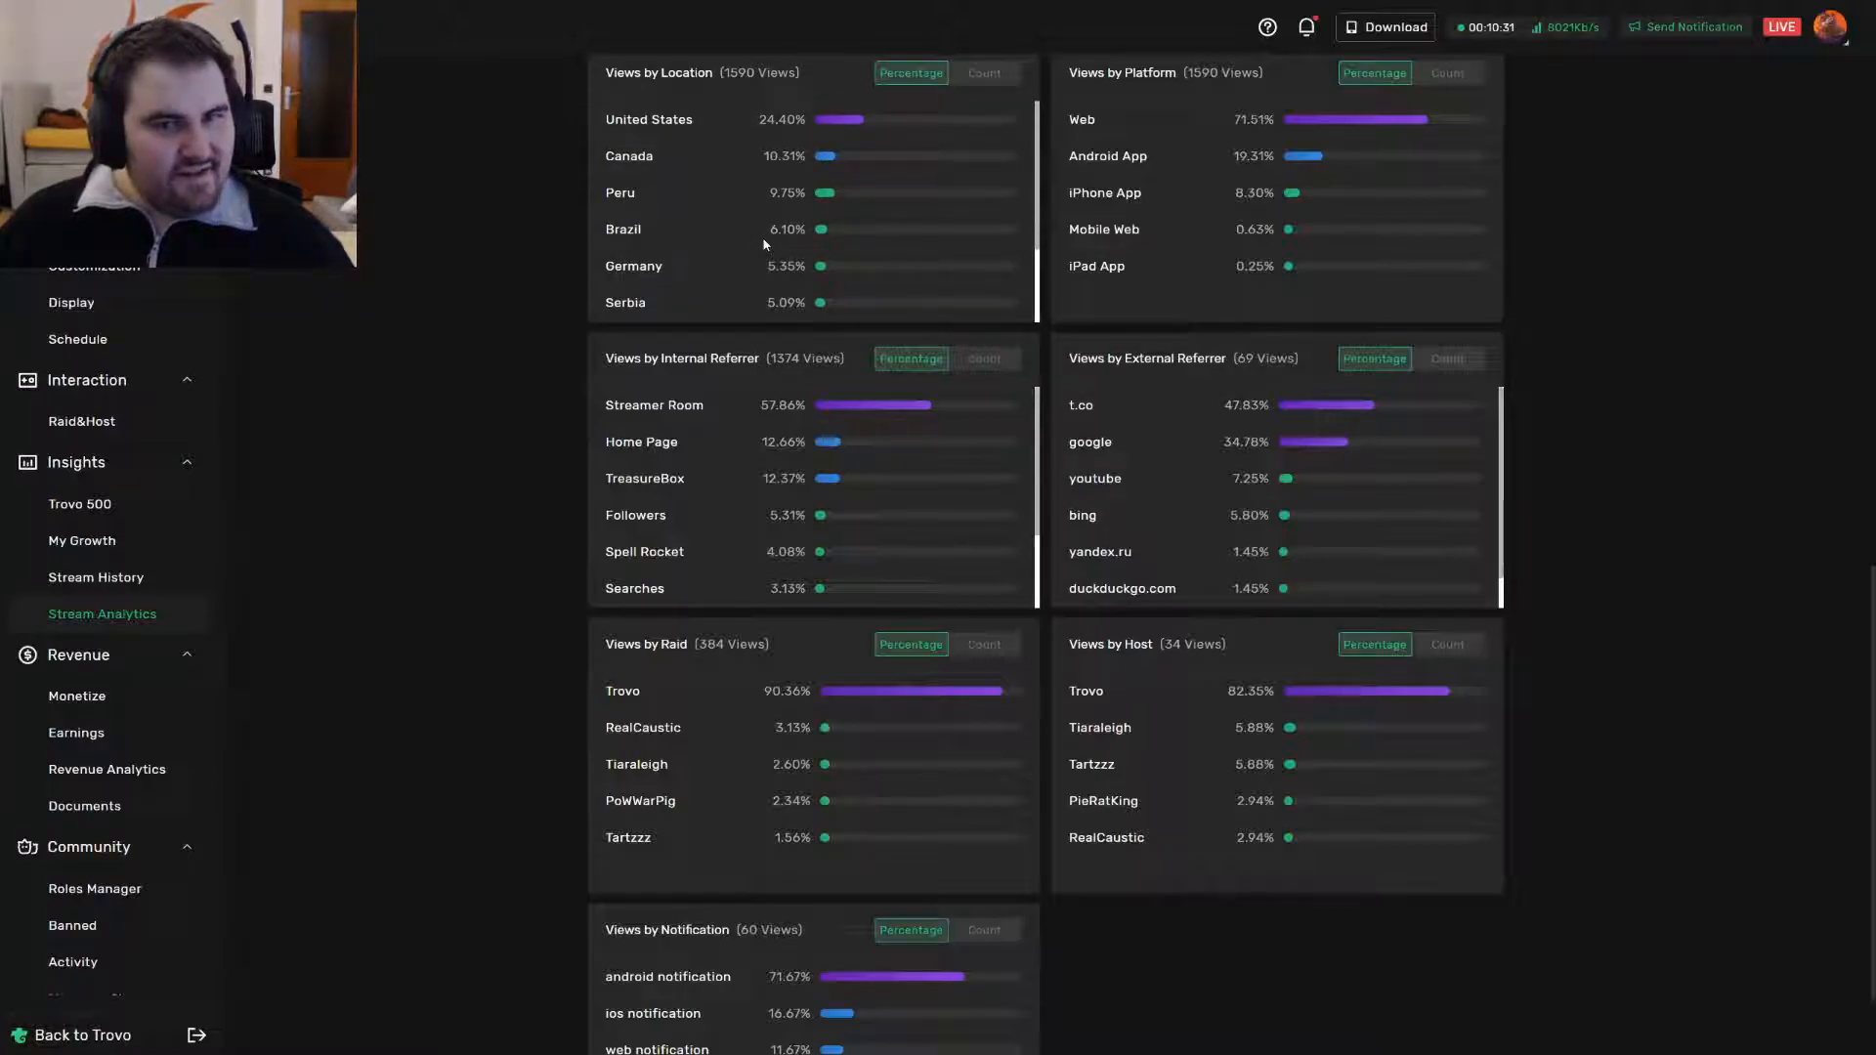
scroll("down", 3)
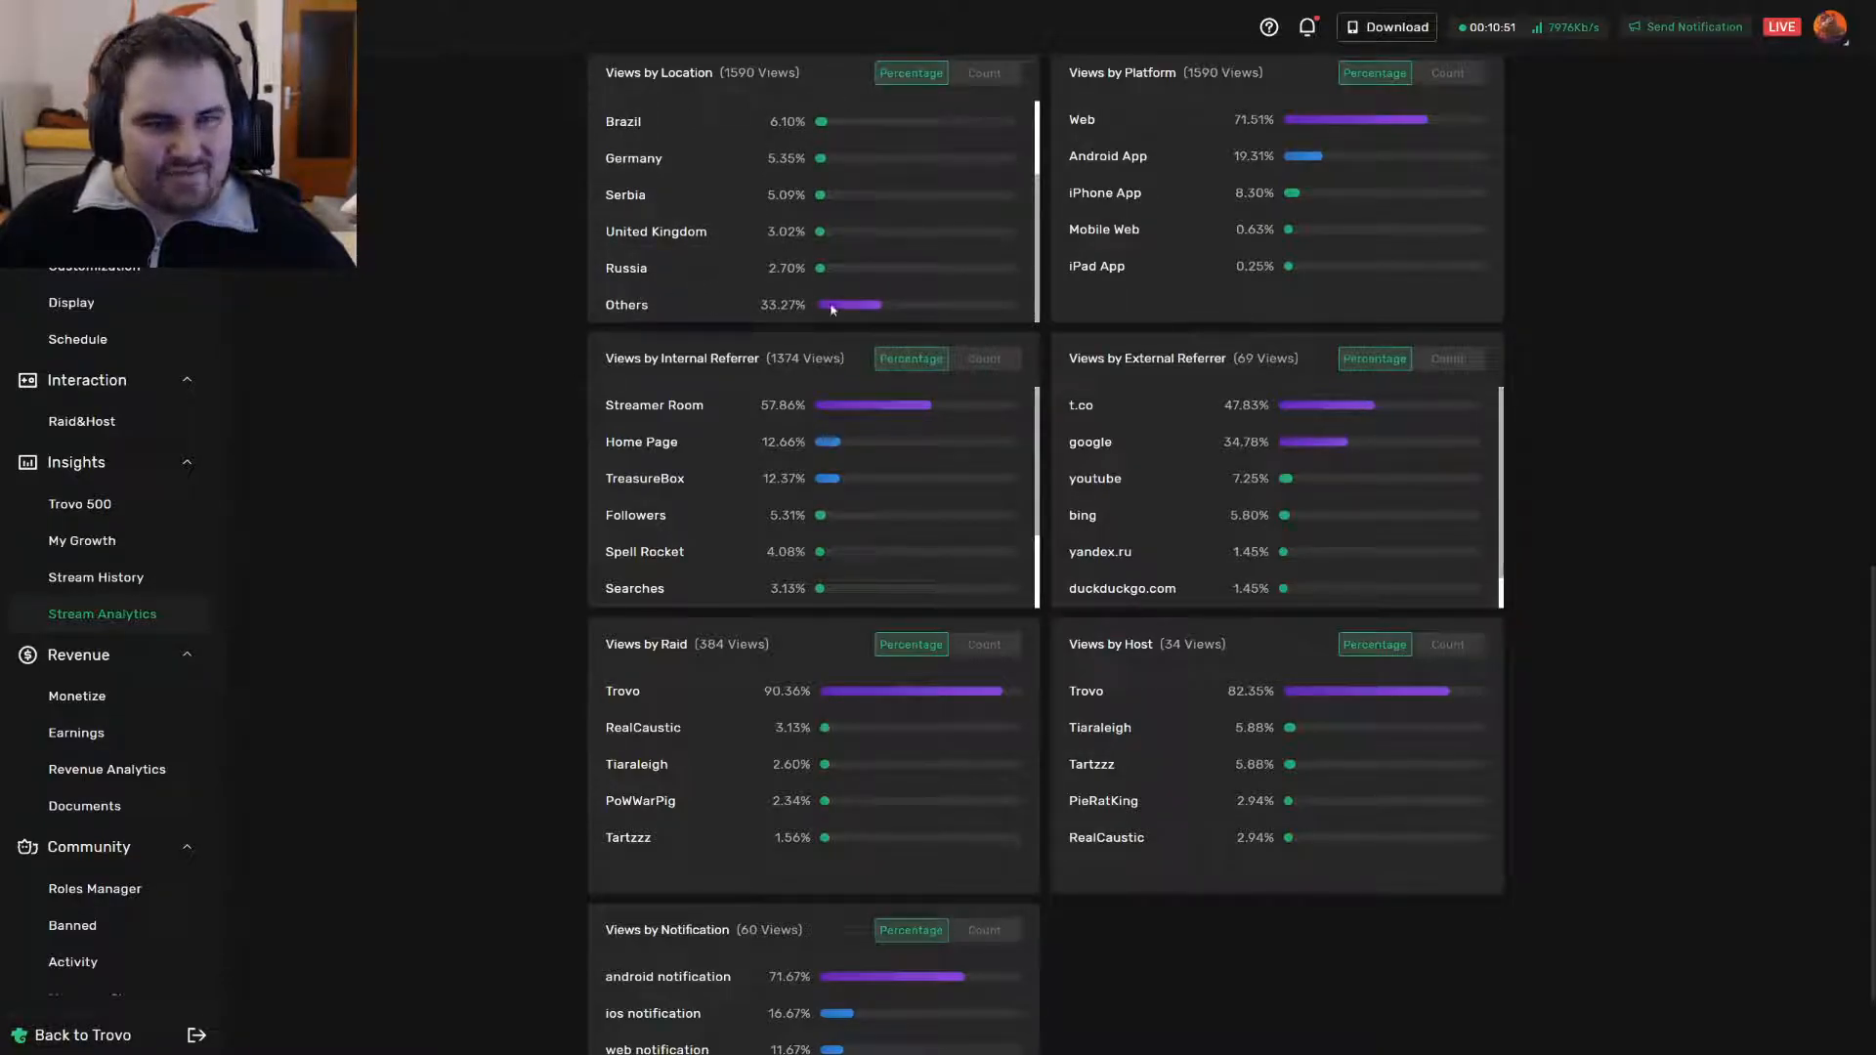
mouse_move(867, 312)
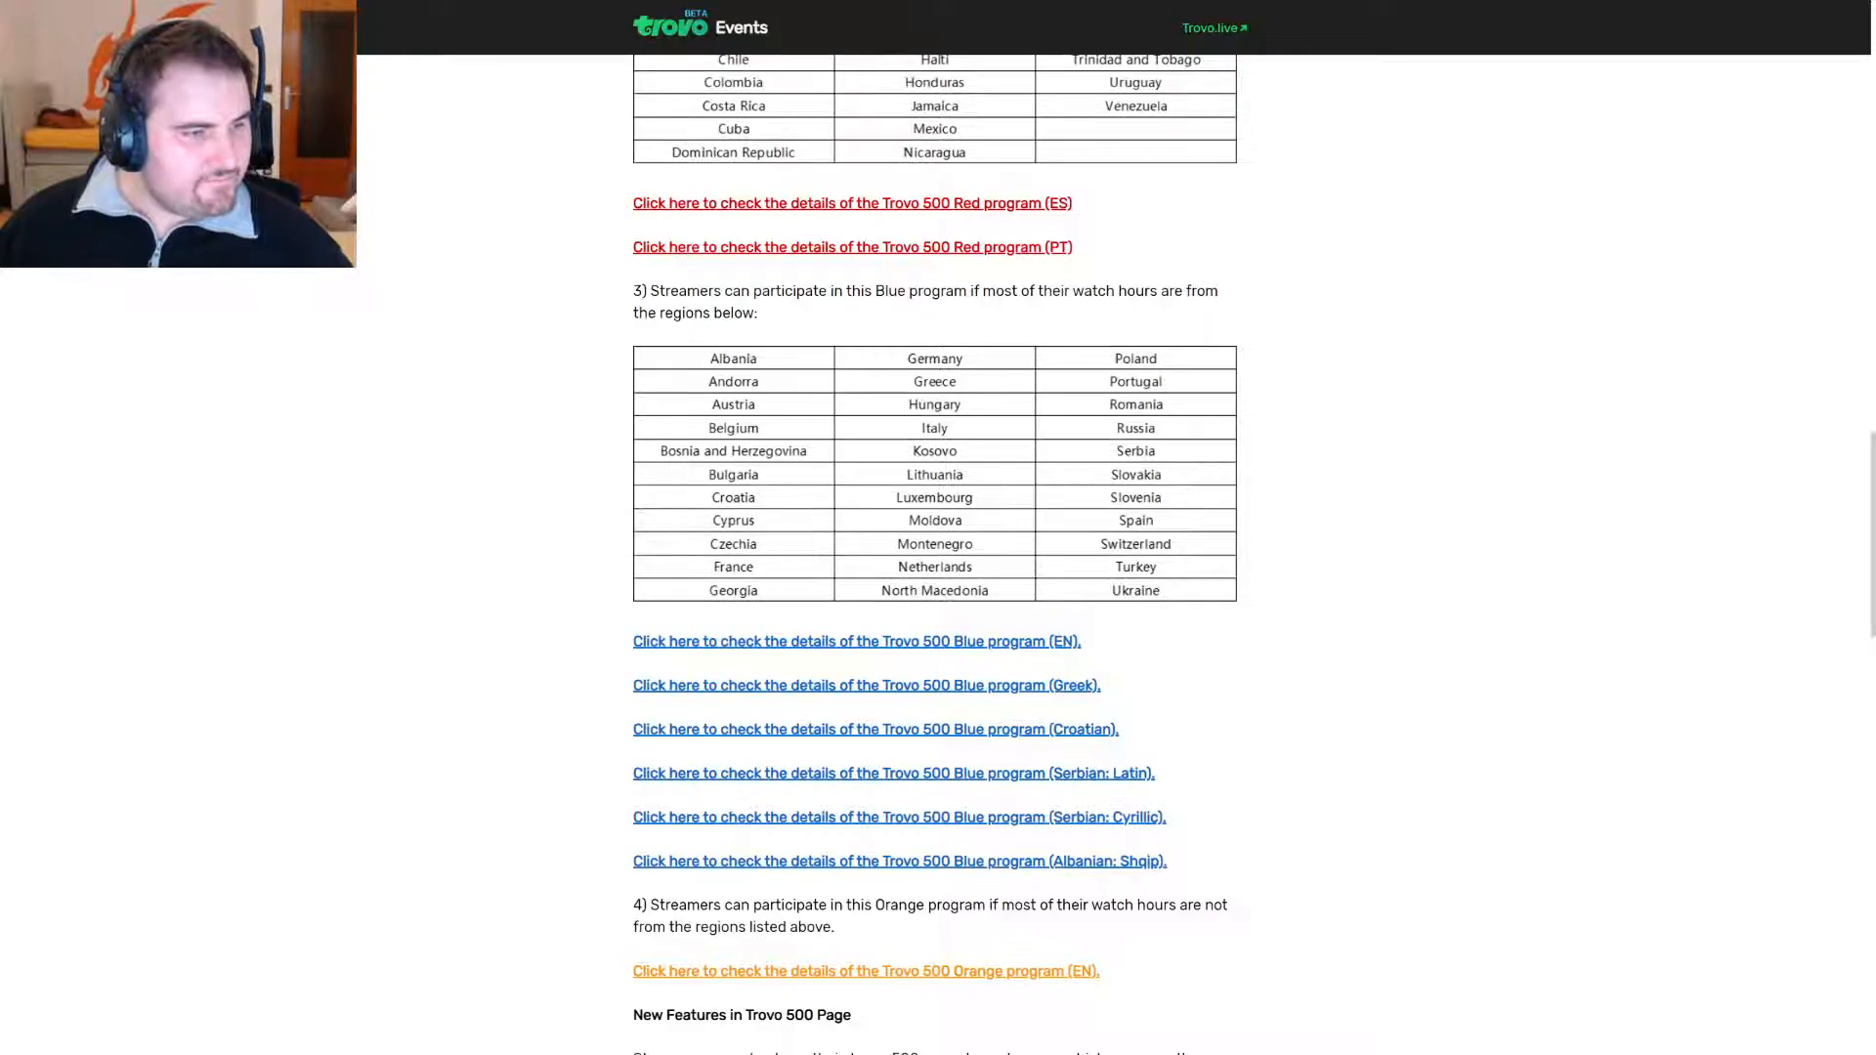
Scroll to the Four Programs section showing the Green and Red country tables.
scroll("down", 3)
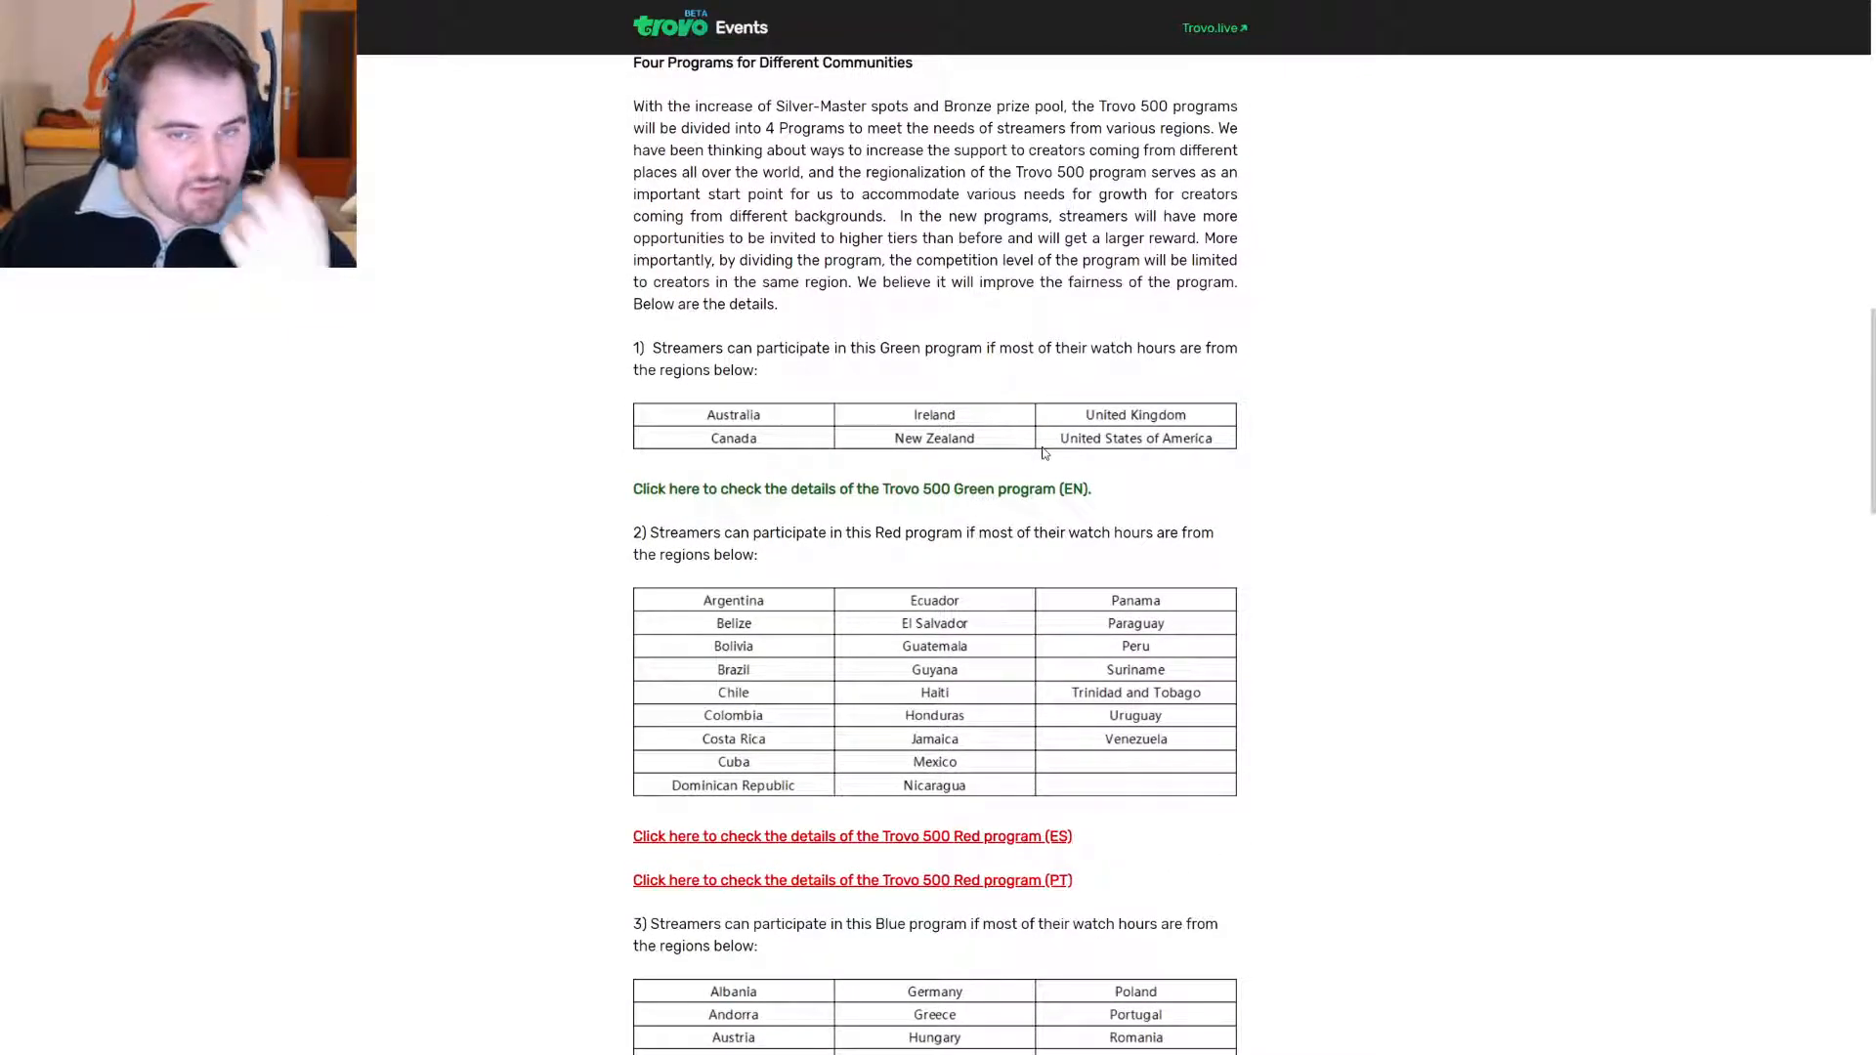
scroll("down", 3)
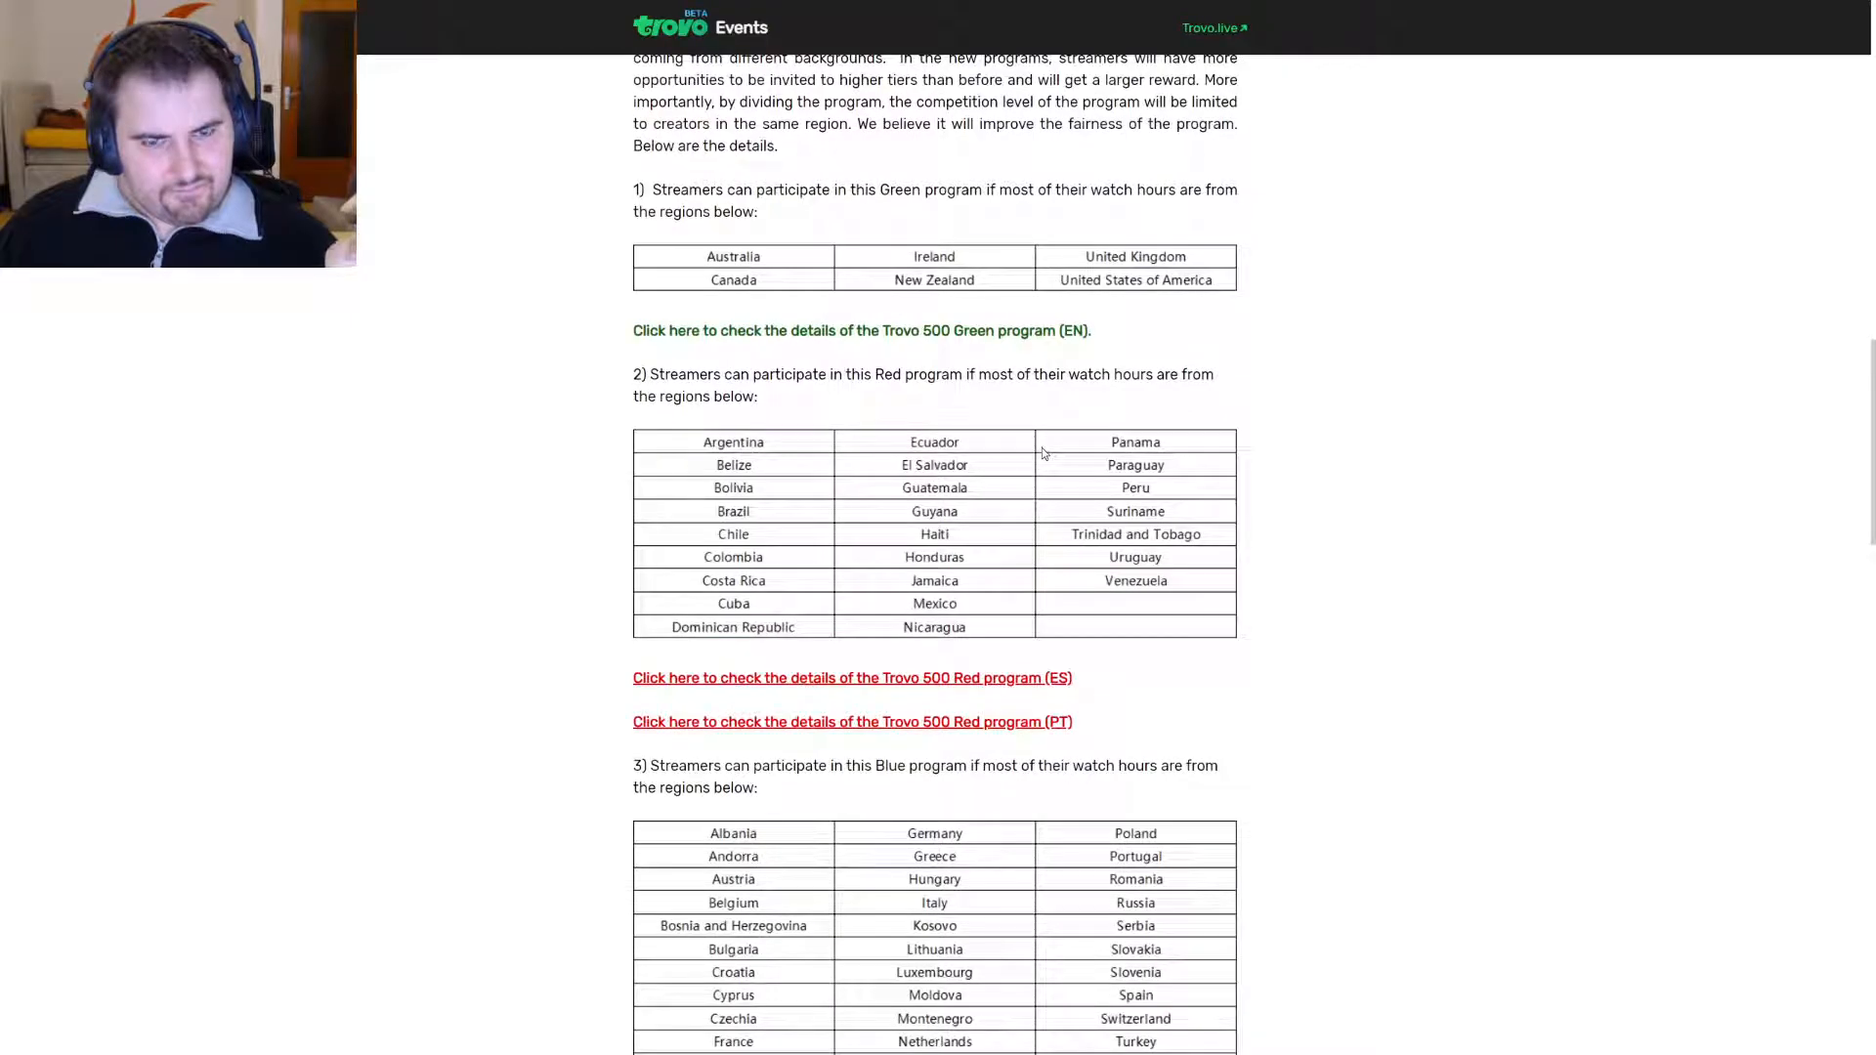
scroll("down", 3)
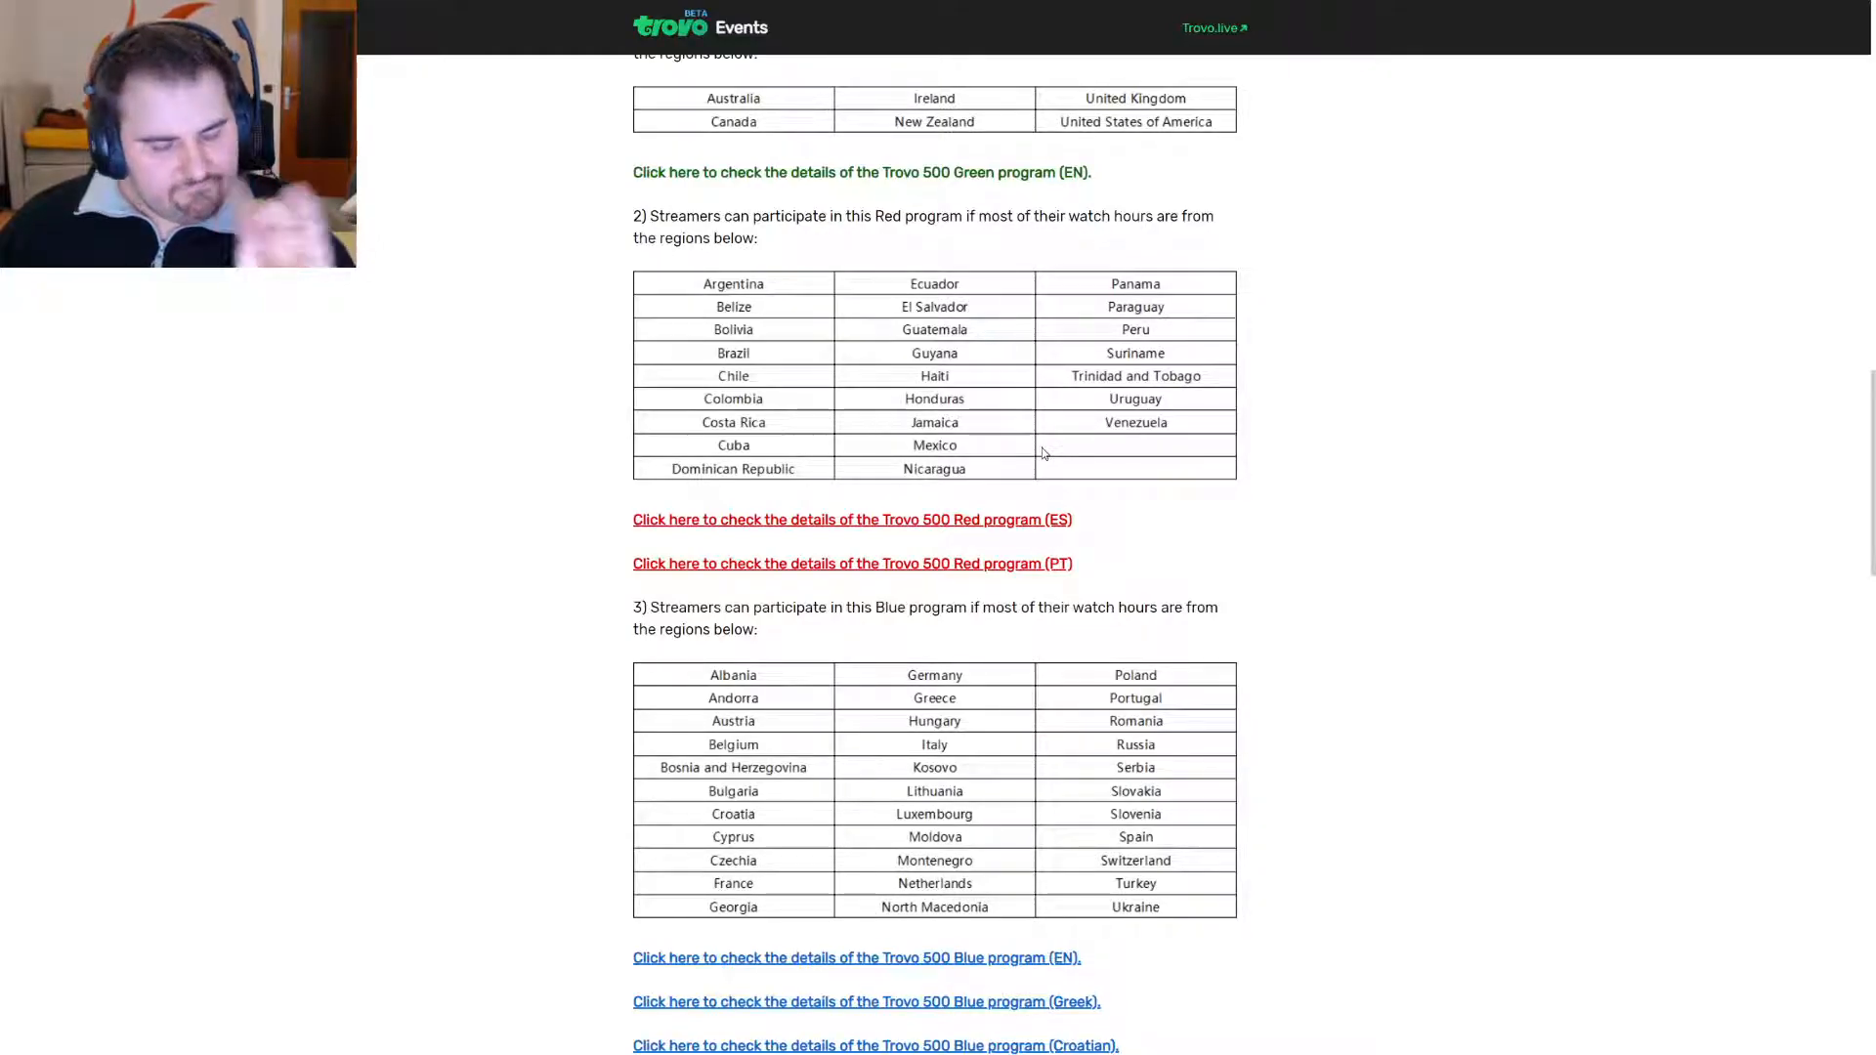
scroll("up", 3)
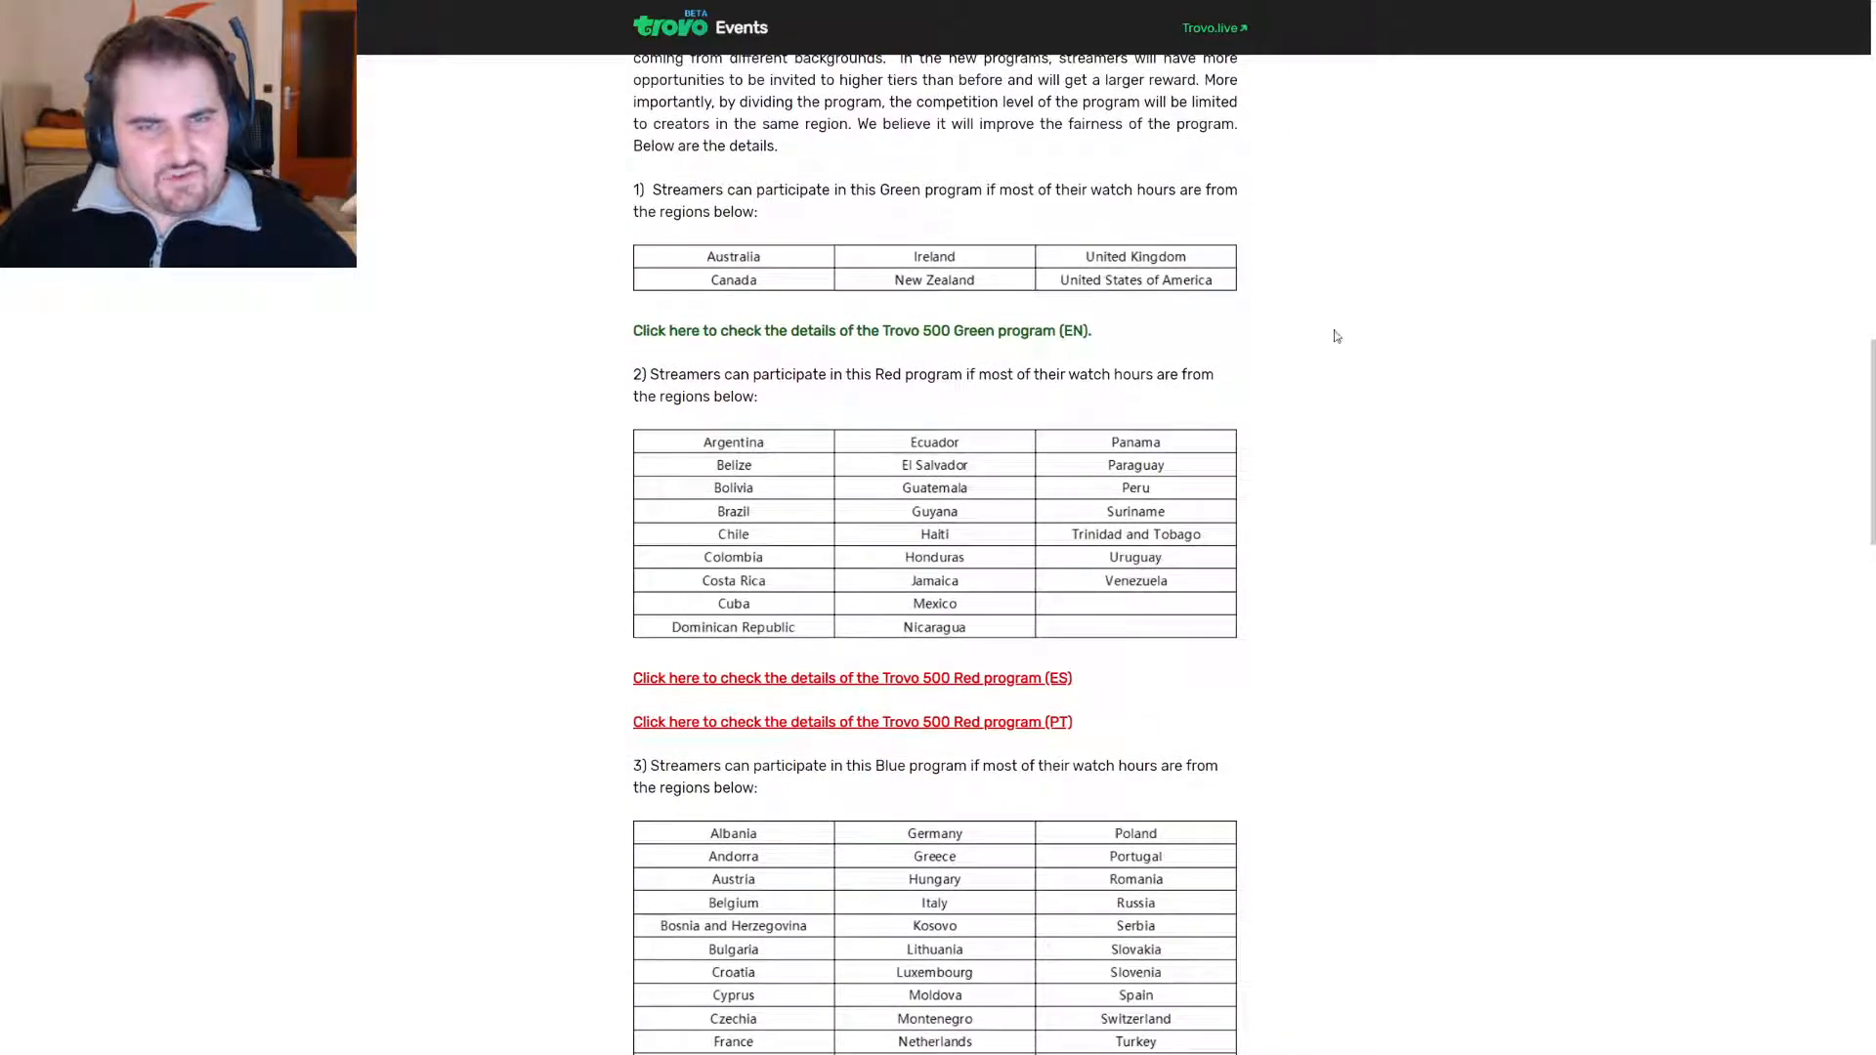
Scroll down to Blue's full country table, language links, Orange note and New Features.
scroll("down", 3)
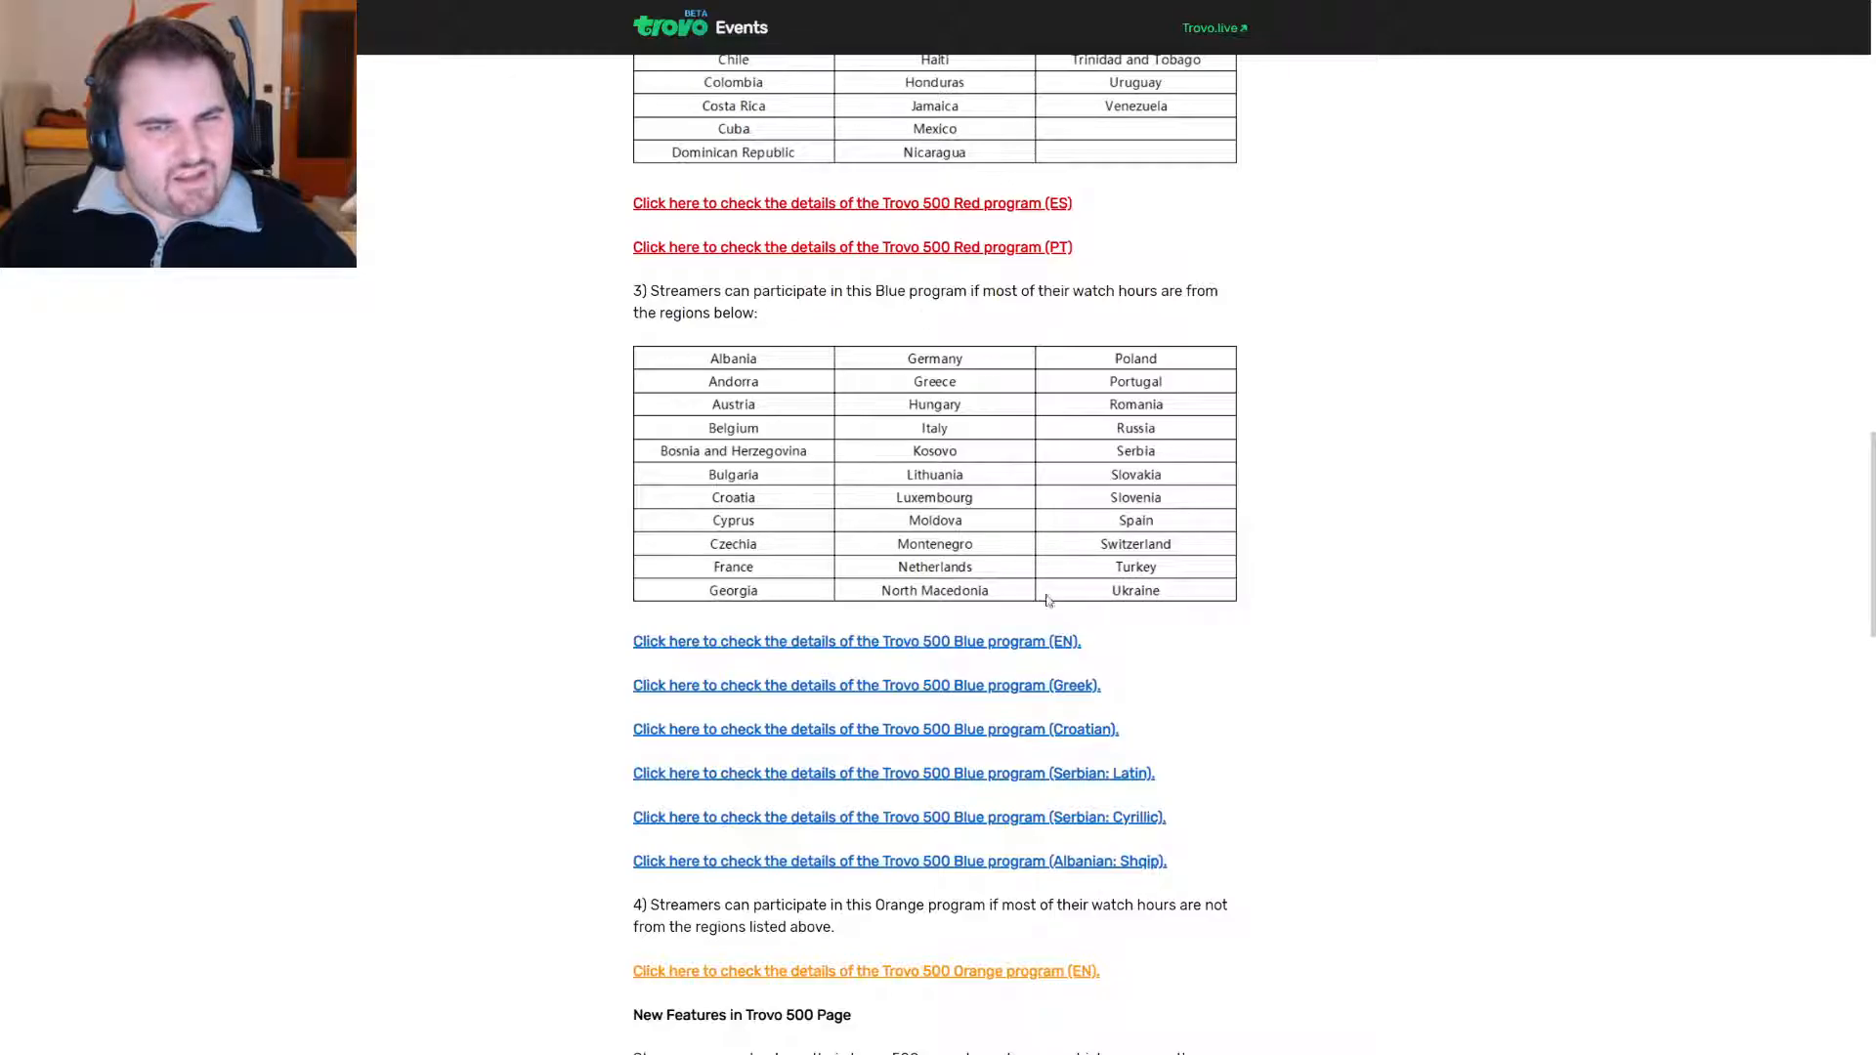
mouse_move(1059, 496)
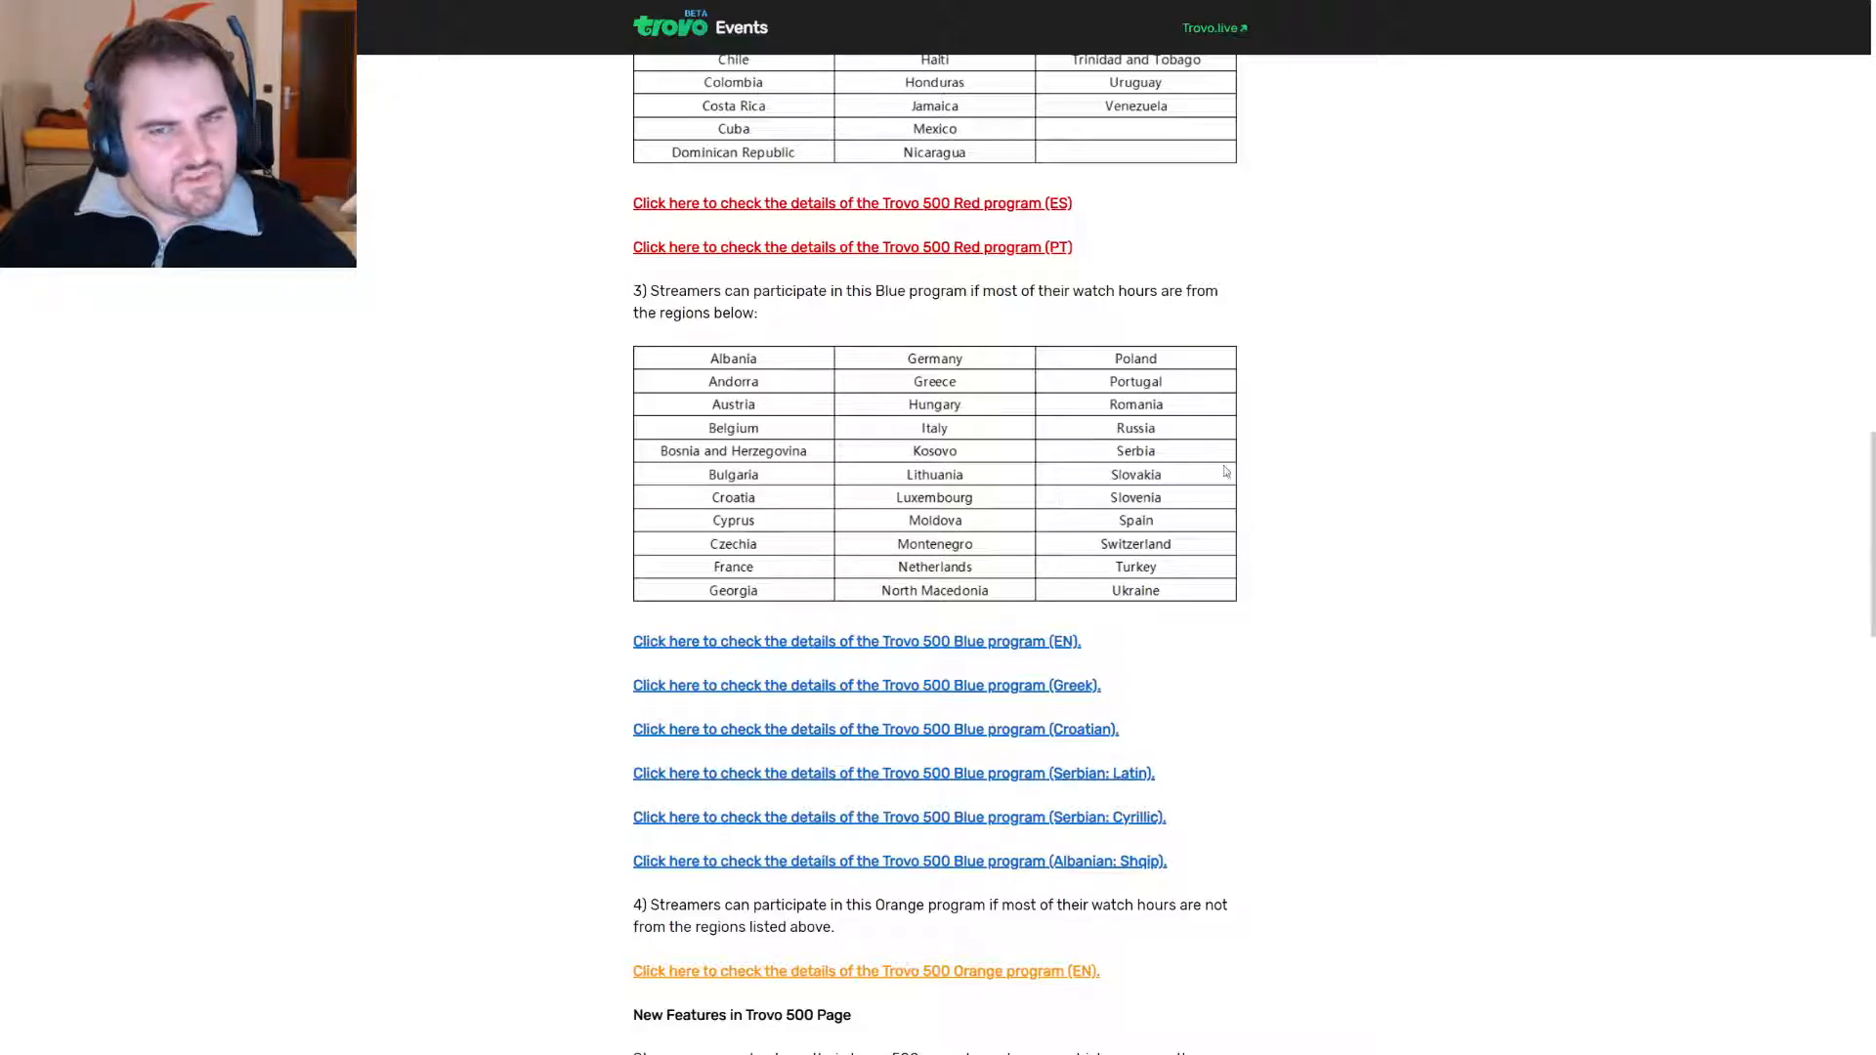
mouse_move(891, 415)
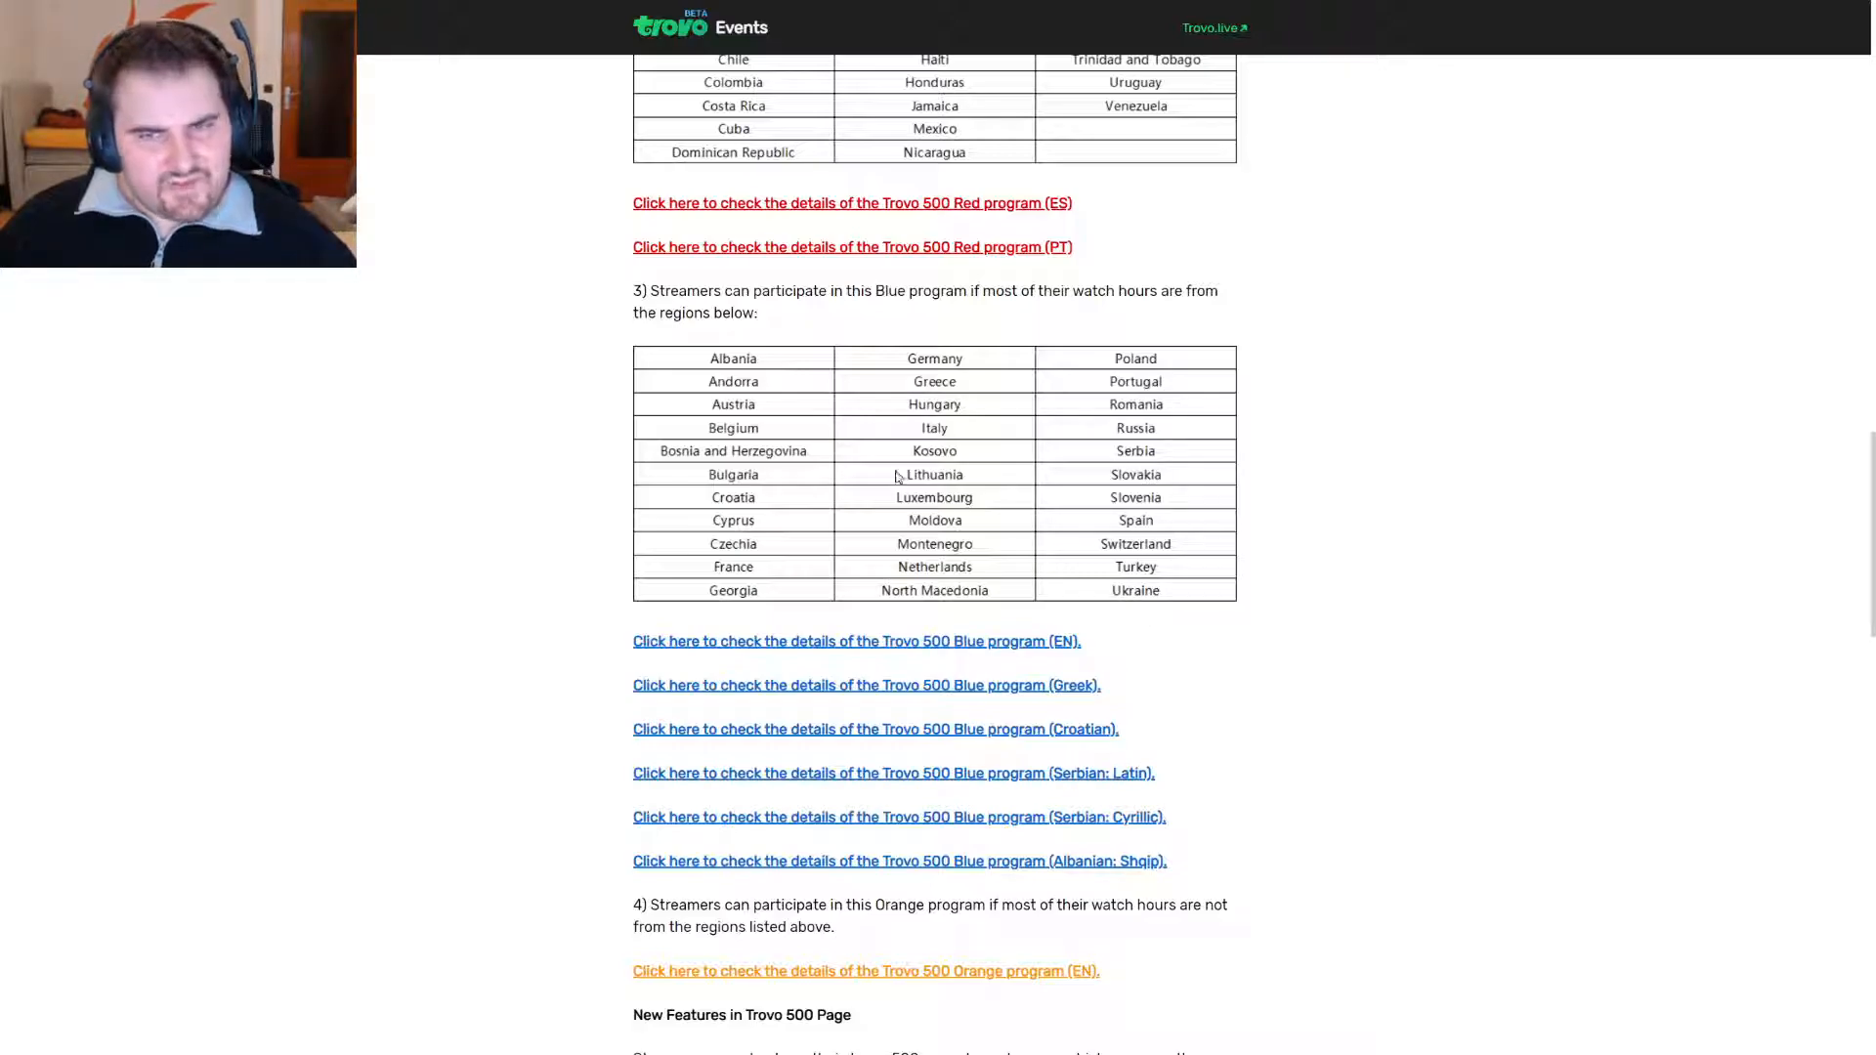
scroll("down", 3)
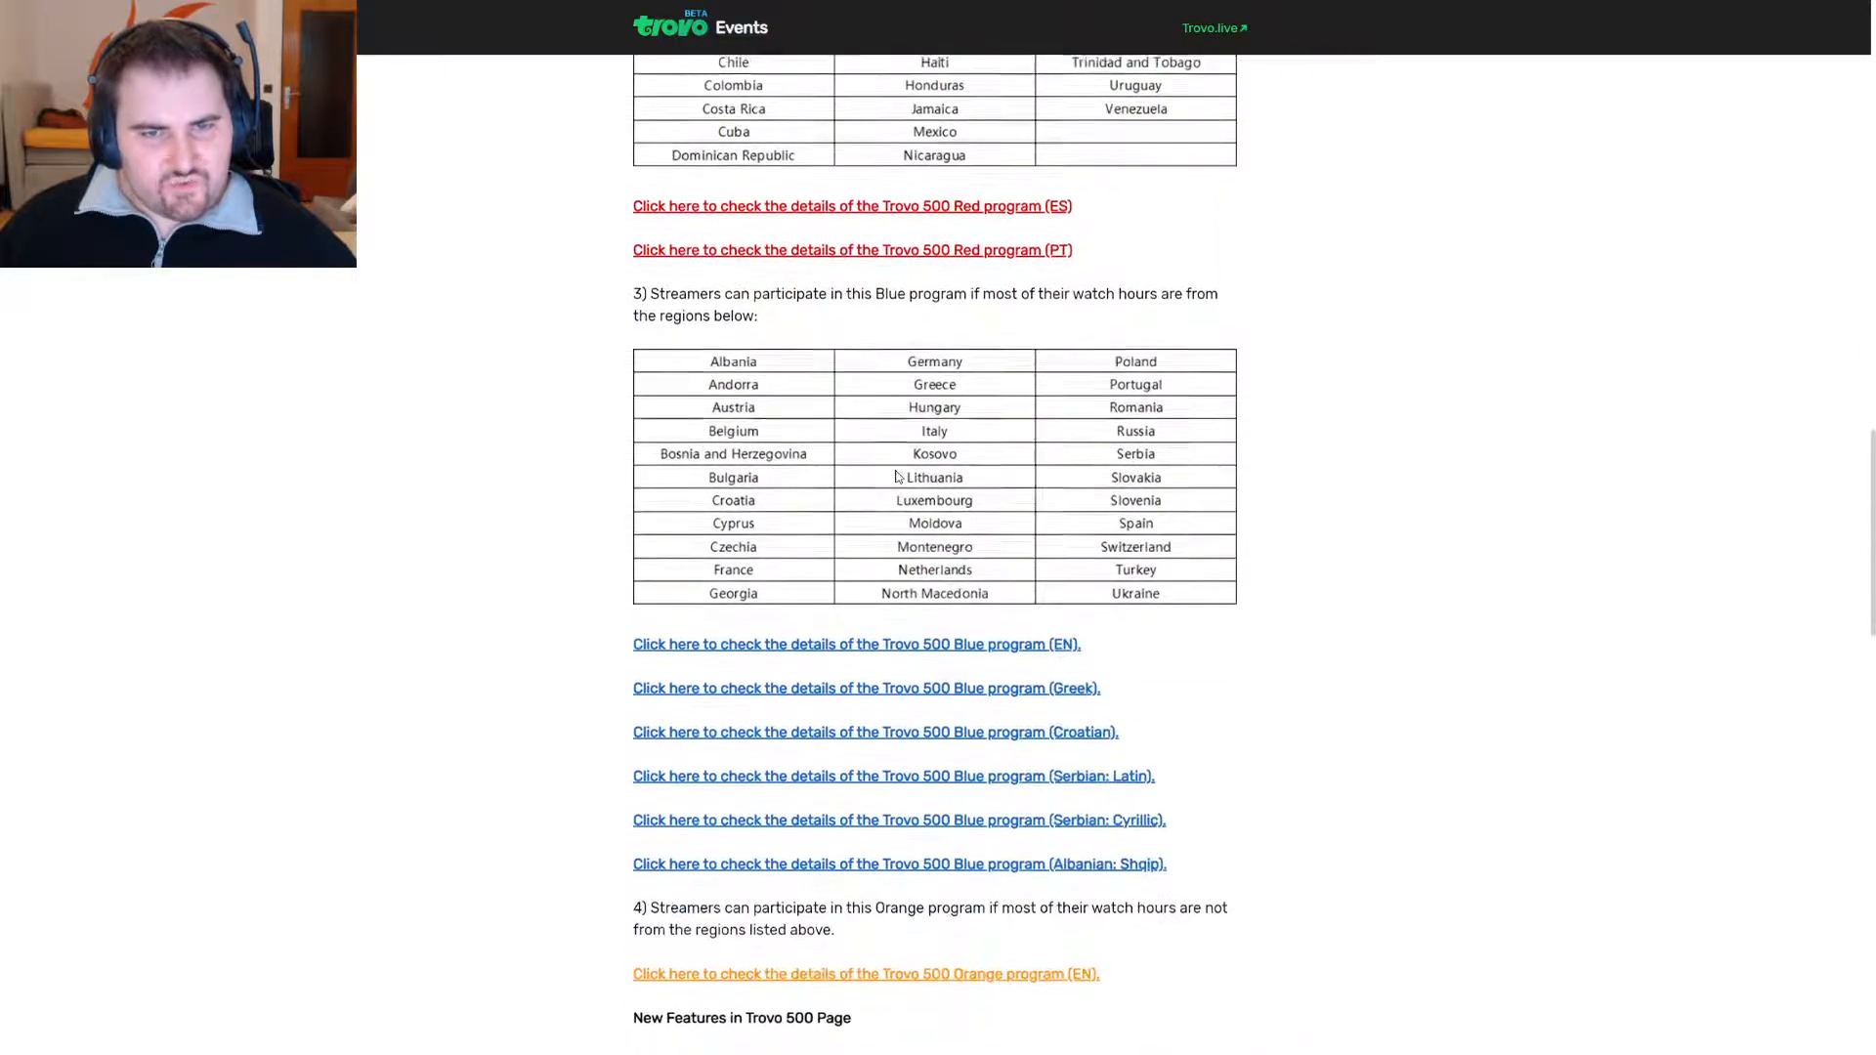
scroll("down", 3)
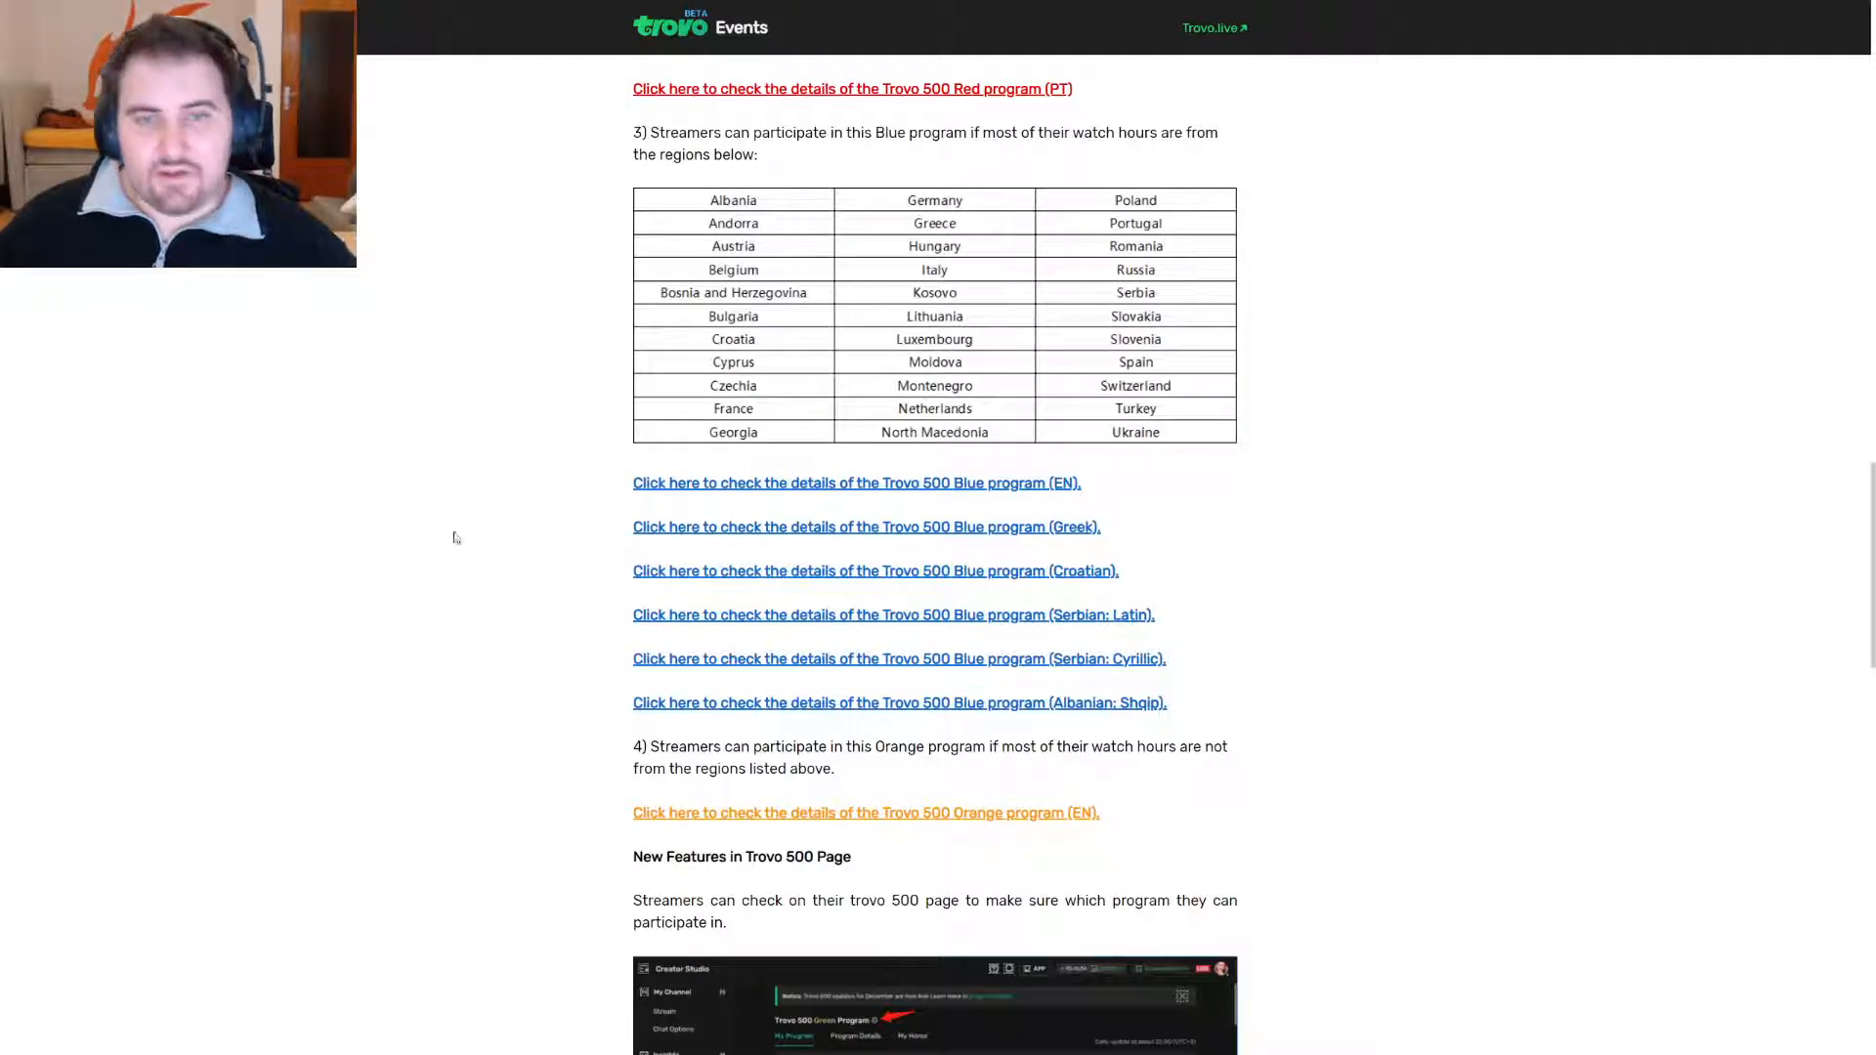
Scroll past the Orange program link to the New Features and Risk Control Algorithm Upgrade headings.
scroll("down", 3)
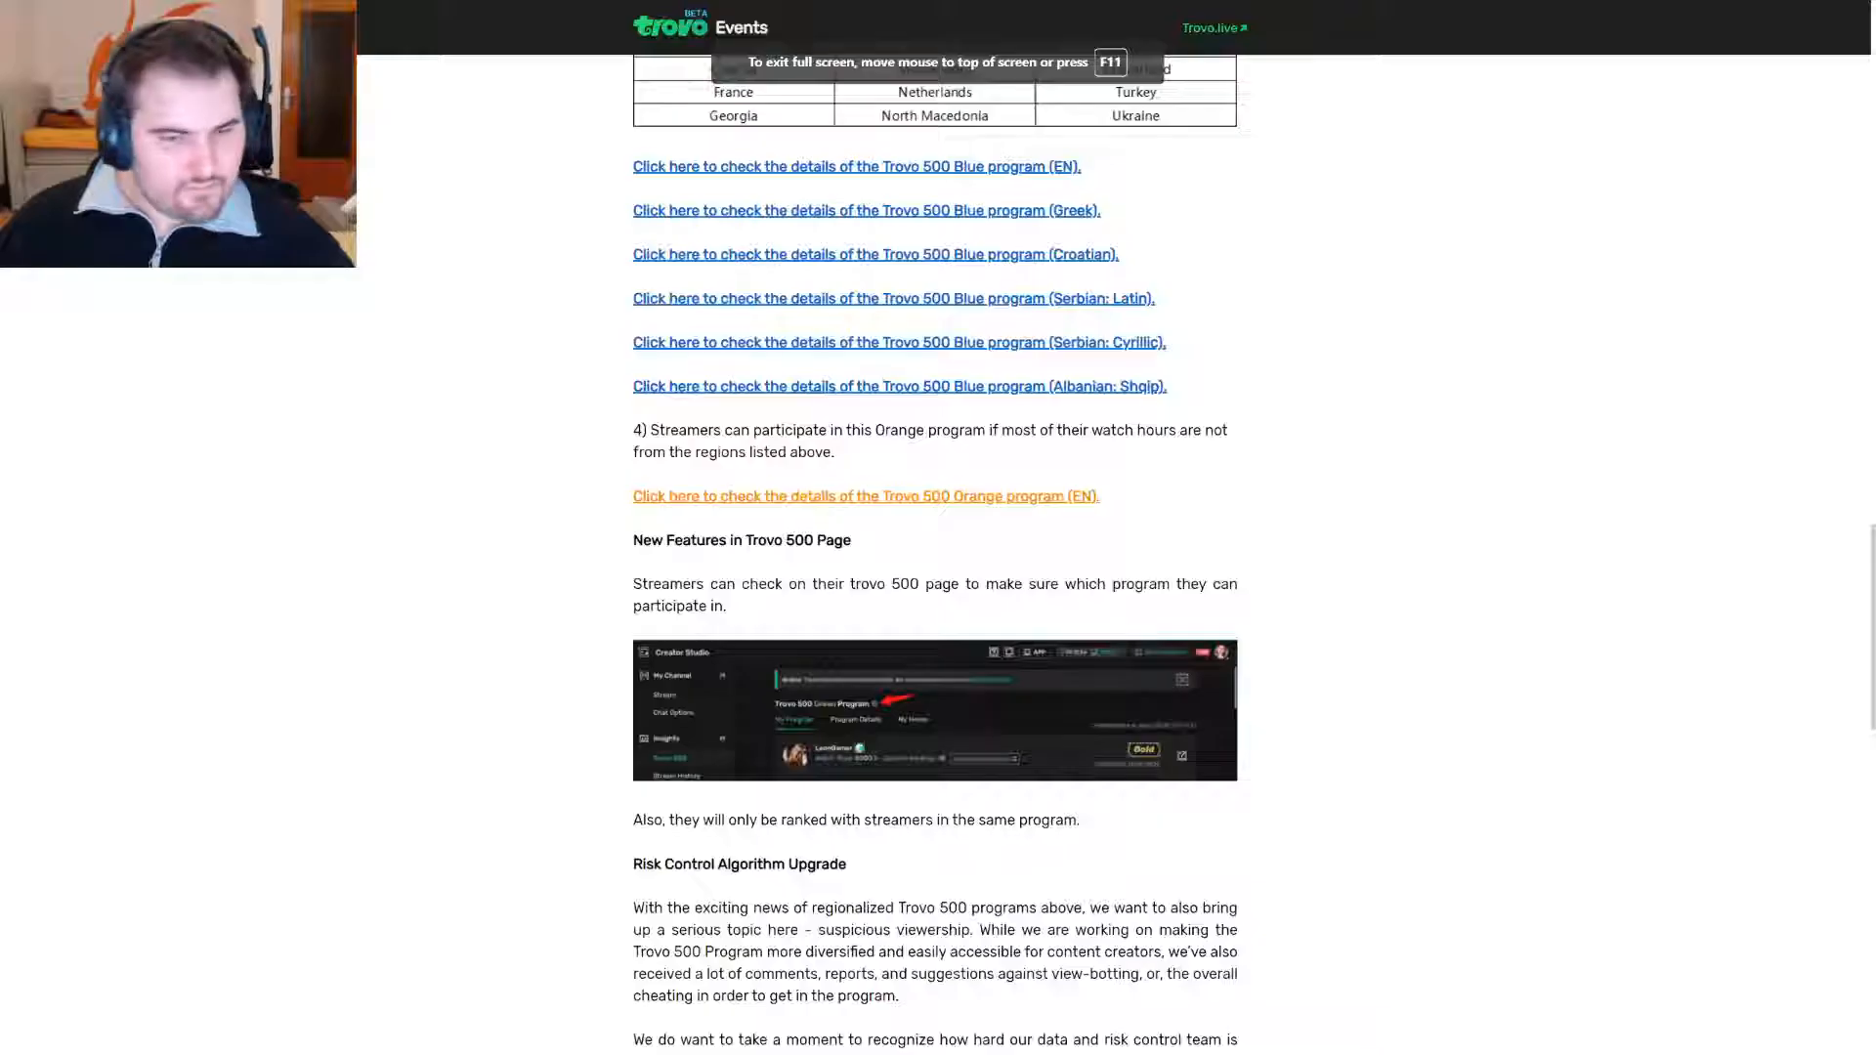
Scroll through the Risk Control Algorithm Upgrade section on suspicious viewership and October 1st deductions.
scroll("down", 3)
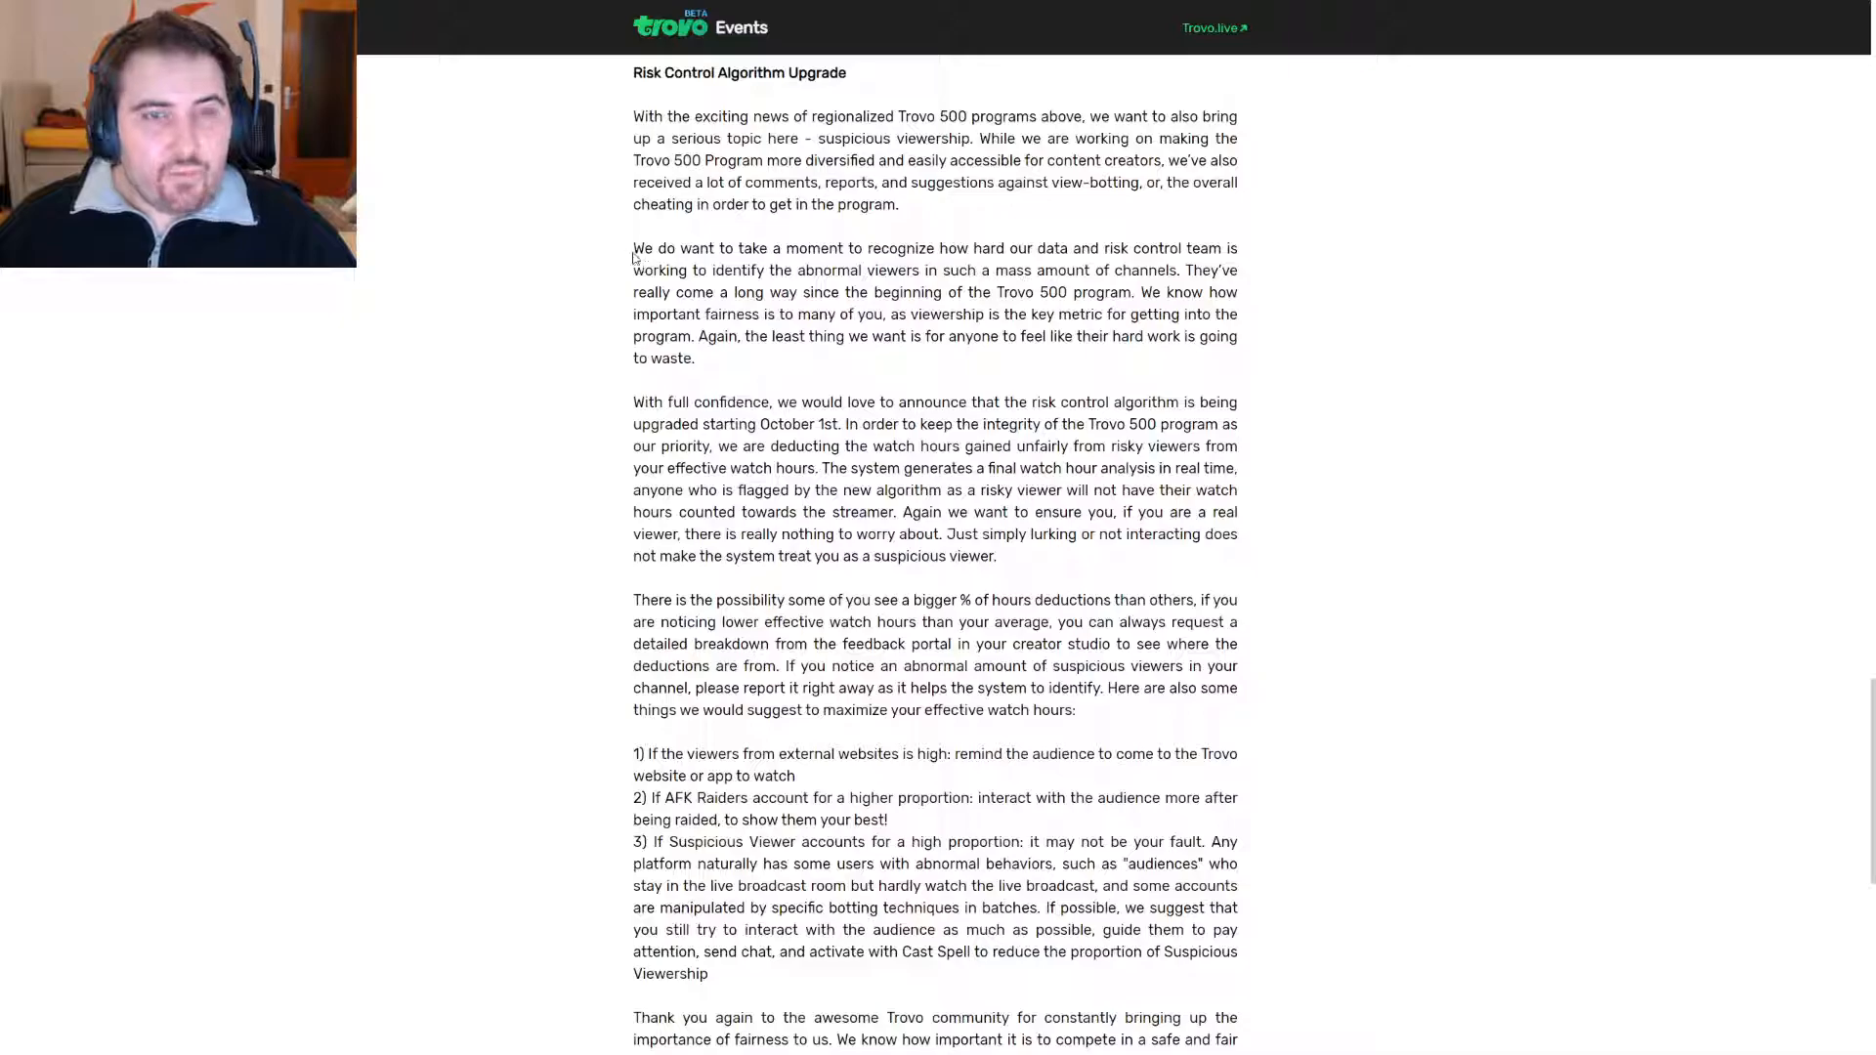
Drag the page down to the numbered tips and the Discovery Treasure Box deduction heading.
left_click_drag(633, 247, 998, 247)
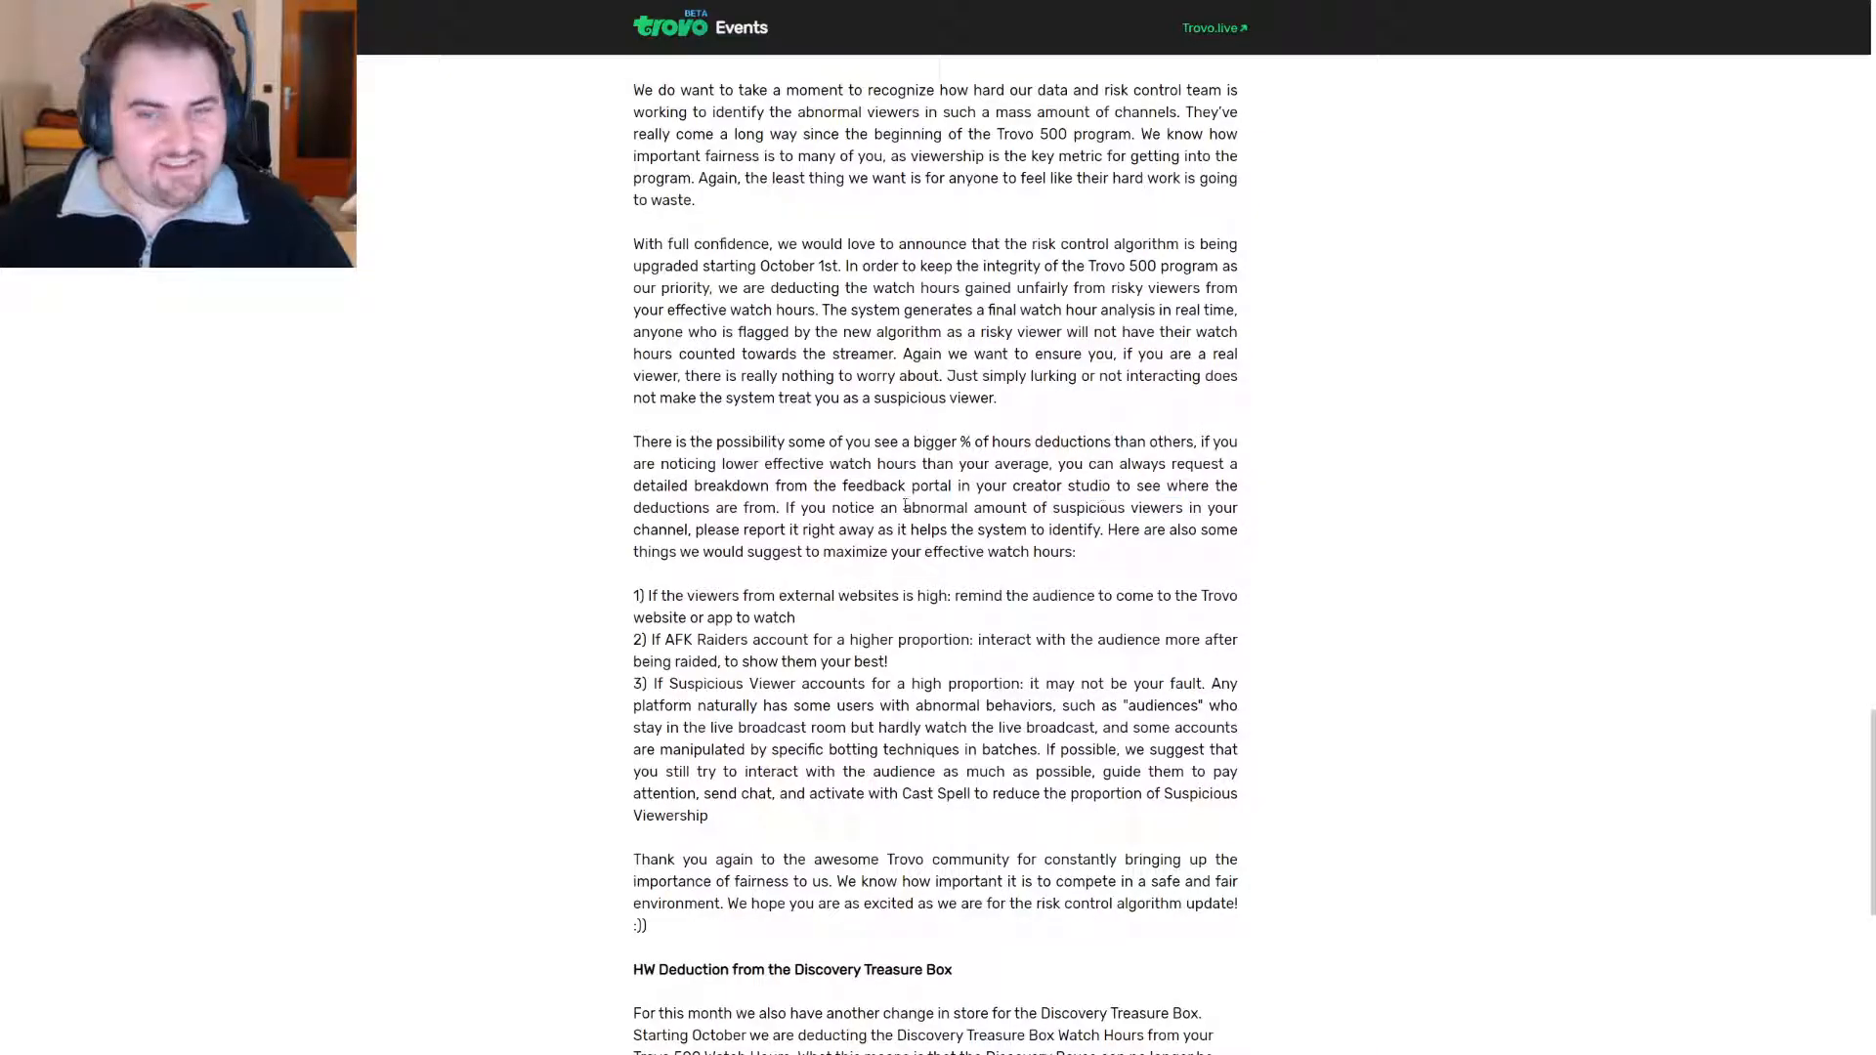
left_click_drag(902, 507, 1172, 507)
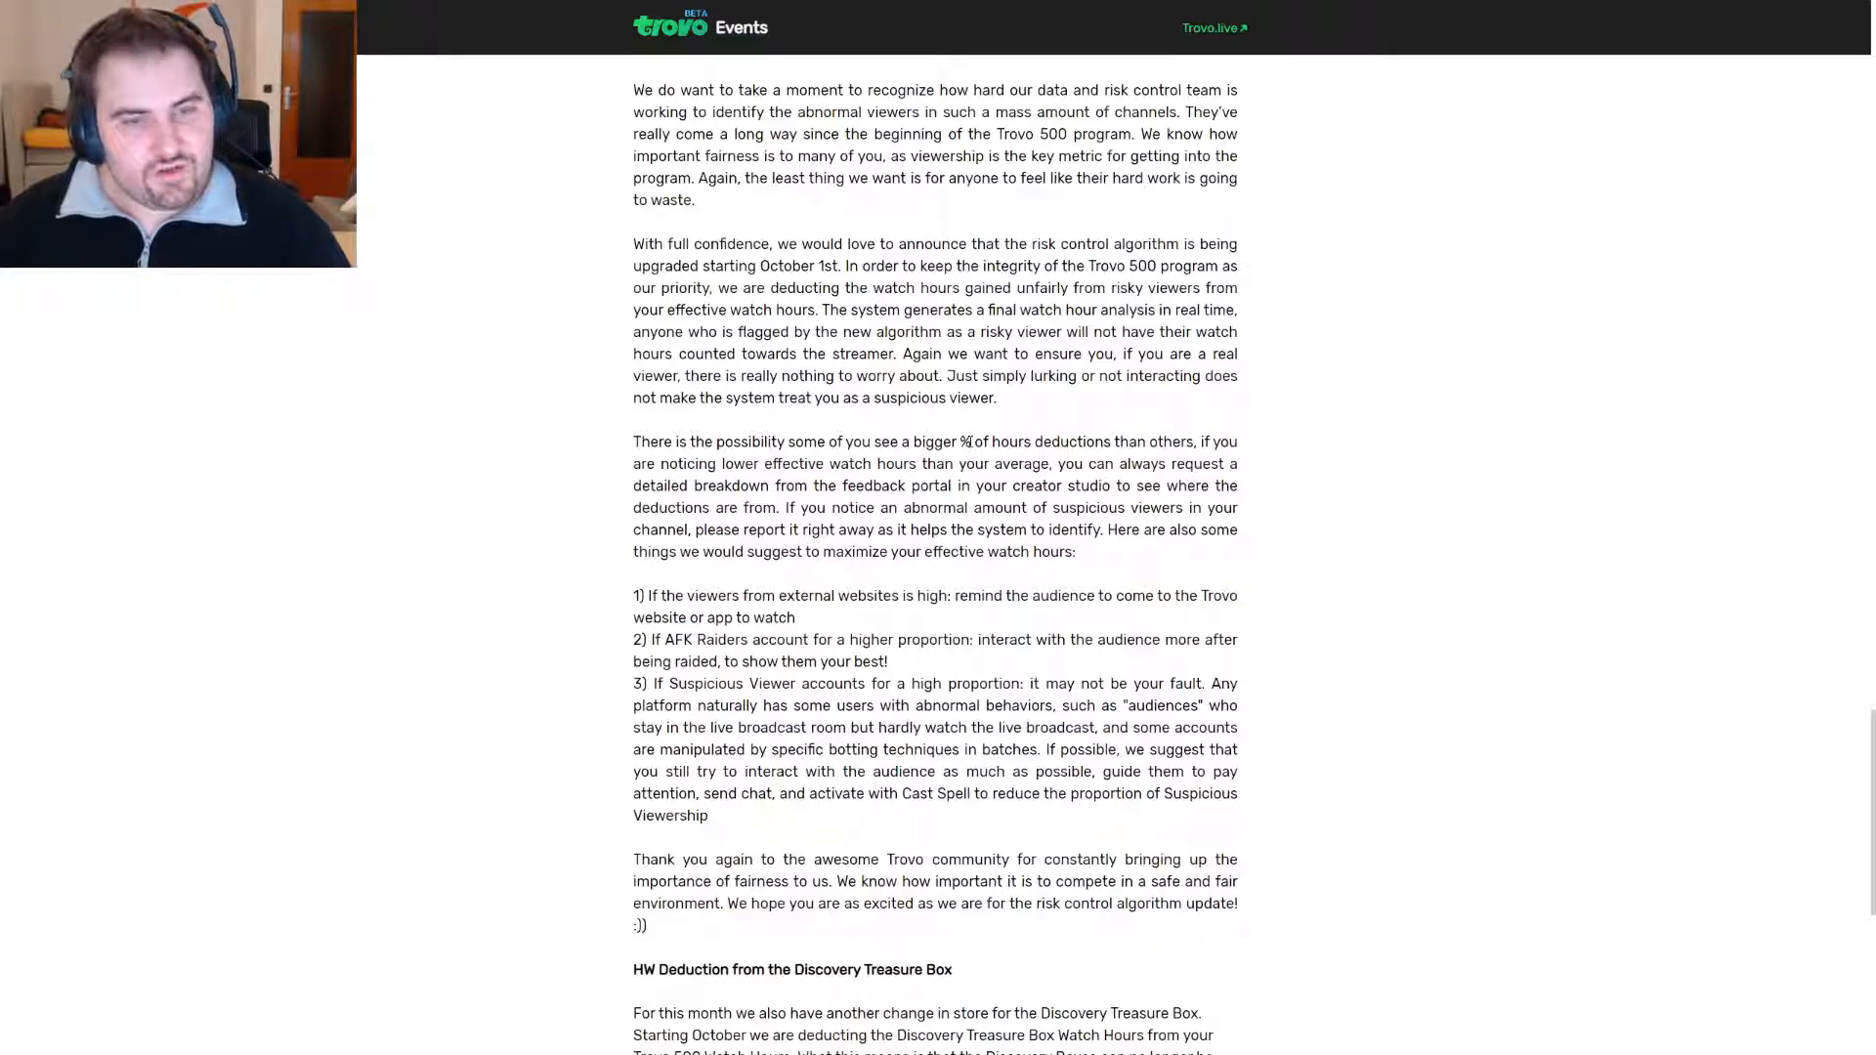
left_click_drag(633, 595, 814, 595)
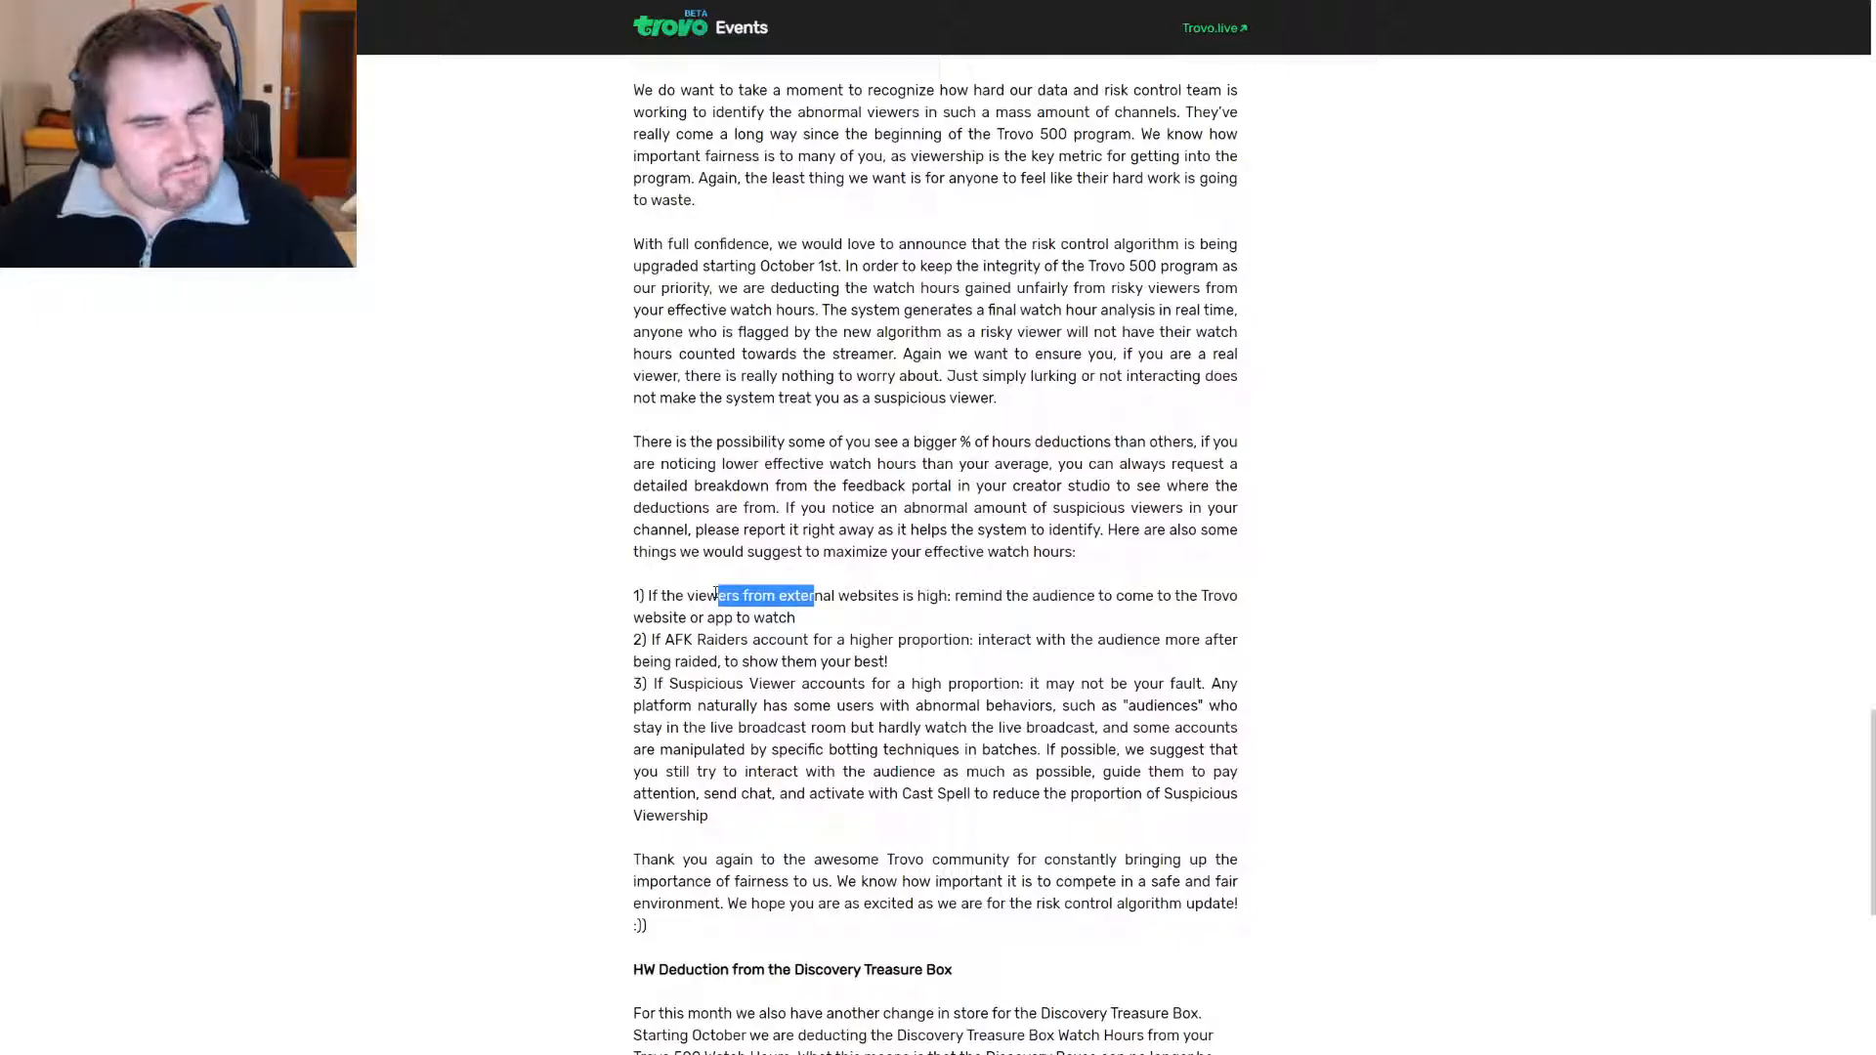
left_click(763, 595)
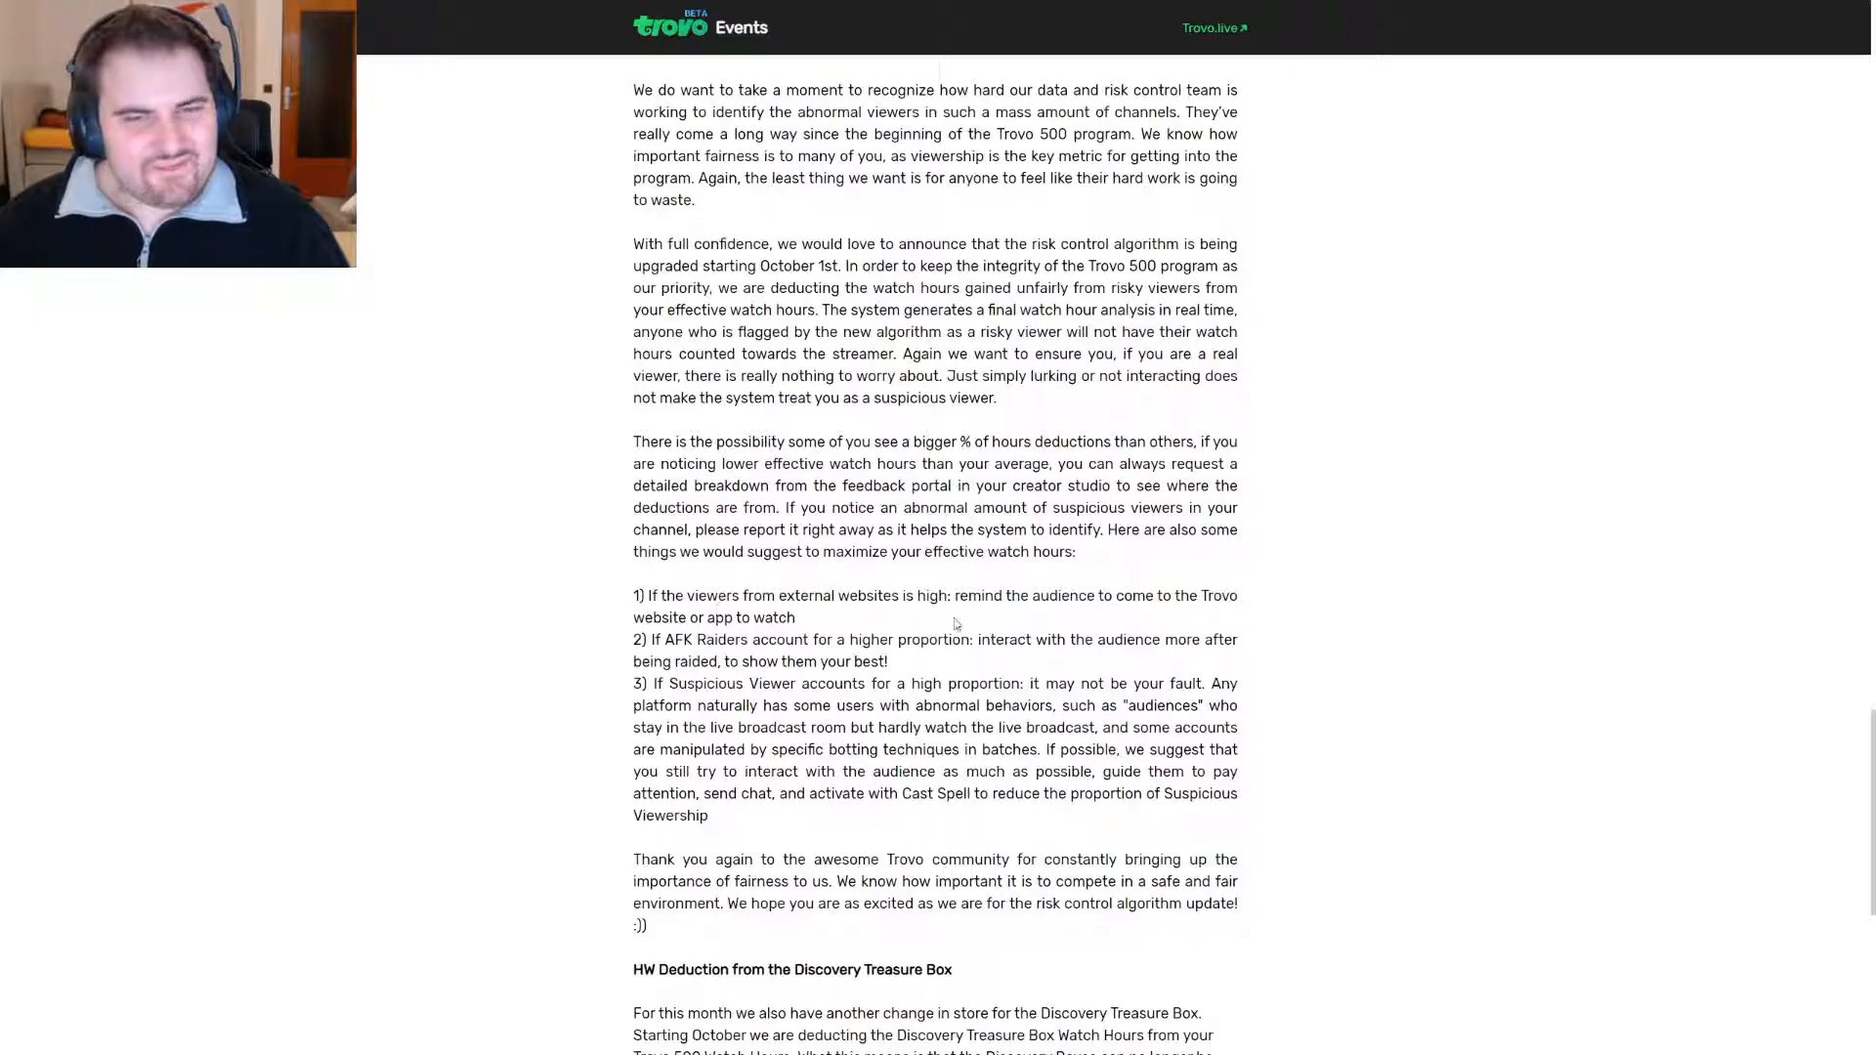
scroll("down", 3)
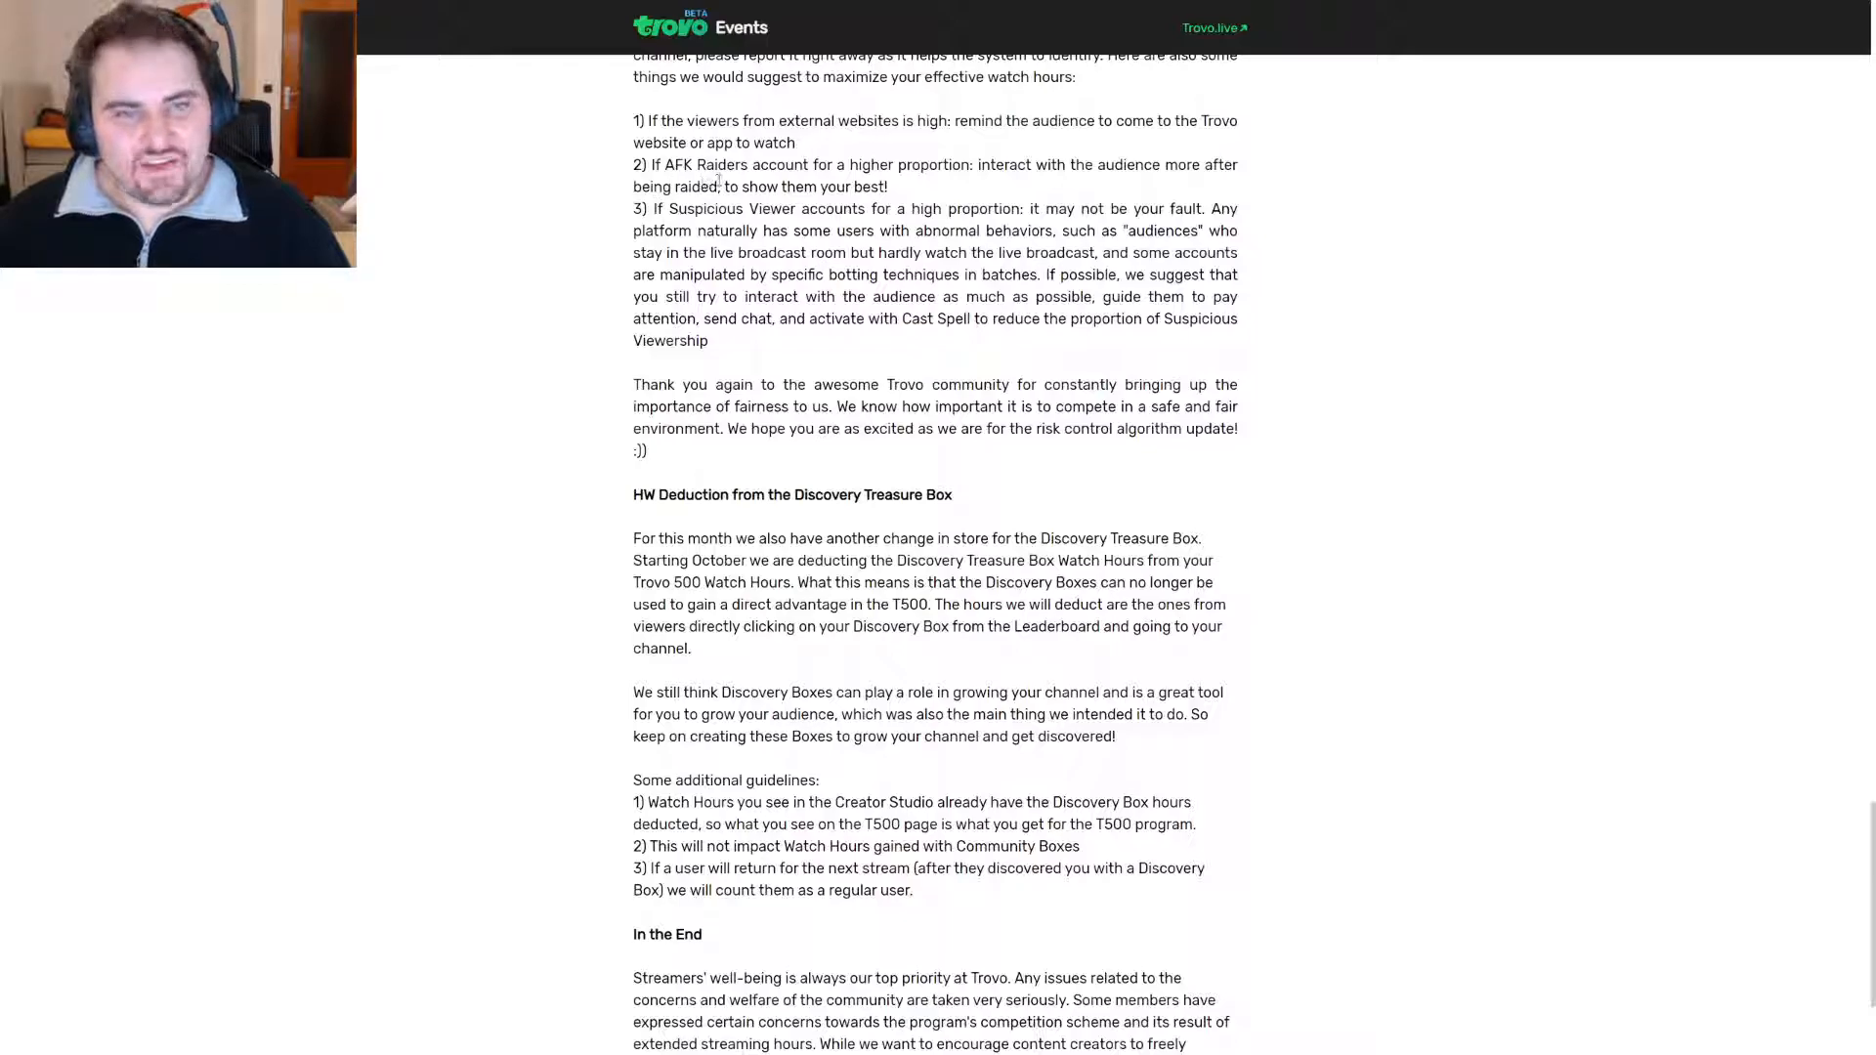
scroll("up", 3)
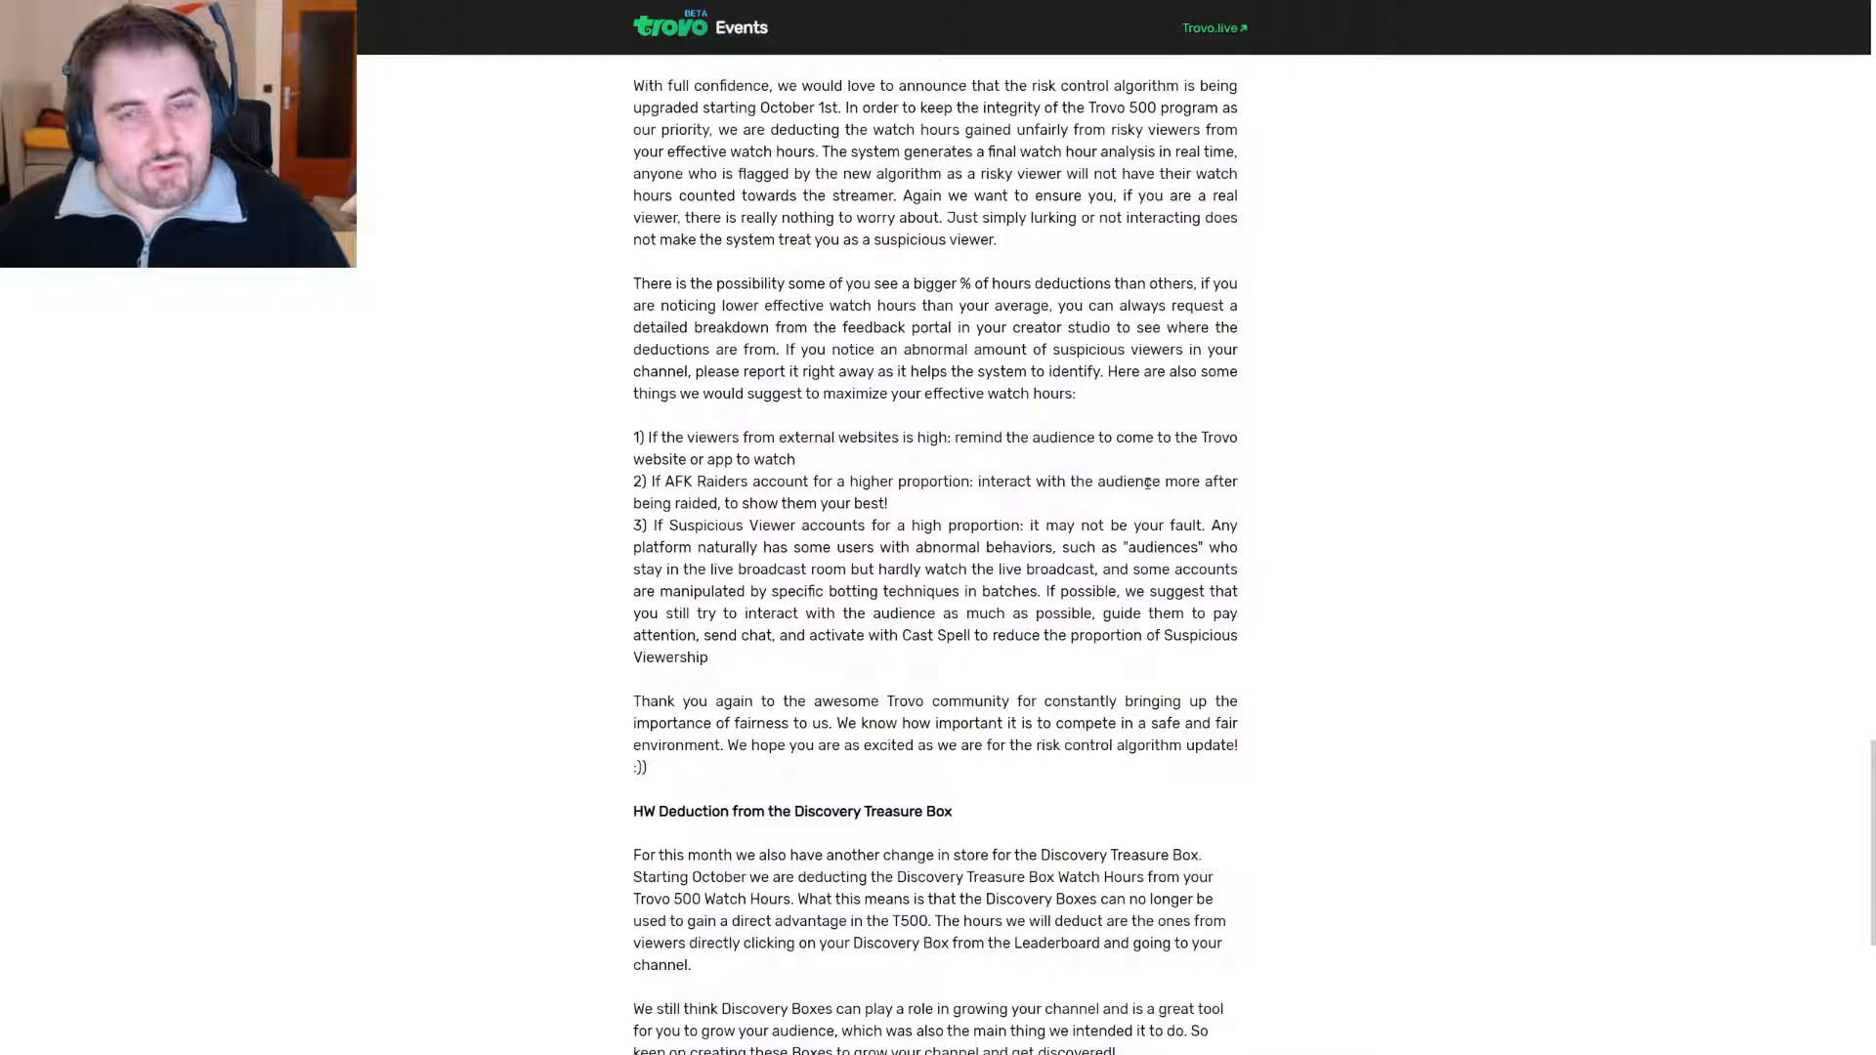
left_click_drag(664, 481, 885, 502)
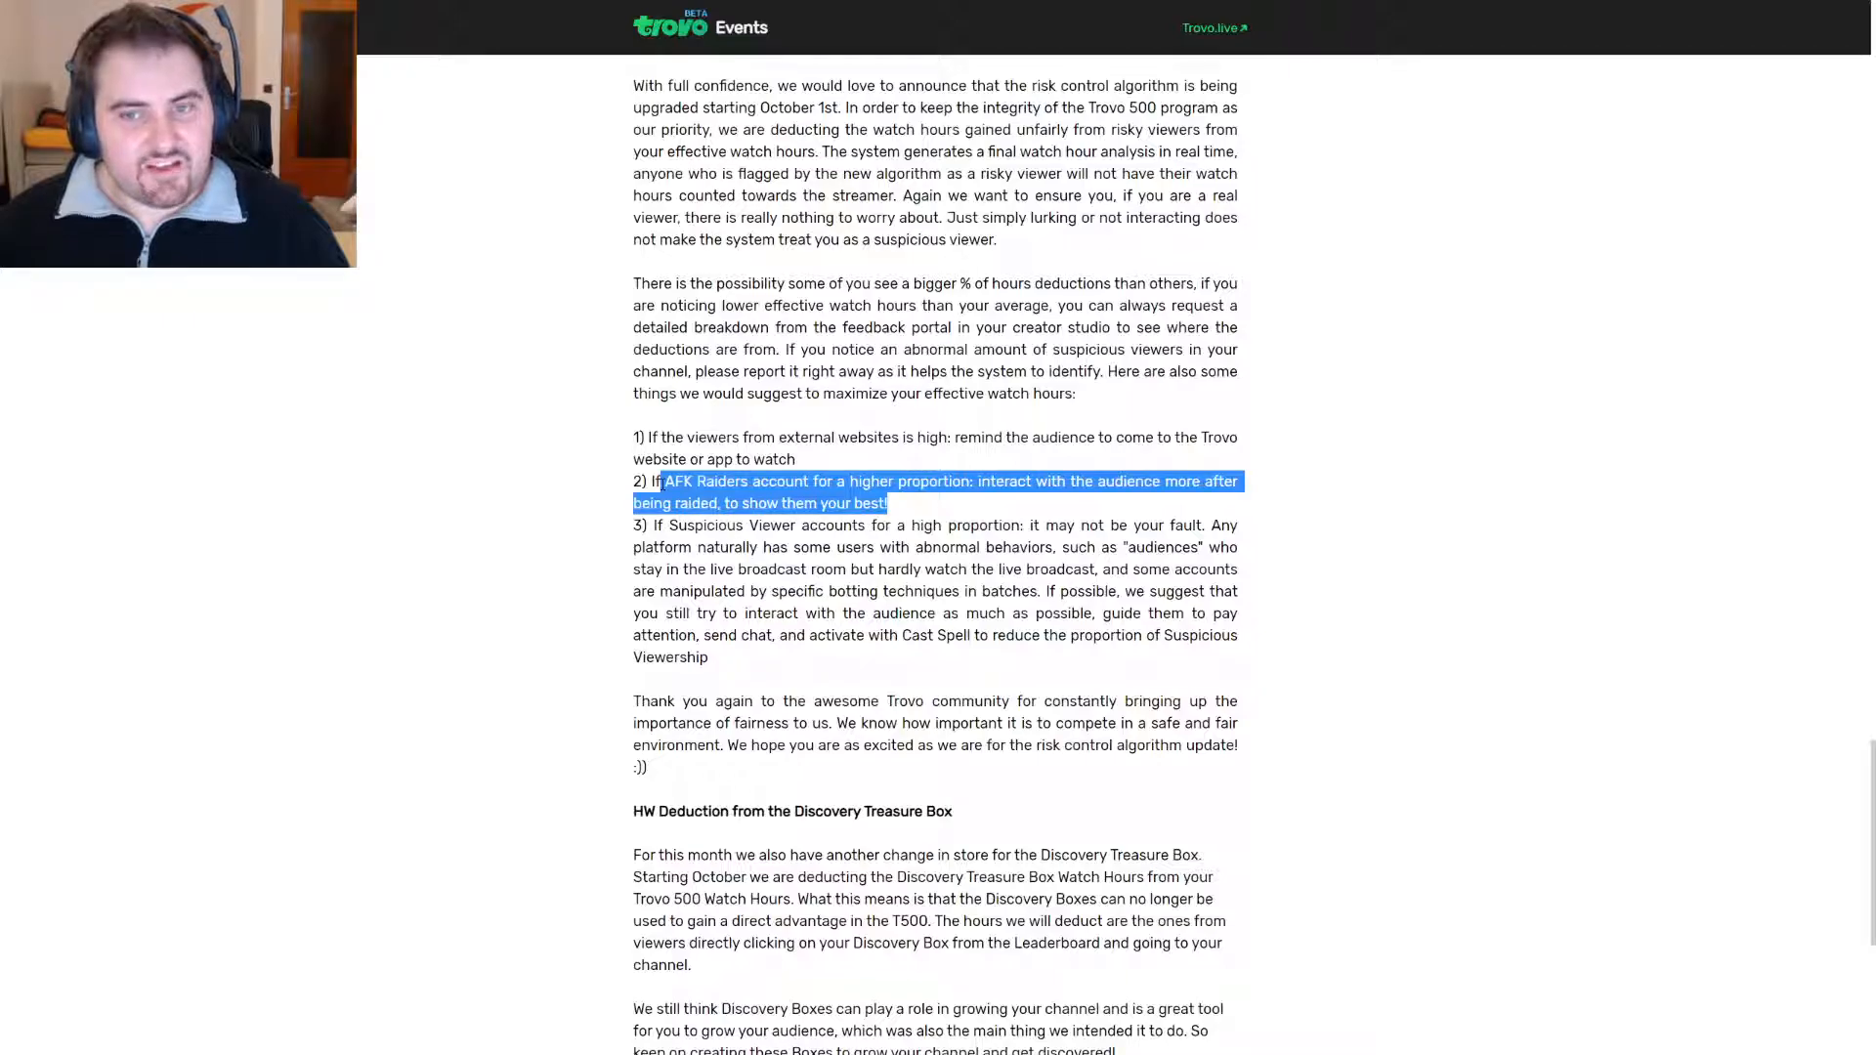
left_click(912, 511)
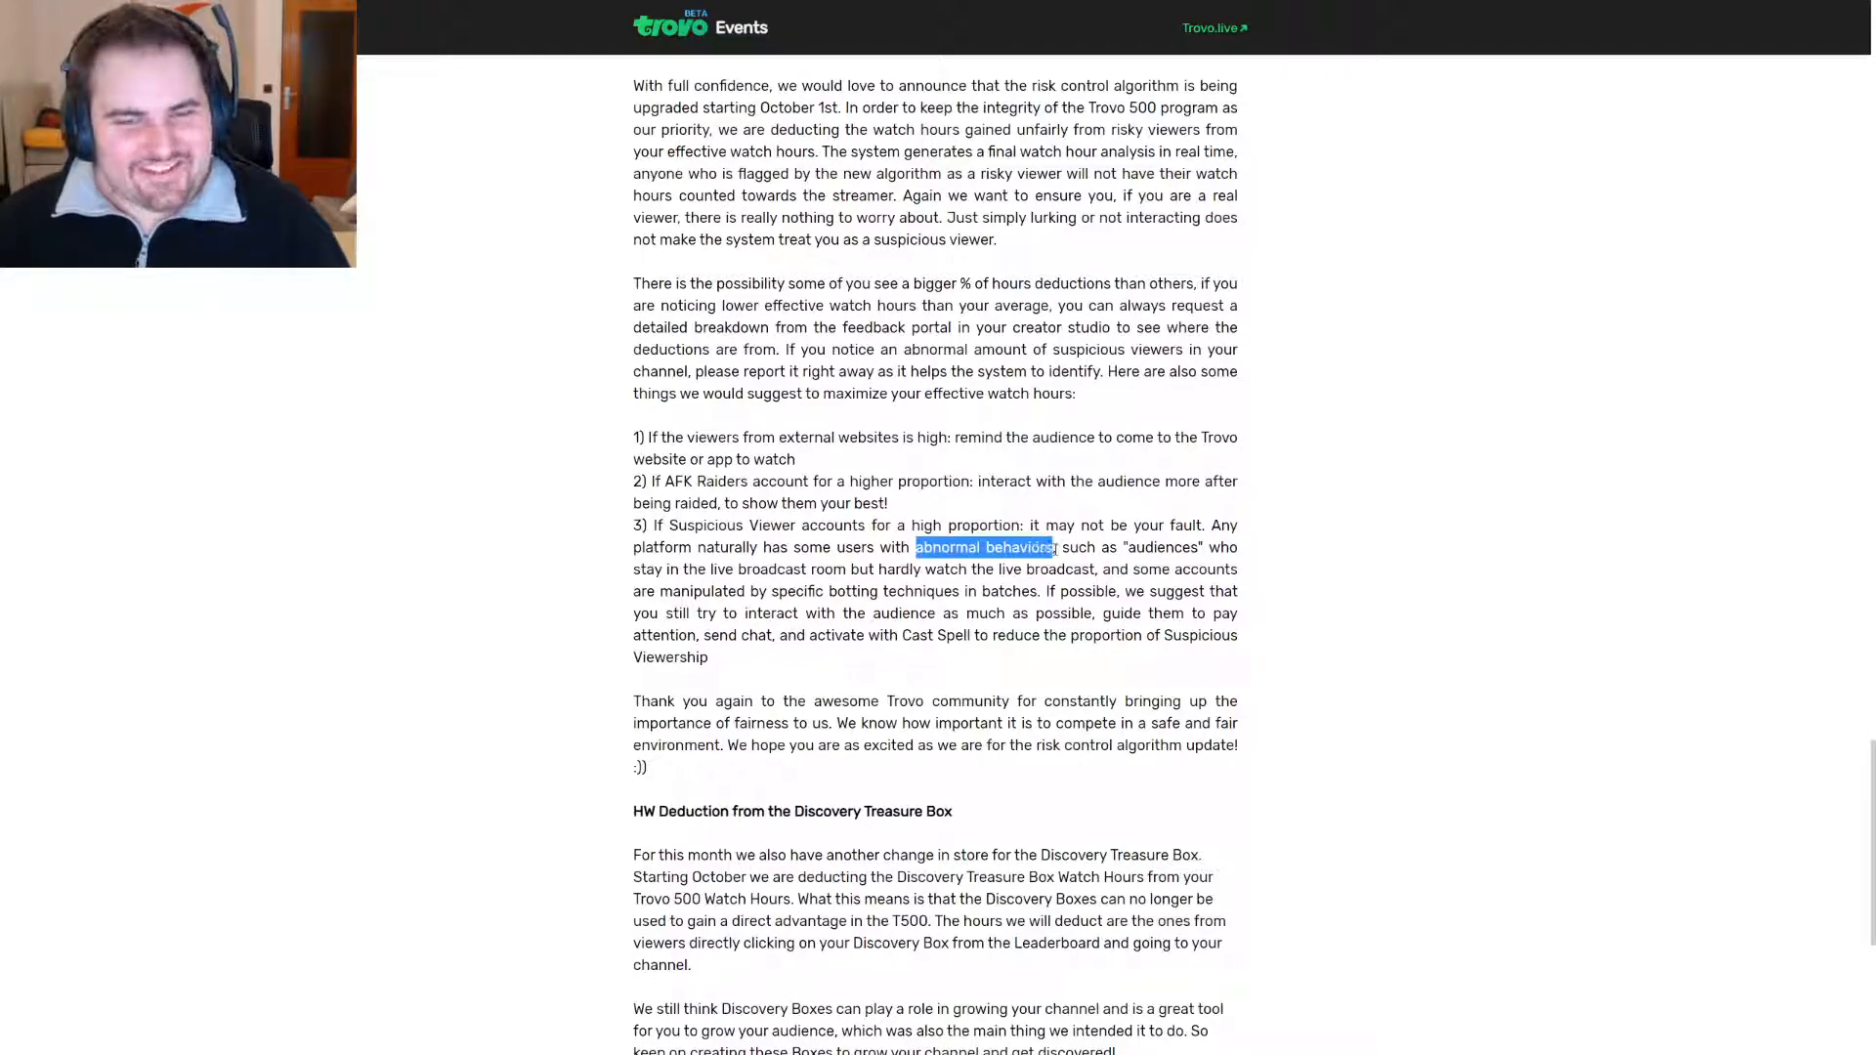
left_click(855, 569)
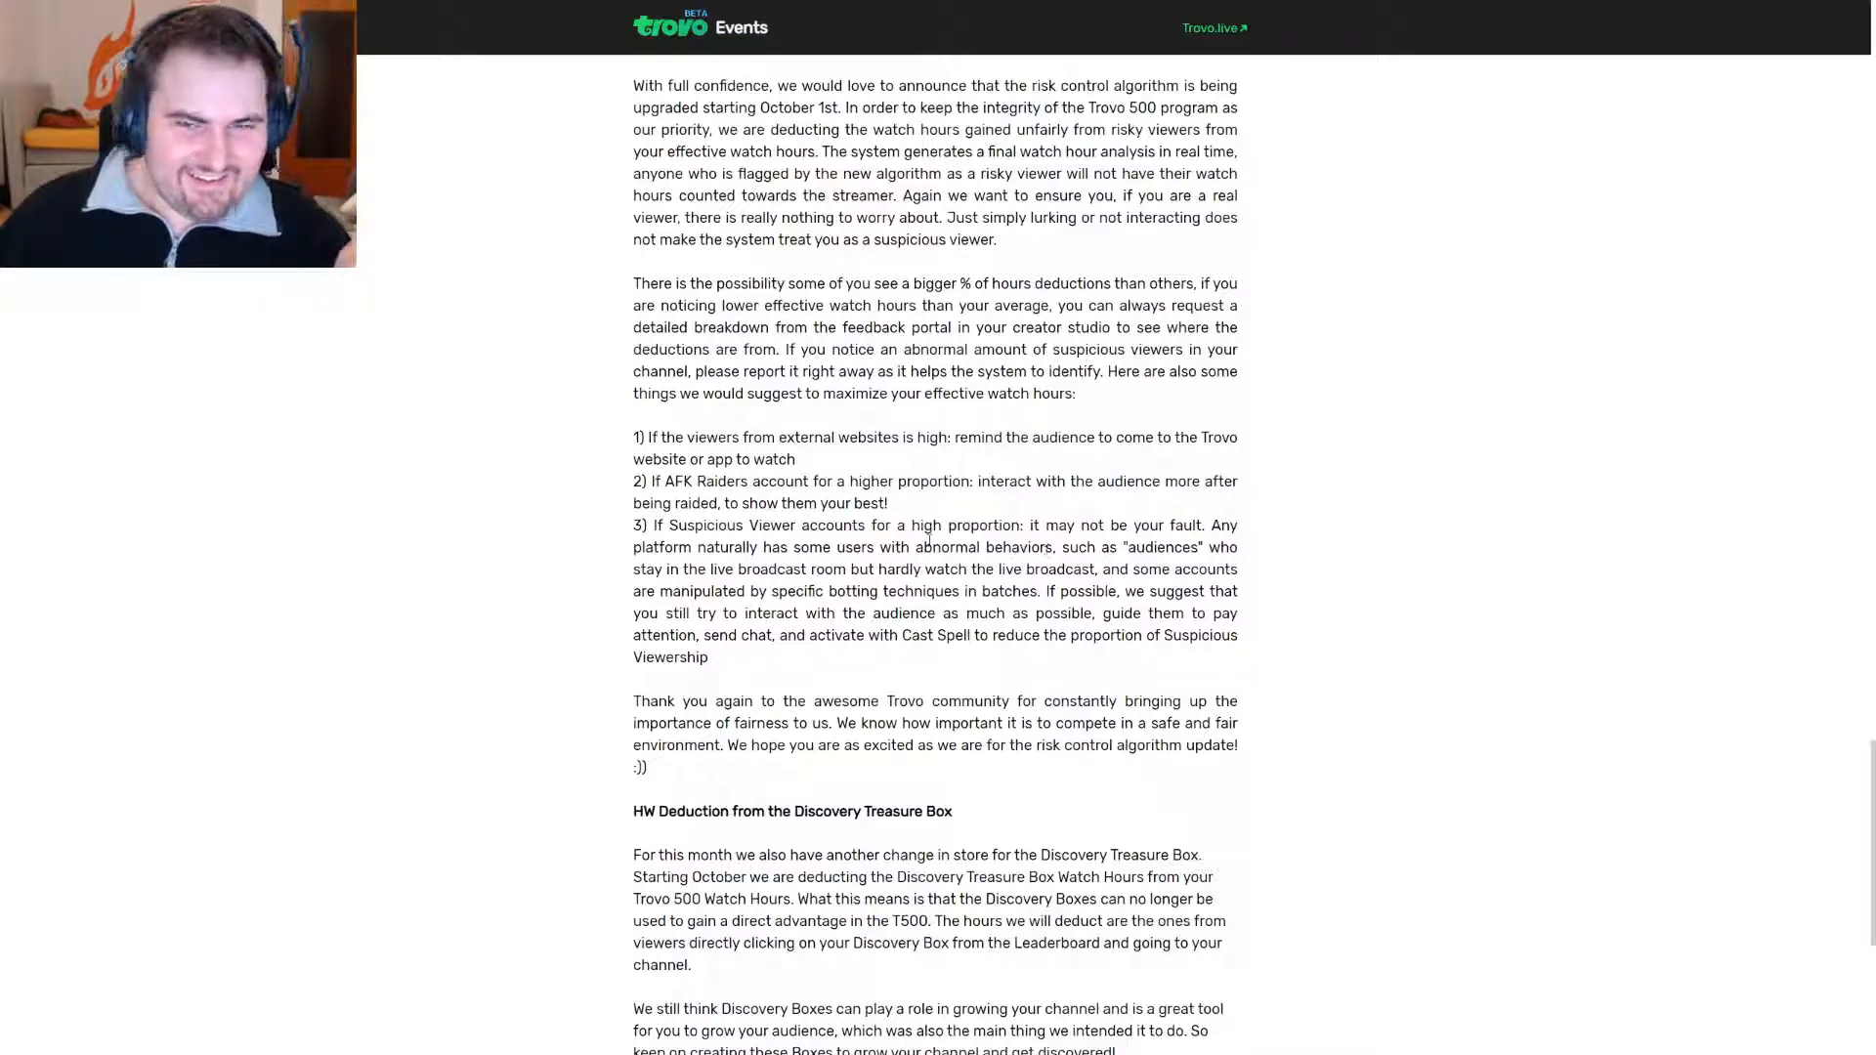
double_click(981, 547)
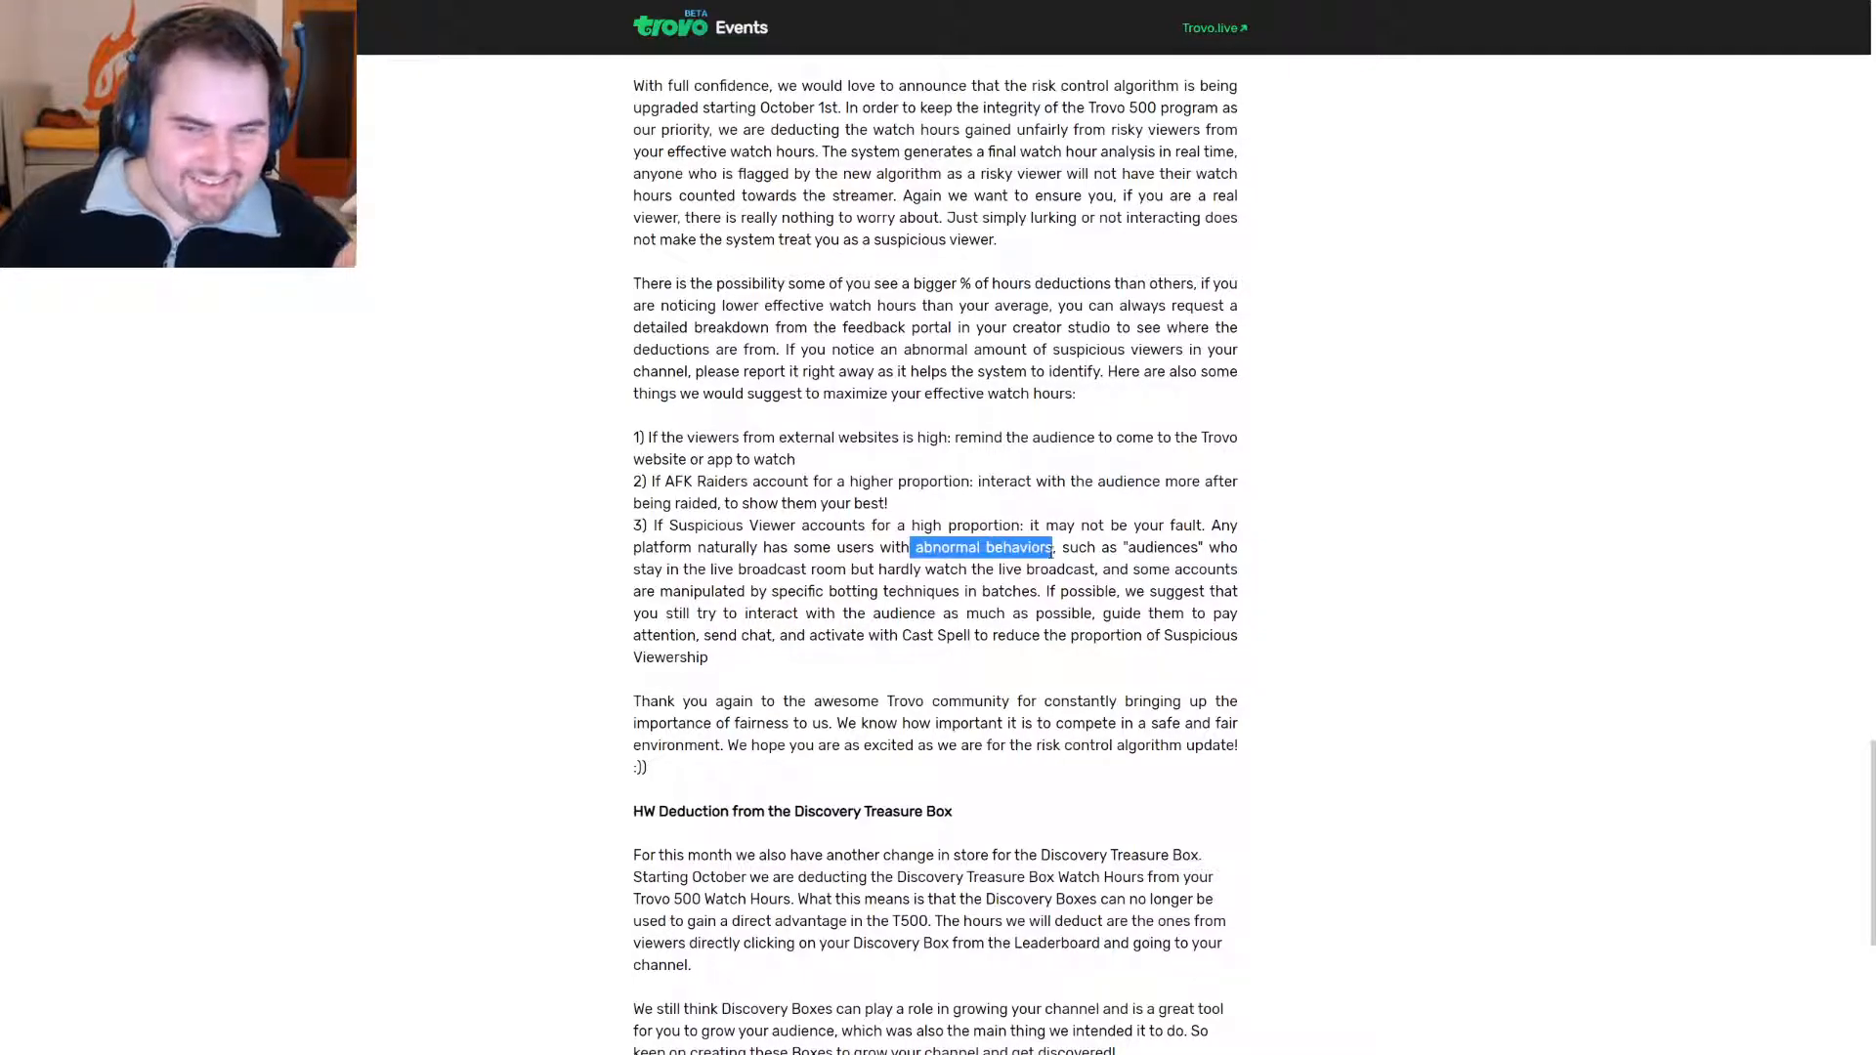
left_click(1046, 547)
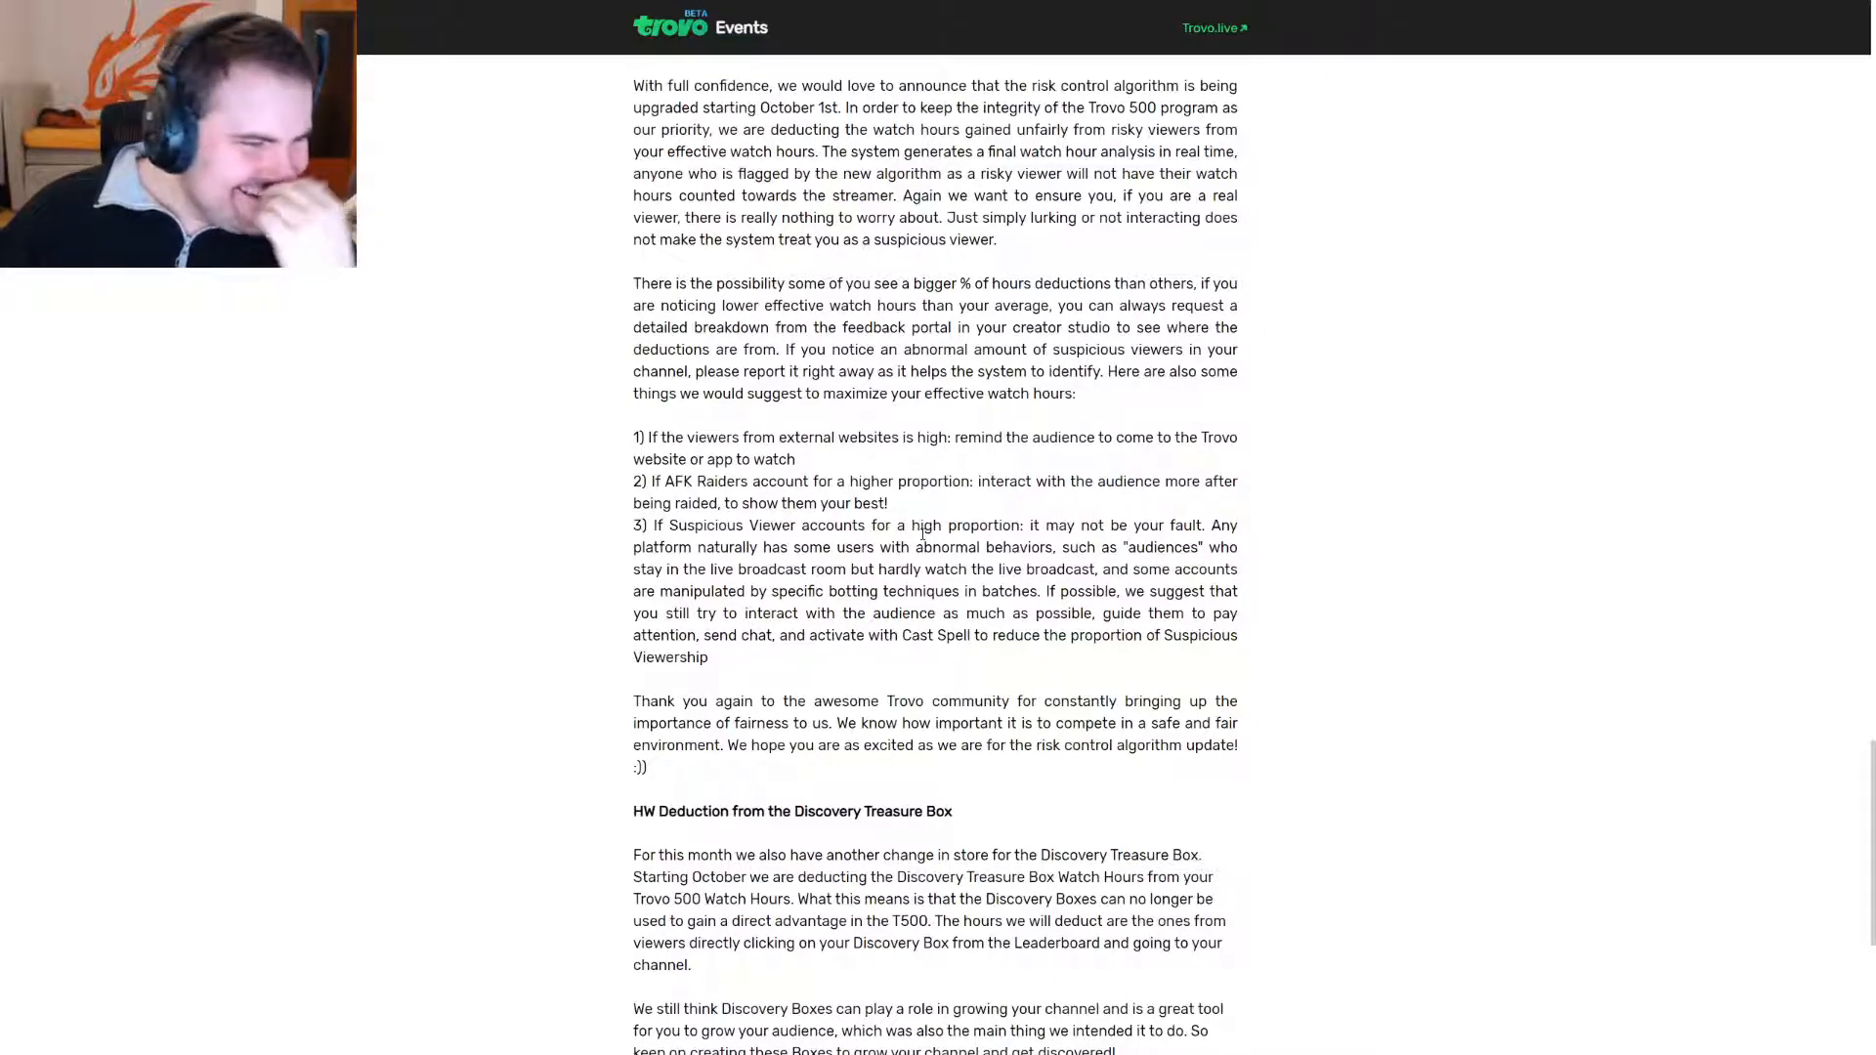
Scroll to the Discovery Box guidelines, fairness thank-you paragraph and start of In the End.
scroll("down", 3)
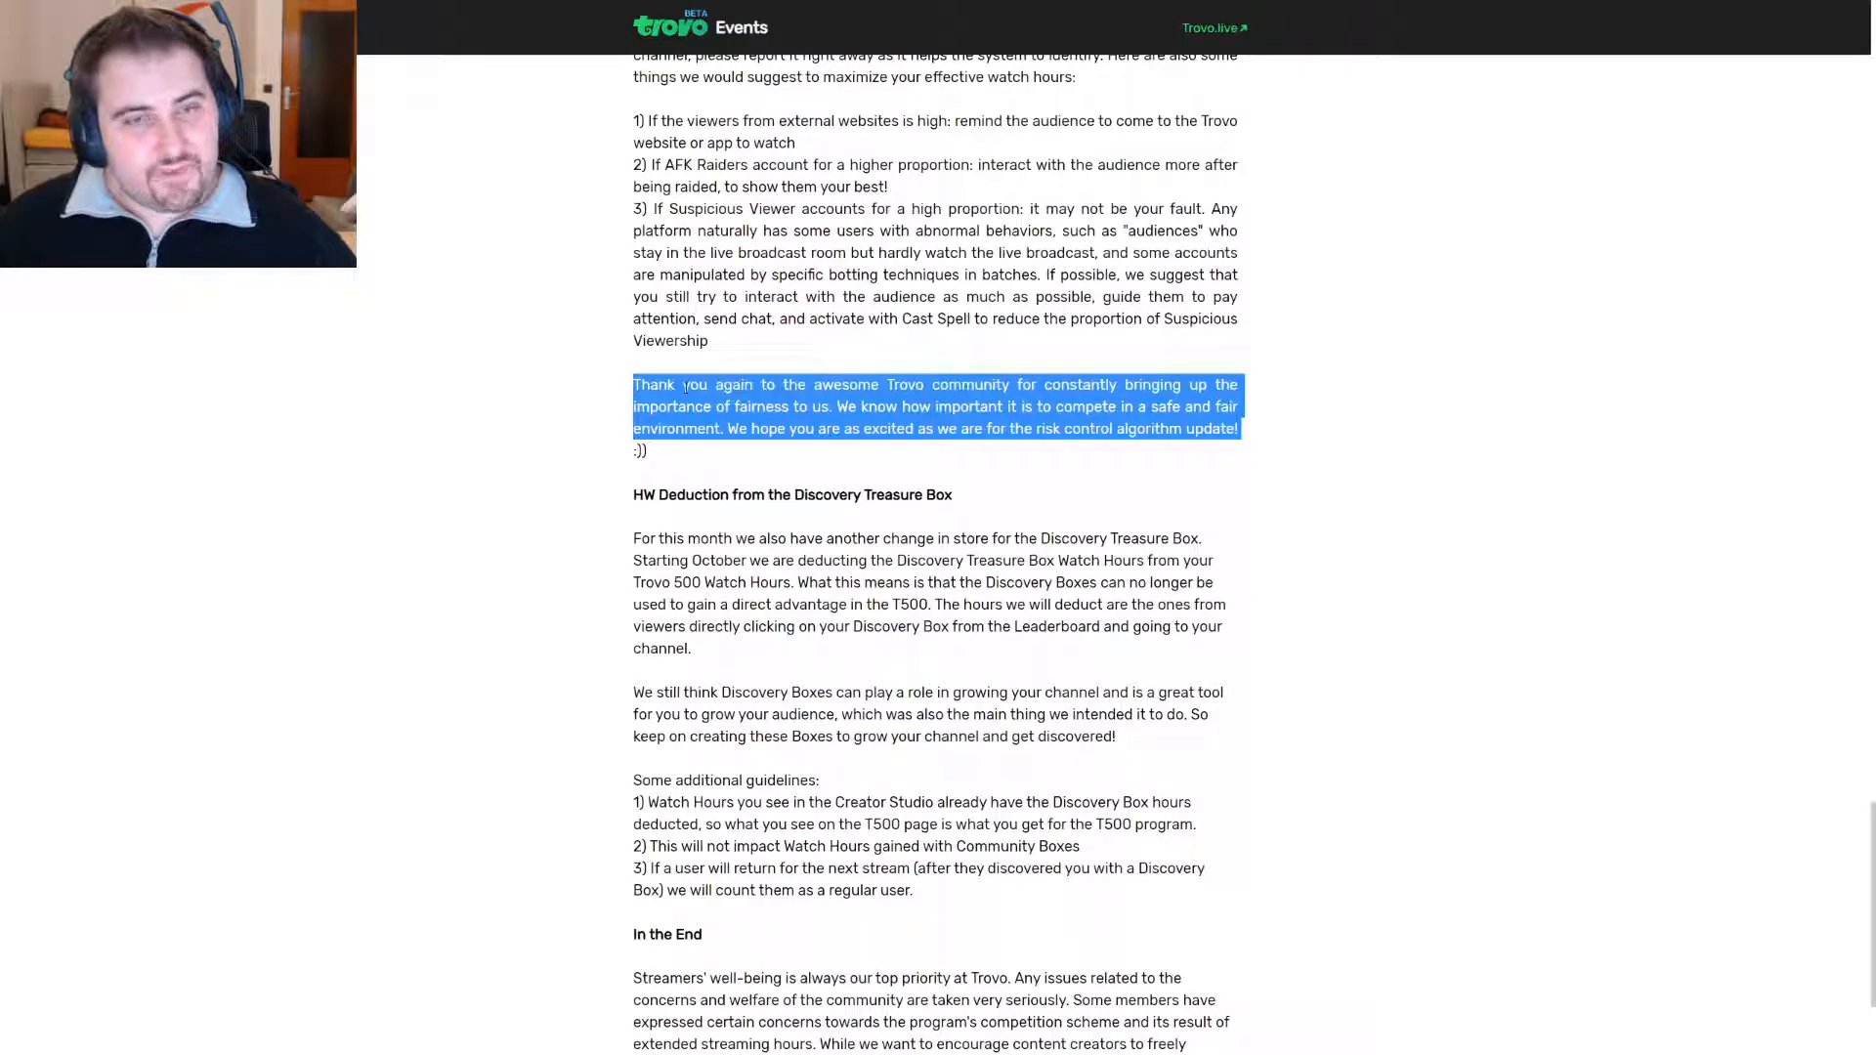
left_click(885, 428)
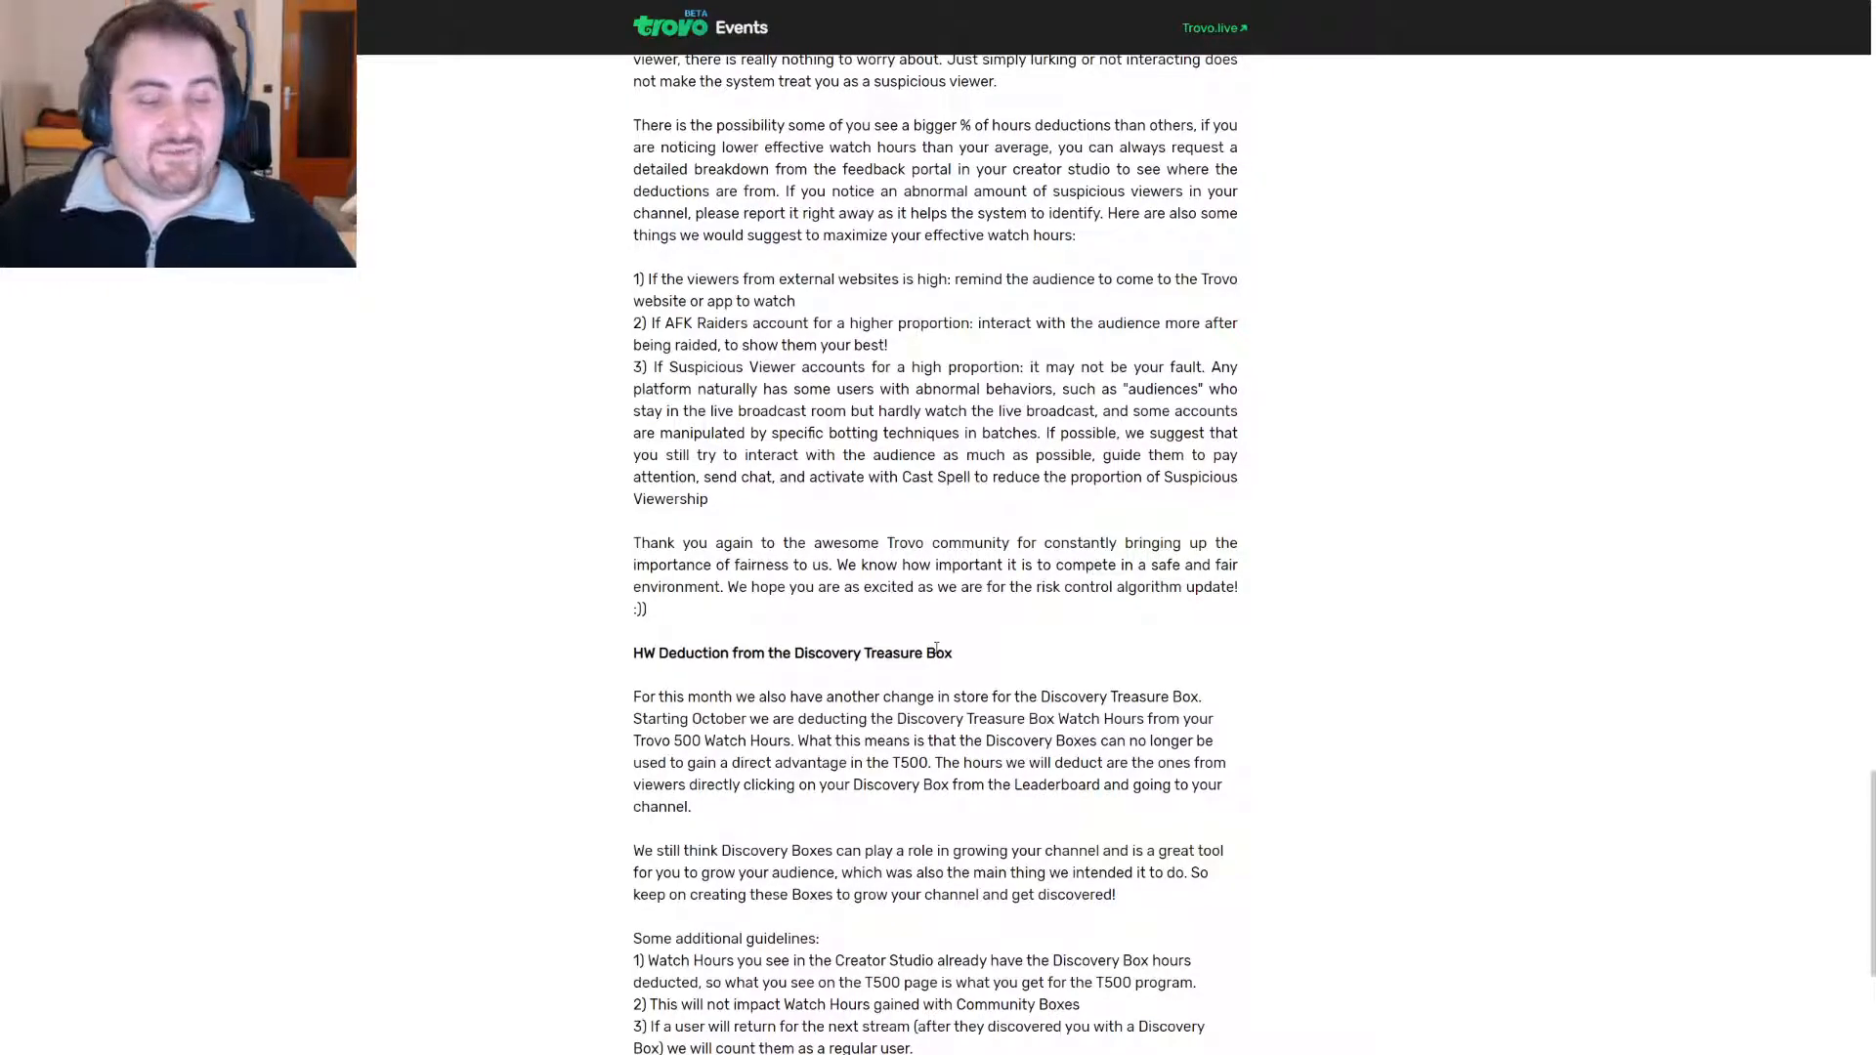
scroll("down", 3)
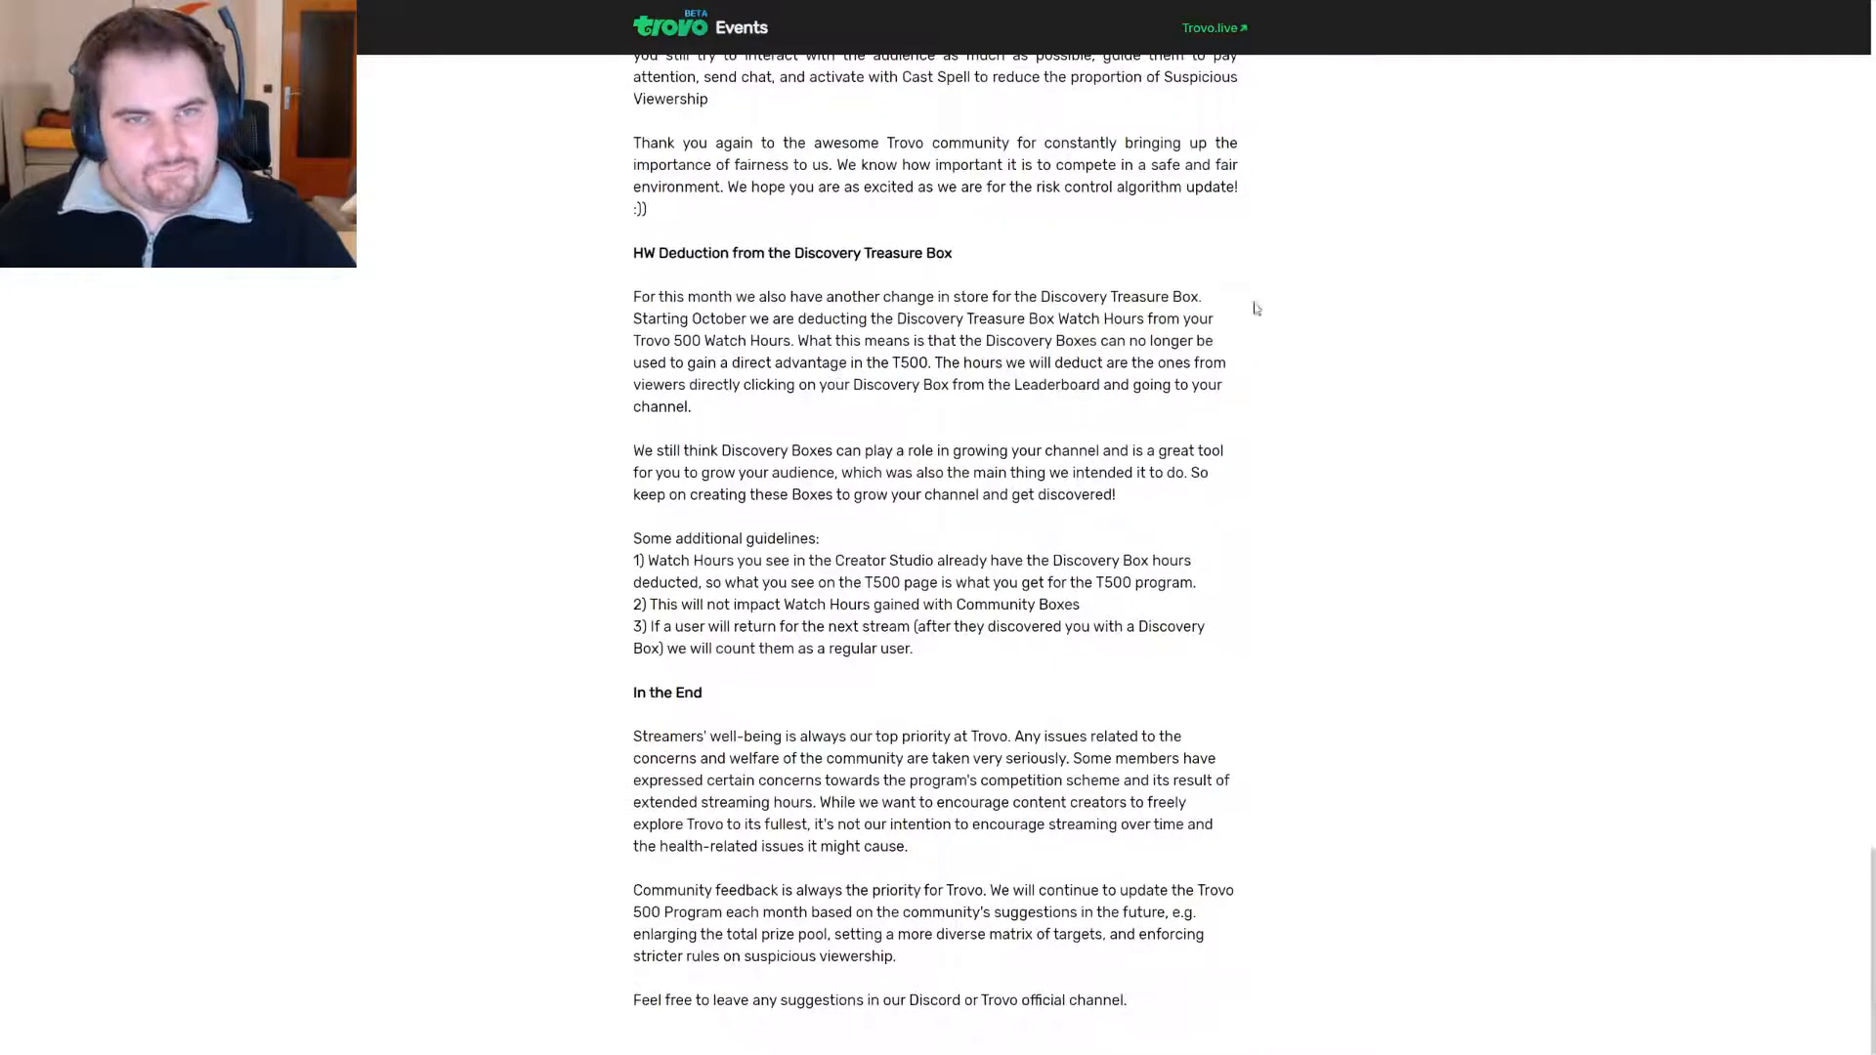
mouse_move(1282, 351)
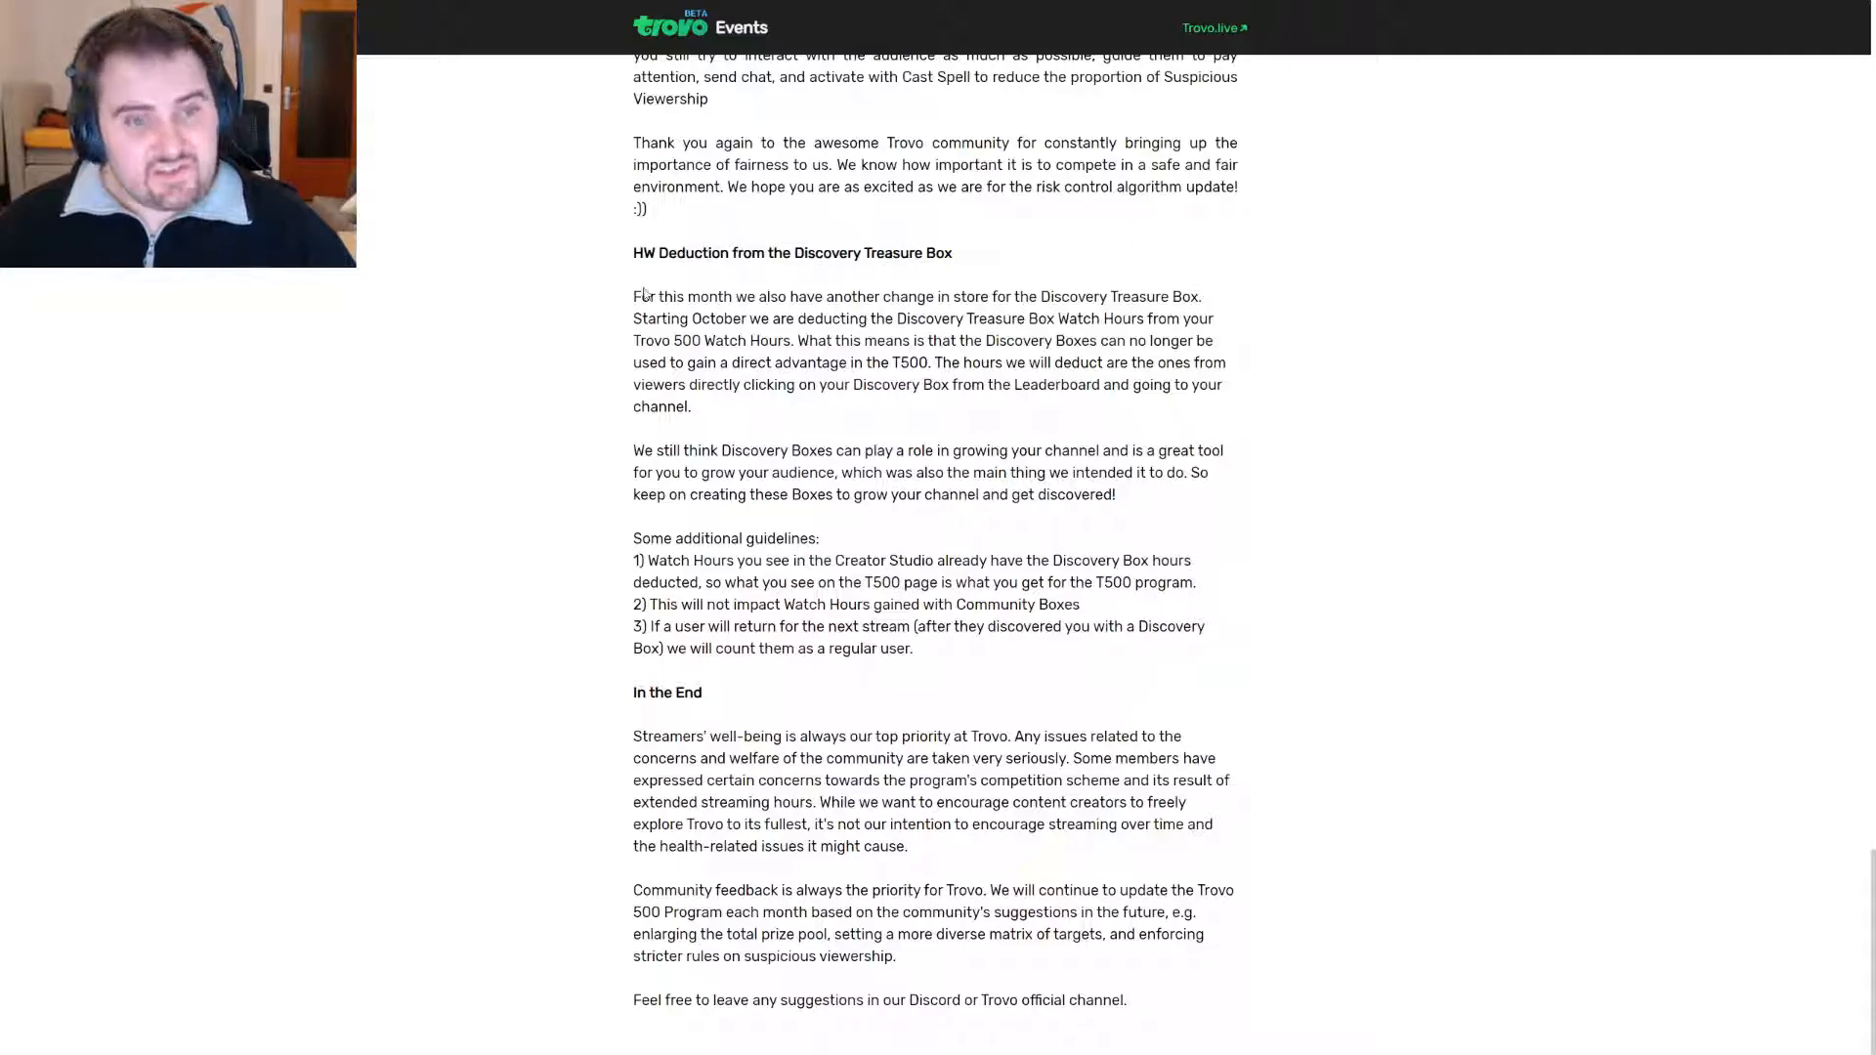
left_click_drag(633, 295, 822, 295)
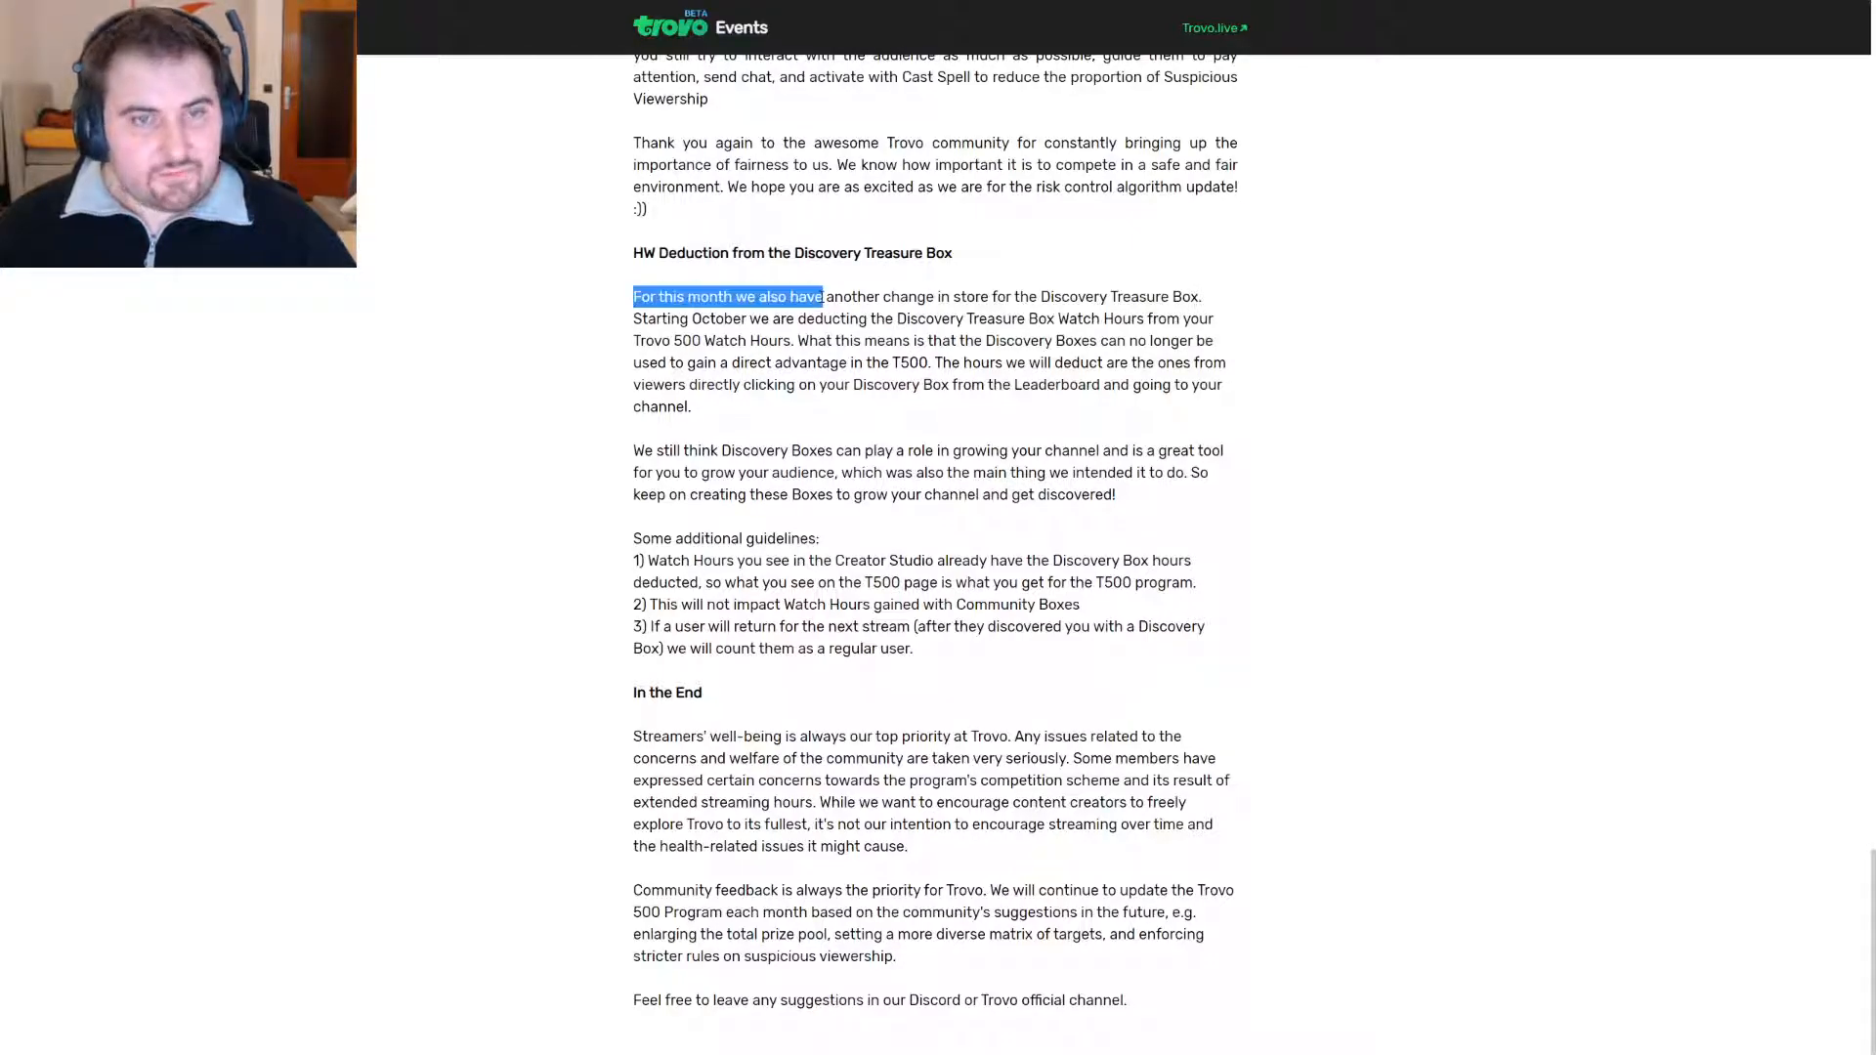
left_click_drag(822, 295, 883, 295)
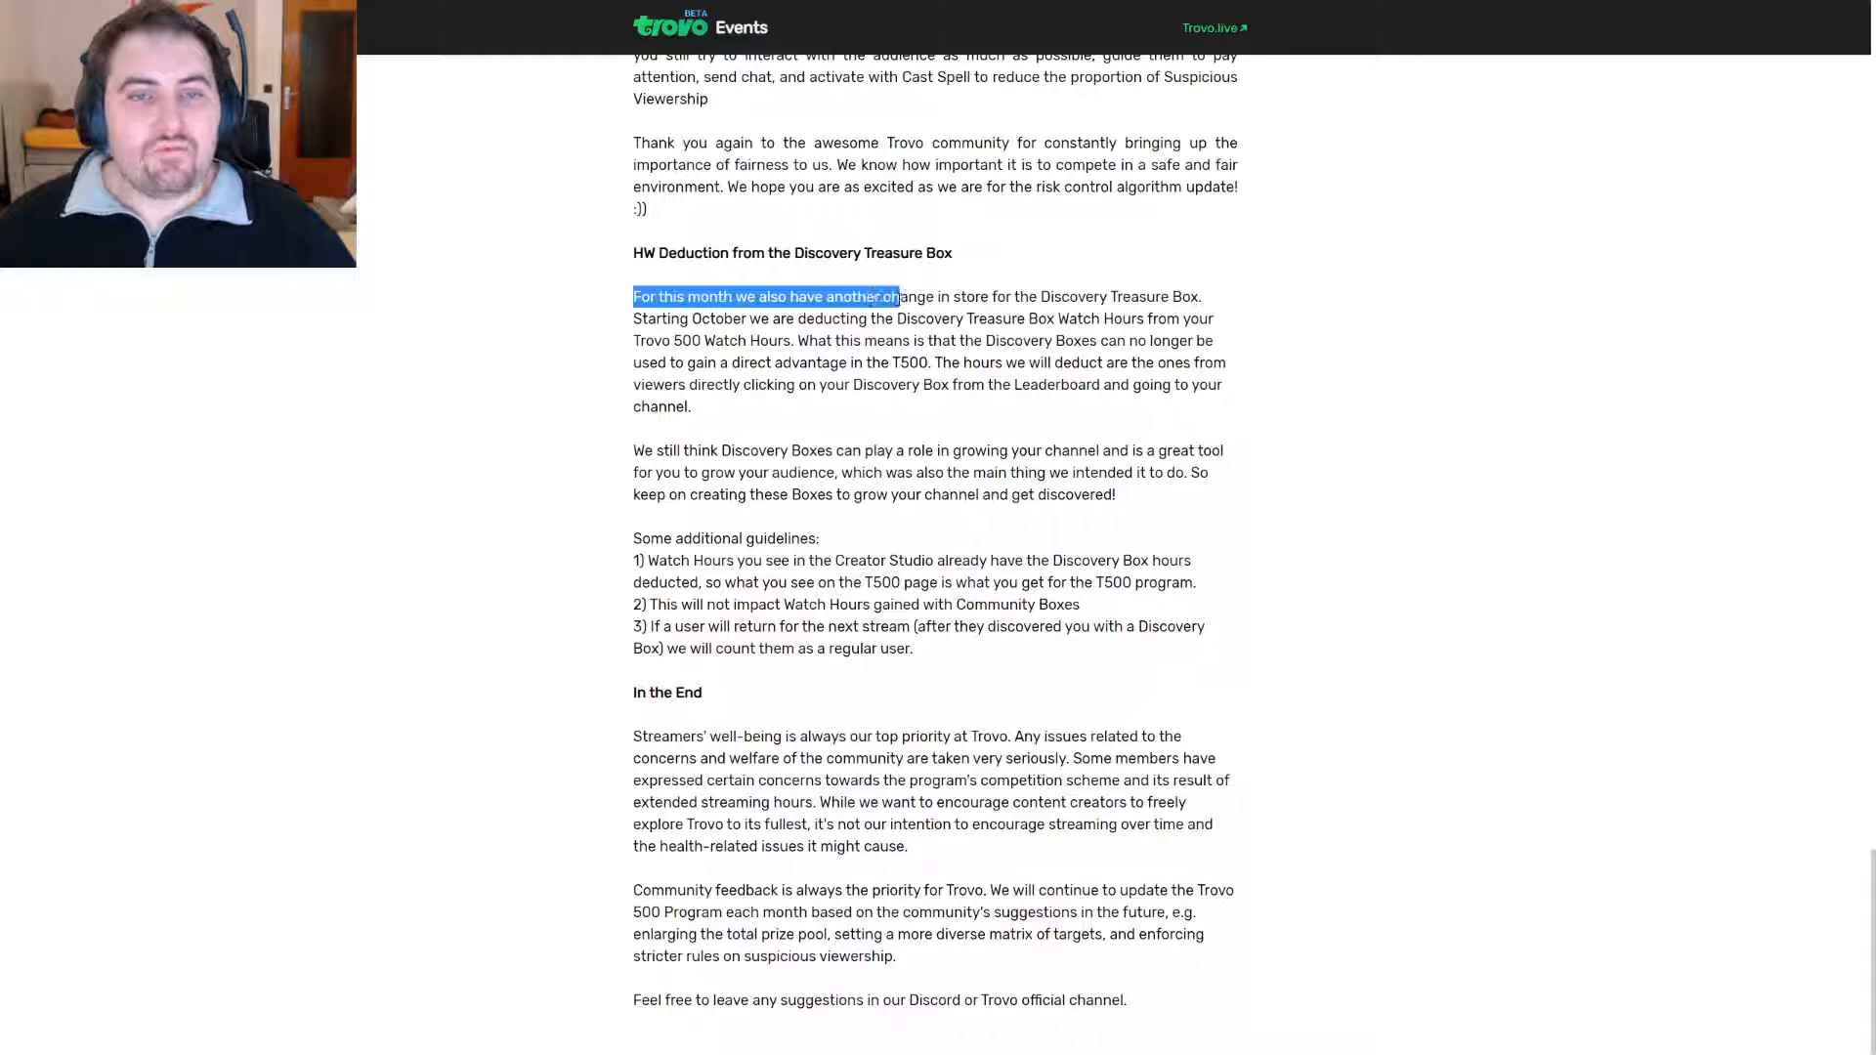
left_click_drag(896, 295, 1168, 295)
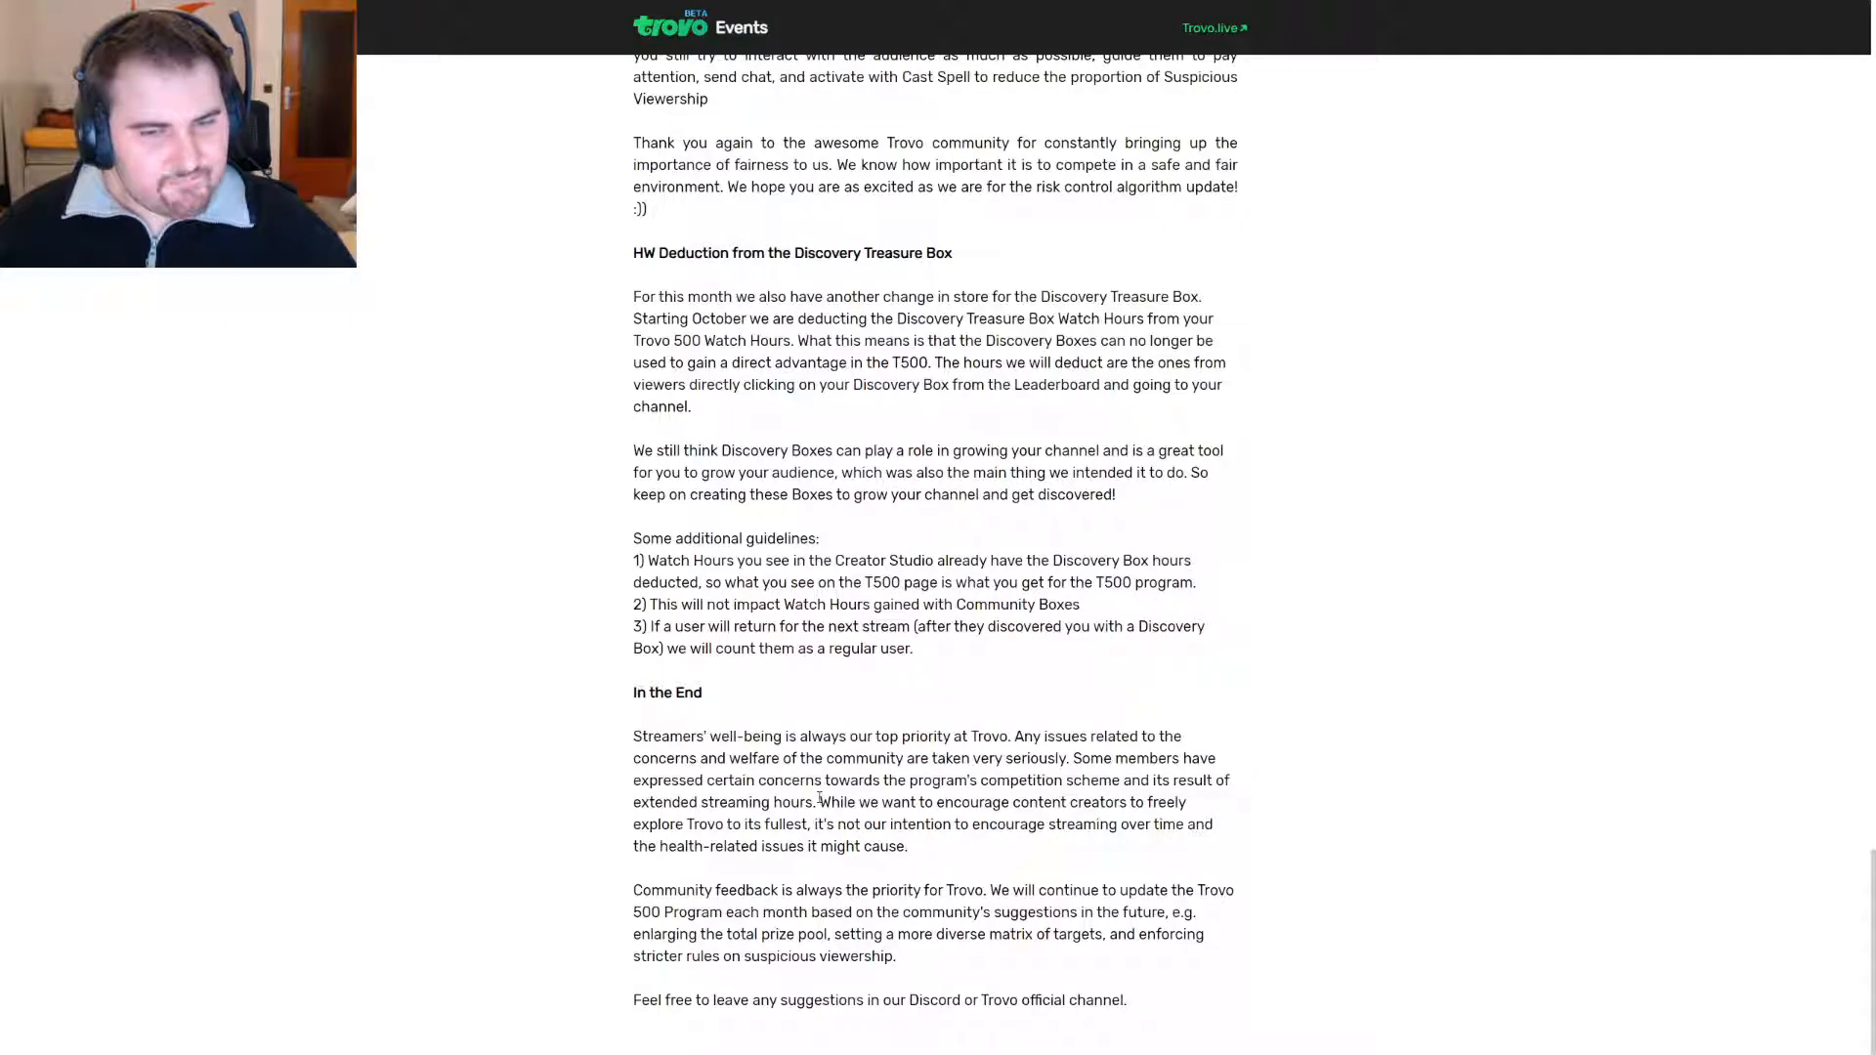
left_click_drag(633, 736, 818, 803)
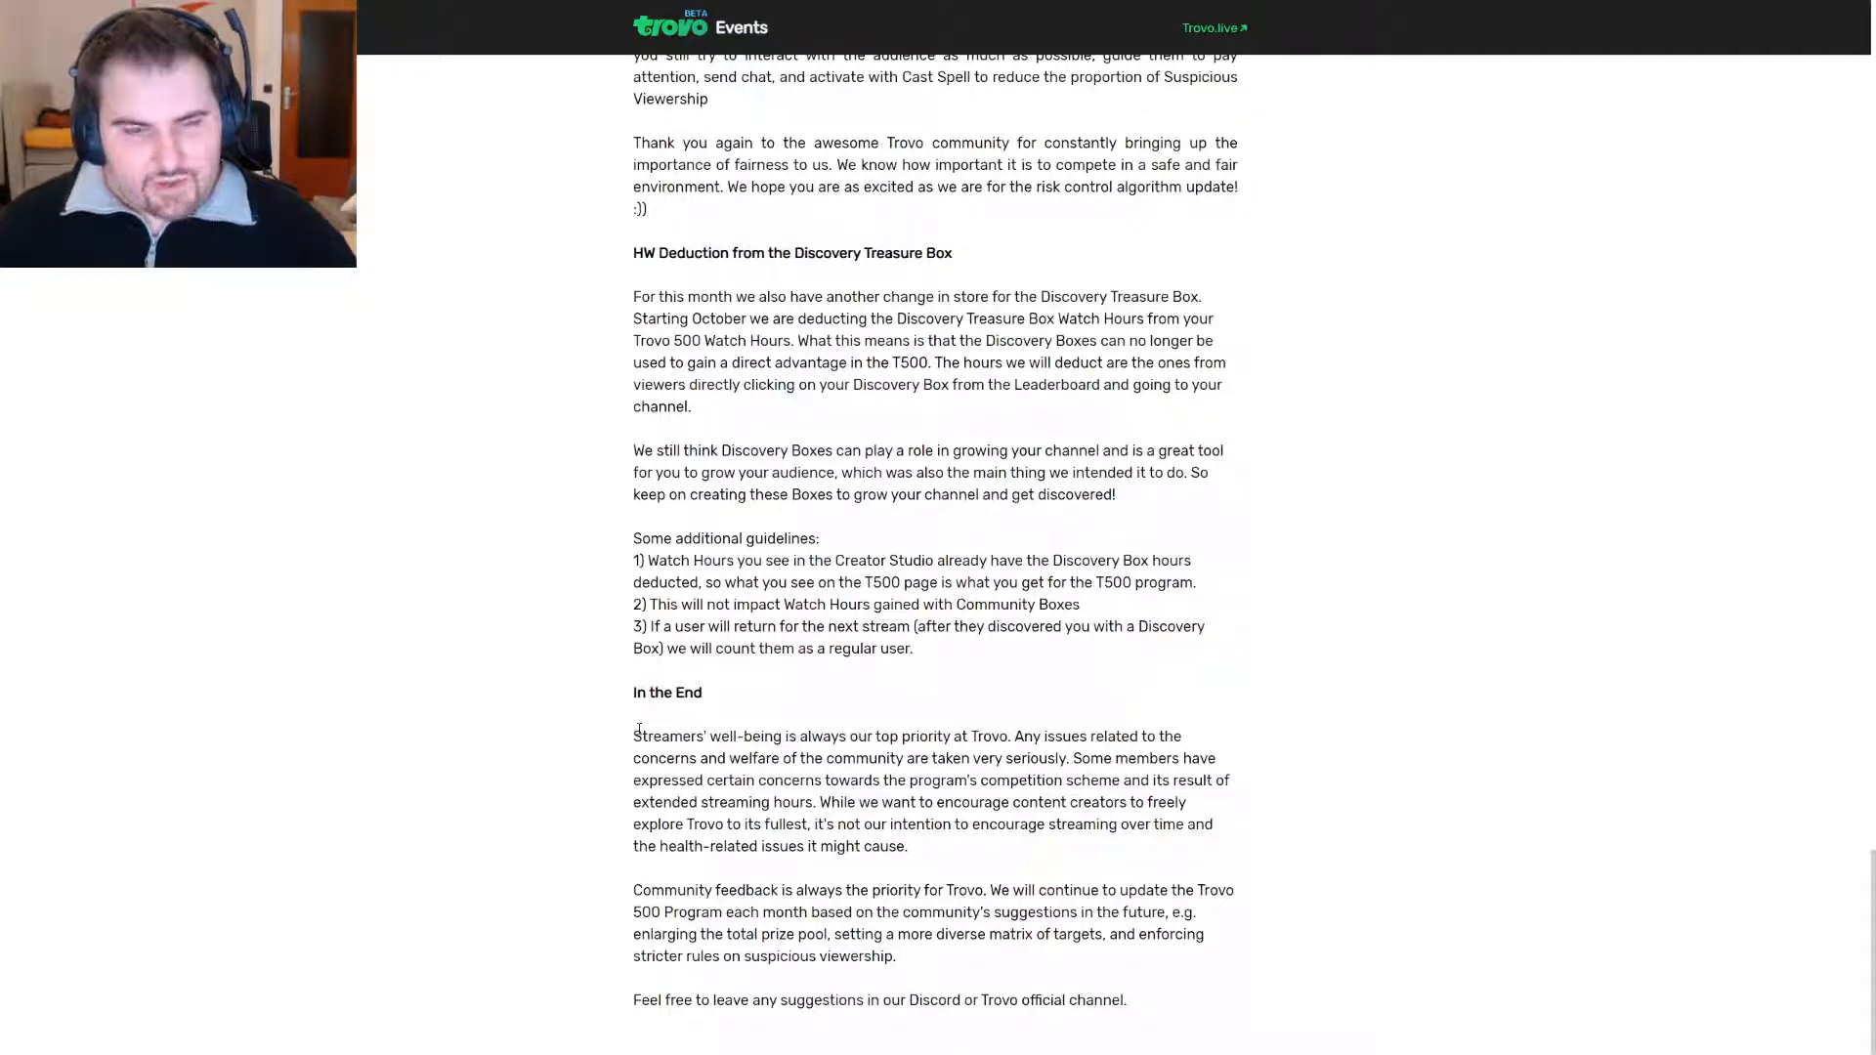
left_click_drag(633, 736, 814, 801)
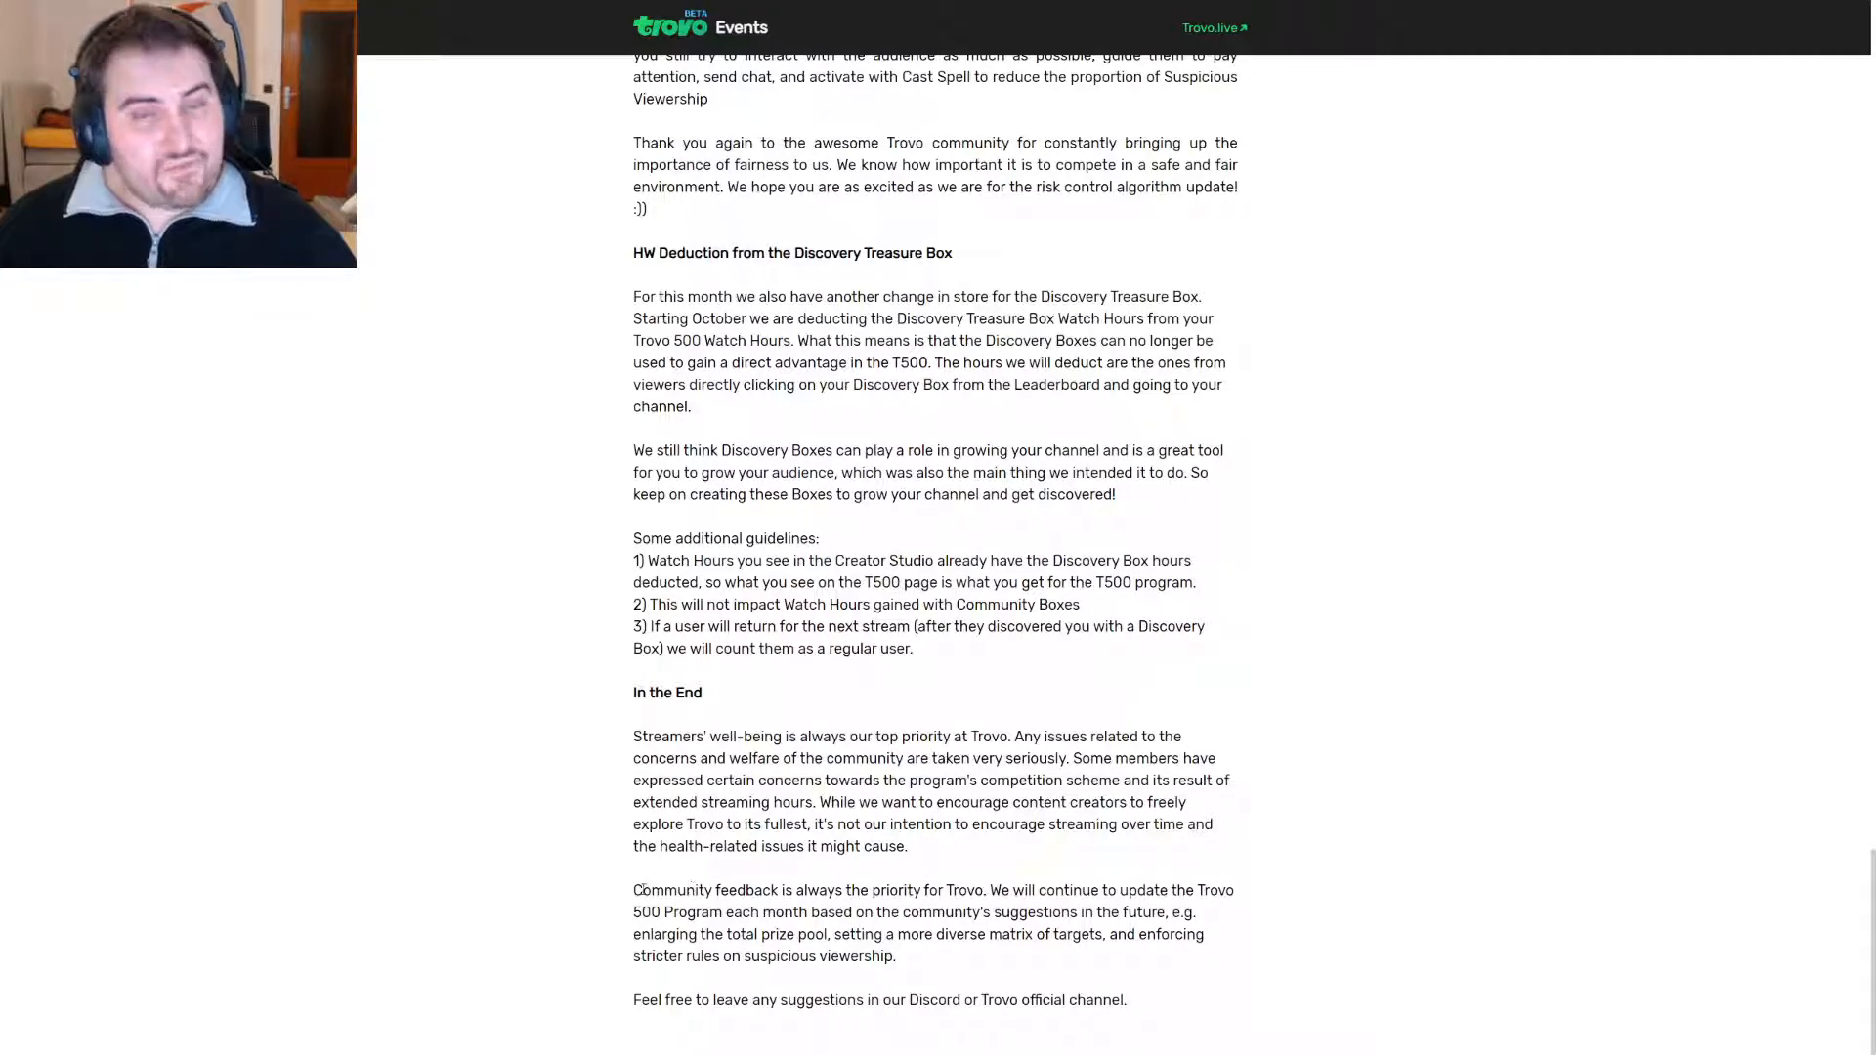
left_click_drag(633, 889, 882, 889)
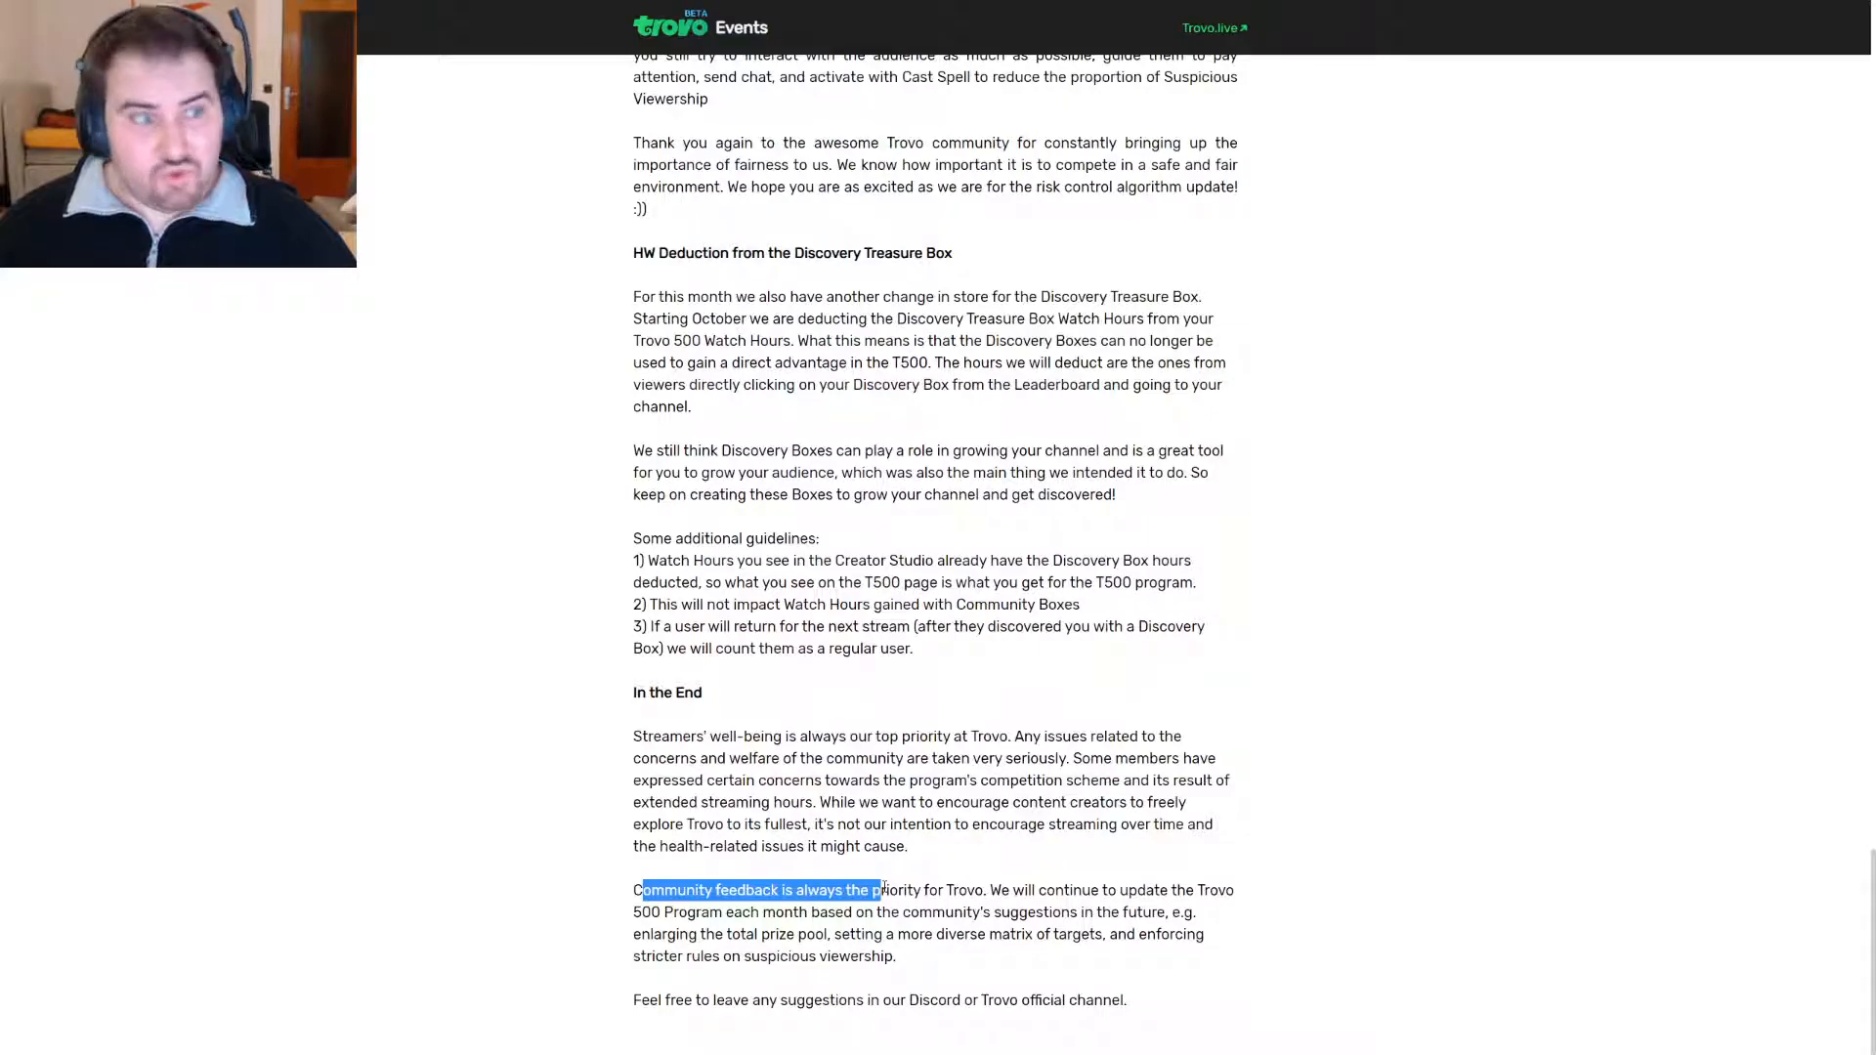
left_click_drag(879, 889, 984, 889)
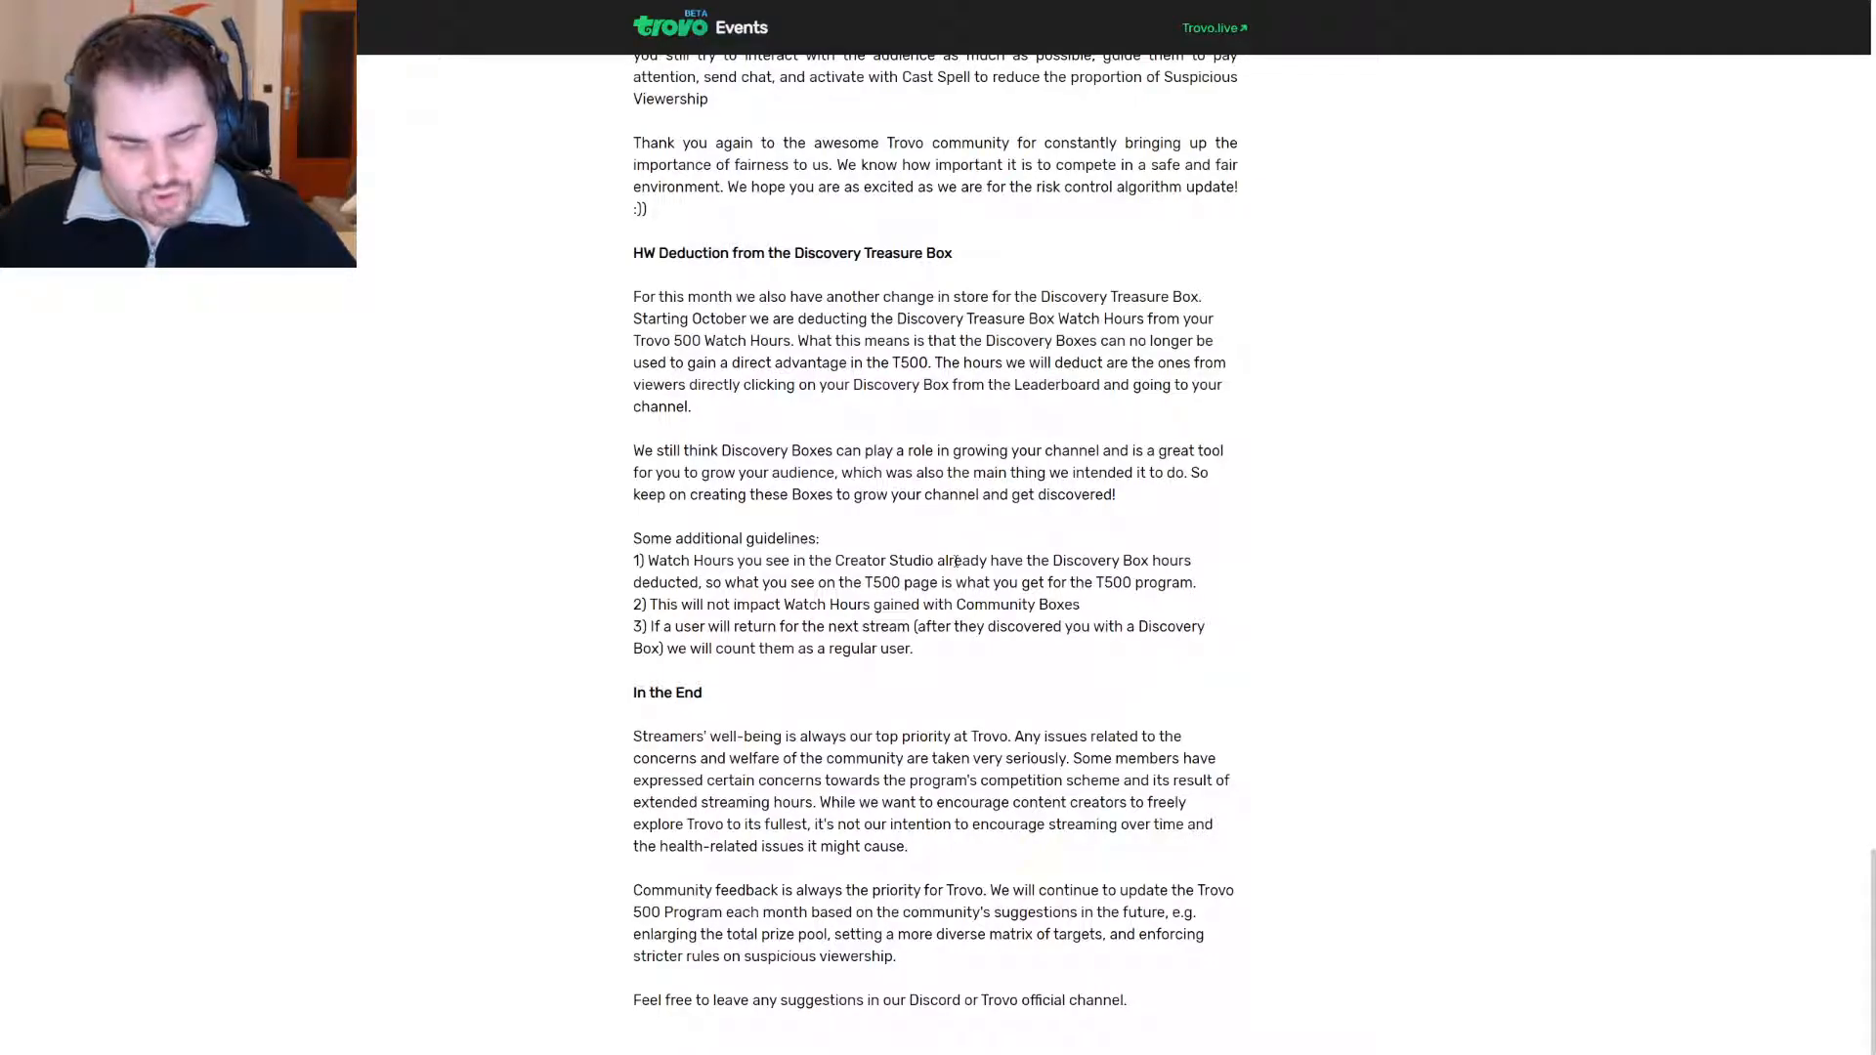
Scroll back up to the Green, Red and Blue program country tables.
scroll("up", 3)
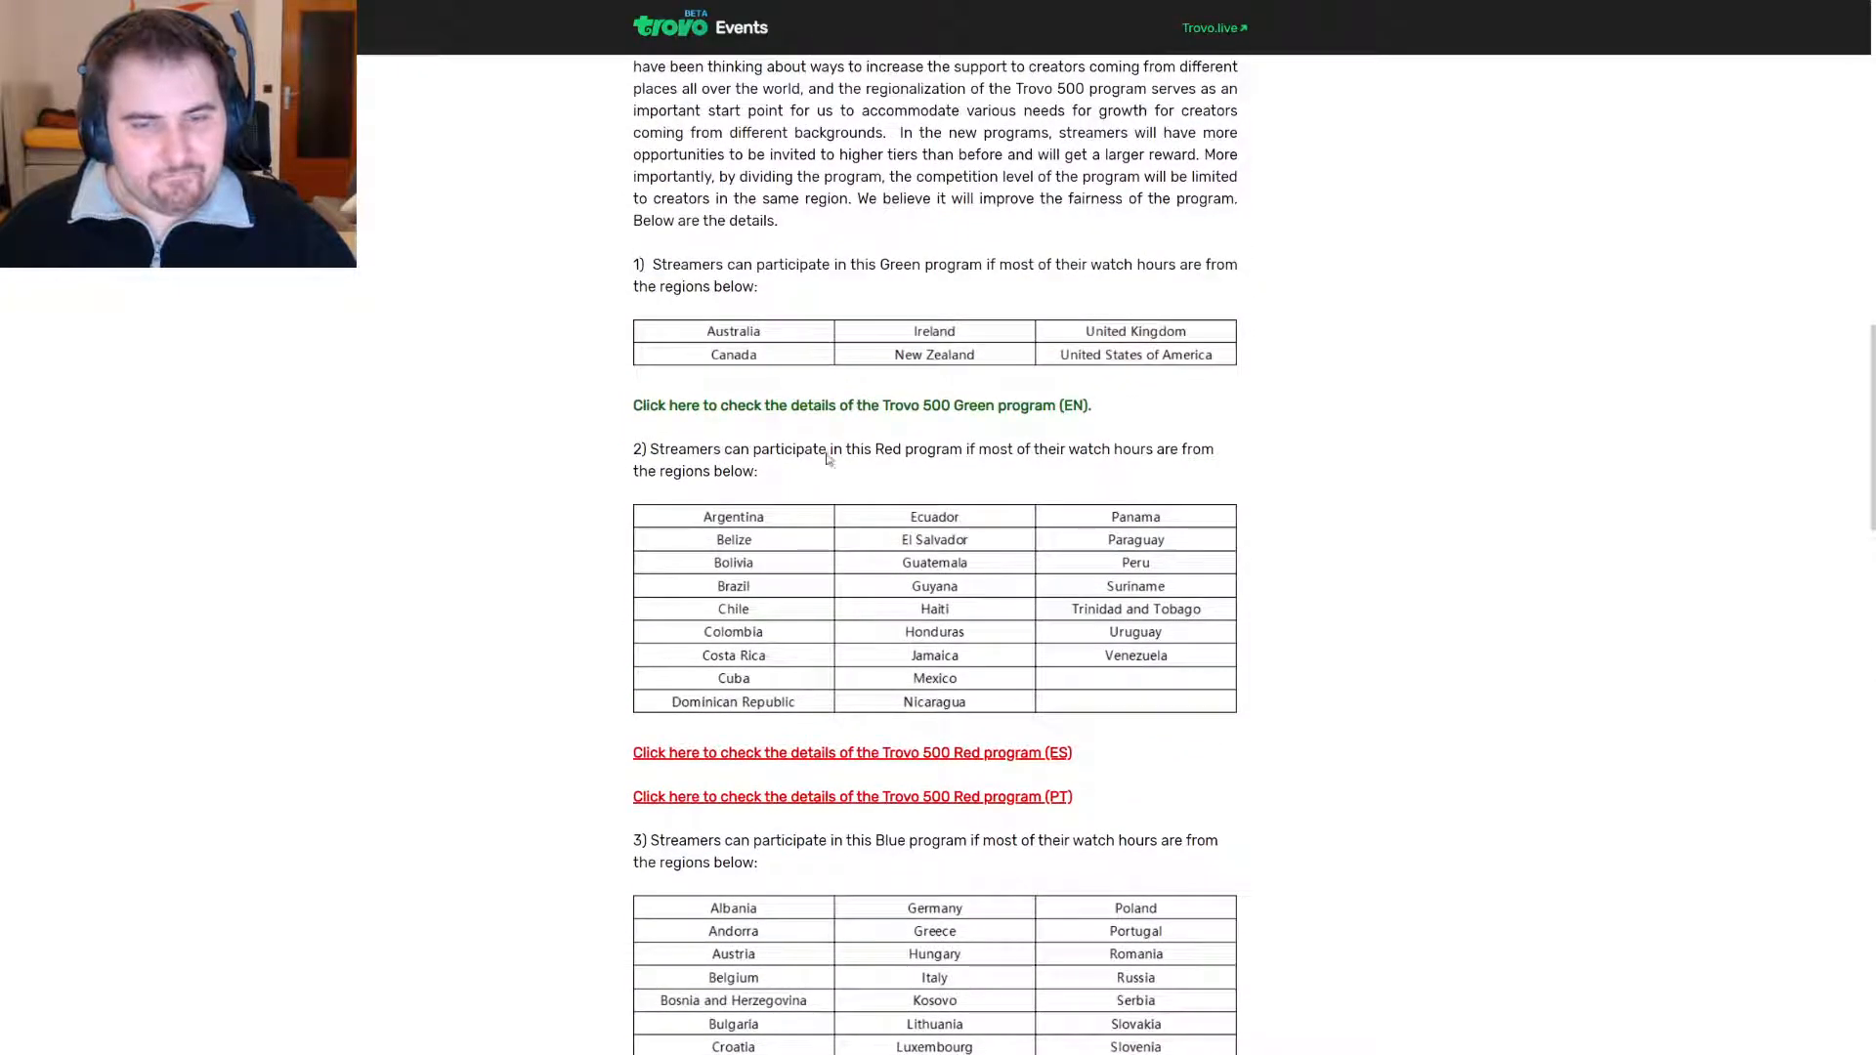
mouse_move(771, 554)
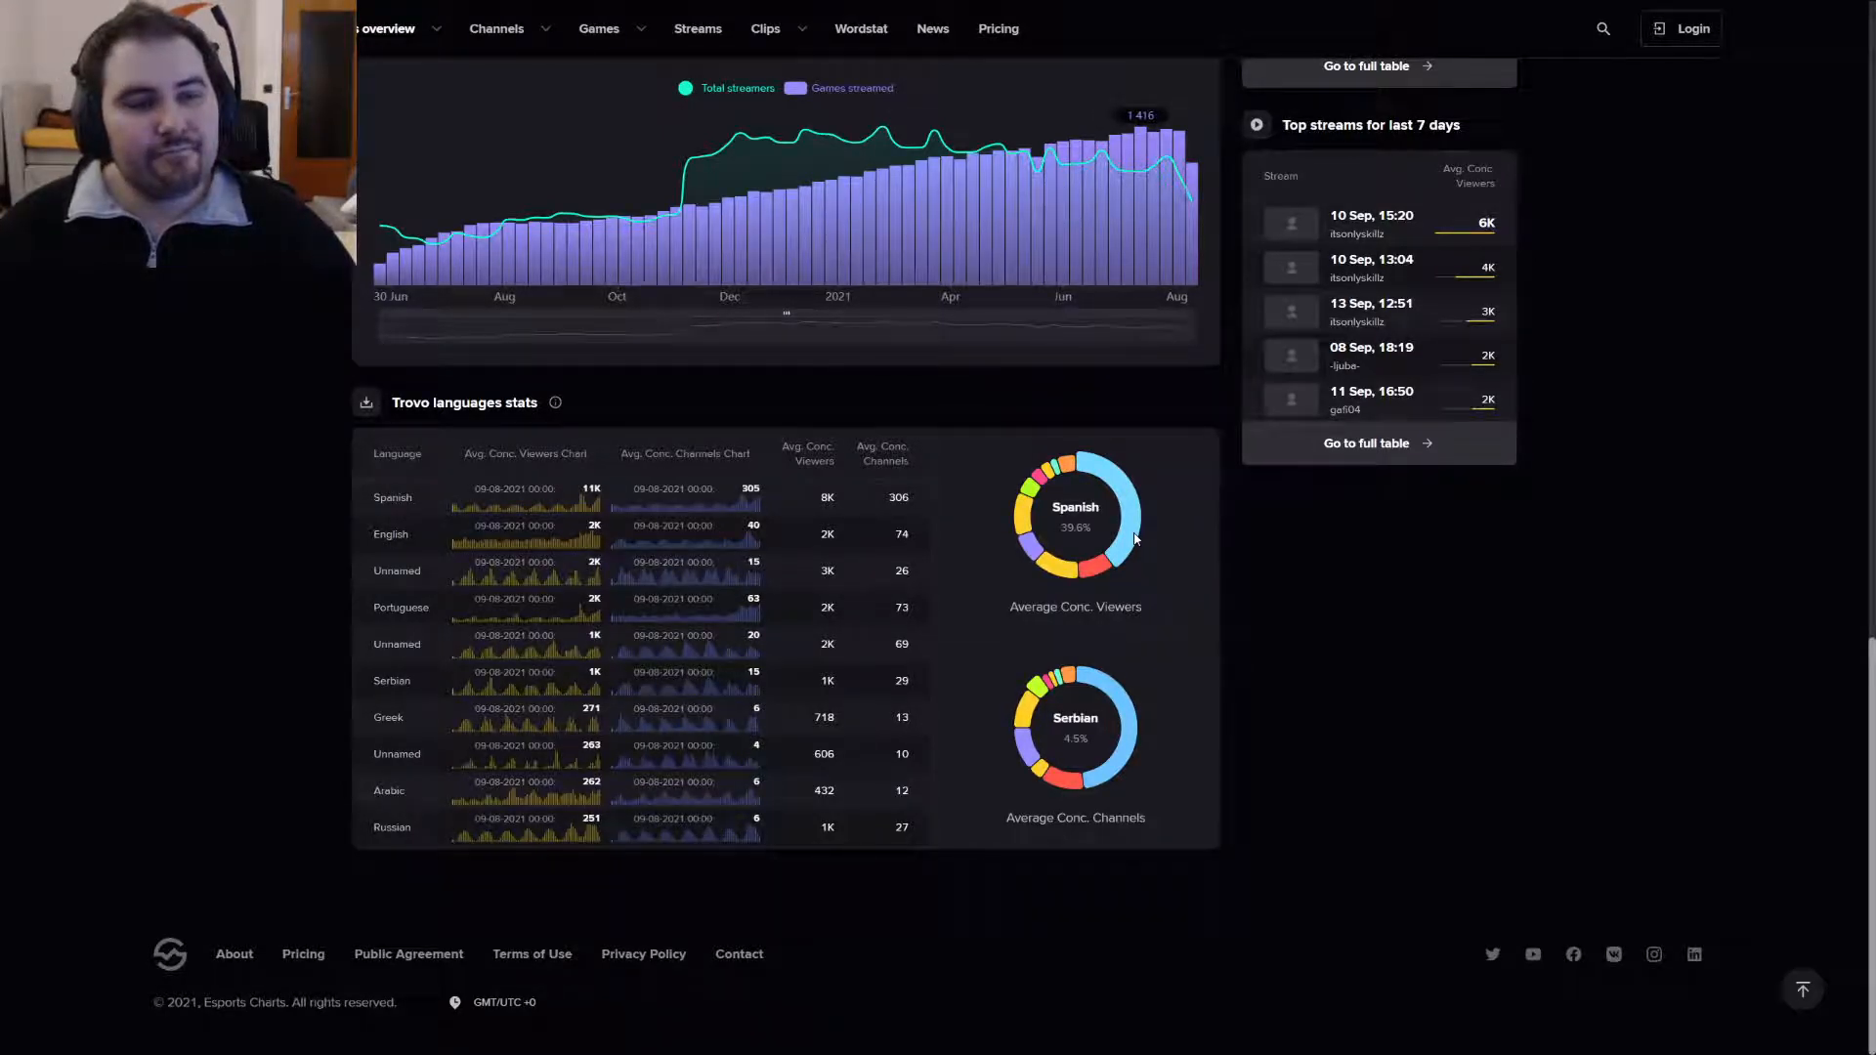
mouse_move(1055, 571)
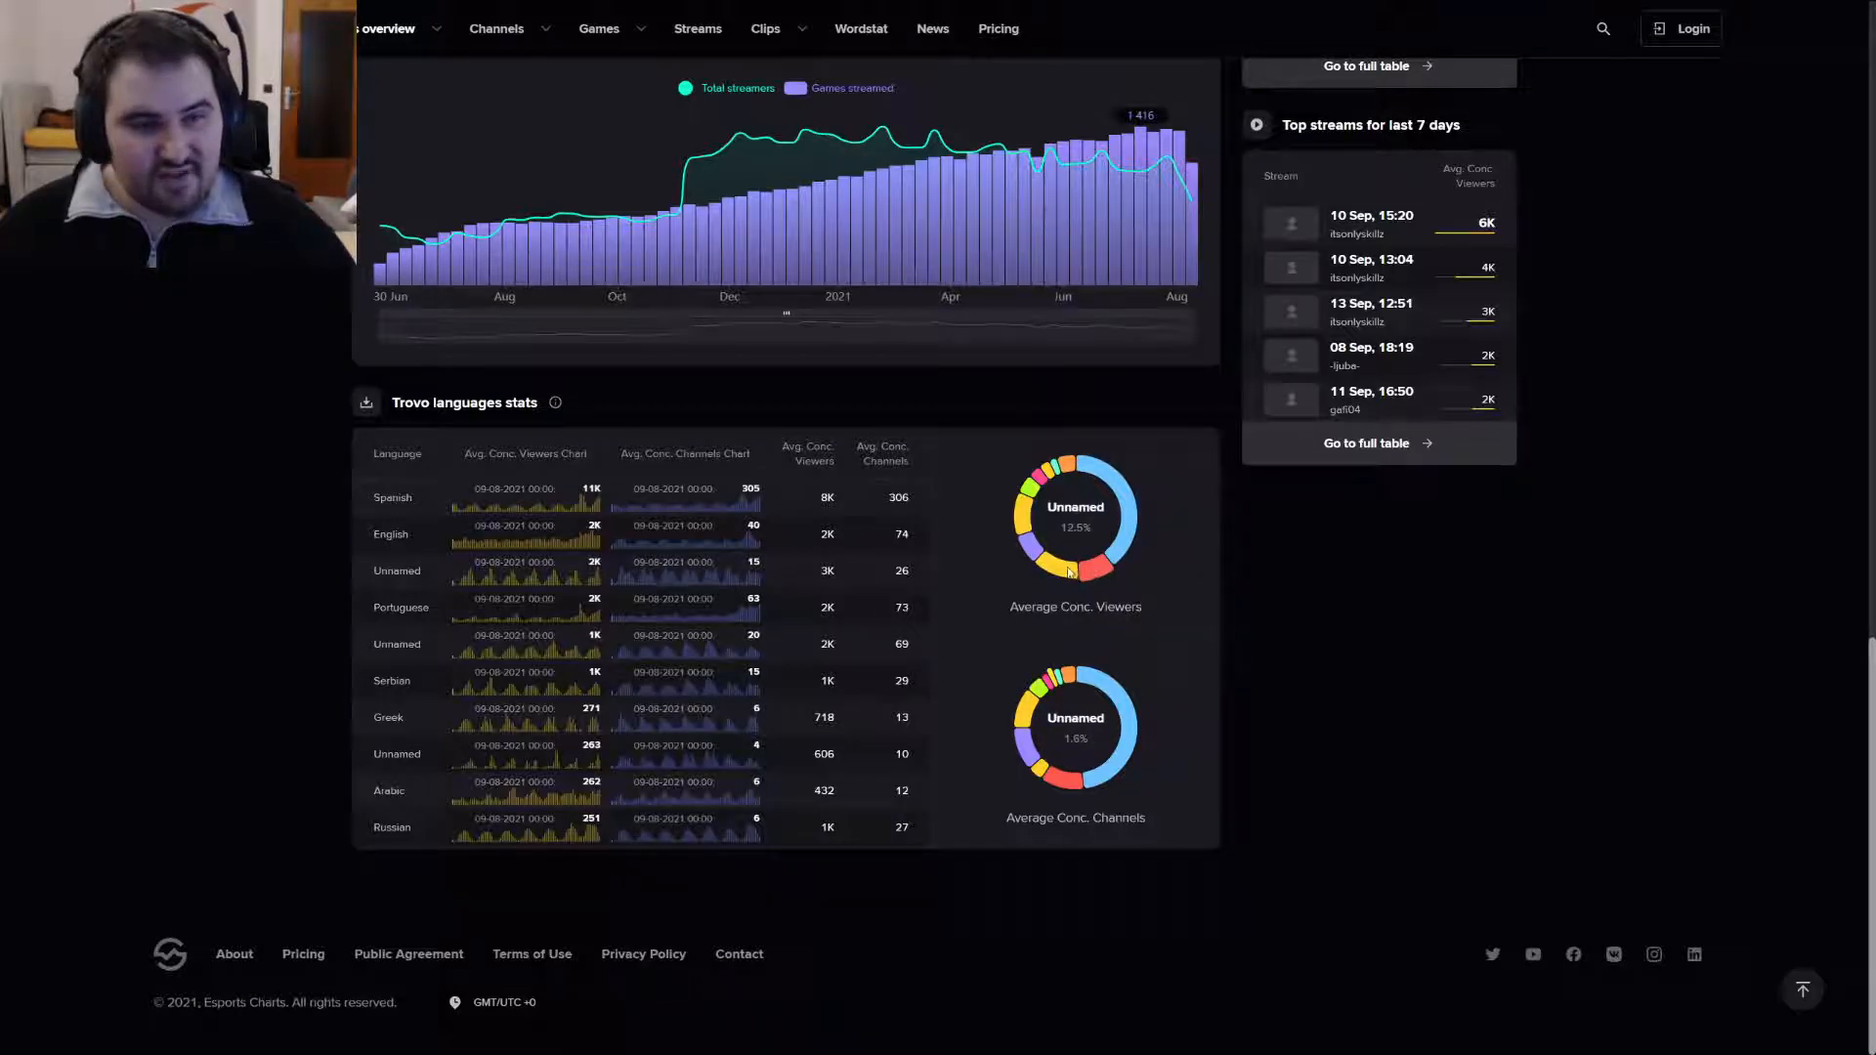
mouse_move(1038, 556)
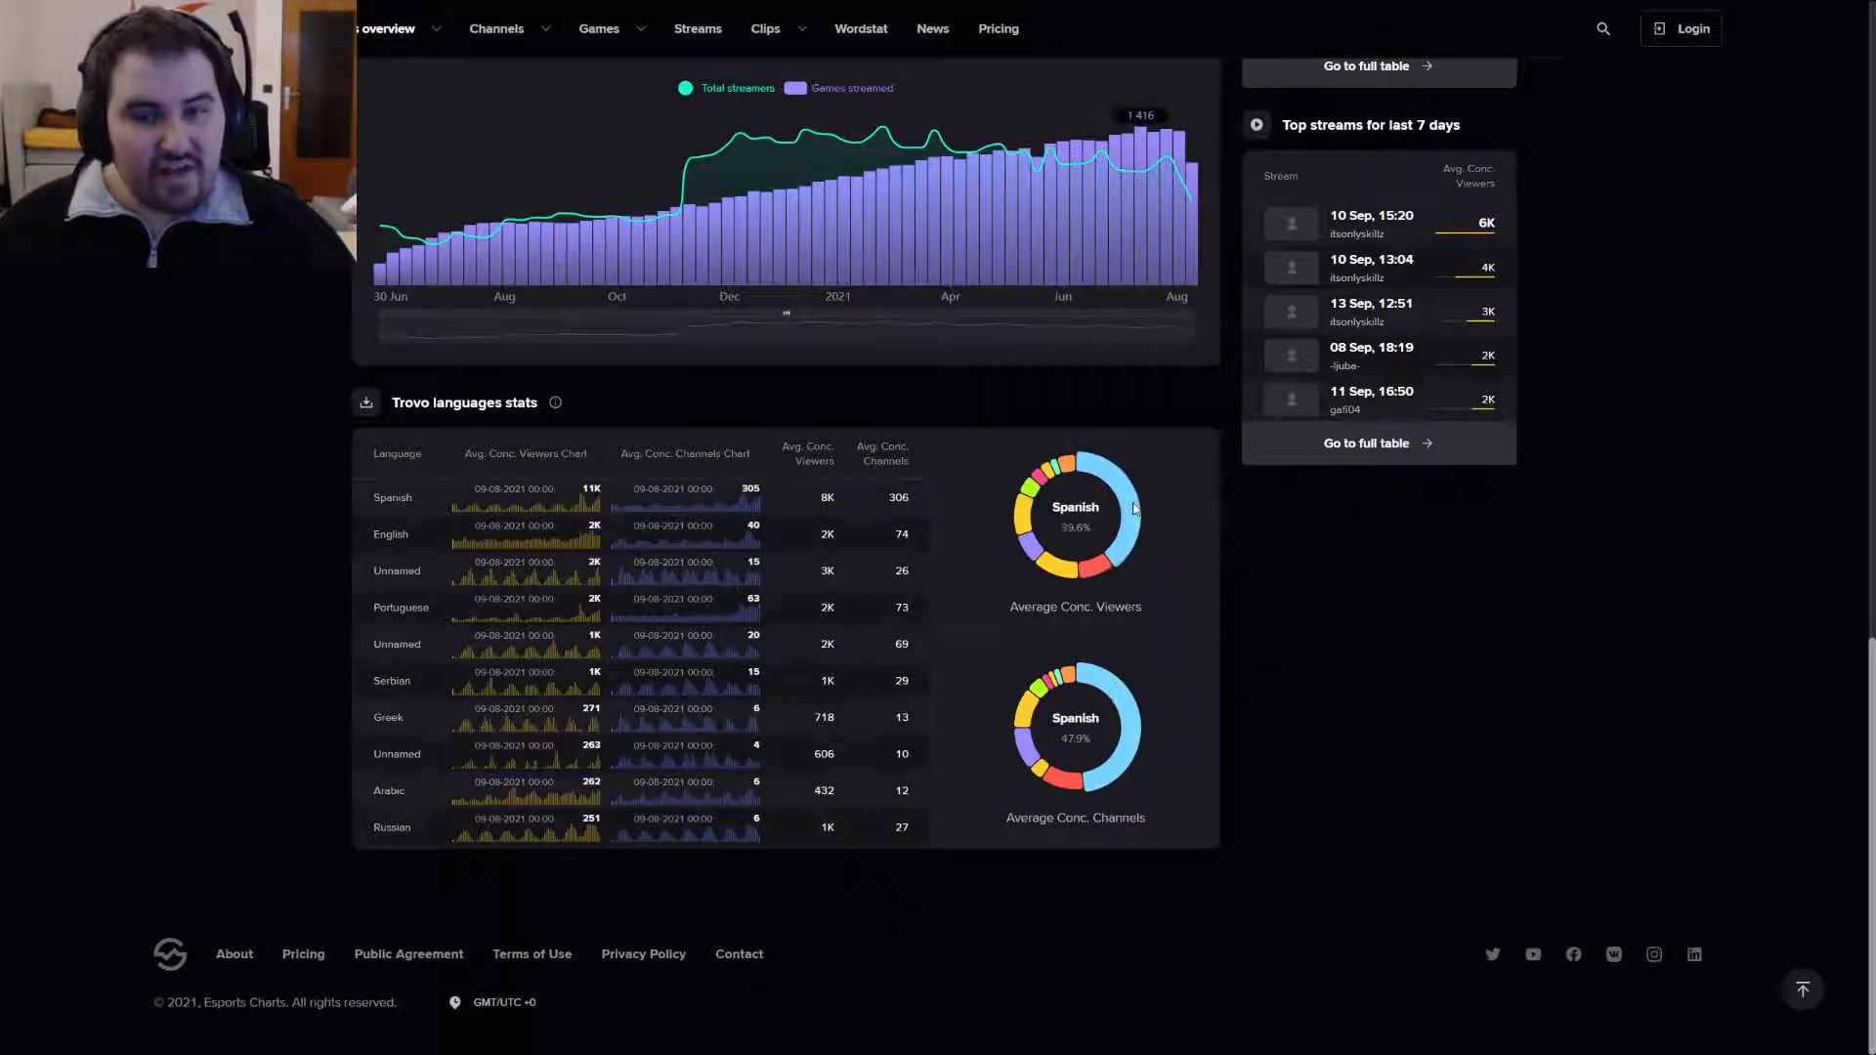
mouse_move(1115, 777)
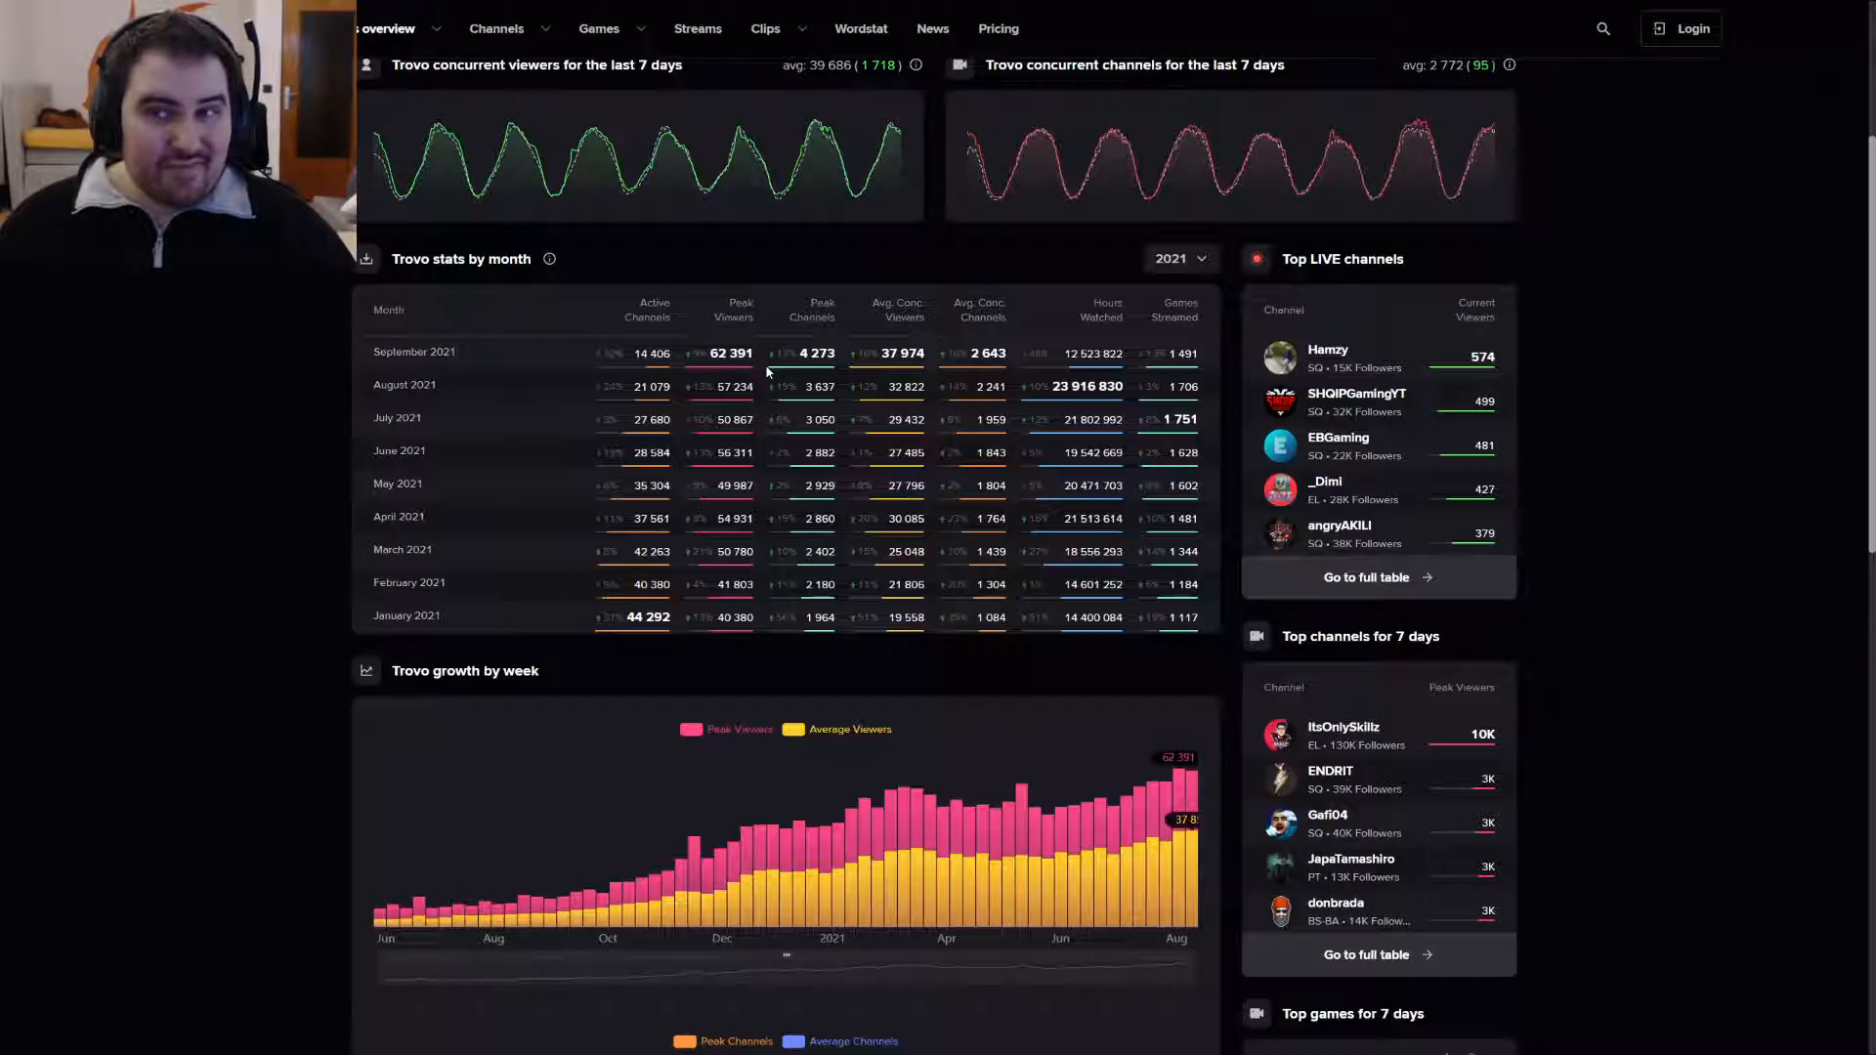
mouse_move(980, 299)
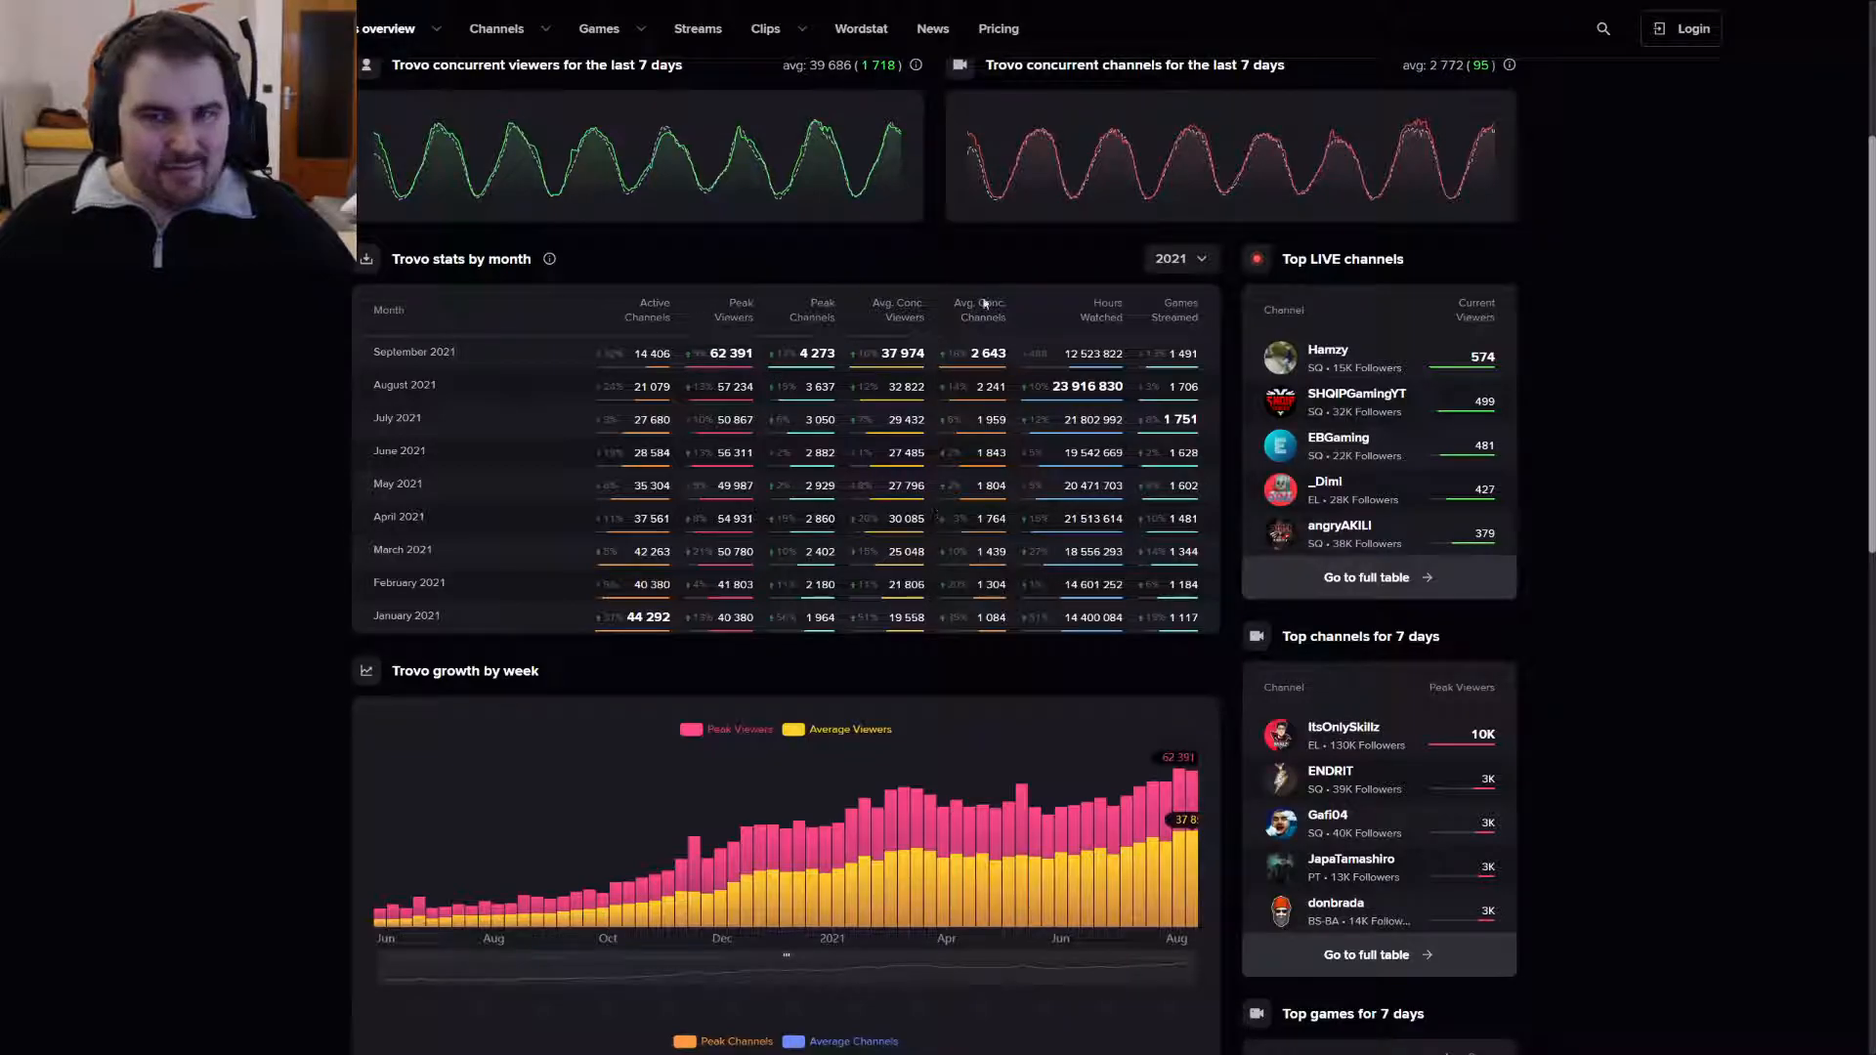